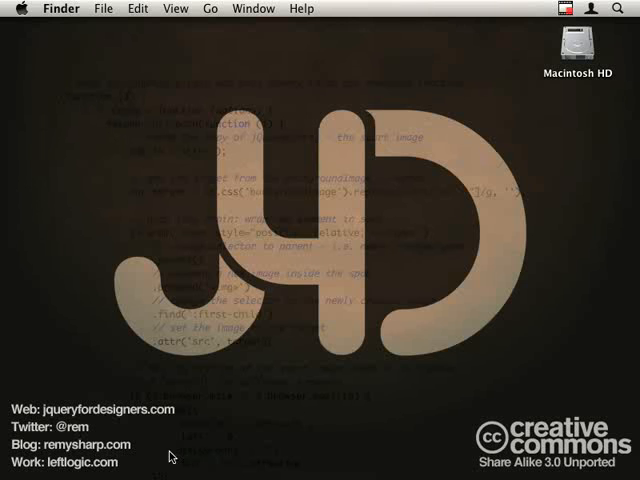
mouse_move(108, 122)
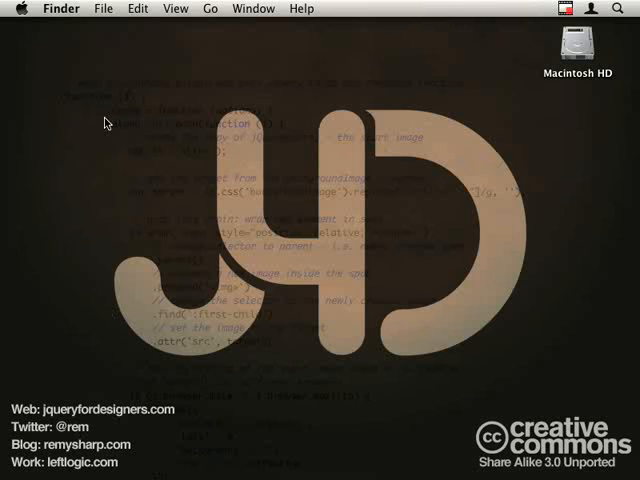
mouse_move(268, 372)
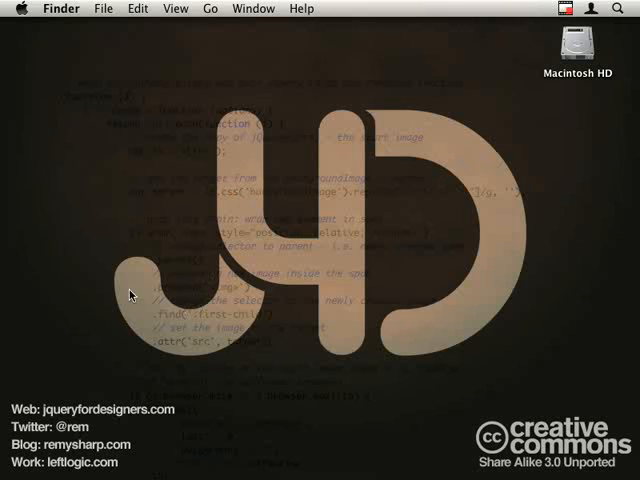
mouse_move(354, 360)
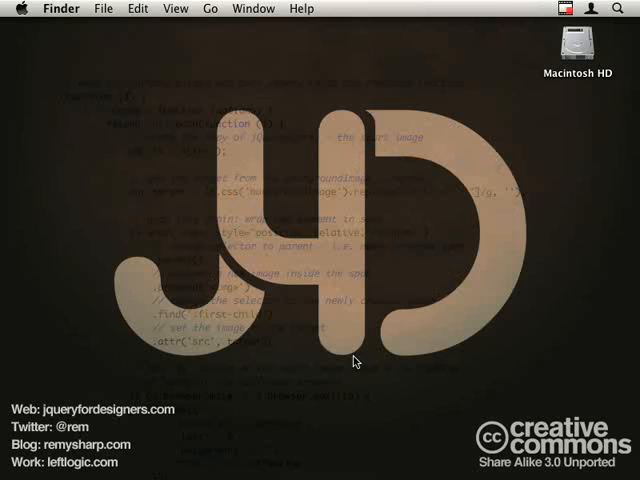
mouse_move(290, 292)
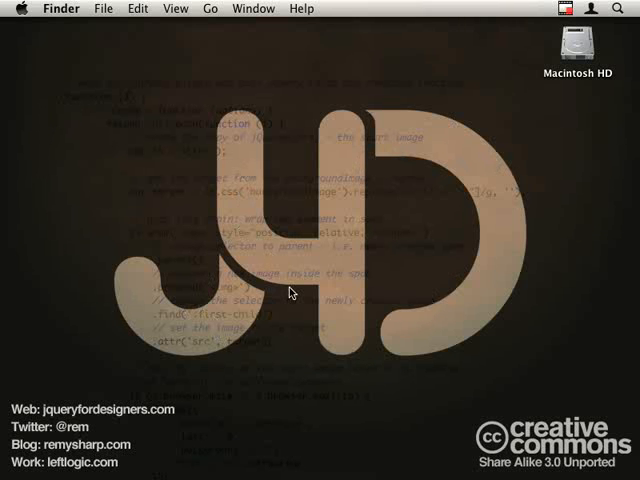
mouse_move(18, 424)
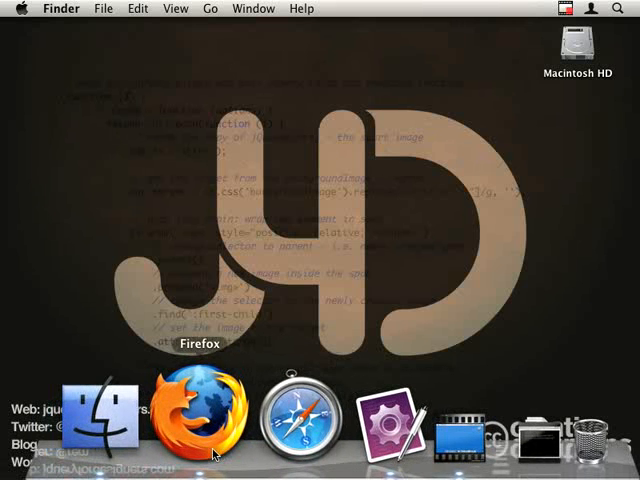
Step: Page the Get a Mac ads carousel forward with its right arrow, looping back to the start
left_click(196, 412)
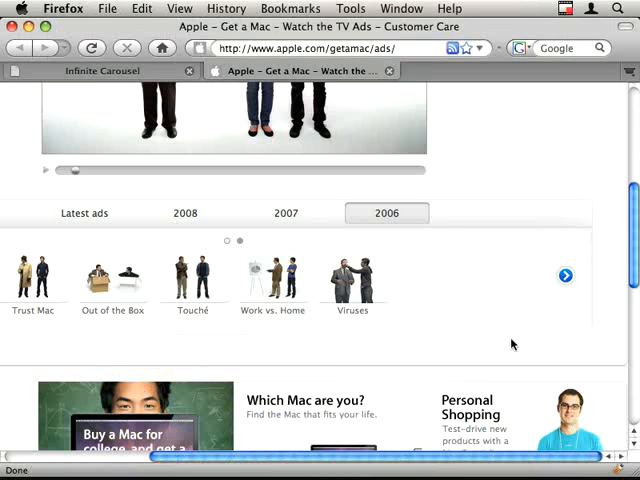
mouse_move(308, 40)
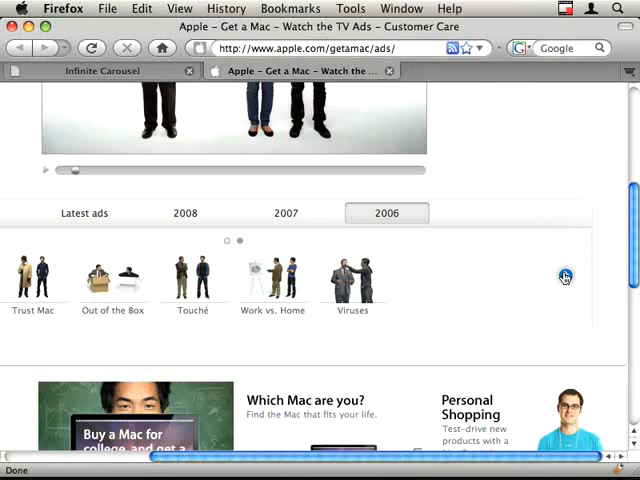
left_click(564, 276)
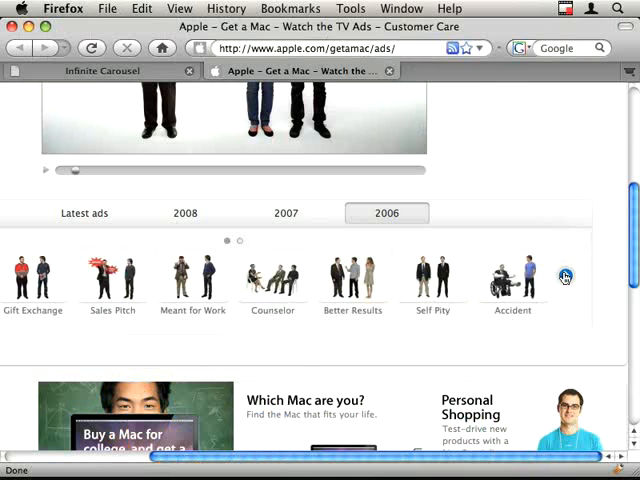
left_click(564, 276)
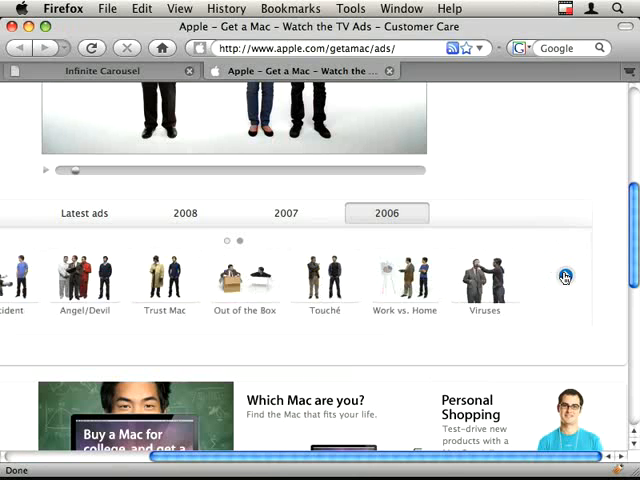
left_click(564, 276)
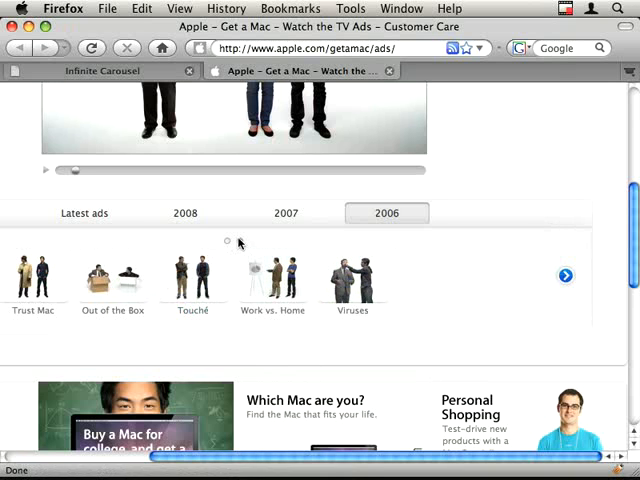
left_click(566, 276)
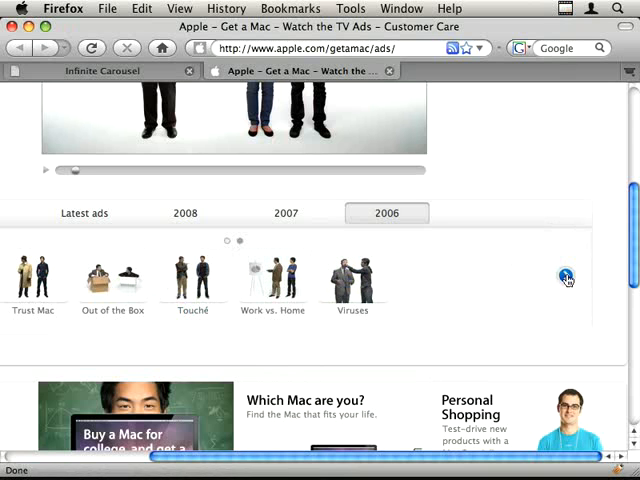
Step: Keep cycling the carousel between its two pages so the second page of ads ends up showing
left_click(568, 276)
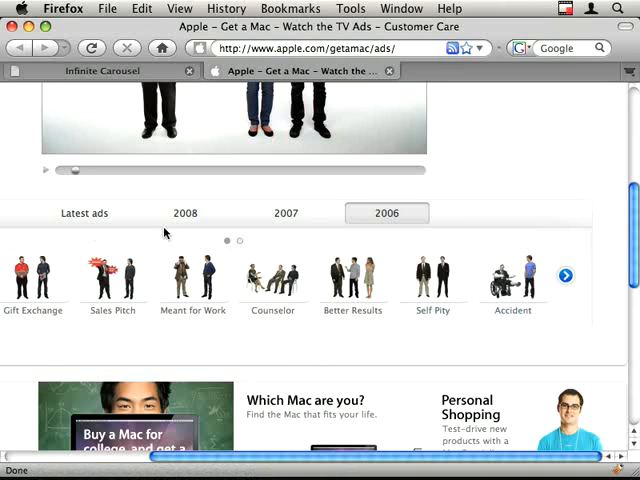
left_click(564, 276)
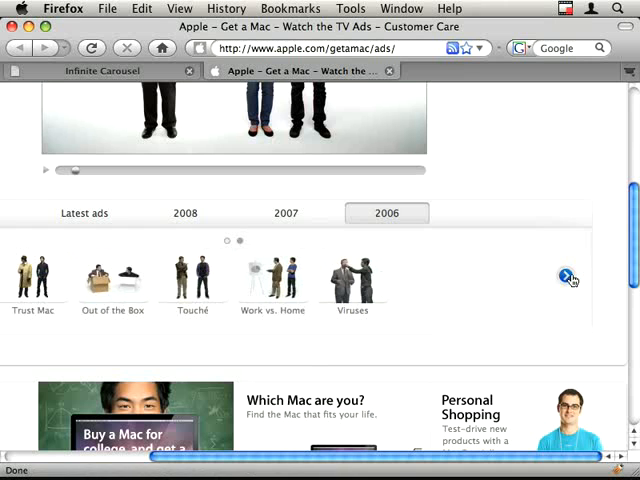
left_click(566, 276)
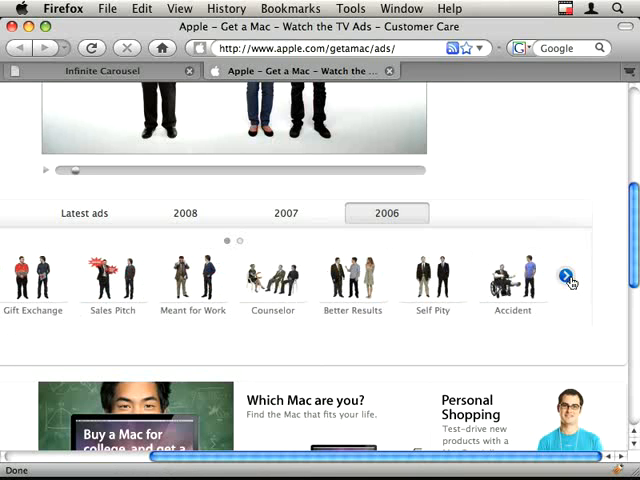
left_click(566, 276)
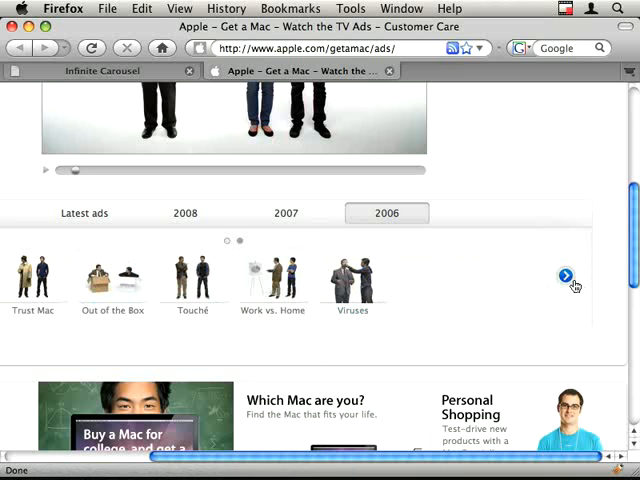
left_click(566, 276)
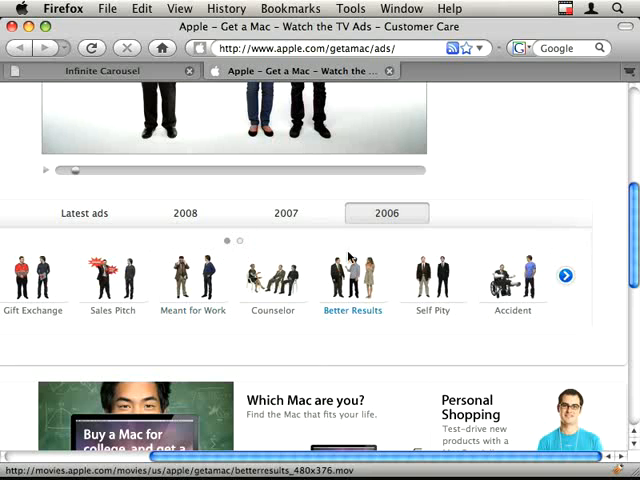
mouse_move(228, 250)
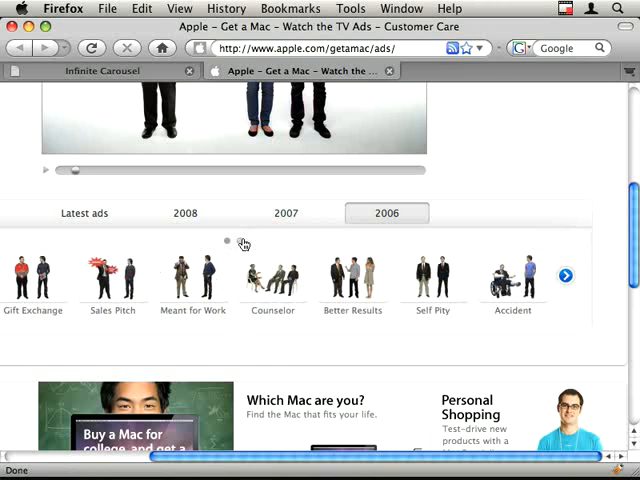
left_click(564, 276)
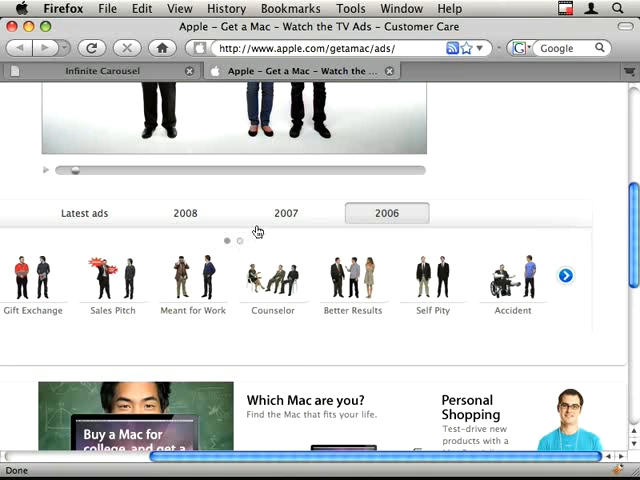
mouse_move(284, 196)
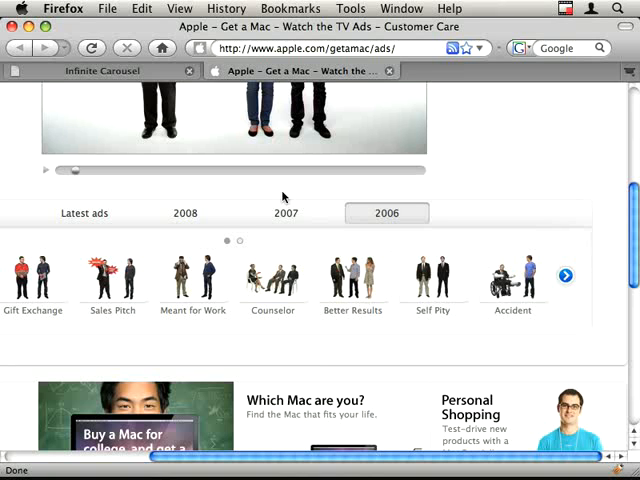
left_click(100, 70)
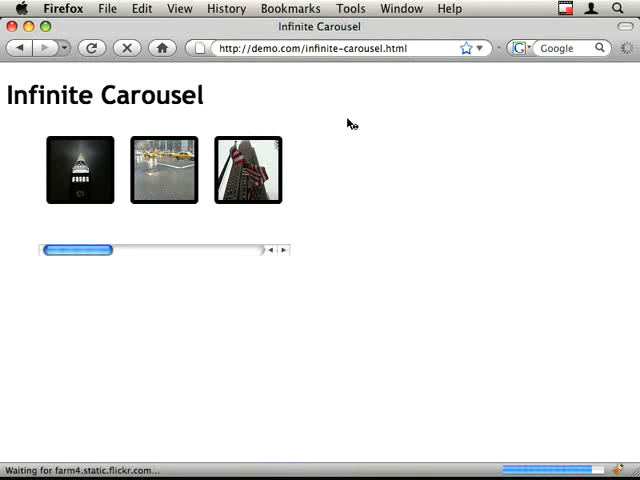
mouse_move(132, 282)
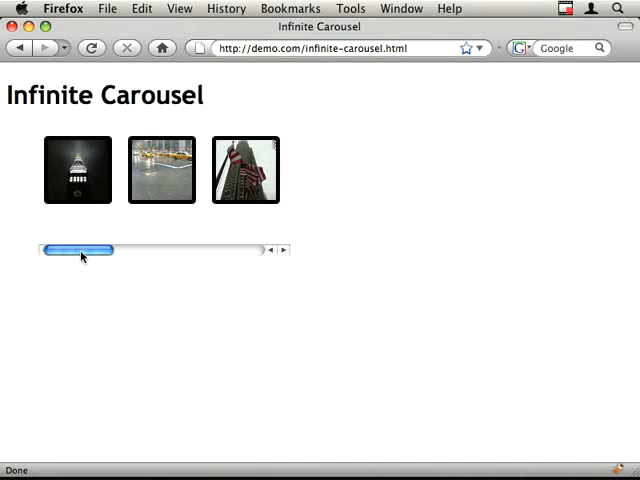
Step: Drag the Infinite Carousel demo's horizontal scrollbar to look through its photo thumbnails
left_click_drag(78, 250, 228, 250)
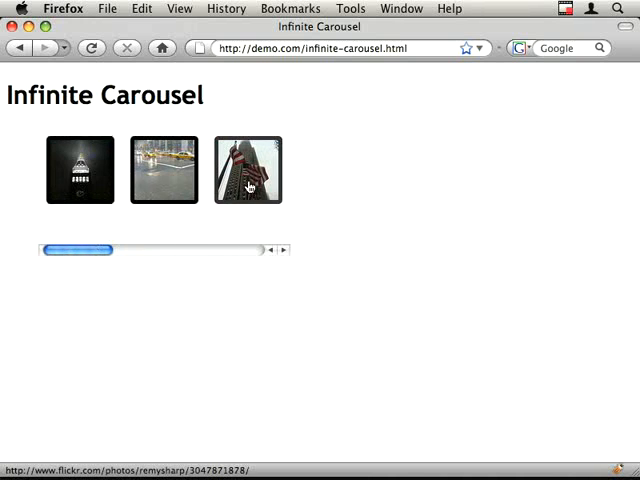
left_click_drag(80, 250, 230, 250)
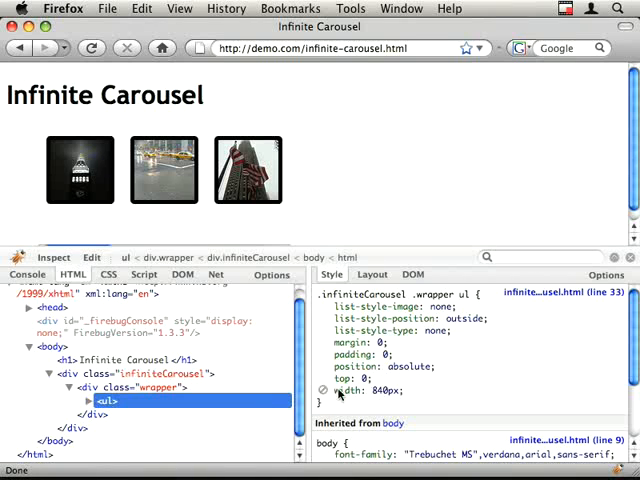
Step: Disable the list's fixed width and the wrapper's overflow and absolute positioning to unclip the photos
left_click(324, 390)
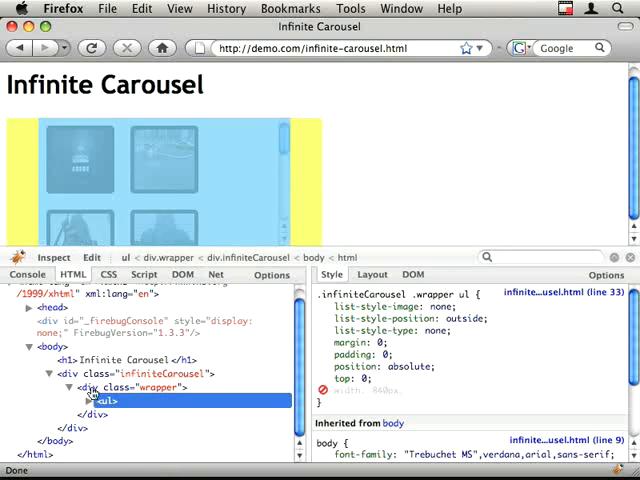
left_click(130, 388)
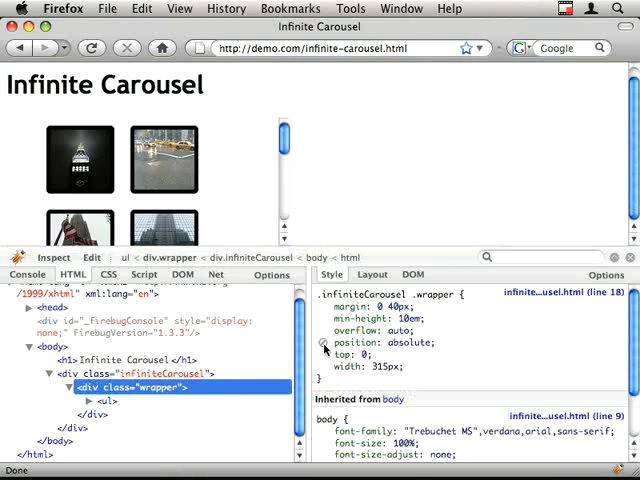
left_click(324, 342)
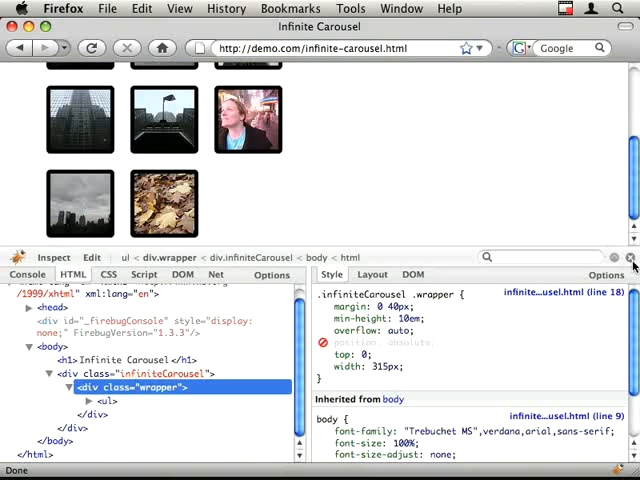
left_click(614, 256)
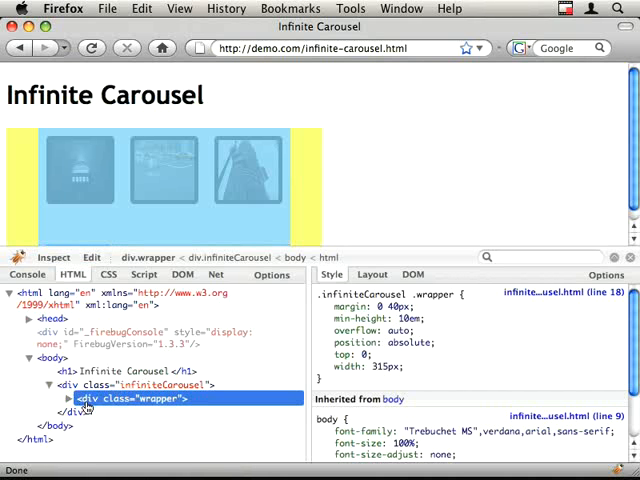
Step: Select div.infiniteCarousel, div.wrapper and the ul in turn, then view the list's Layout box model
left_click(70, 398)
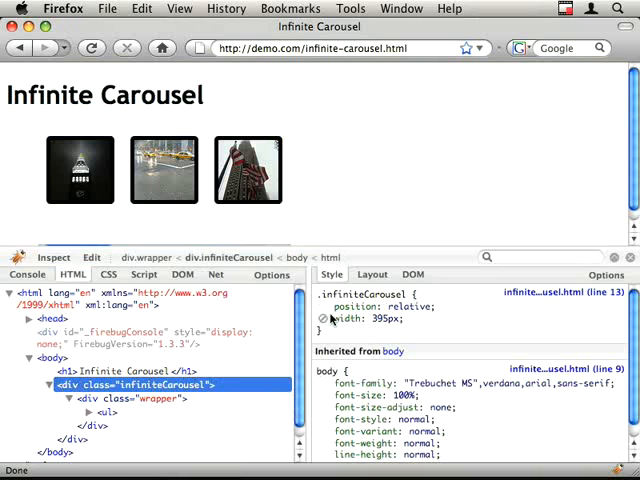
left_click(130, 398)
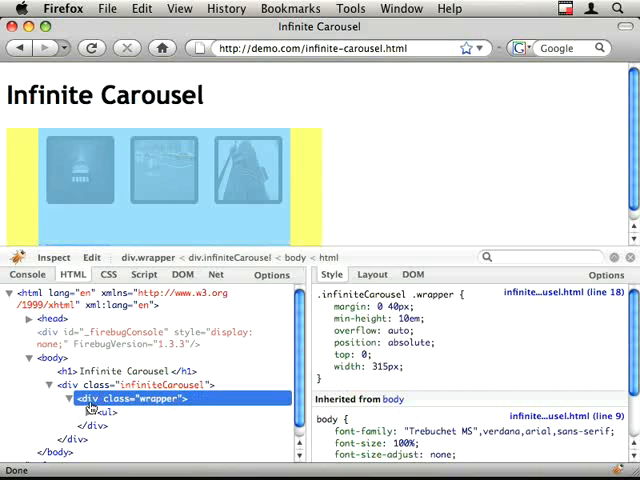
left_click(76, 412)
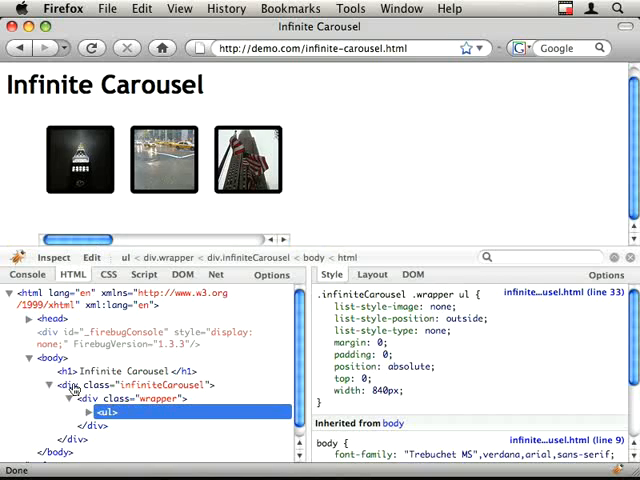
left_click(136, 398)
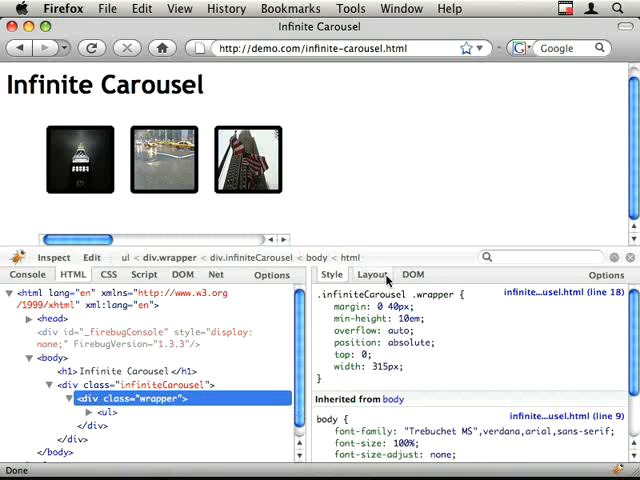
left_click(372, 274)
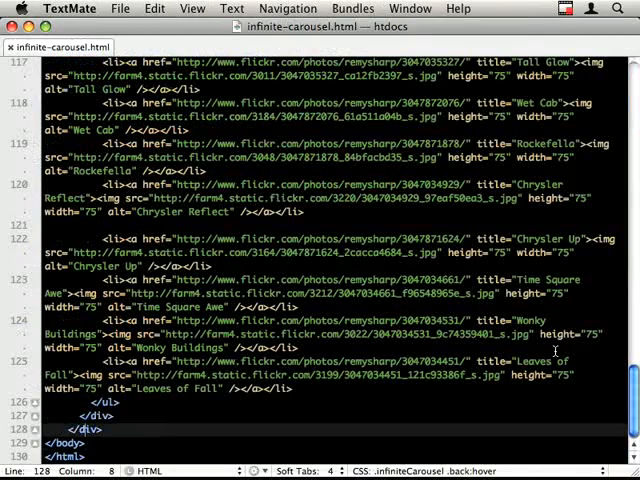
Step: Add <a href="#" class="arrow back">&lt;</a> after the wrapper and a duplicate with class arrow forward
scroll("up", 3)
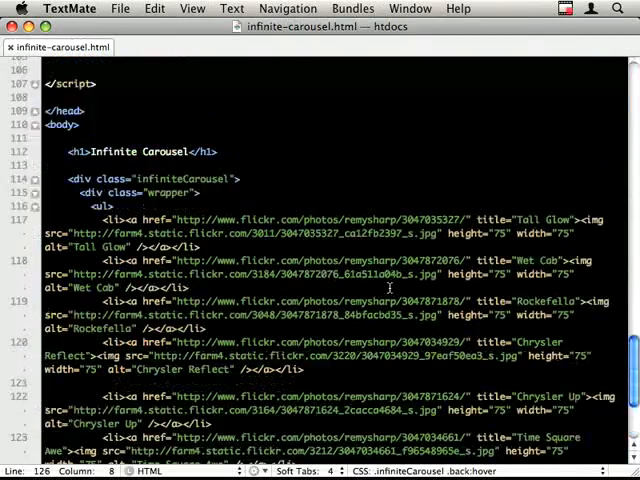
scroll("up", 3)
type("<a href=\"\"></a>")
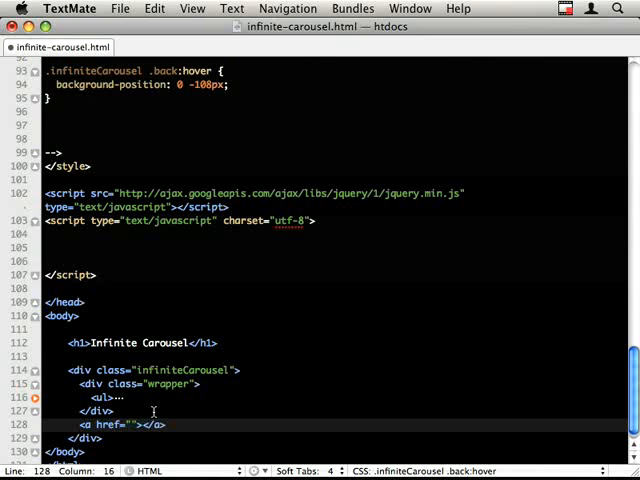
type("#")
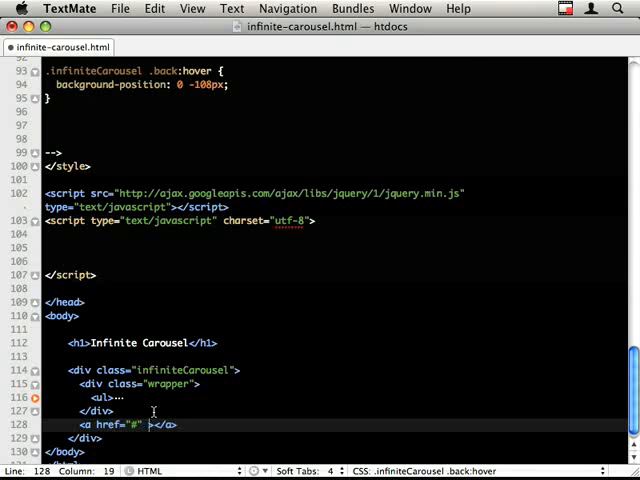
type("class=\"c\"")
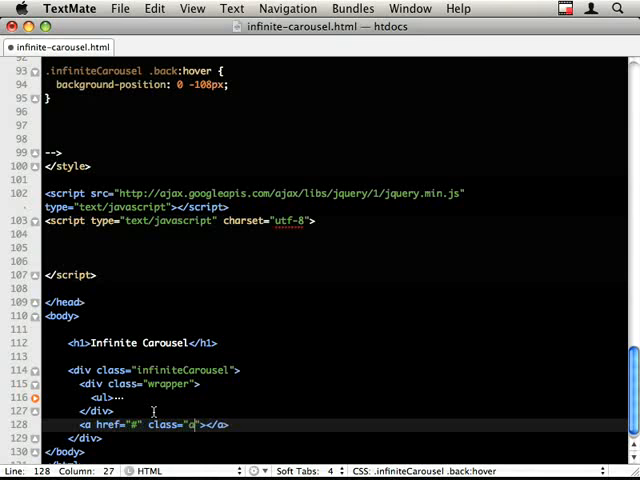
type("arrow back")
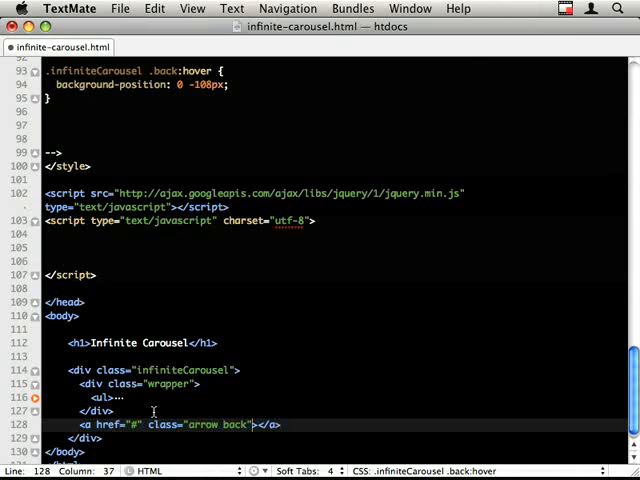
type("&lt;")
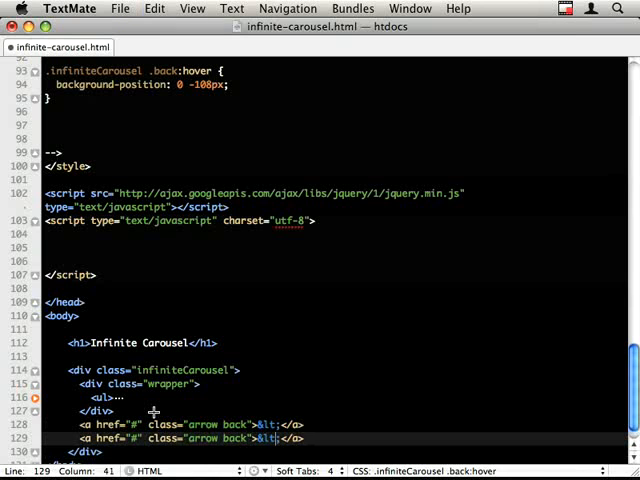
type("forward")
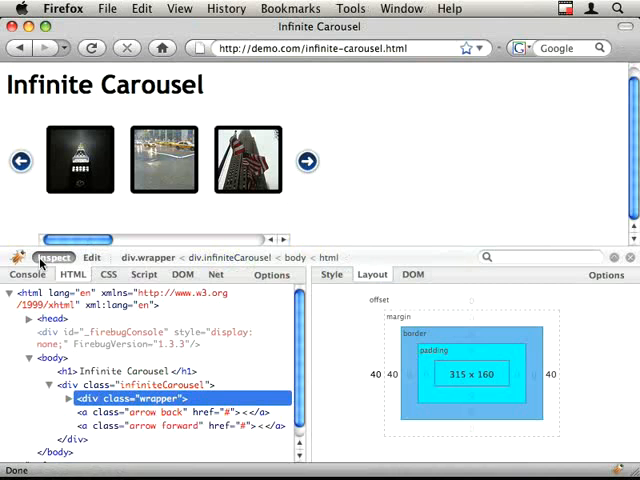
Step: Pick the forward arrow link for inspection and show the CSS rules applied to it
left_click(180, 424)
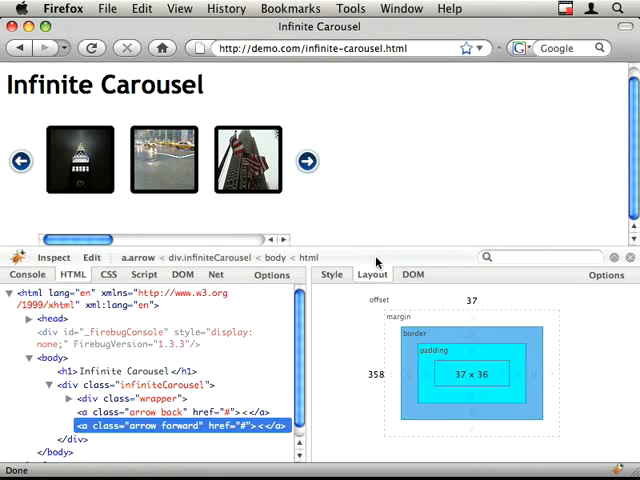
left_click(332, 274)
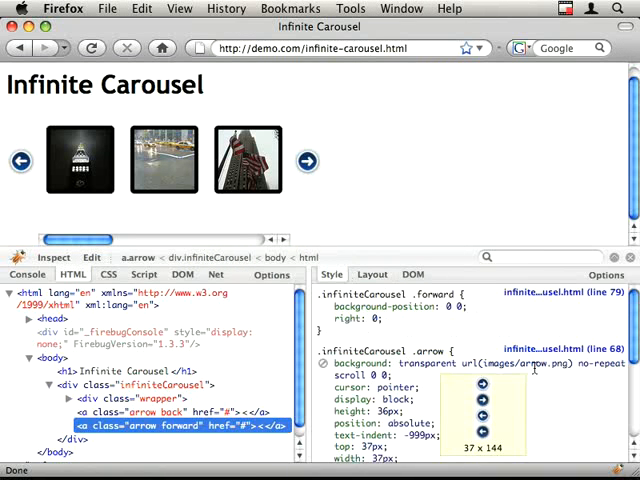
mouse_move(350, 178)
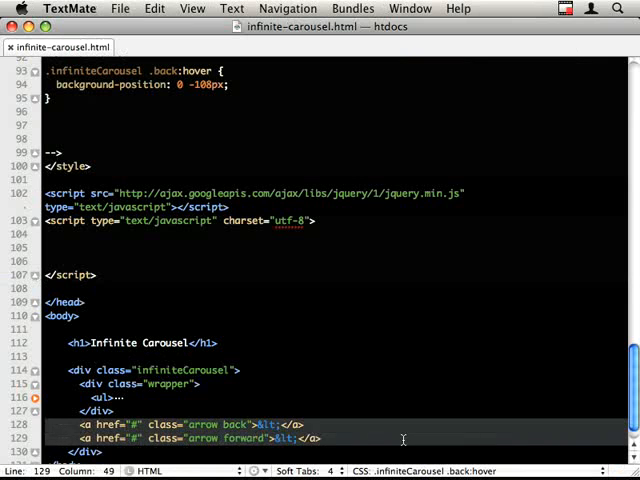
scroll("up", 3)
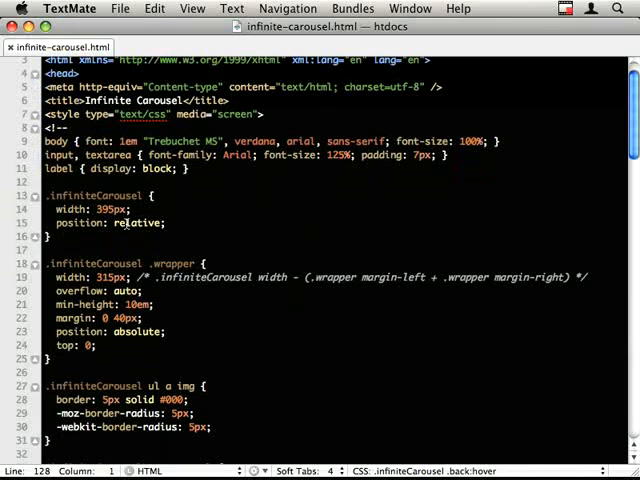
left_click(100, 276)
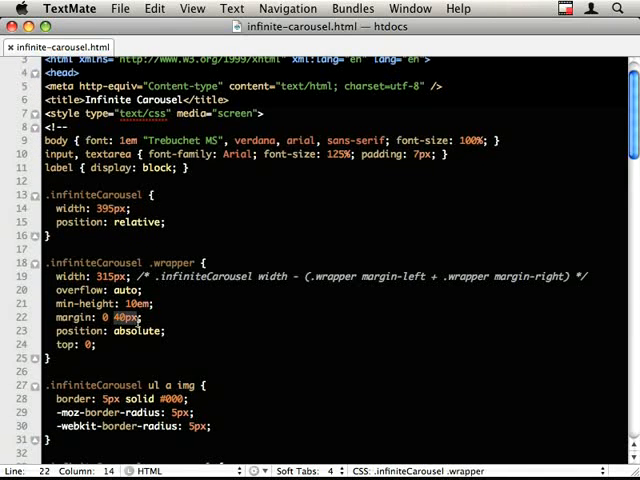
scroll("down", 3)
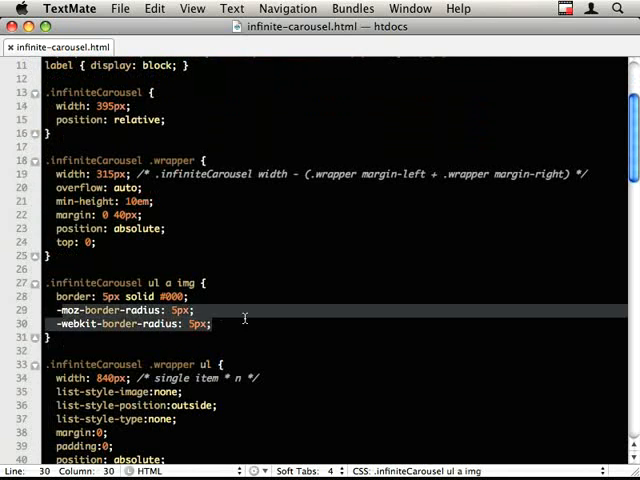
scroll("down", 3)
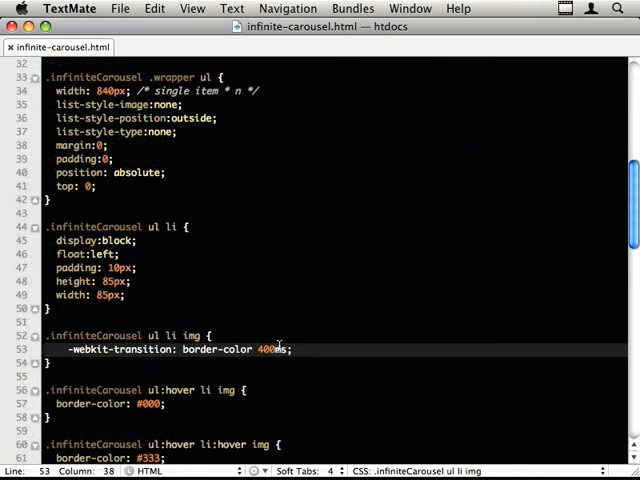
scroll("down", 3)
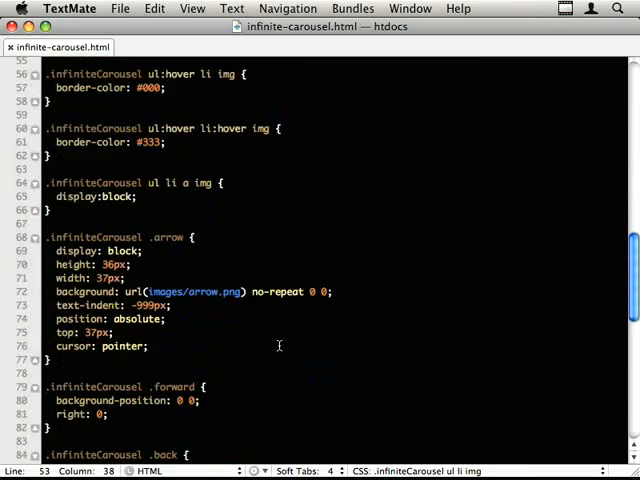
scroll("down", 3)
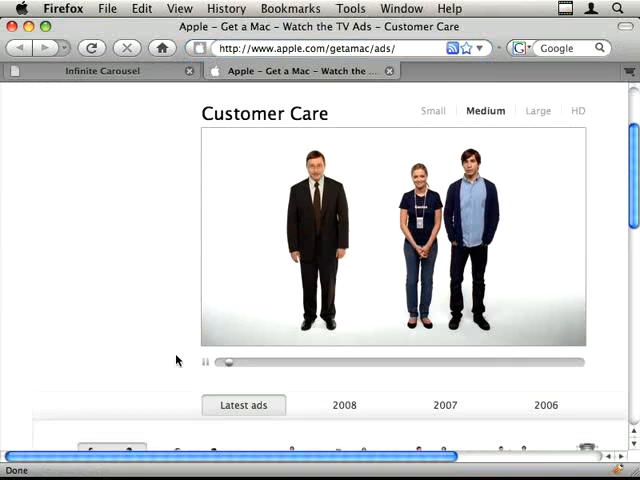
Step: Bring up the 2006 ads, then disable all JavaScript via Tools > Web Developer
scroll("down", 3)
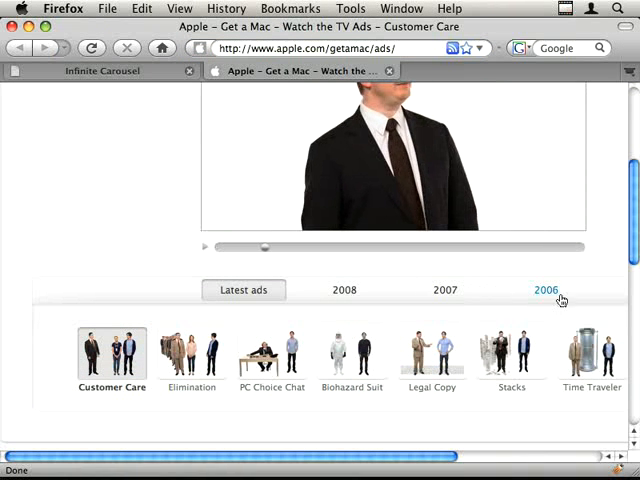
left_click(546, 290)
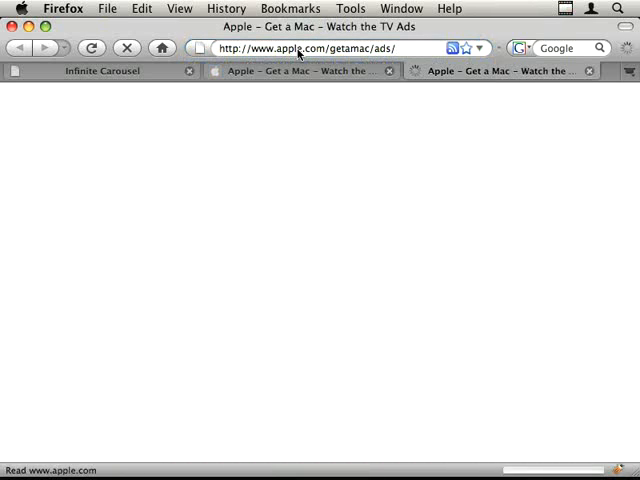
left_click(350, 8)
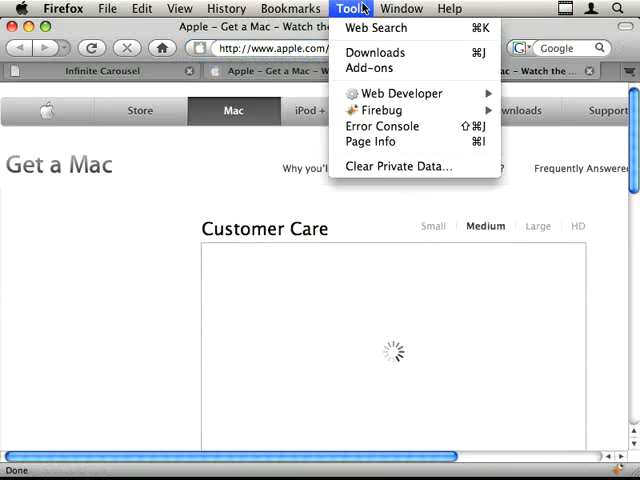
left_click(400, 92)
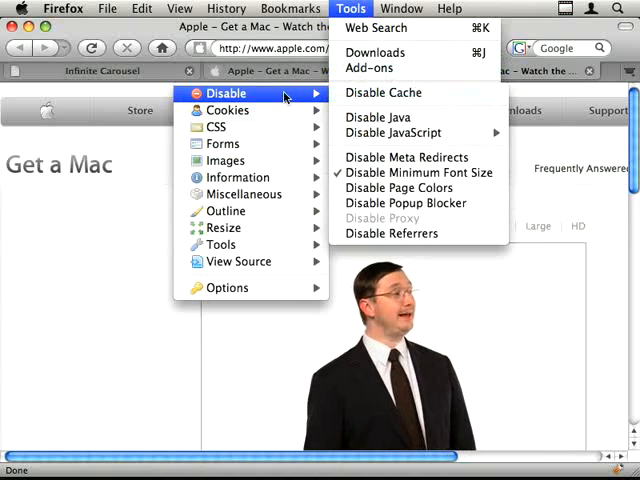
mouse_move(392, 132)
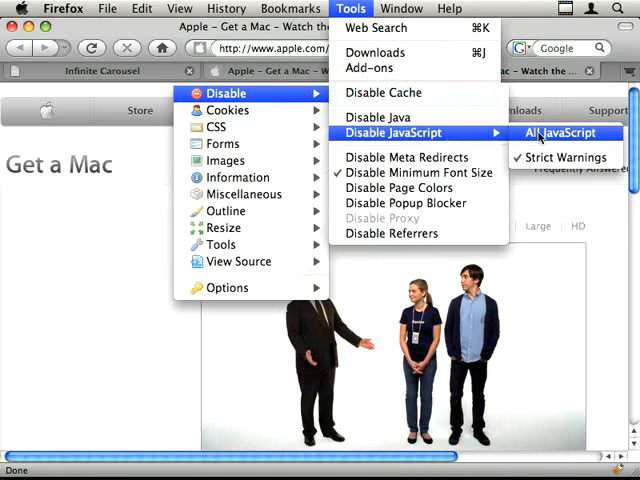
left_click(562, 132)
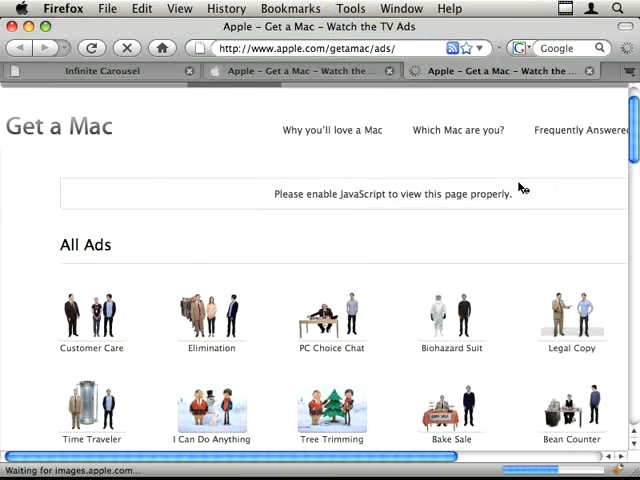
Step: Scroll through the plain All Ads list shown without JavaScript, then close that tab
scroll("down", 3)
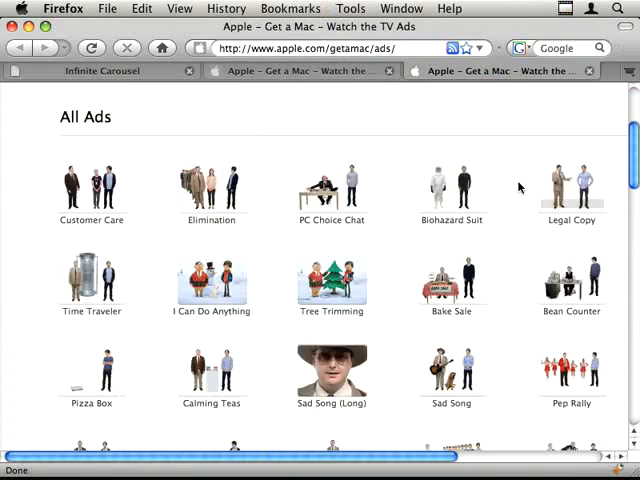
scroll("up", 3)
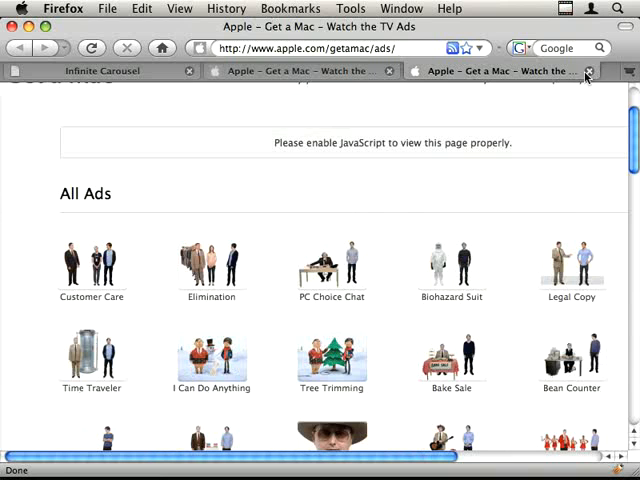
left_click(350, 8)
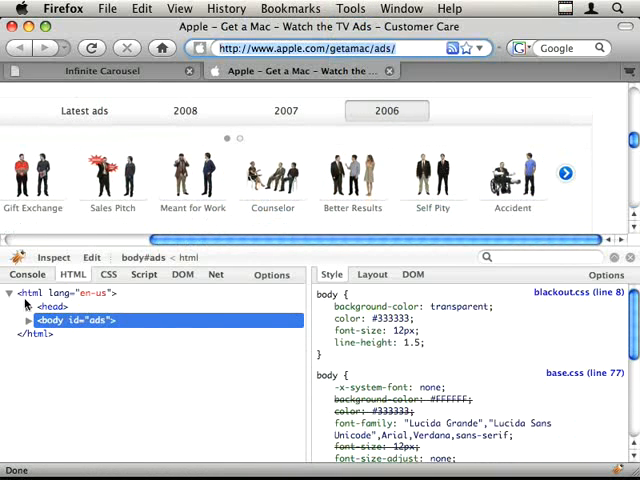
Step: Inspect an ad thumbnail in Firebug and scroll the slider ul to reveal its cloned li items
left_click(512, 180)
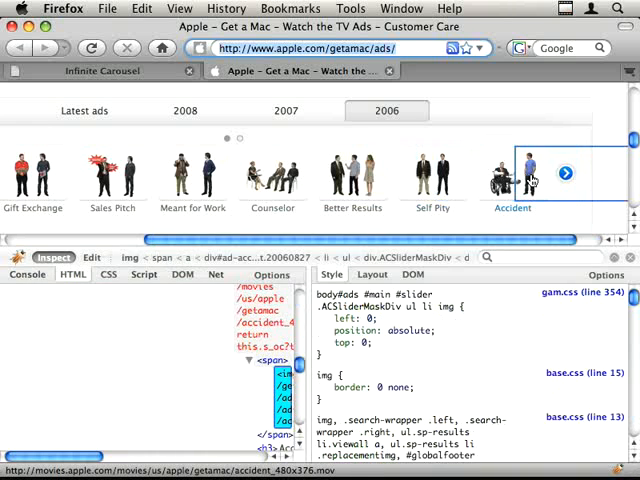
left_click(352, 176)
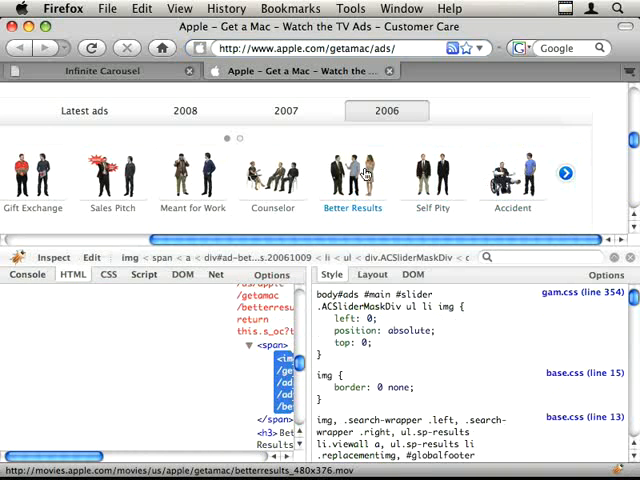
left_click(352, 176)
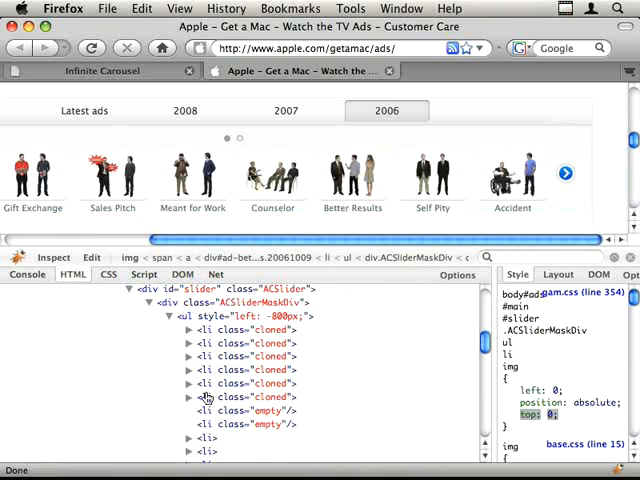
scroll("down", 3)
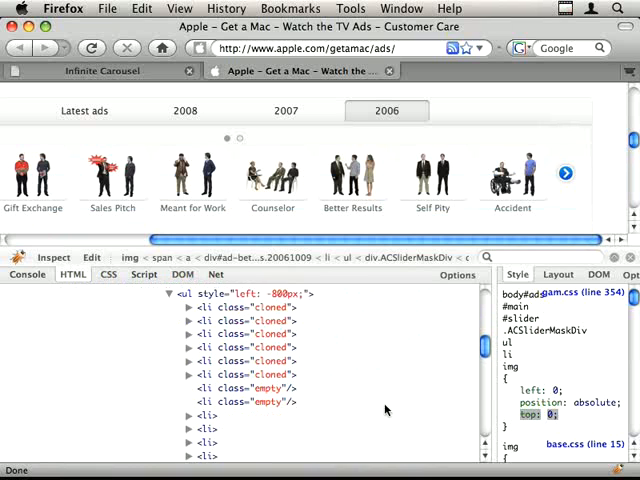
scroll("down", 3)
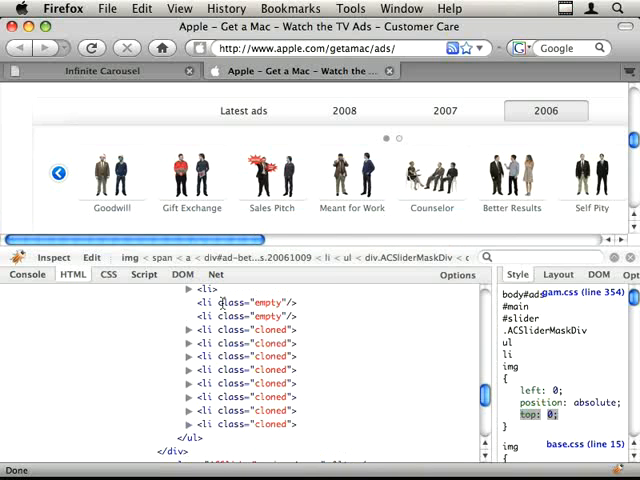
Step: Step the 2006 ads slider forward twice with its arrow
left_click(566, 172)
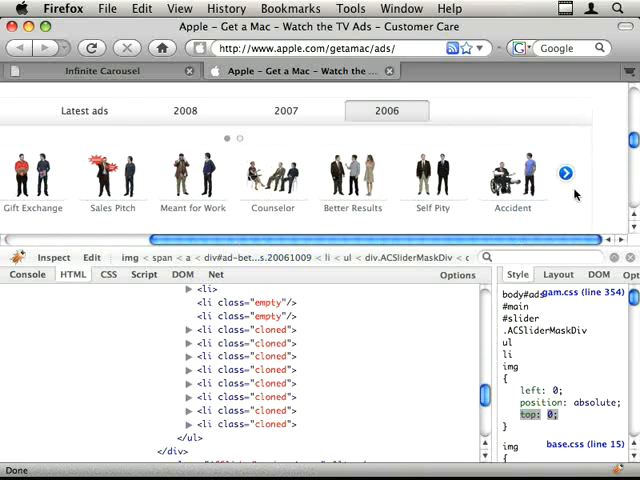
left_click(564, 172)
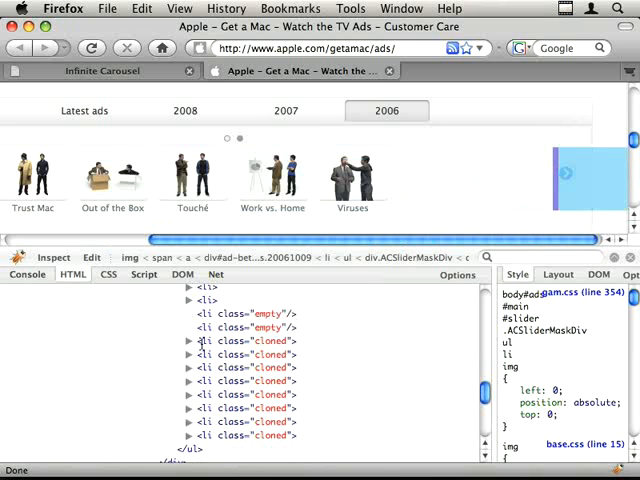
Step: Expand the cloned <li> nodes in the HTML tree, then close the Firebug panel
left_click(244, 340)
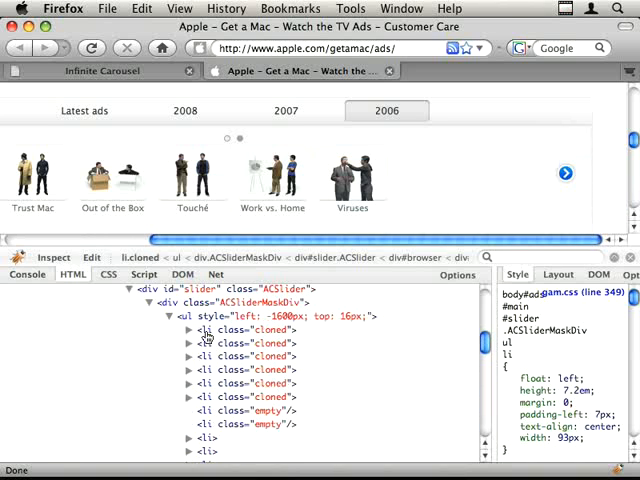
scroll("down", 3)
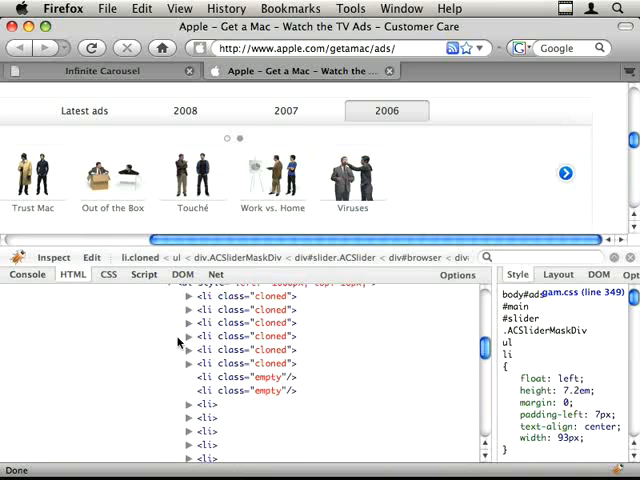
left_click(44, 172)
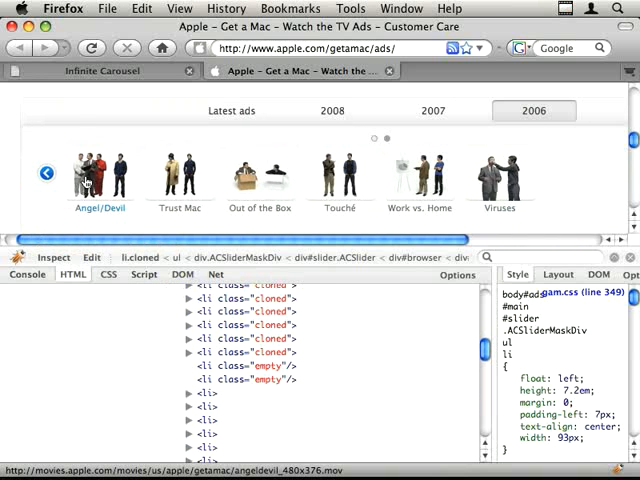
scroll("down", 3)
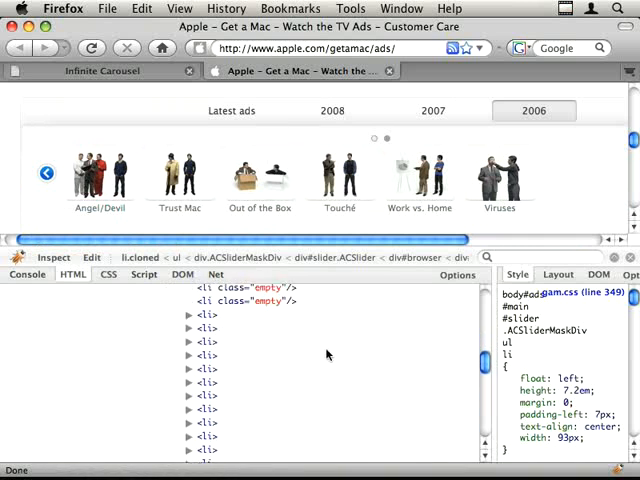
left_click(170, 304)
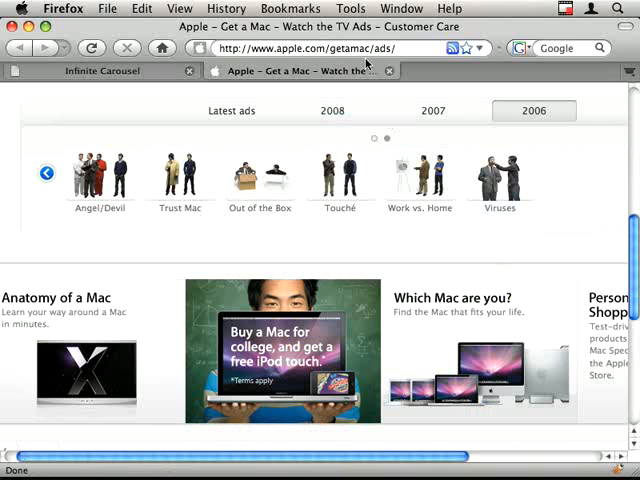
Step: Switch to the carousel source file and change the jQuery script address version to .3.2
left_click(100, 70)
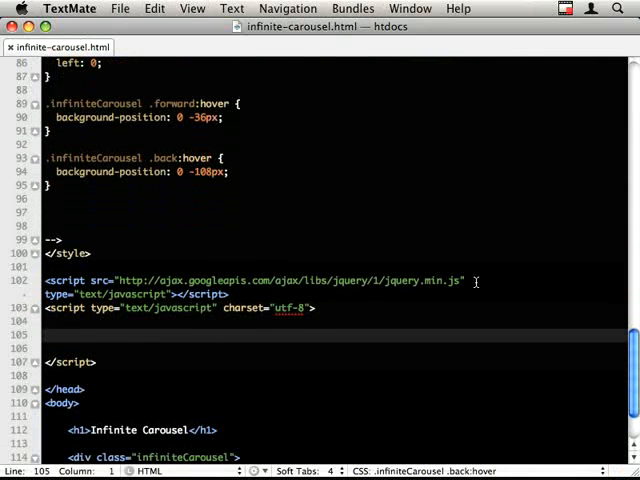
left_click(456, 280)
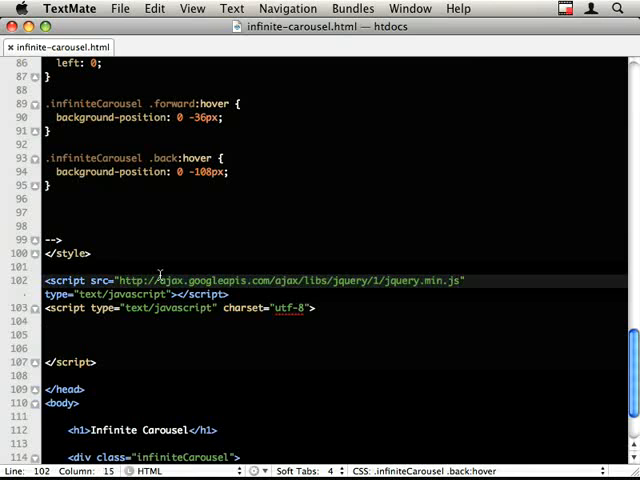
left_click(384, 280)
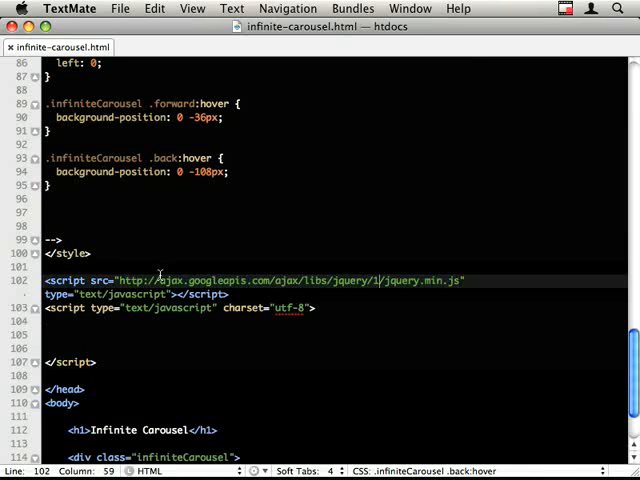
type(".3.2")
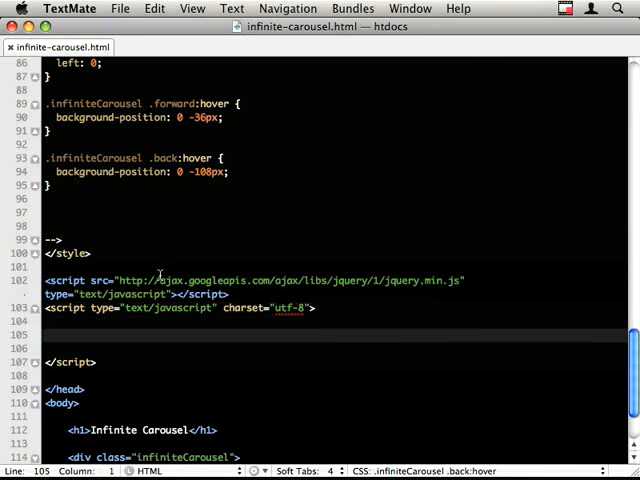
Step: Declare $.fn.infiniteCarousel = function(){ and call infiniteCarousel(); on div.infiniteCarousel
type("$.")
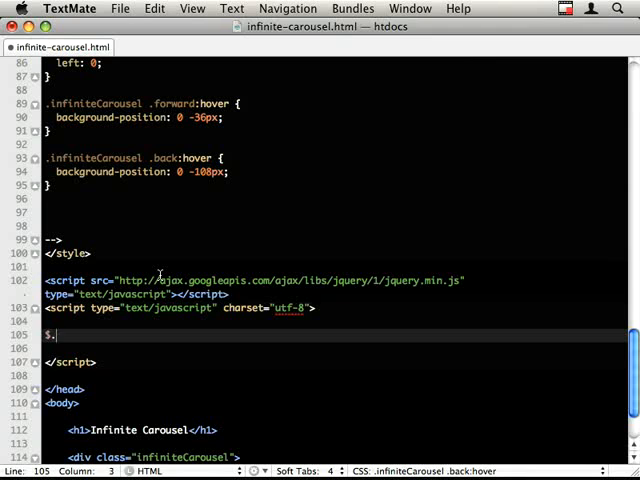
type("fn.i")
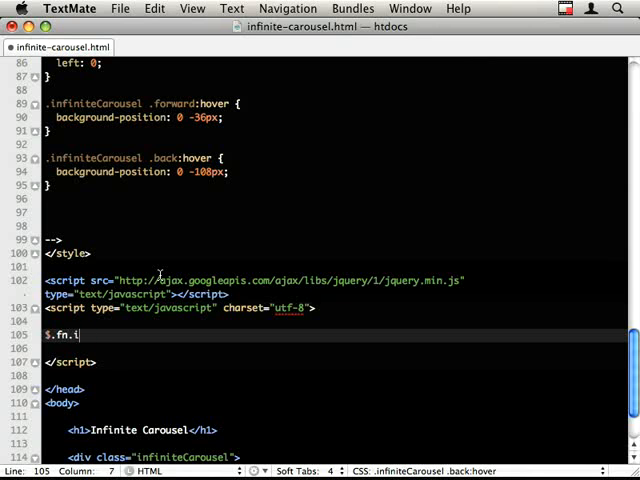
type("nfinite")
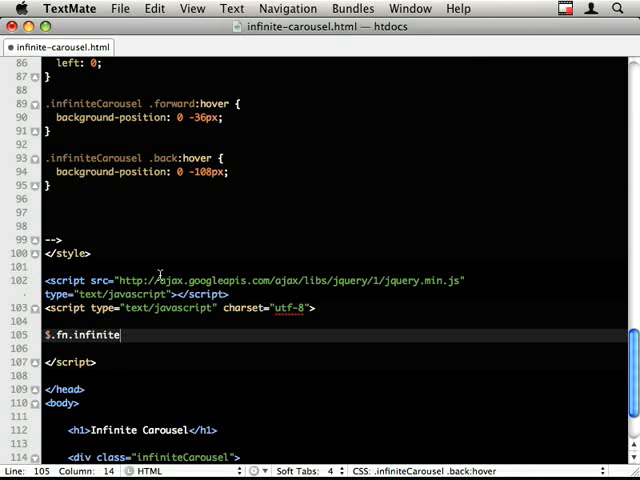
type("Carousel")
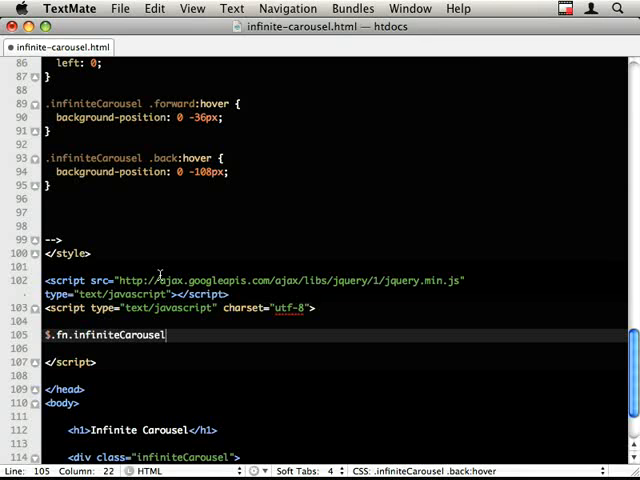
type("= function (){")
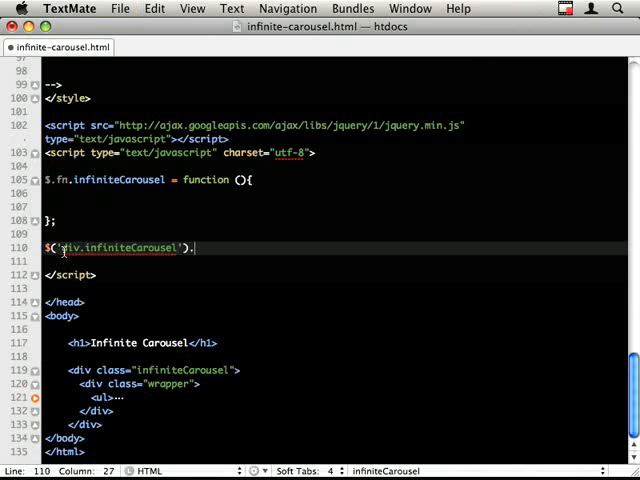
type("infiniteCarousel();")
type("})(jQuery);")
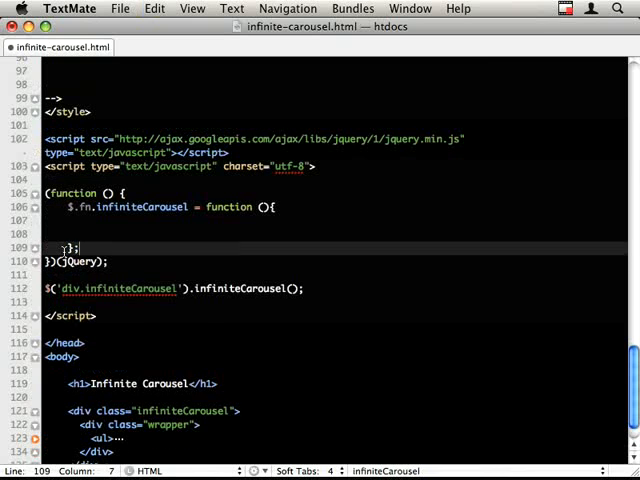
Step: Fill the plugin body with return this.each(function () {
key("Return")
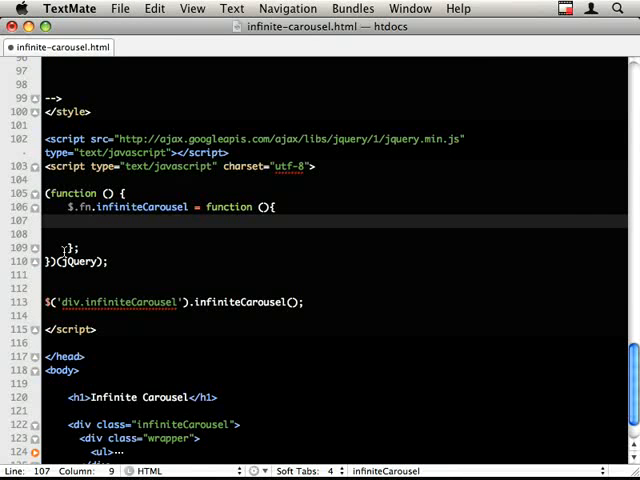
type("return")
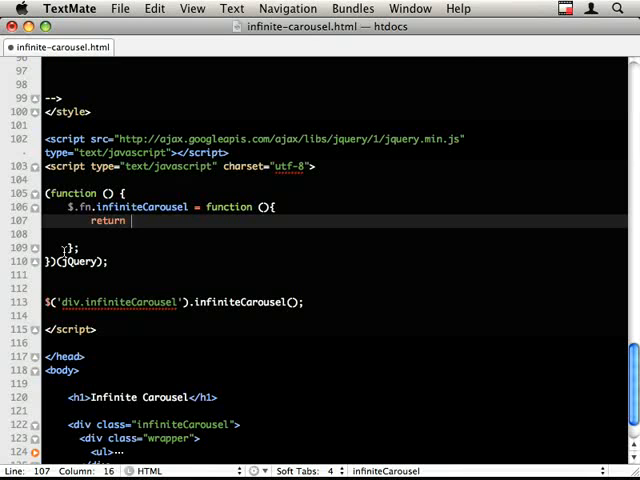
type("this.each()")
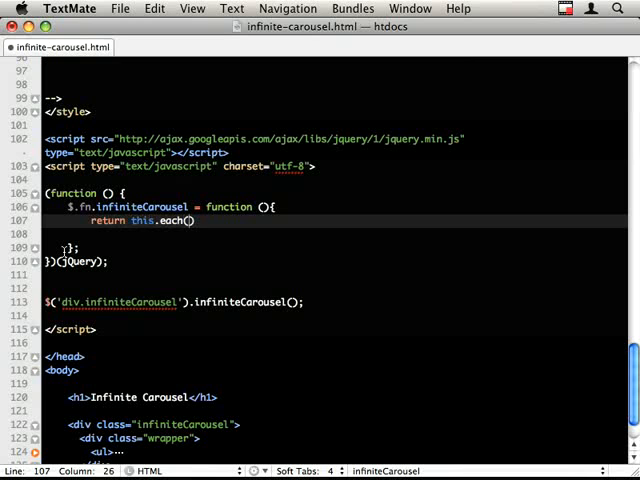
type("function () {")
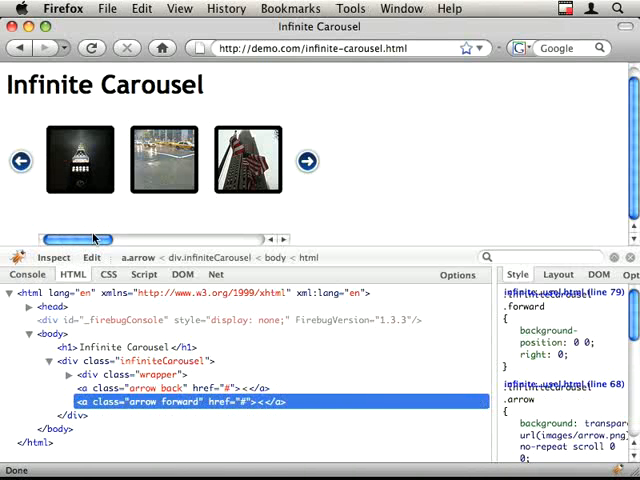
Step: Expand div.wrapper and its ul in Firebug's HTML panel and inspect the first li item
left_click(130, 360)
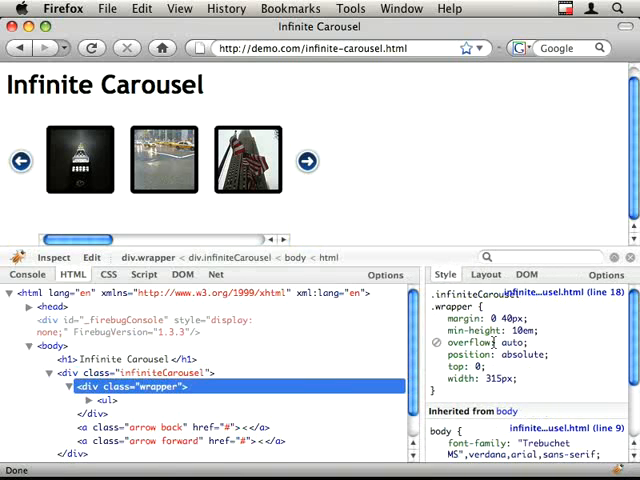
double_click(512, 342)
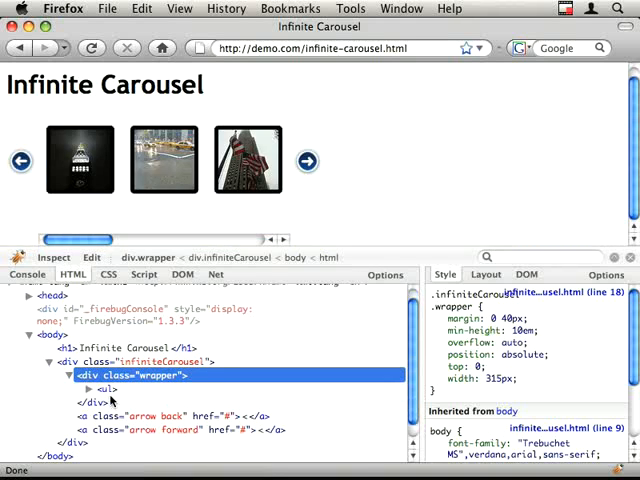
left_click(98, 388)
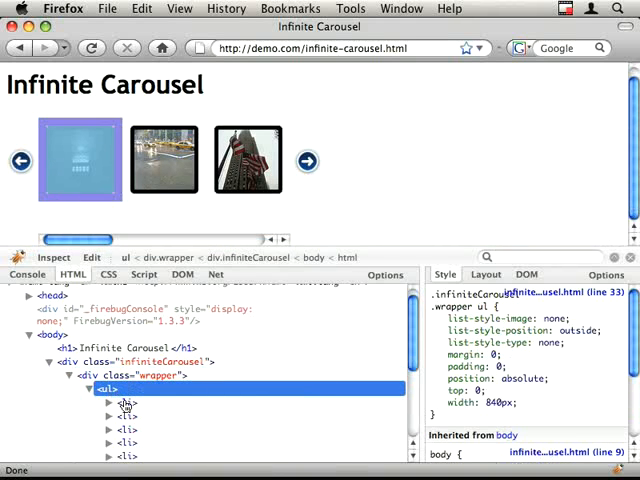
left_click(108, 400)
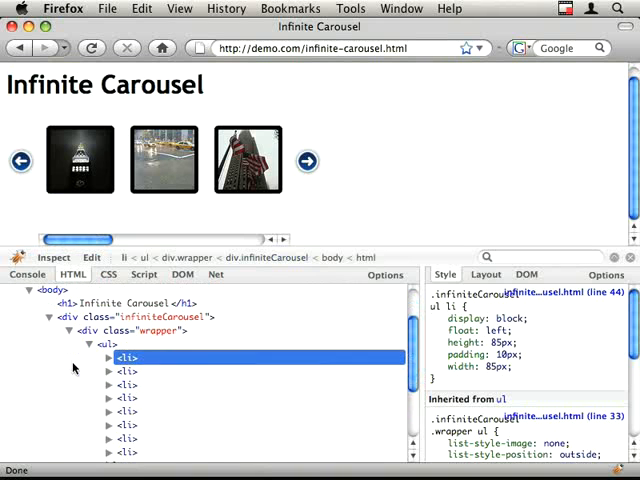
left_click(128, 348)
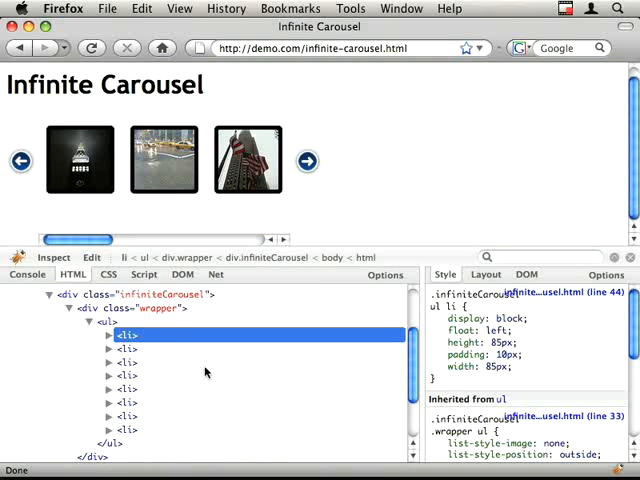
mouse_move(100, 164)
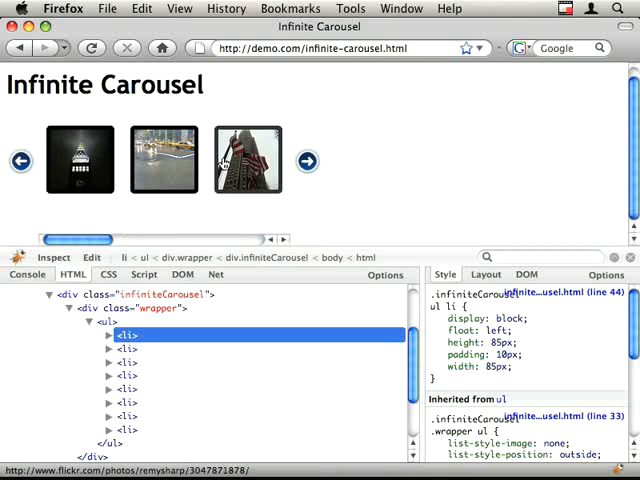
mouse_move(256, 164)
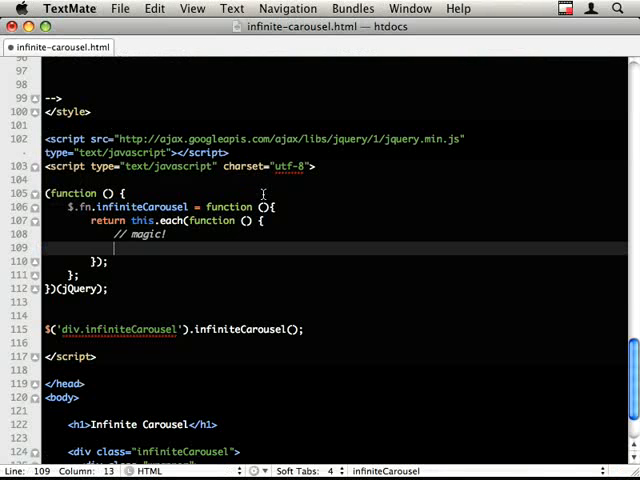
Step: Declare var $wrapper as the child div with its CSS overflow set to hidden
type("var")
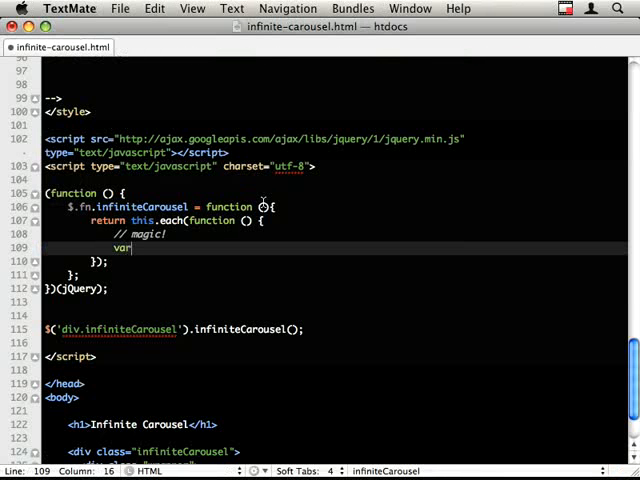
type("$wrapper = $()")
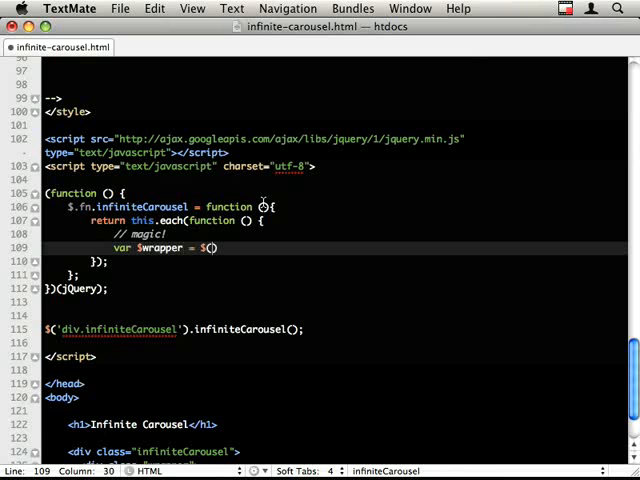
type("'> div', this")
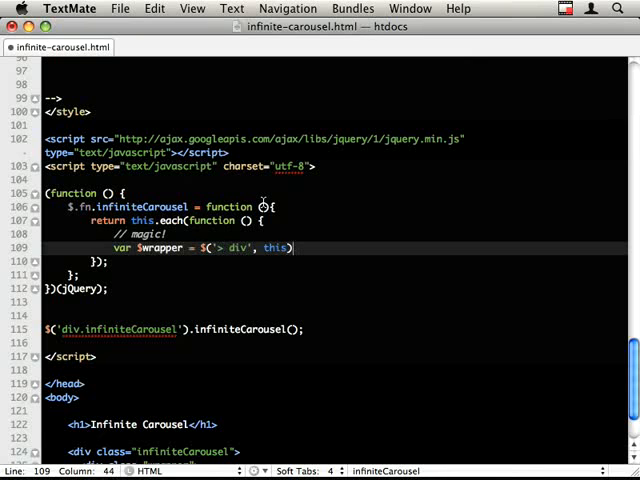
type(".css(")
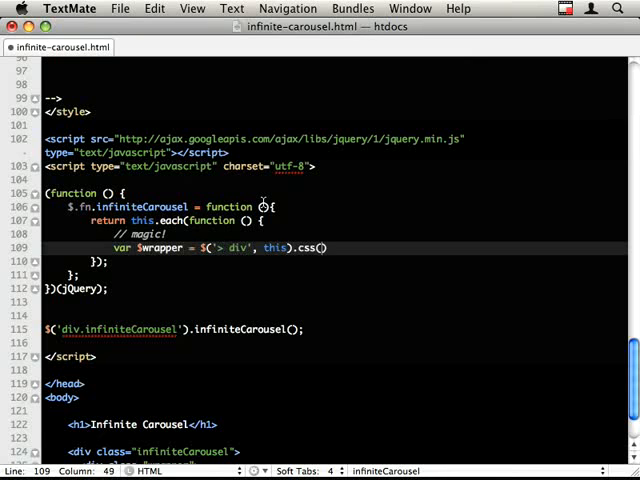
type("overflow', 'hidden")
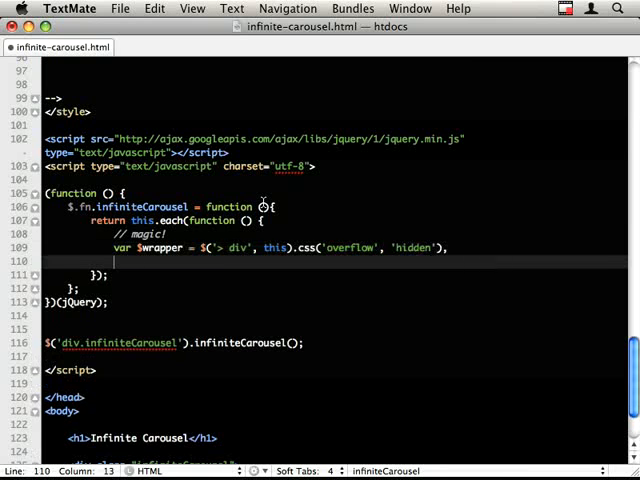
Step: Declare $slider = $wrapper.find('> ul') for the carousel's list
type("$slider =")
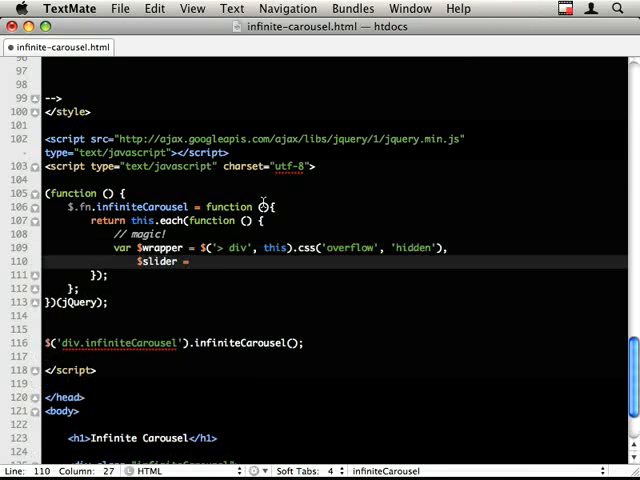
type("$")
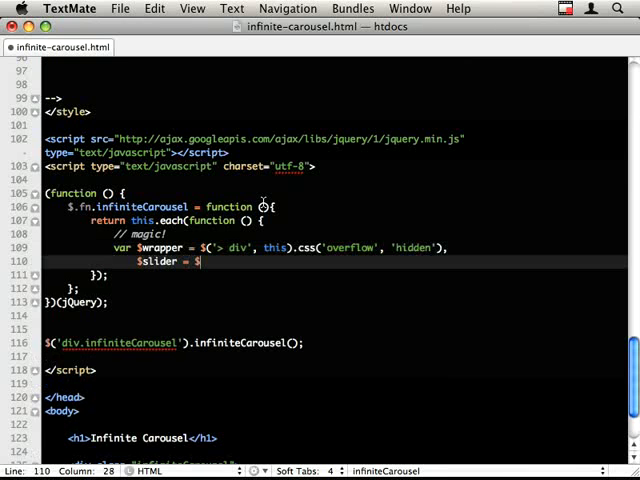
type("wrapper.find")
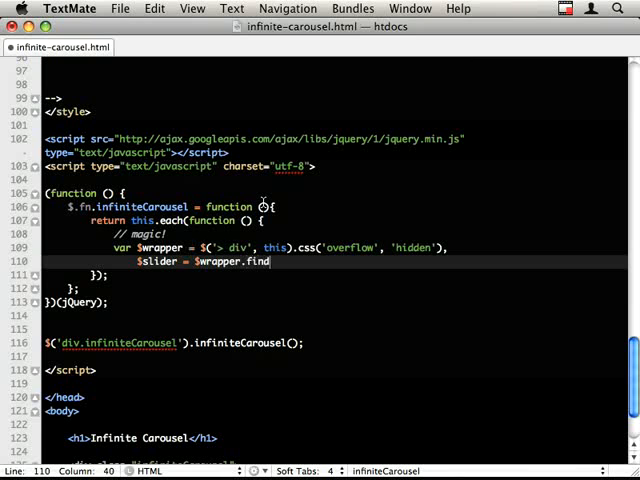
type("('> |')")
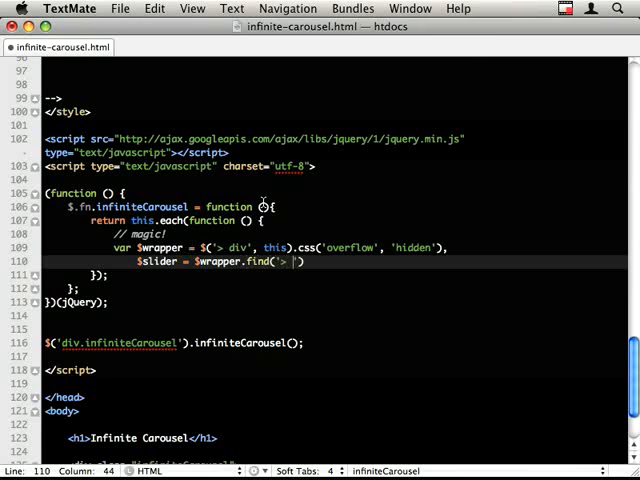
type("ul")
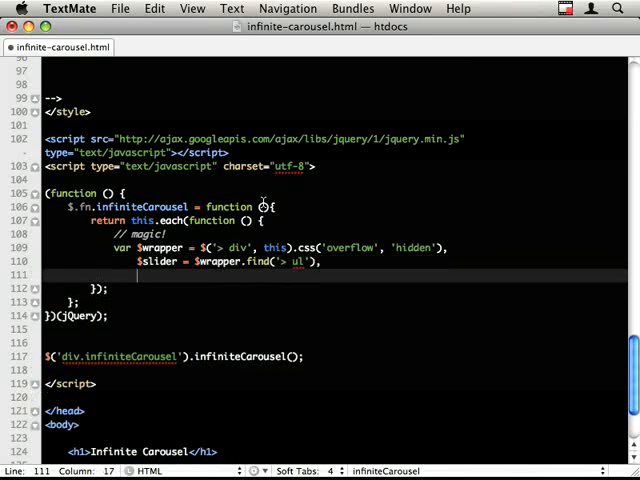
Step: Declare $items = $slider.find('> li') and $single = $items.filter(':first')
type("$items = $s")
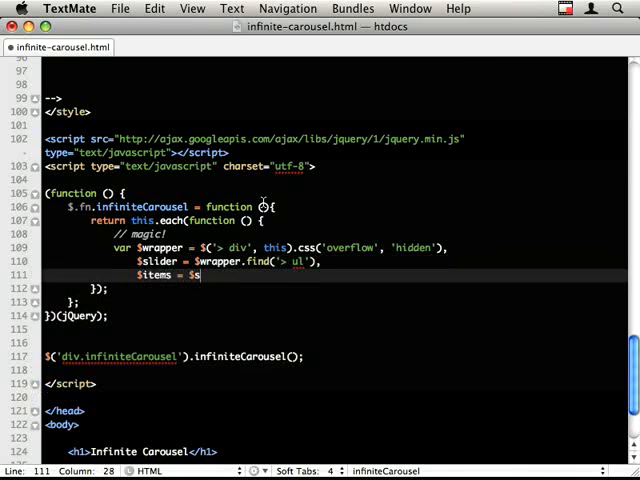
type("lider.find")
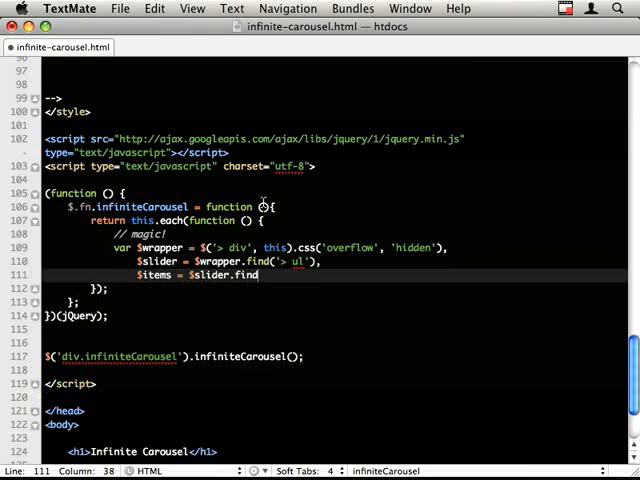
type("('> li'),")
type("$singl")
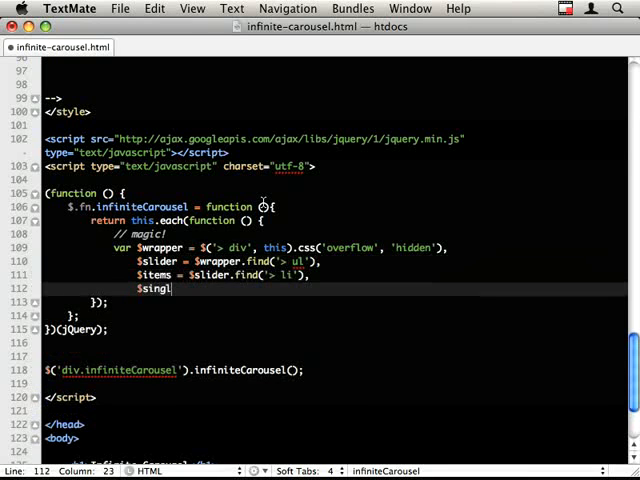
type("e = $item")
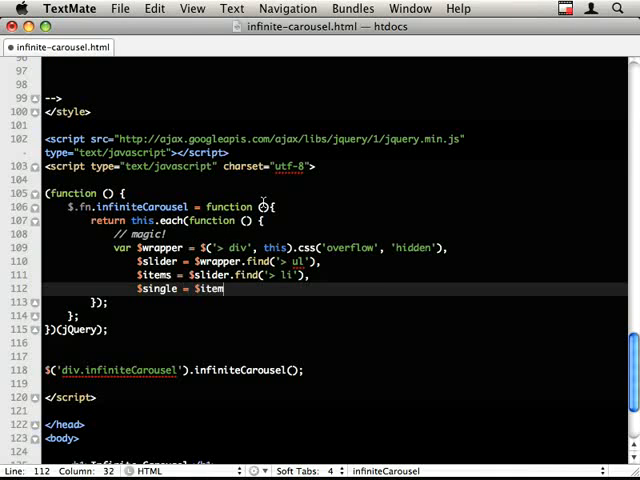
type(".filter('')")
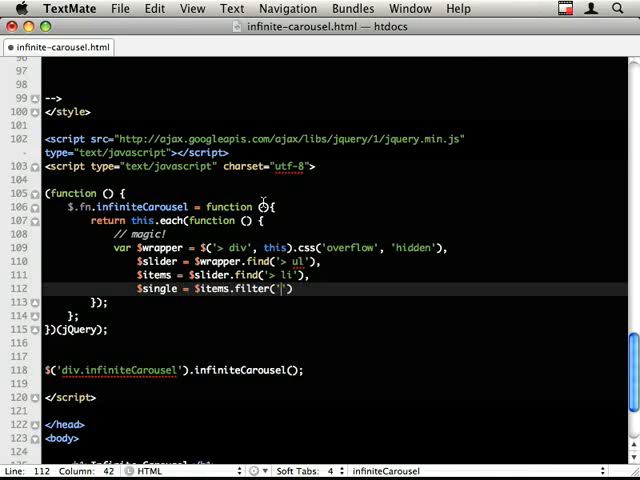
type(":first")
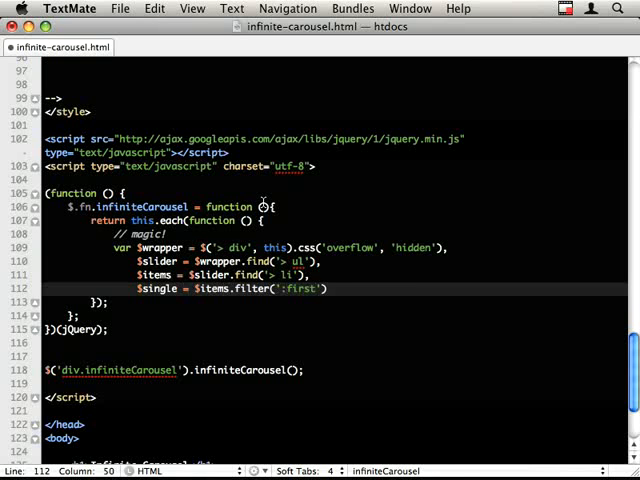
type(")")
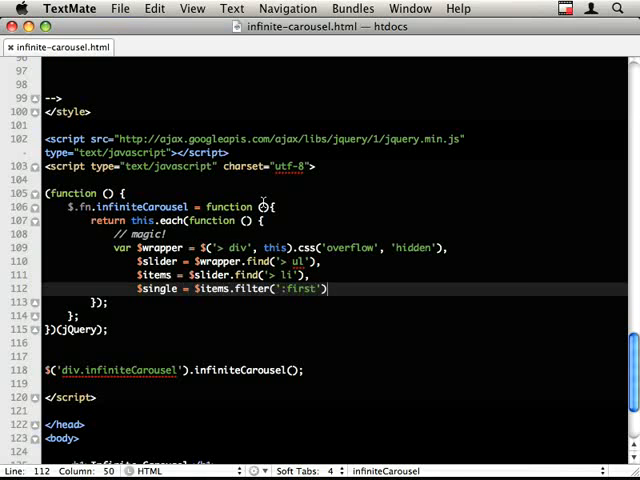
Step: Add singleWidth = $single.outerWidth(), continuing the comma-separated declarations
key("Return")
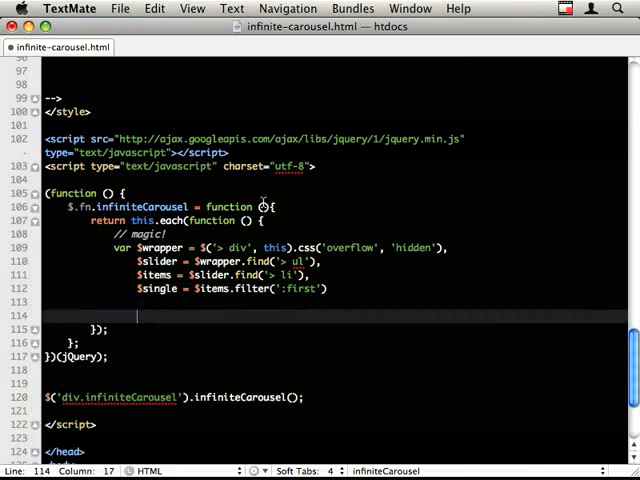
type("singleWidth = $s")
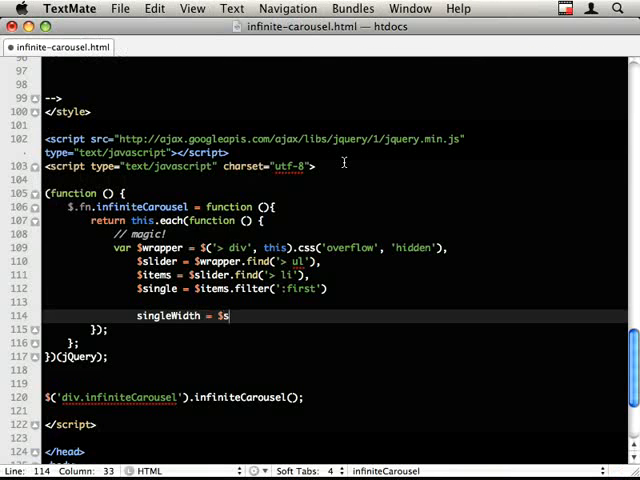
type("ingle.0")
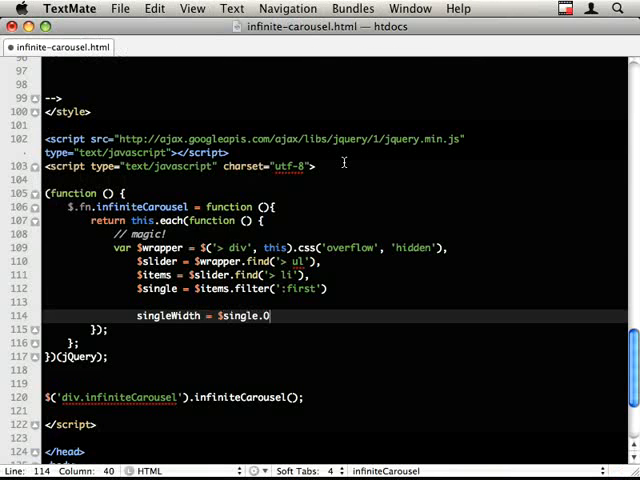
type("o")
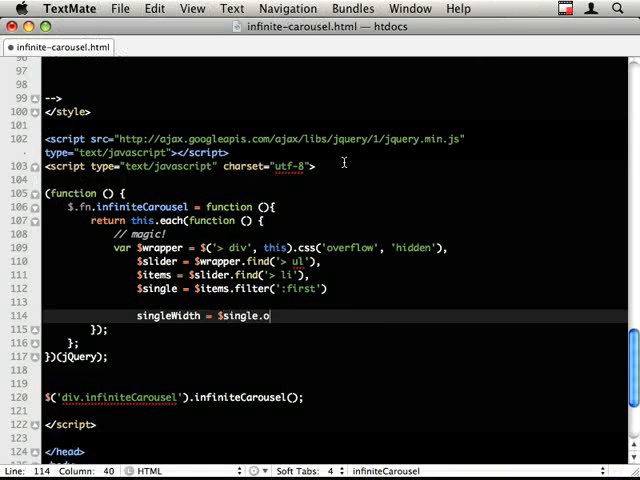
type("uterWidth();")
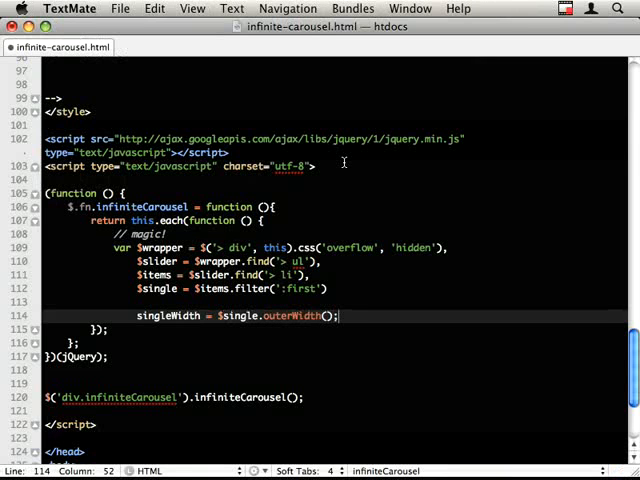
key("backspace")
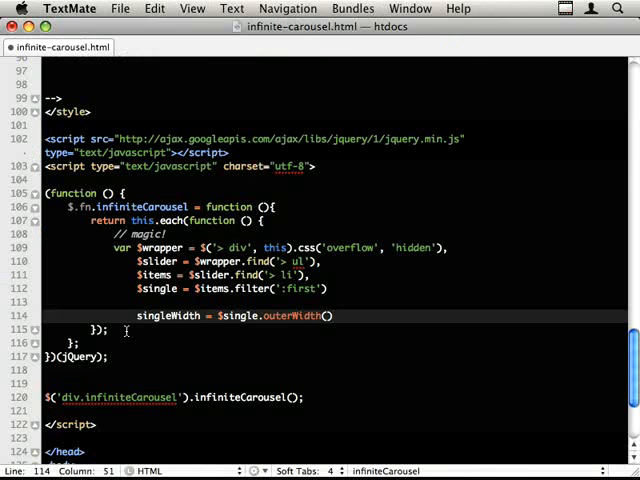
type(",")
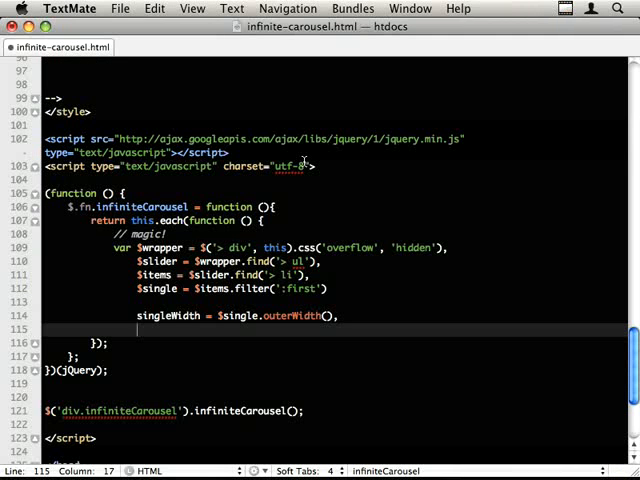
Step: Add visible = Math.ceil($wrapper.innerWidth() / singleWidth) and begin the currentPage variable
type("visible =")
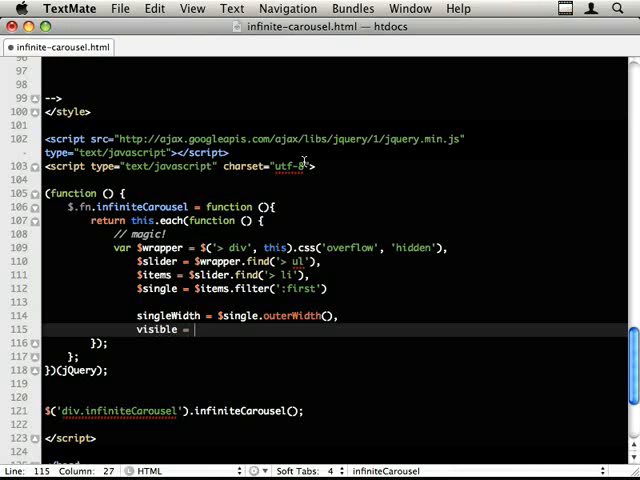
type("Math")
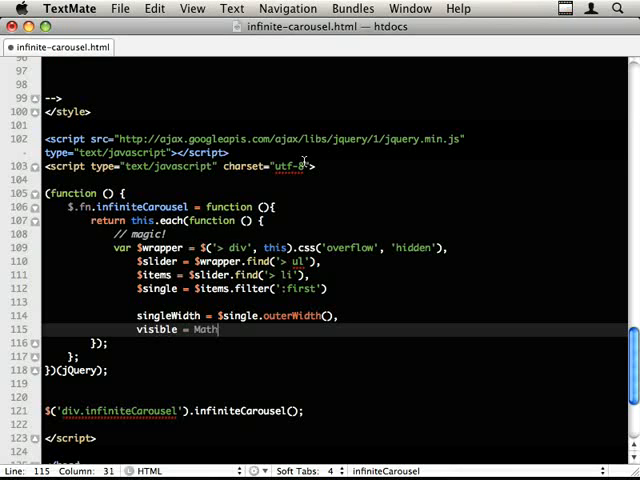
type(".ceil()")
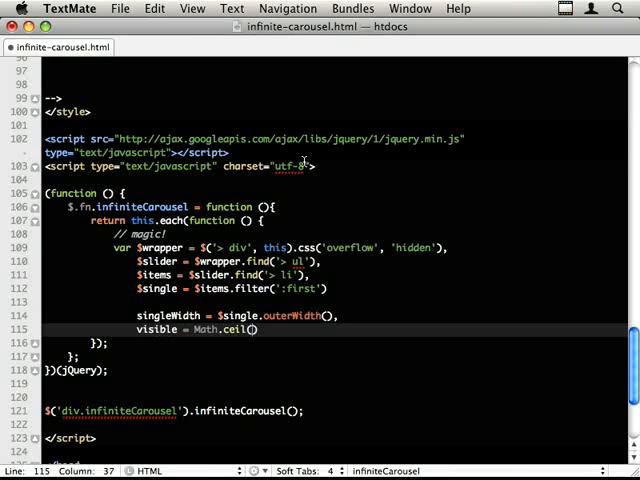
type("$wrapper.innerWith(")
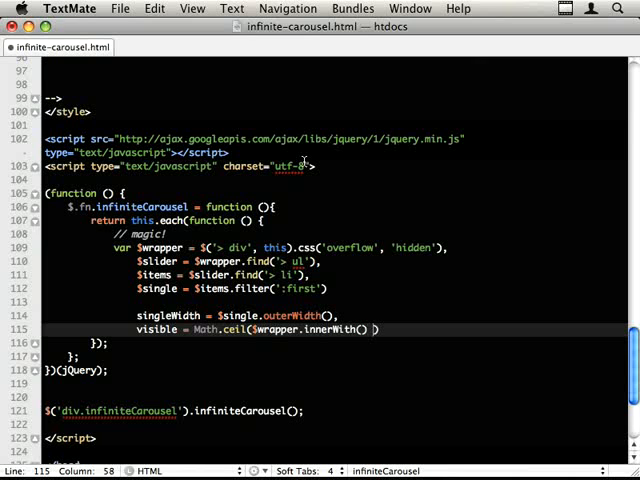
type("/ singleWidth")
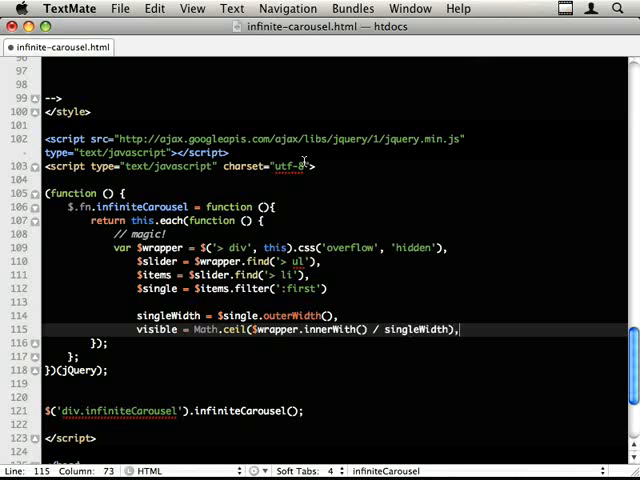
type("currentPage = 1,")
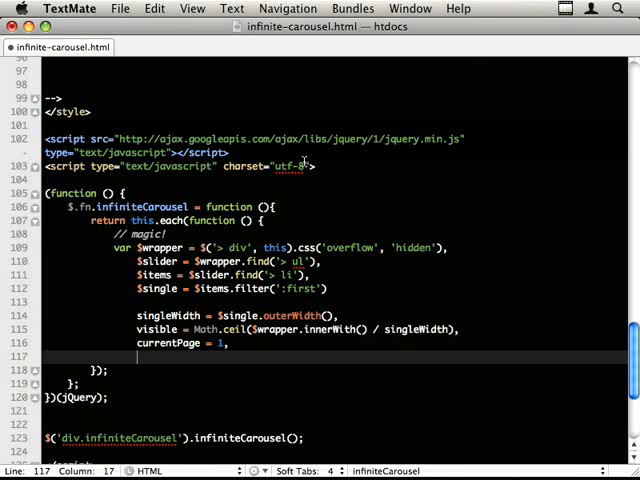
Step: Add pages = Math.ceil($items.length / visible); to close the variable declarations
type("pages =")
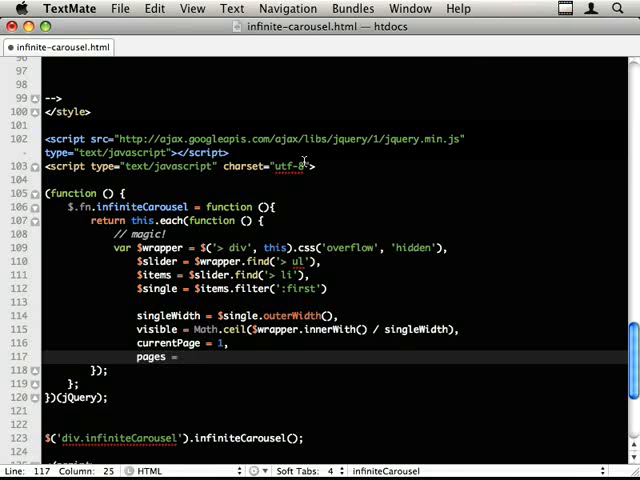
type("Math.ceil($")
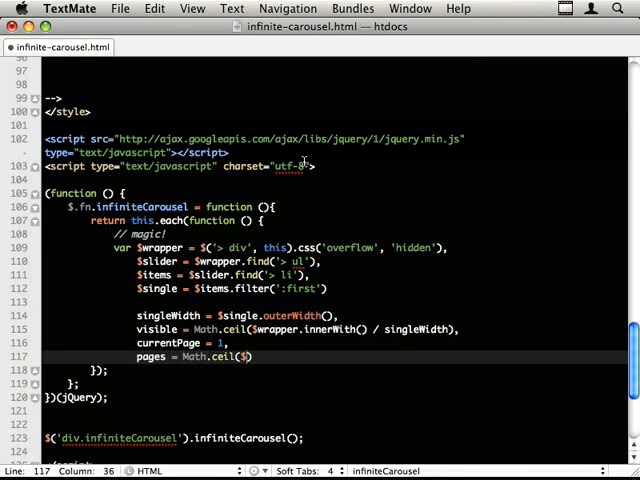
type("$items.legn")
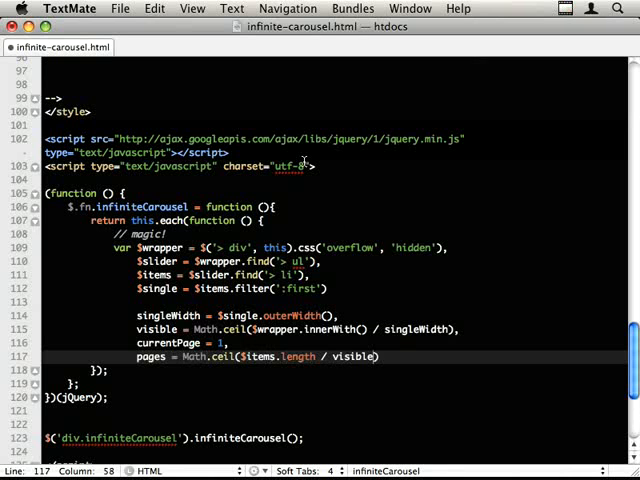
type(";")
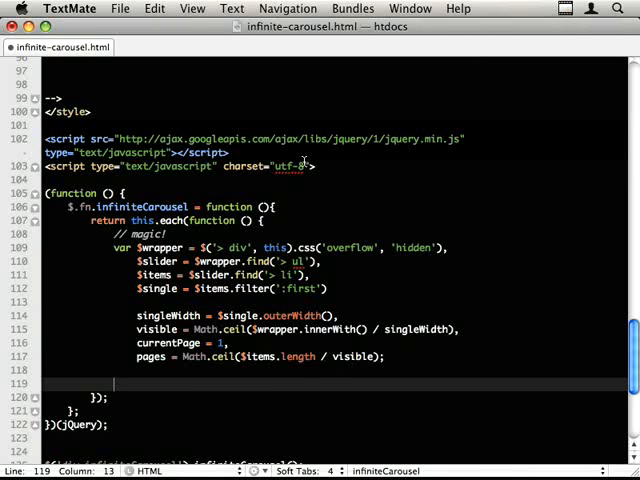
Step: Add console.log lines for singleWidth, visible and pages inside the plugin
type("console.log();")
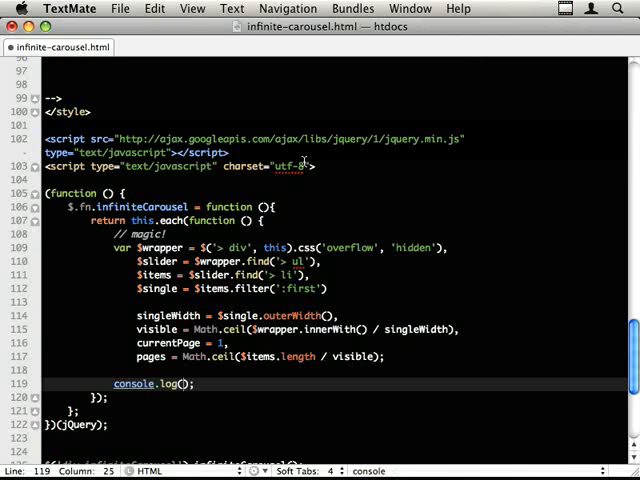
type("'")
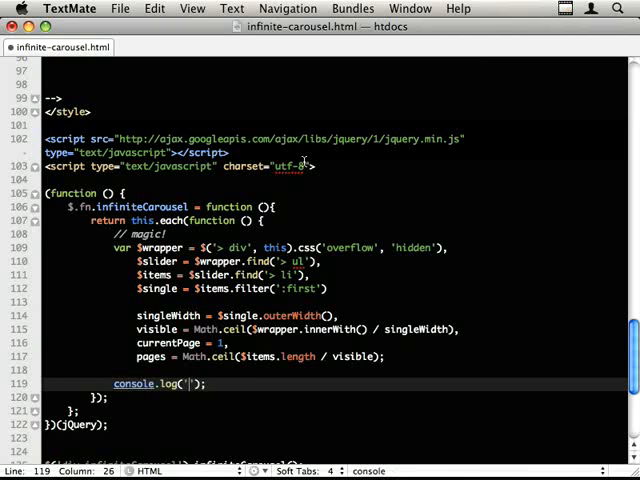
type("singleWidth")
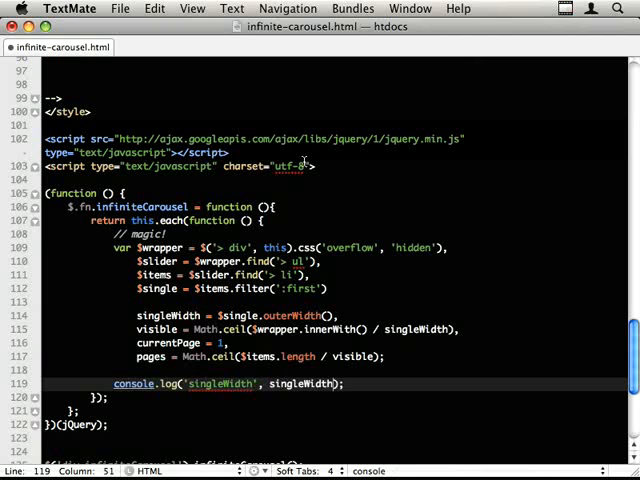
type("console.log(vi);")
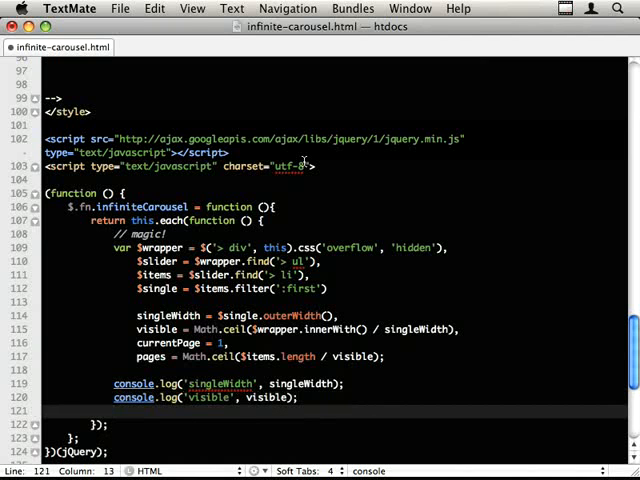
type("console.log('');")
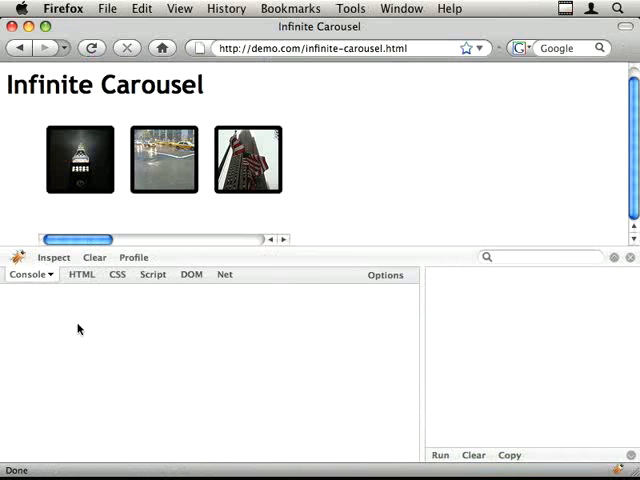
mouse_move(128, 322)
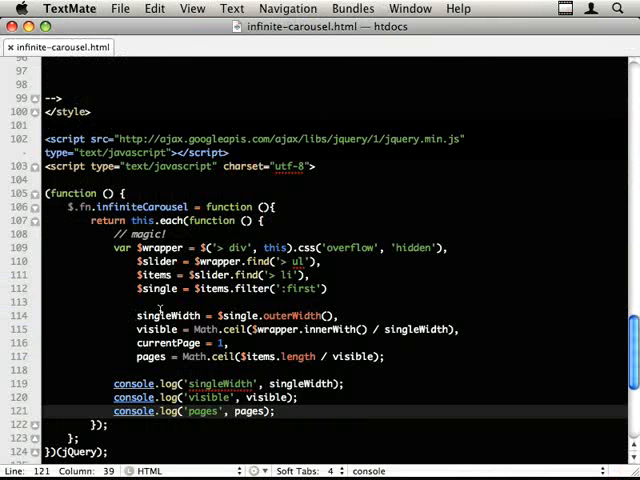
Step: Wrap $('div.infiniteCarousel').infiniteCarousel(); in a $(document).ready handler
scroll("down", 3)
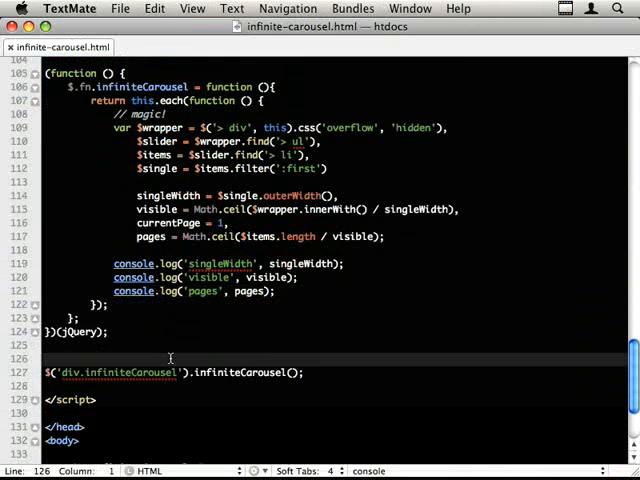
type("$(documen")
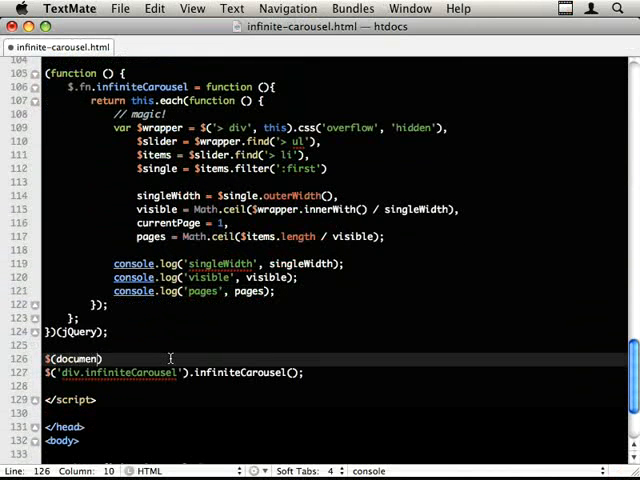
type(").ready()")
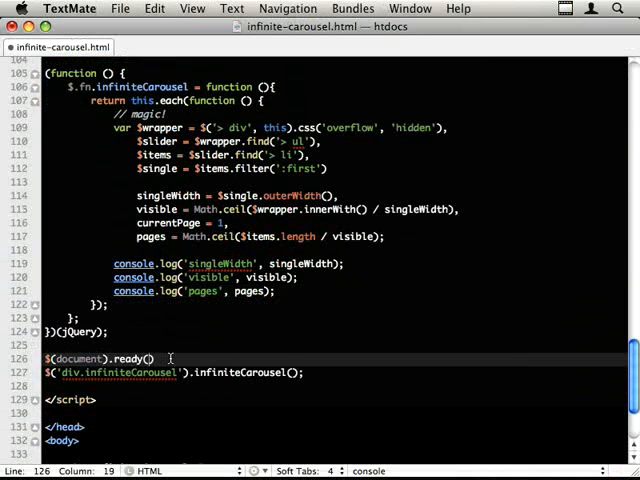
type("function () {}")
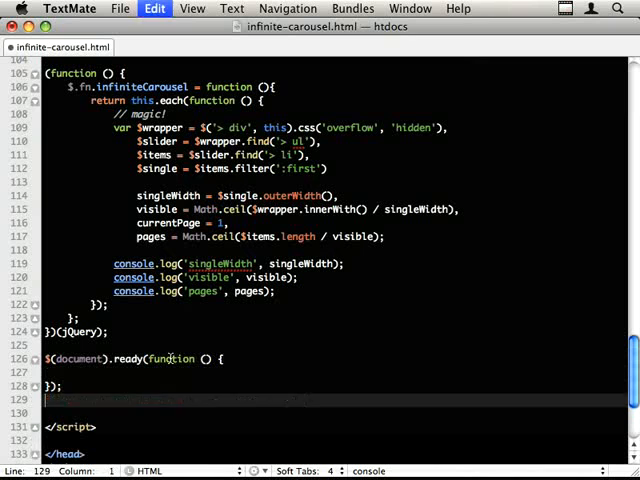
type("$('div.infiniteCarousel').infiniteCarousel();")
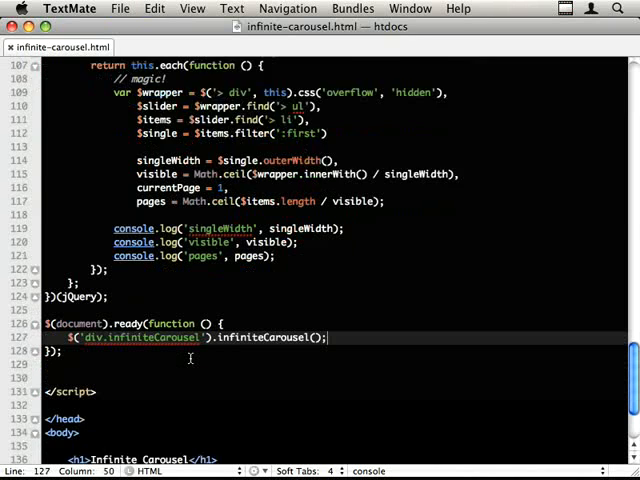
scroll("down", 3)
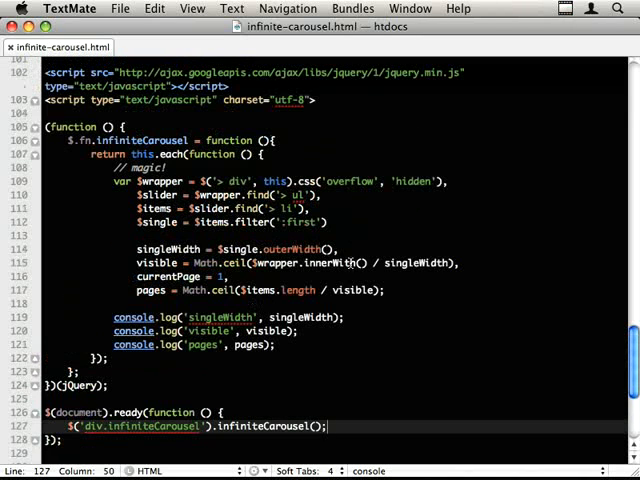
Step: Reload the demo in Firefox, read the logged singleWidth 105, visible 3, pages 3, inspect the list items and close Firebug
left_click(344, 264)
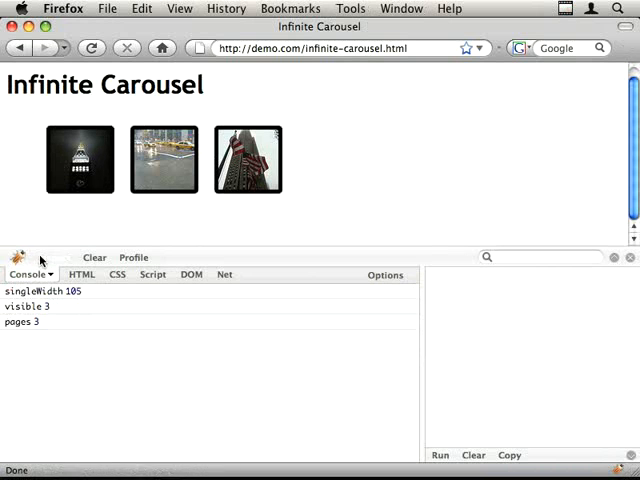
left_click(80, 274)
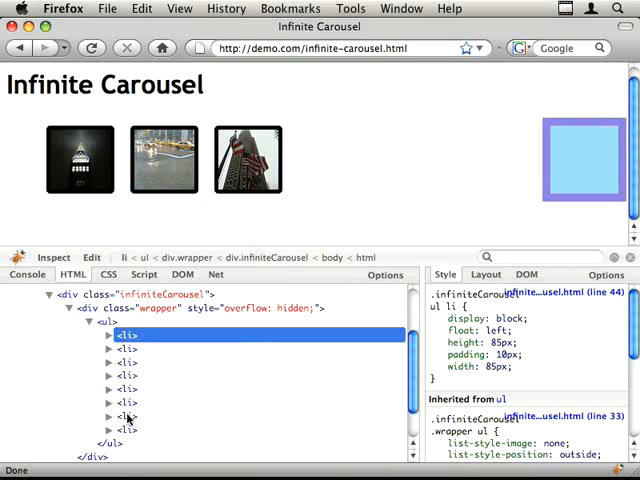
left_click(28, 274)
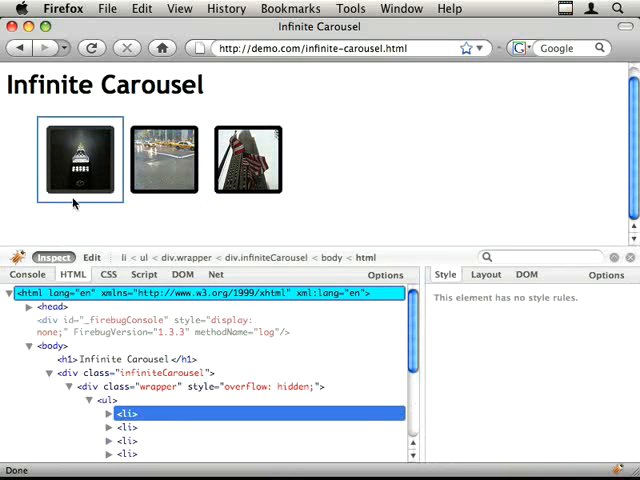
left_click(484, 274)
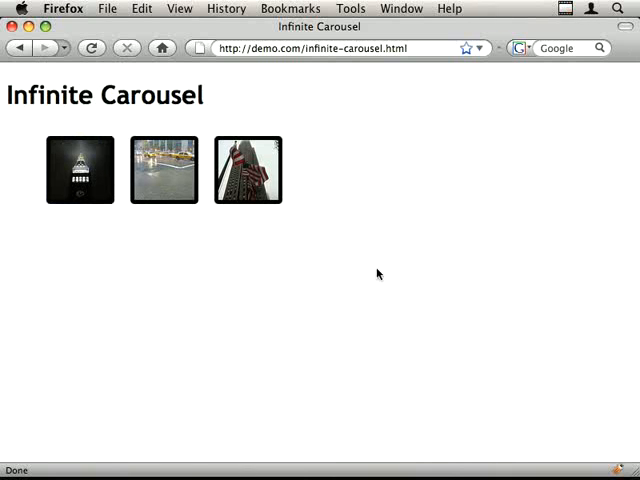
mouse_move(168, 232)
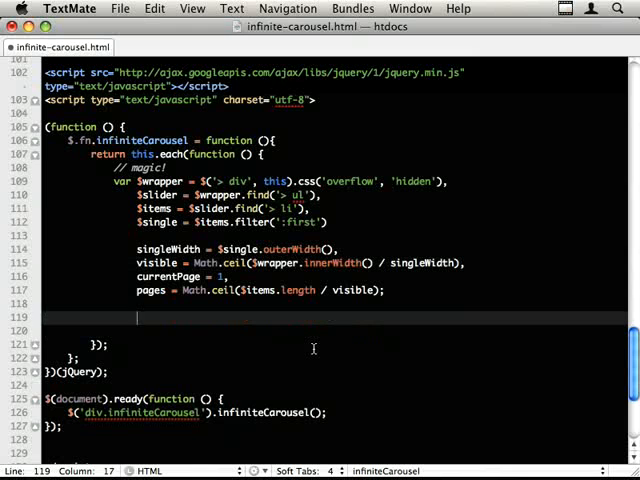
Step: Write a /* TASKS */ comment with '// 1. pad the pages with empty element if required'
type("/* Y")
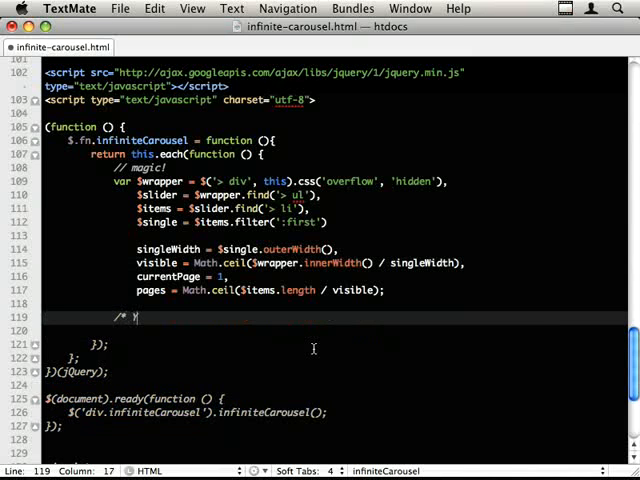
type("TASKS")
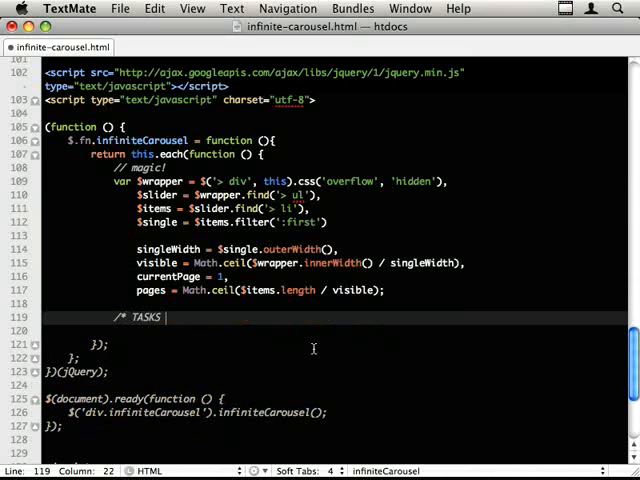
type("*/")
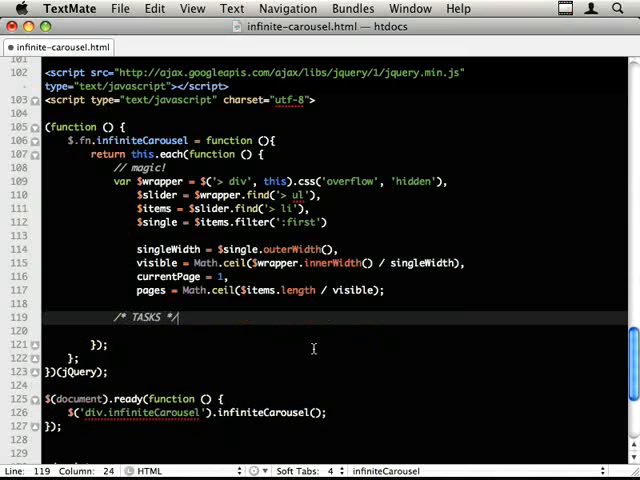
type("// 1.")
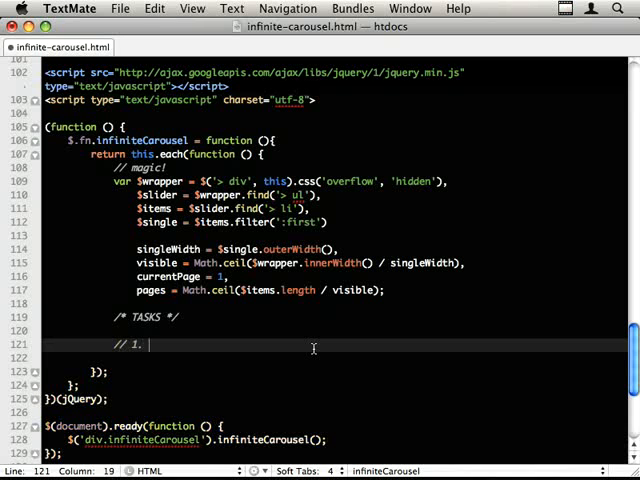
type("p")
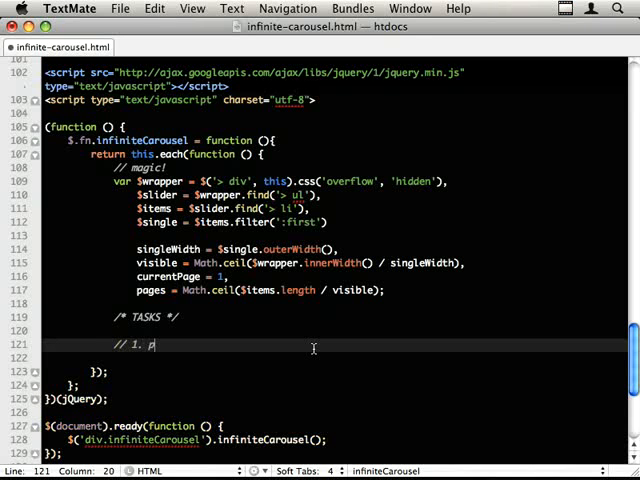
type("ad")
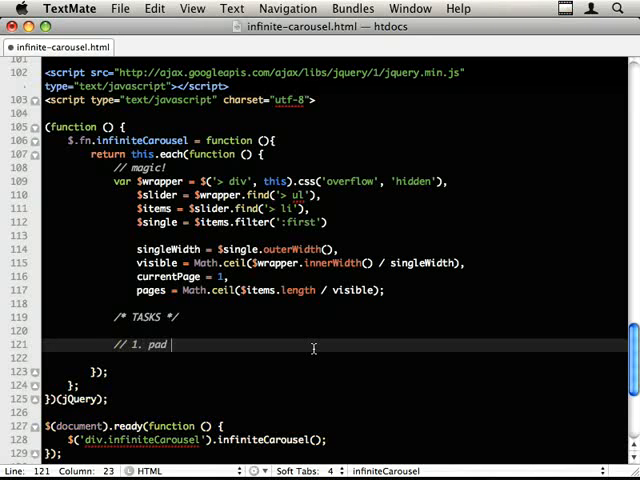
type("the pages wit")
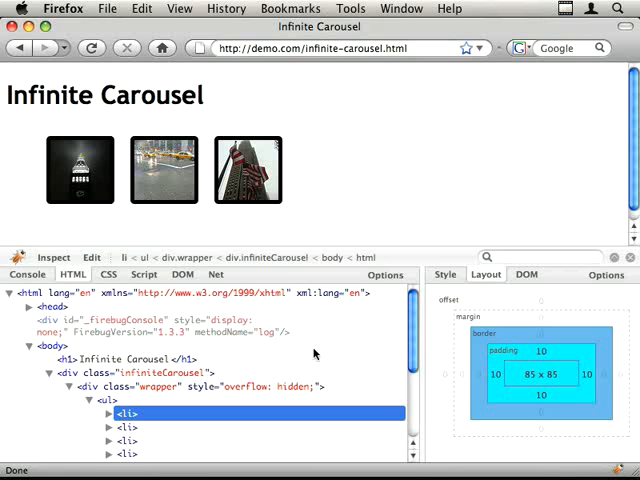
scroll("down", 3)
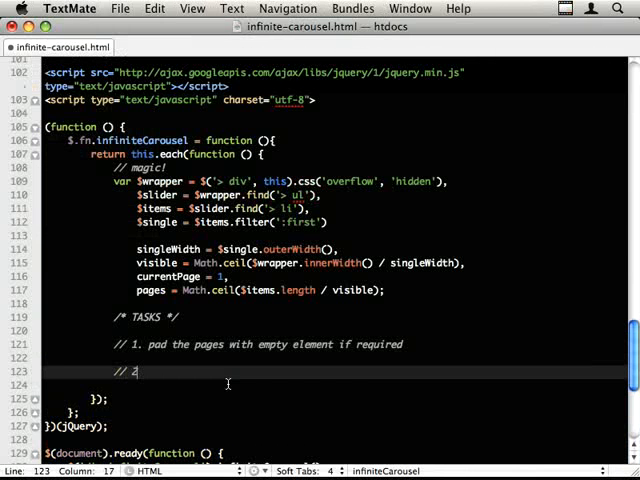
Step: Write task 2: create the carousel padding on left and right (cloned)
type(".")
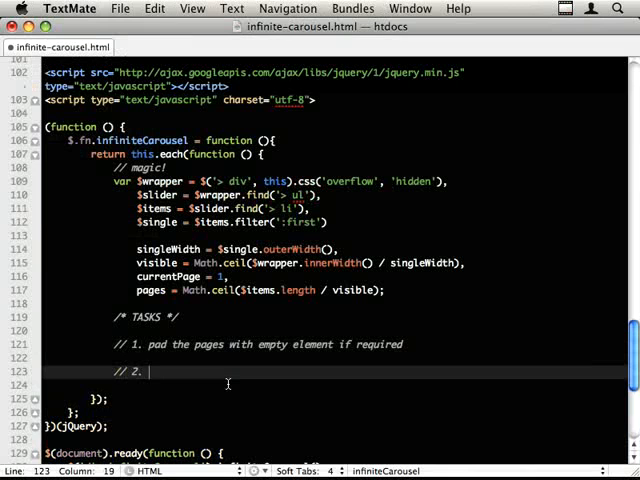
type("create the")
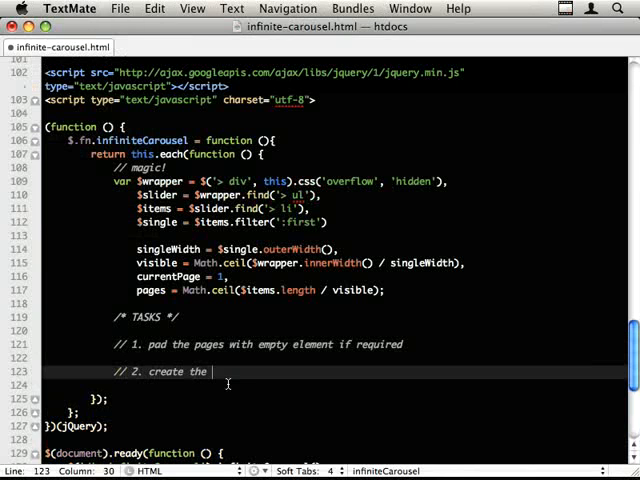
type("carouse")
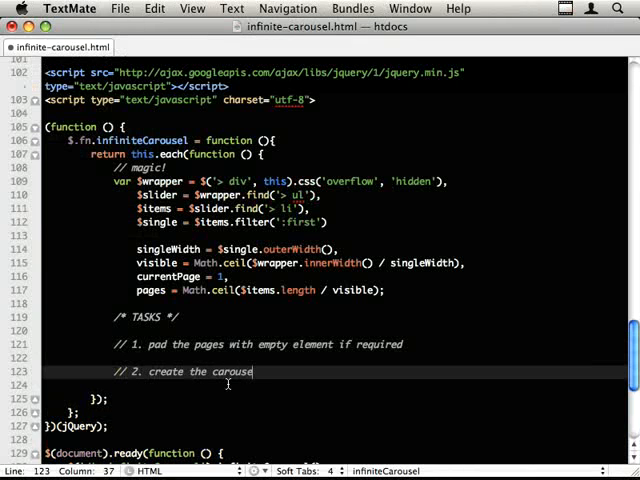
type("padding")
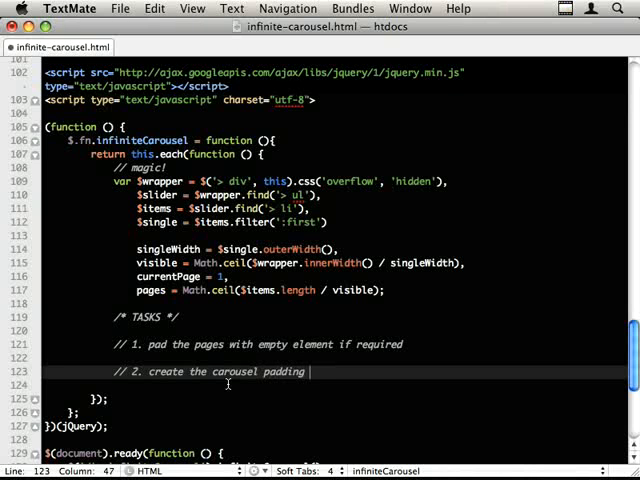
type("on left and rig")
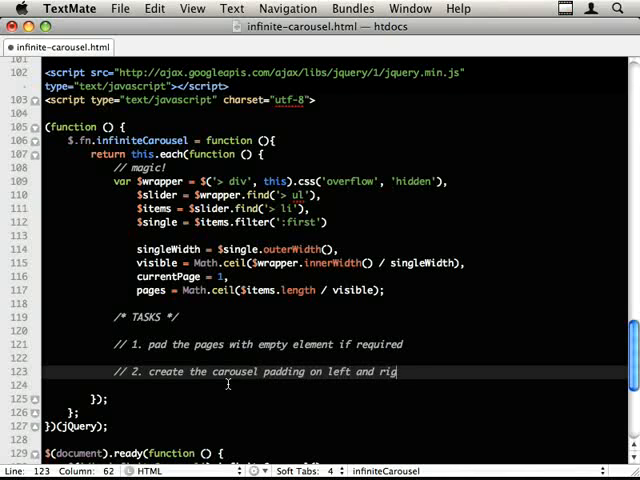
type("ht")
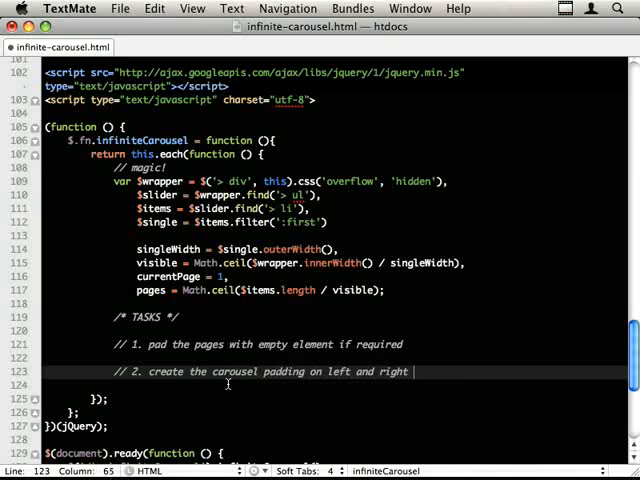
type("(cloned)")
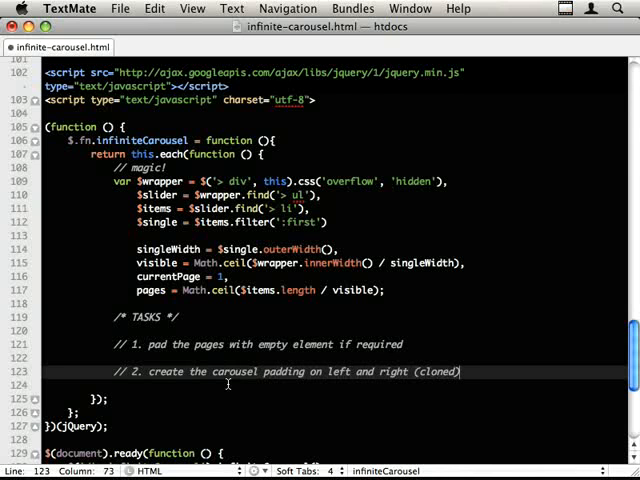
key("Return")
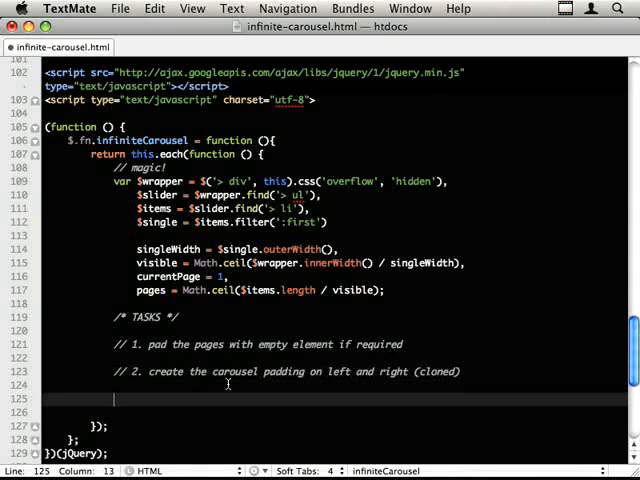
Step: Make task 3 the paging function and move the reset wording to a closing '// end: reset scroll' comment
type("// 3.")
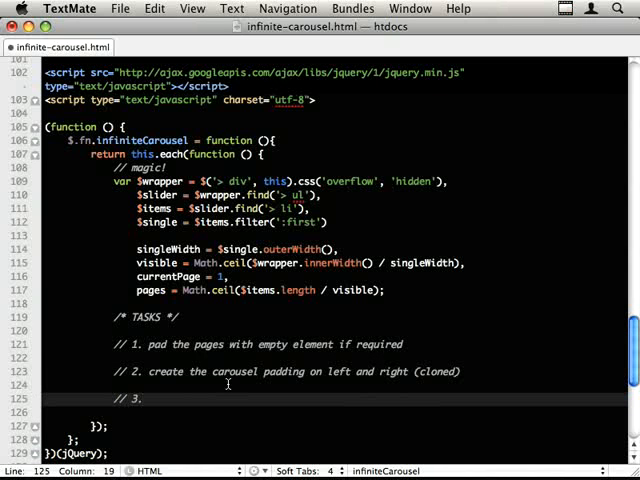
scroll("down", 3)
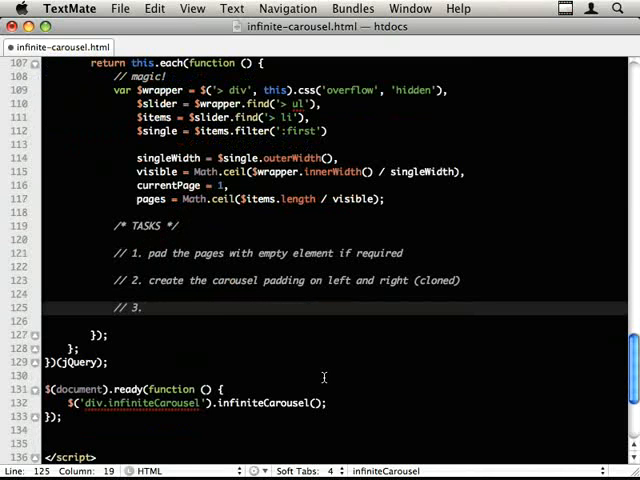
type("reset scroll")
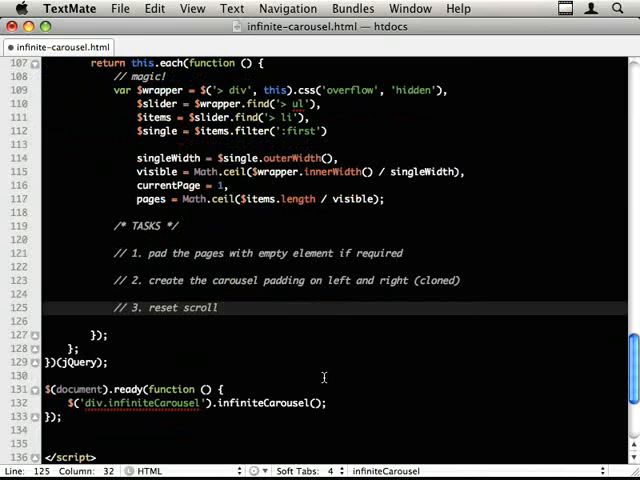
type("bar")
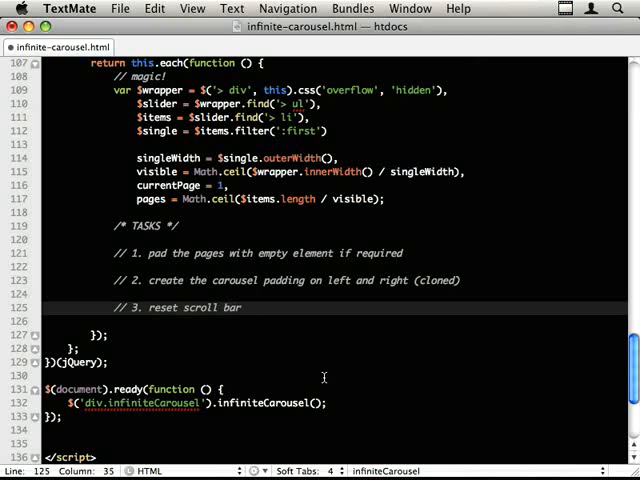
left_click(116, 308)
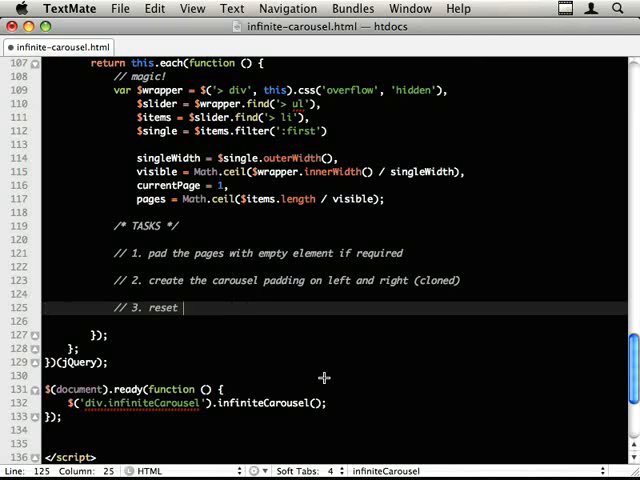
key("backspace")
type("//")
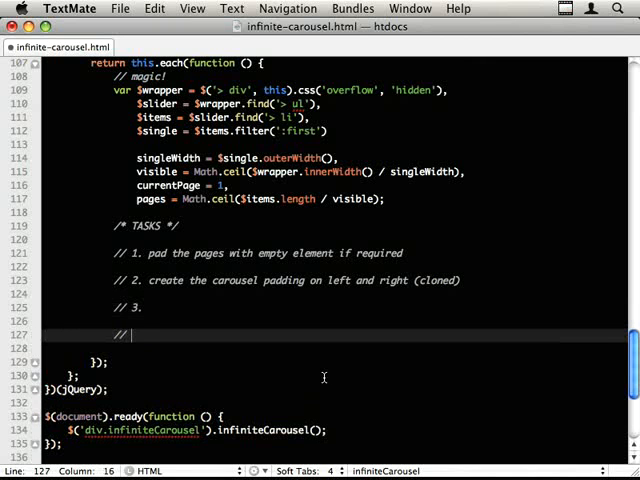
type("end: reset")
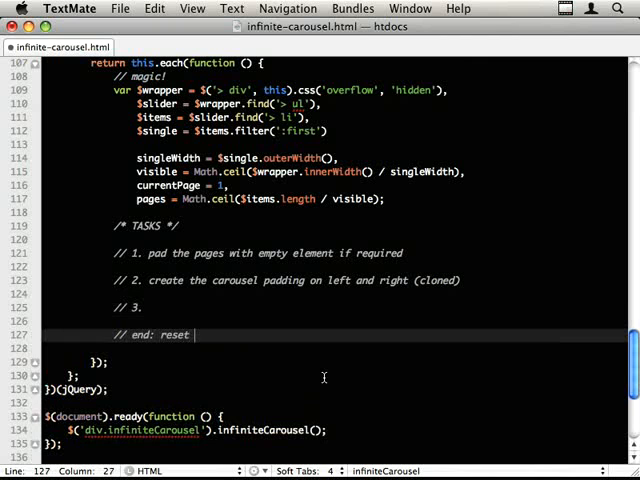
type("scroll")
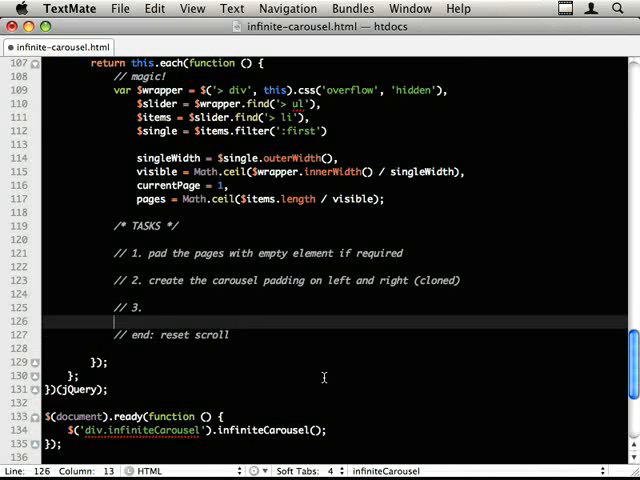
left_click(150, 308)
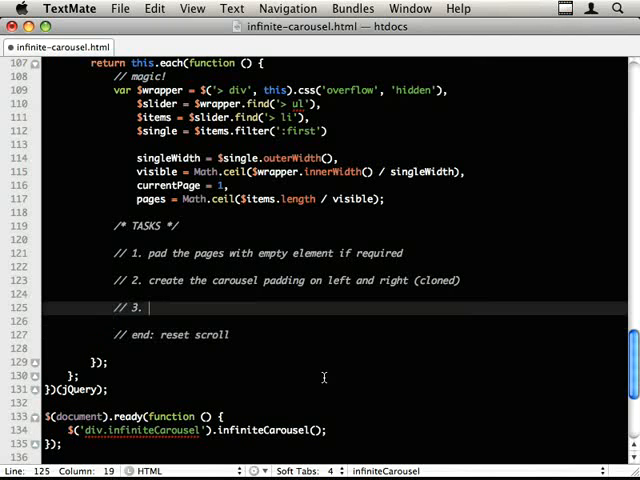
type("paging fun")
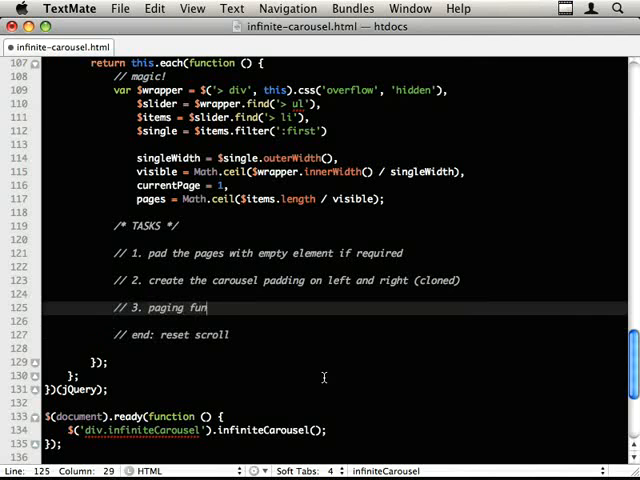
type("ction")
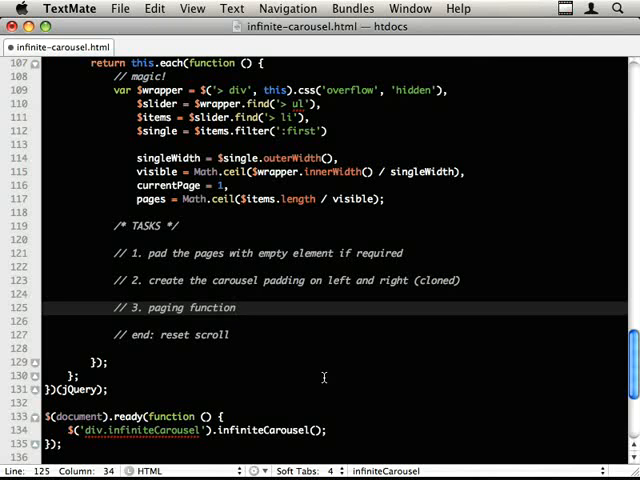
Step: Write task 4, insert the back and forward links, and task 5, bind them, then move to task 1
type("// 4.")
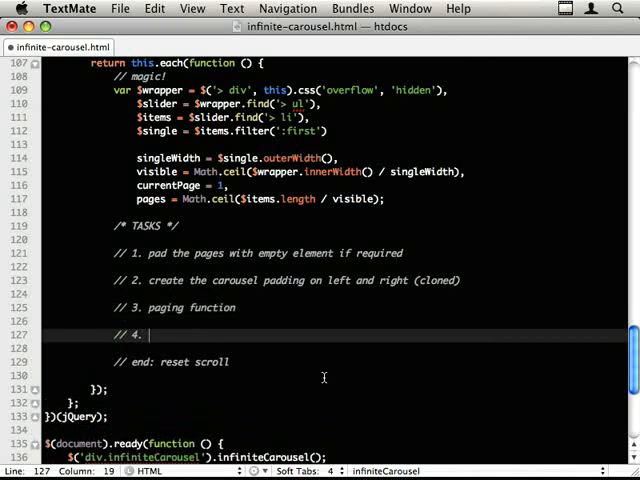
type("insert the new")
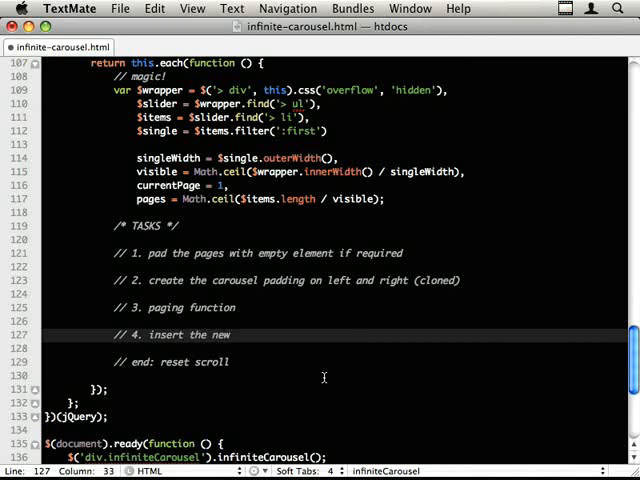
type("back and forward images")
type("// 5.")
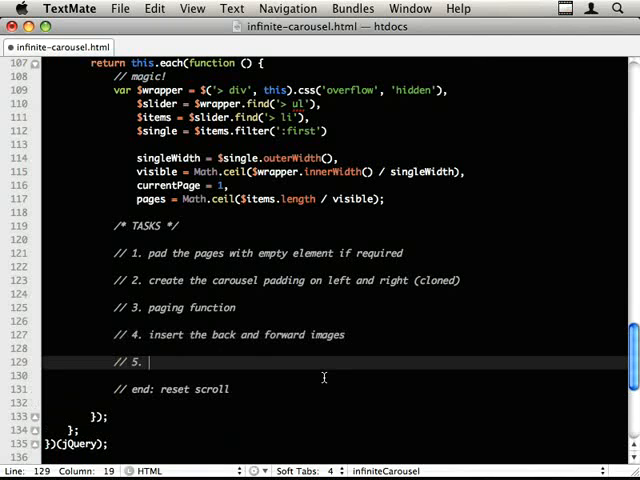
type("bind the back")
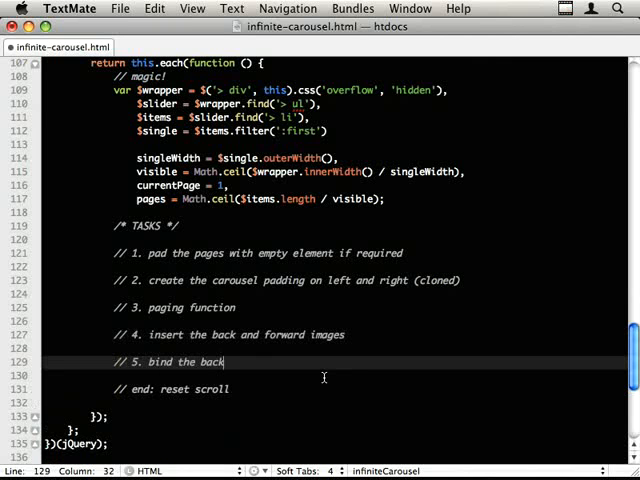
type("and forward links")
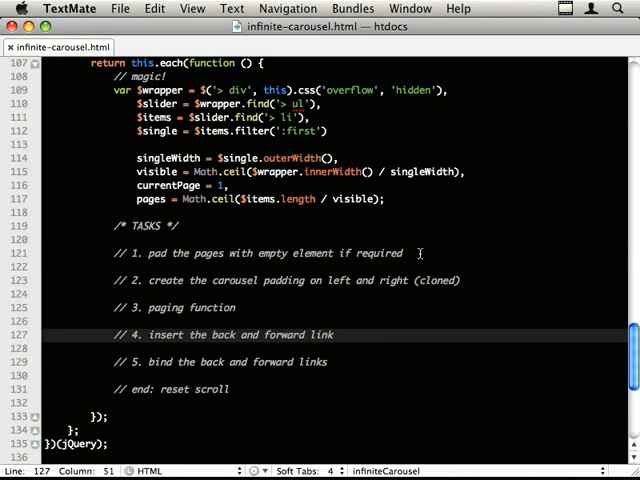
left_click(422, 252)
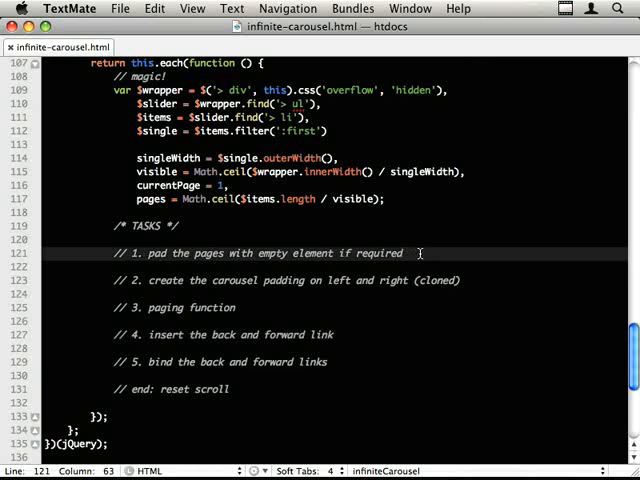
Step: Write if ($items.length % visible != 0) { console.log('pad'); } under task 1
type("if ()")
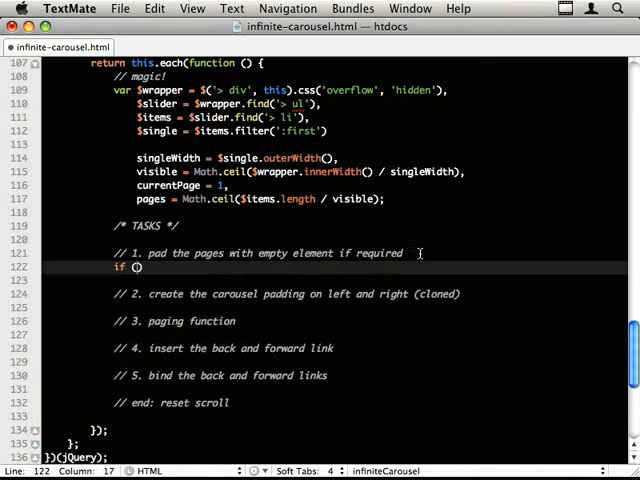
type("$items.legnth")
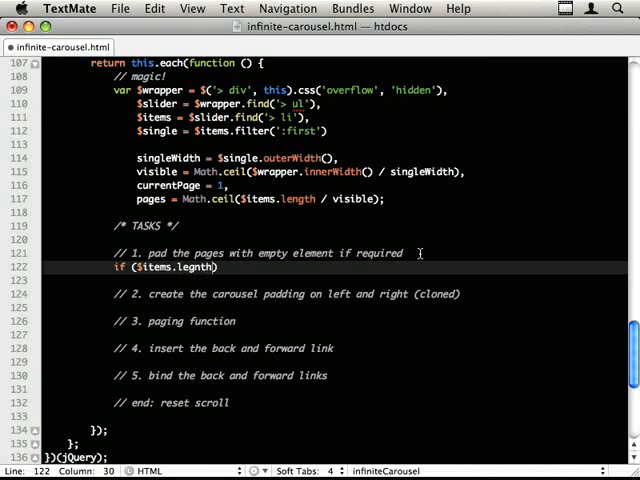
type("%")
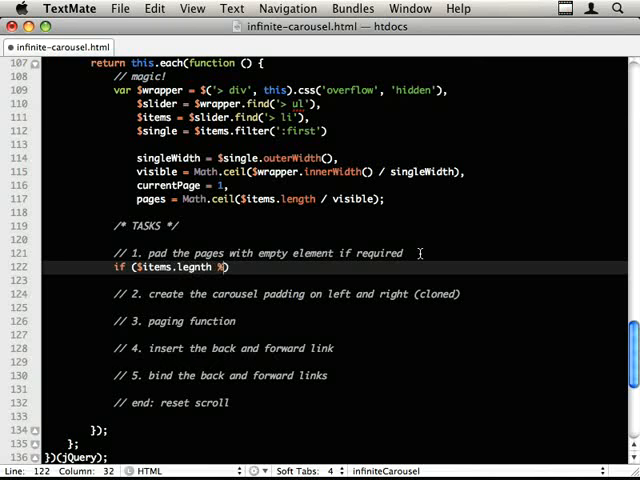
type("visible")
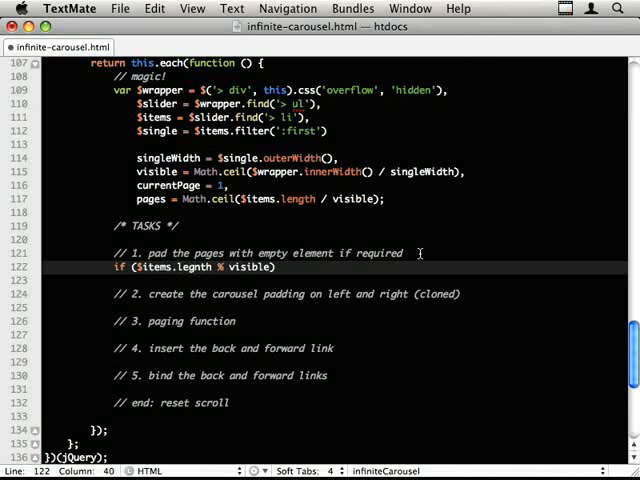
type("==")
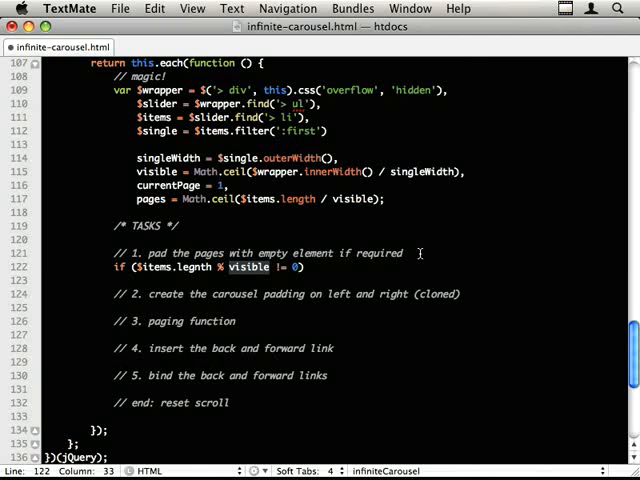
type("{")
left_click(334, 306)
type("cl")
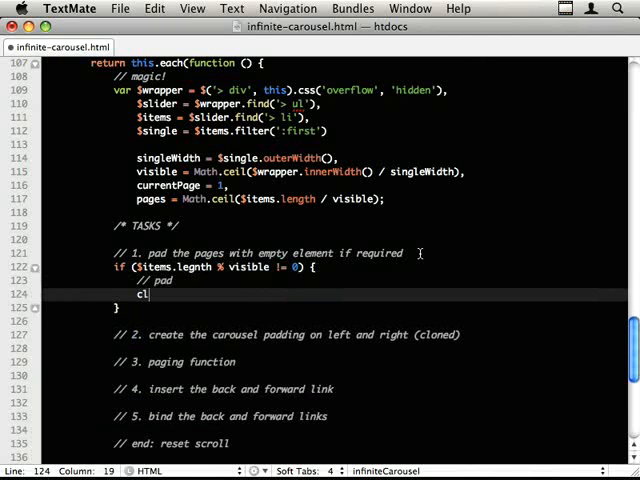
type("onsole.log('pad');")
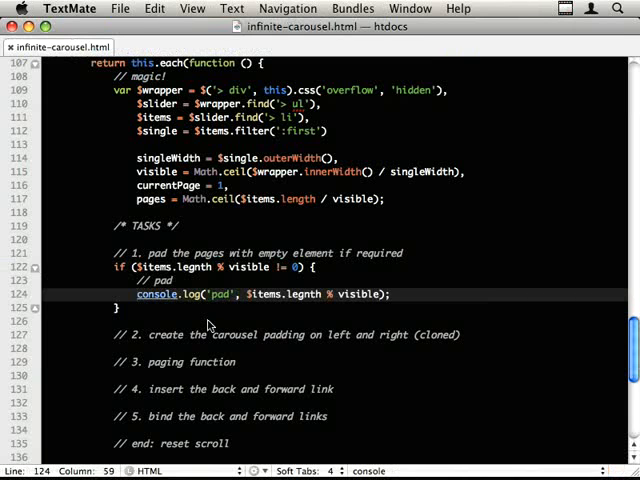
mouse_move(208, 320)
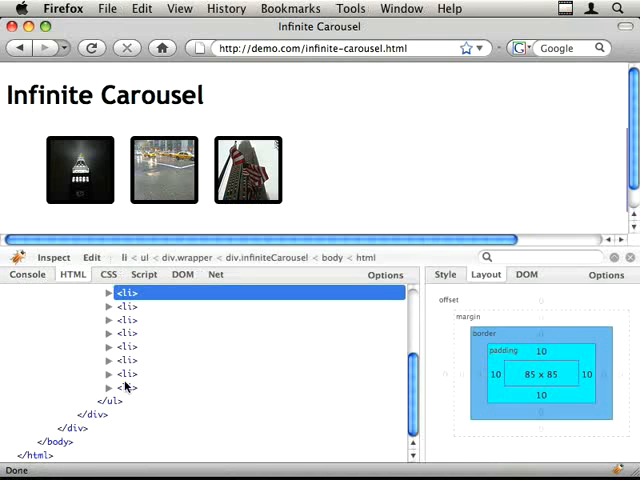
Step: Change the pad log to report visible - ($items.length % visible) missing items
left_click(128, 306)
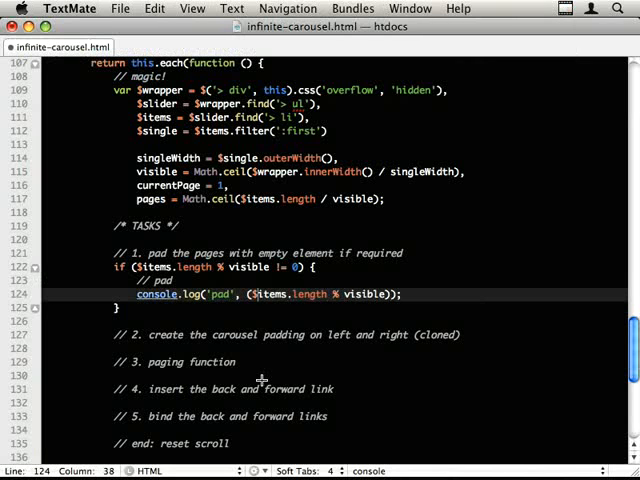
type("visible")
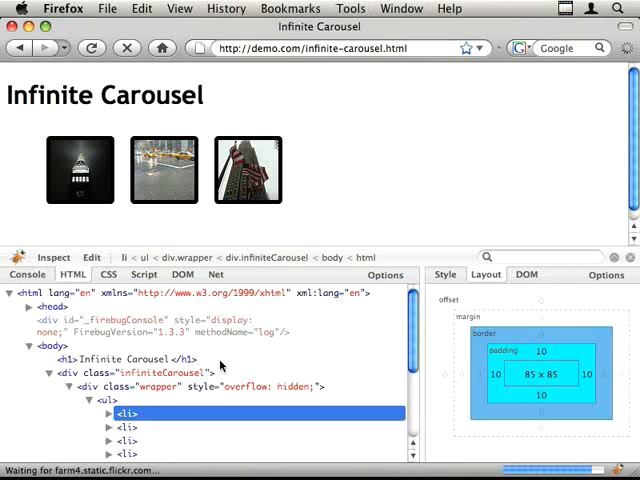
left_click(28, 274)
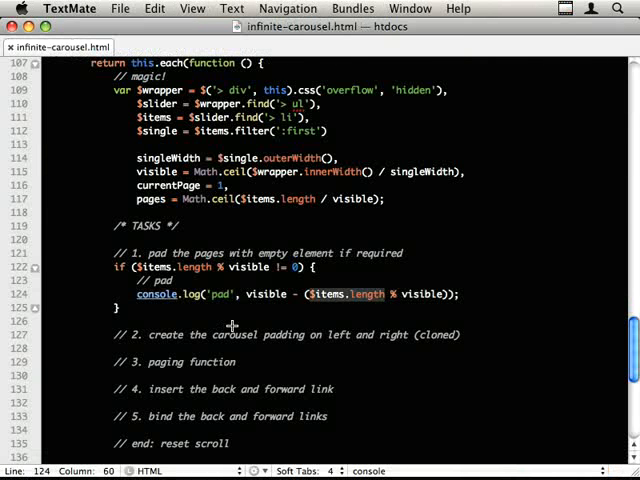
Step: Add $slider.append('<li class="empty" />') and the missing-count variable inside the pad branch
type("10")
type("$slider")
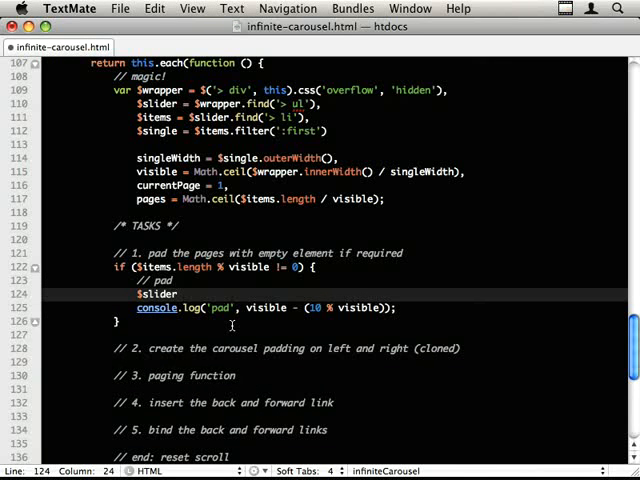
type(".append")
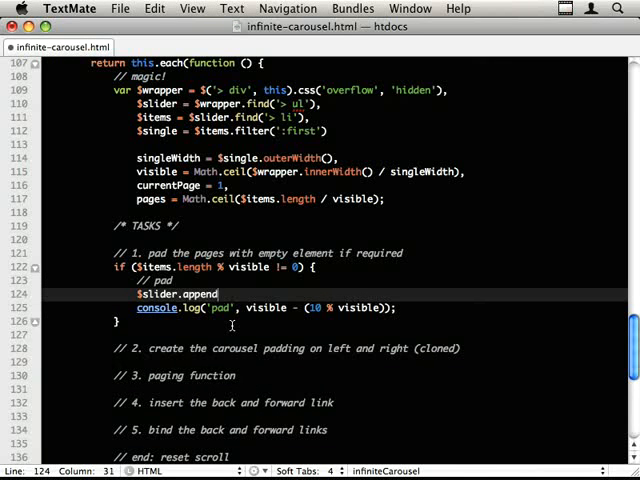
type("()")
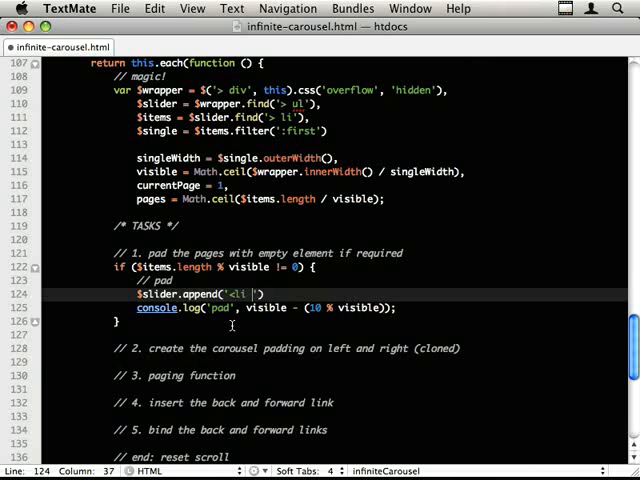
type("class=\"empty\"")
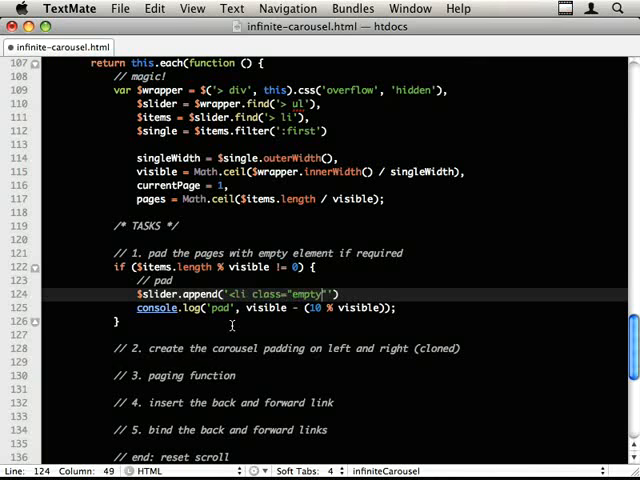
type("/>")
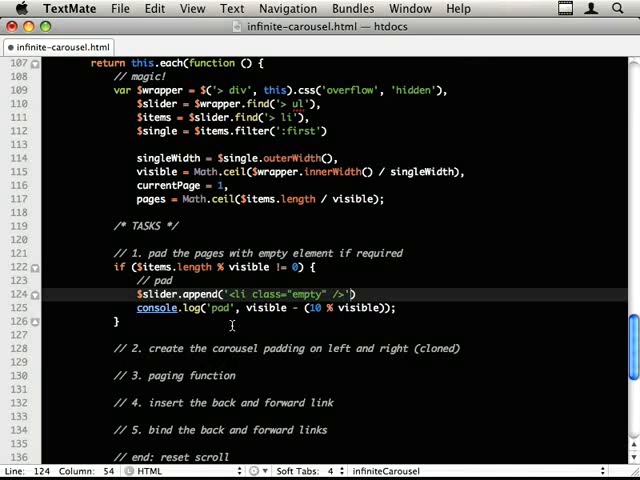
key("Return")
type("var n = visible - (10 % visible);")
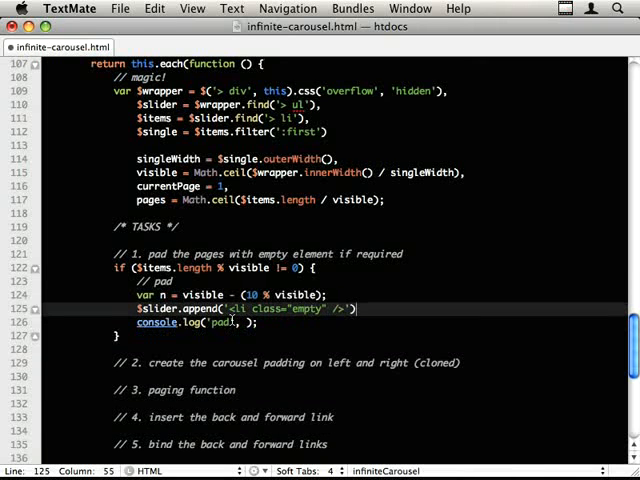
Step: Write function repeat(str, n) { return new Array( n + 1 ).join(str); } at the top of the plugin
scroll("up", 3)
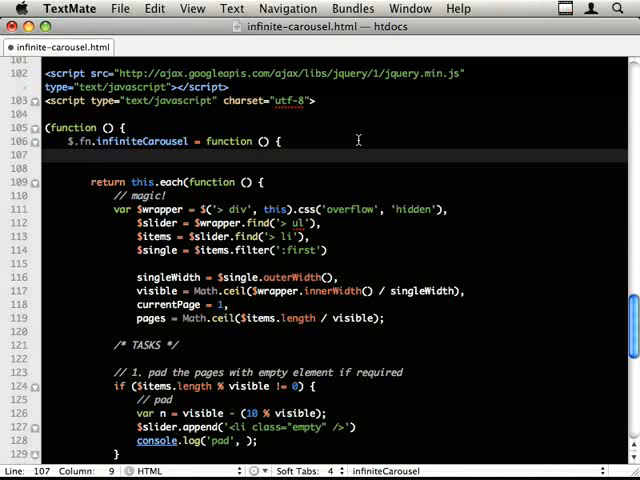
type("function")
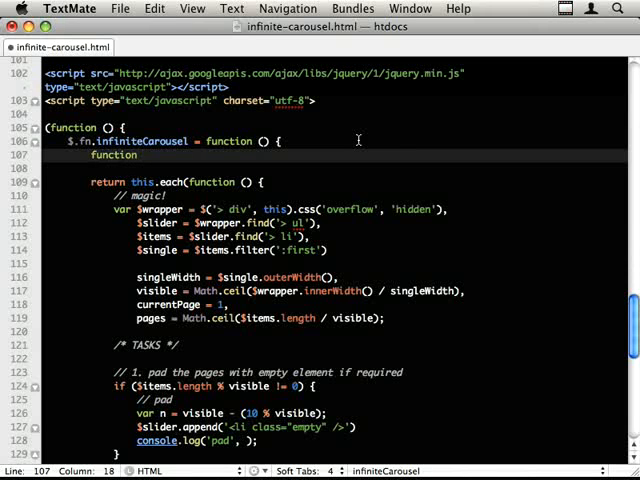
type("repeat(str)")
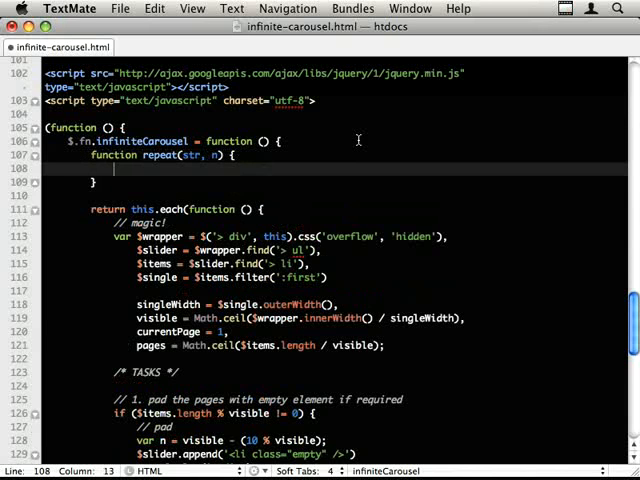
type("return")
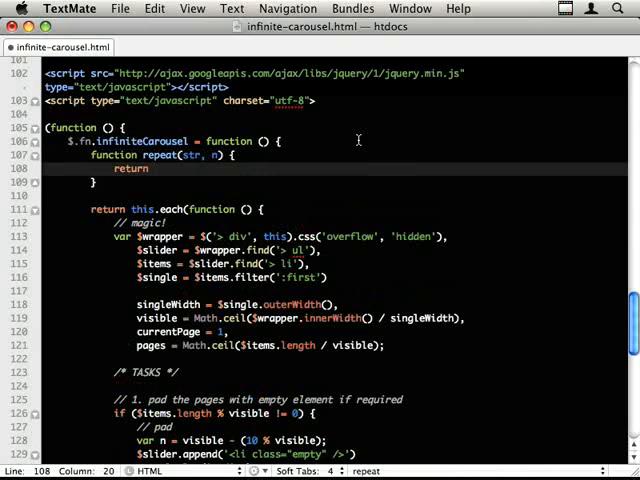
type("new Array")
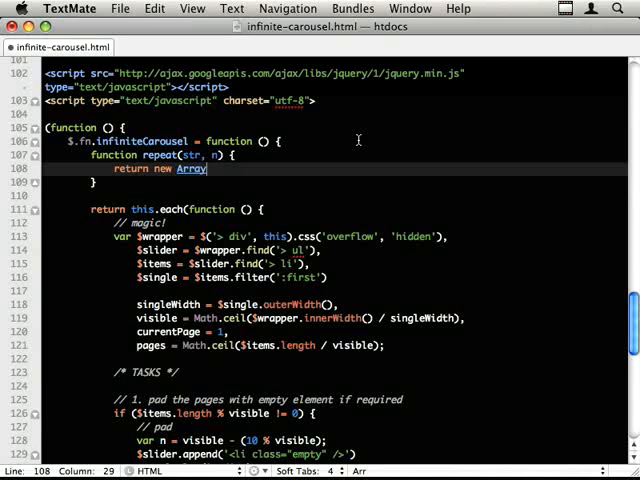
type("( )")
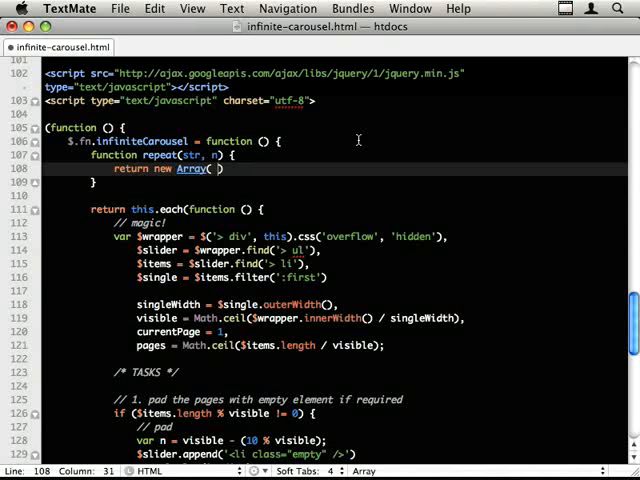
type("new + 1")
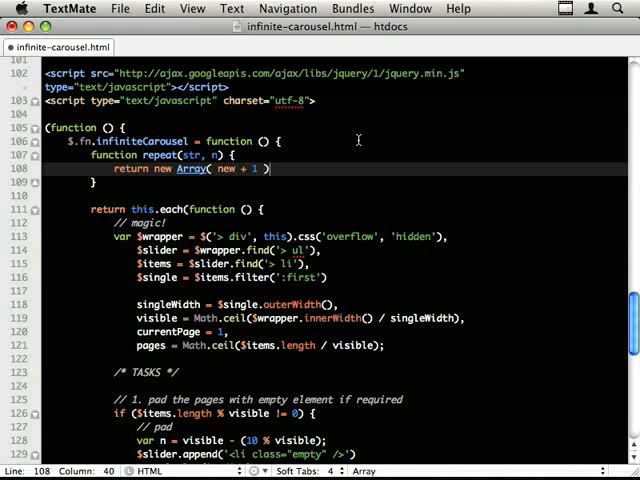
type(".join str)")
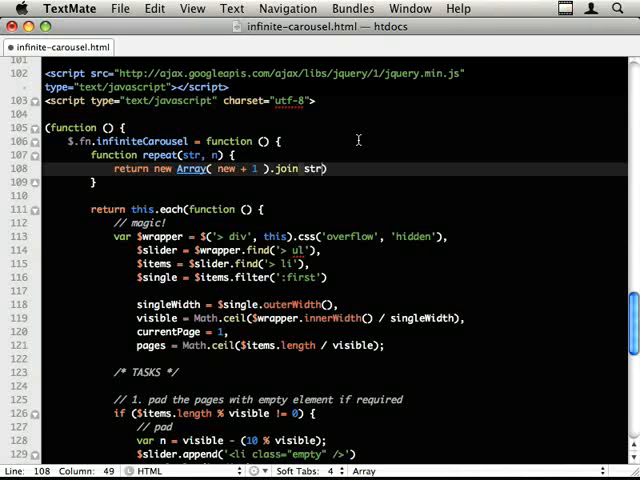
double_click(158, 156)
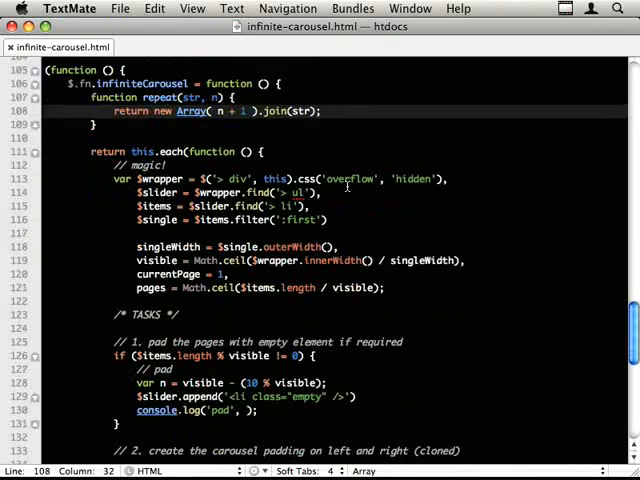
scroll("down", 3)
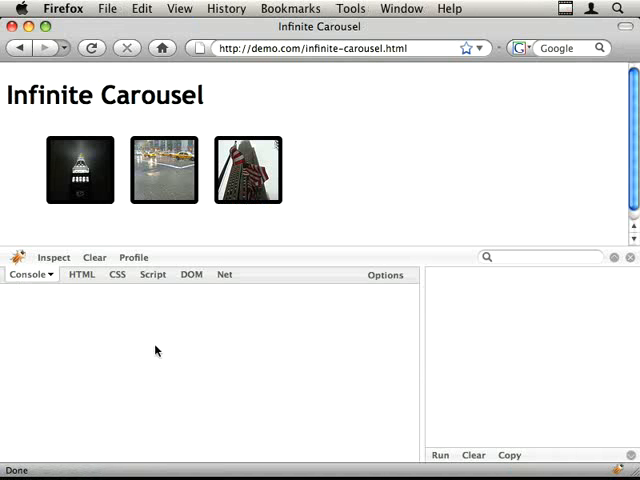
mouse_move(148, 324)
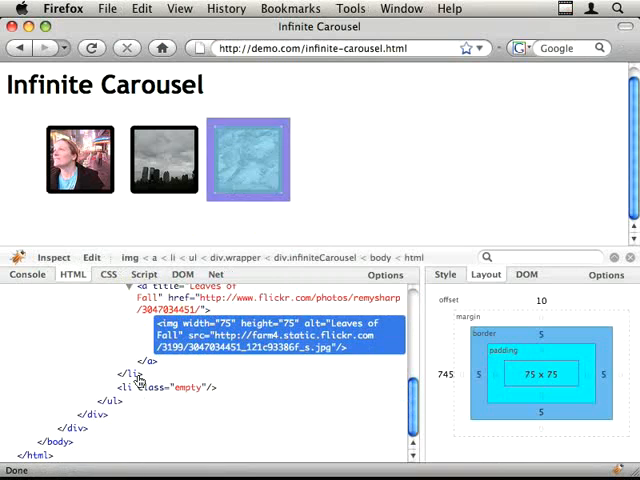
Step: Select the li with class empty in Firebug's markup to confirm the padding item was added
left_click(164, 388)
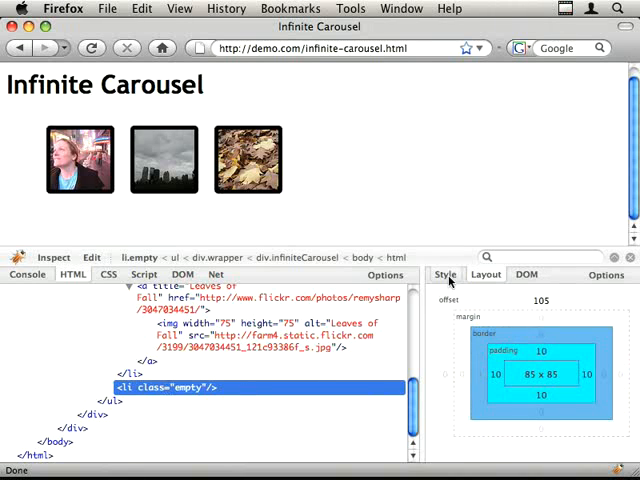
left_click(444, 274)
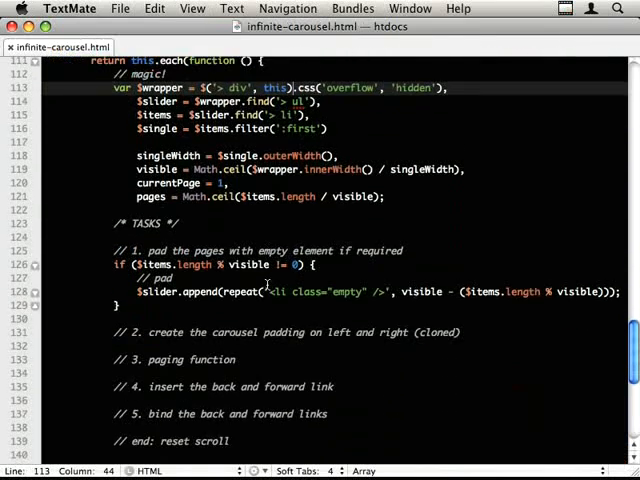
Step: Draft $items.filter(':first').before() and .after() lines under task 2 and comment them out
left_click(484, 332)
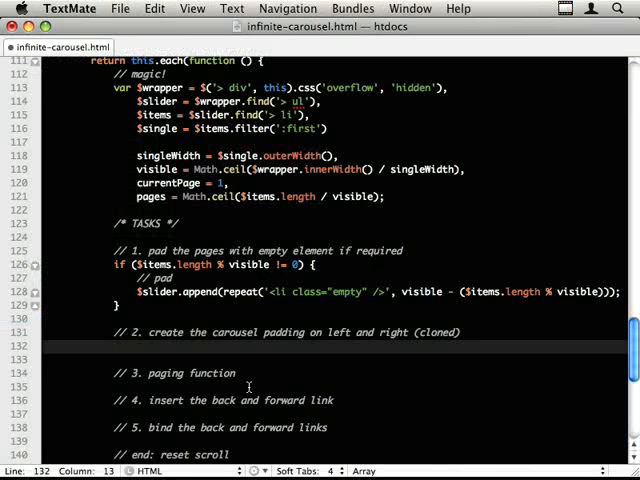
type("$items.filter()")
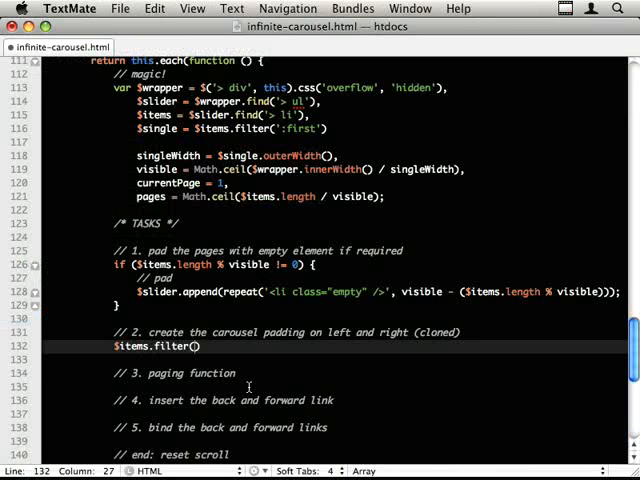
type("':first")
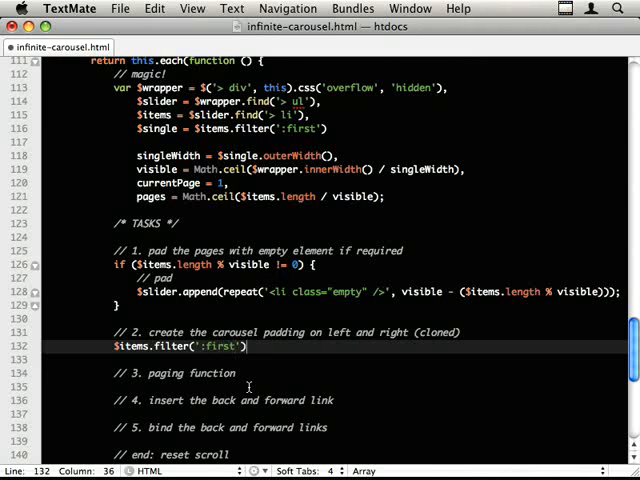
type(".append()")
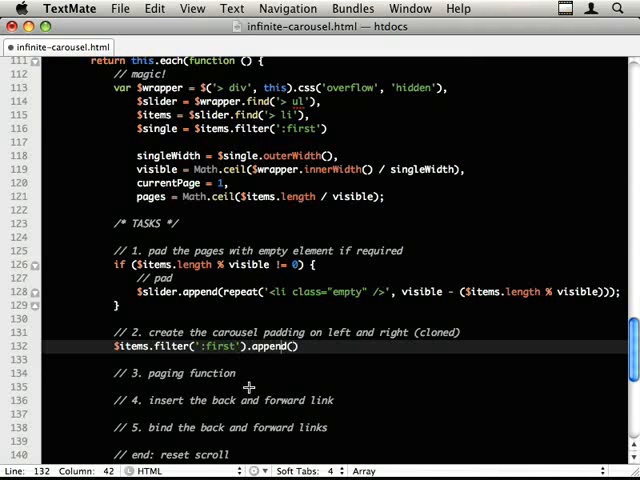
type("after")
type("before")
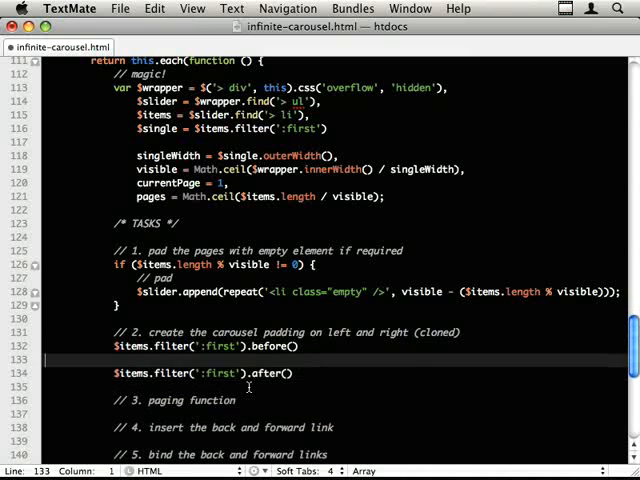
left_click(290, 372)
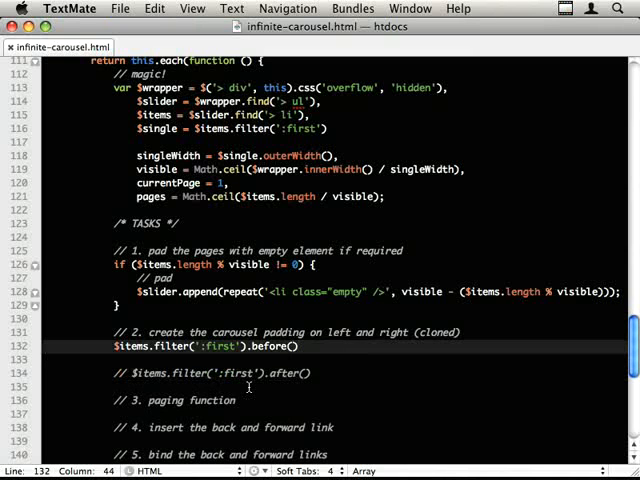
key("Home")
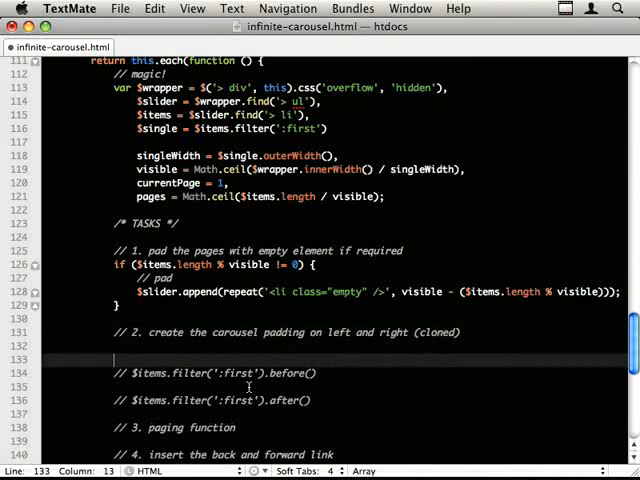
Step: Add console.log( $items.slice(-visible).clone() ) above the commented lines
type("cl")
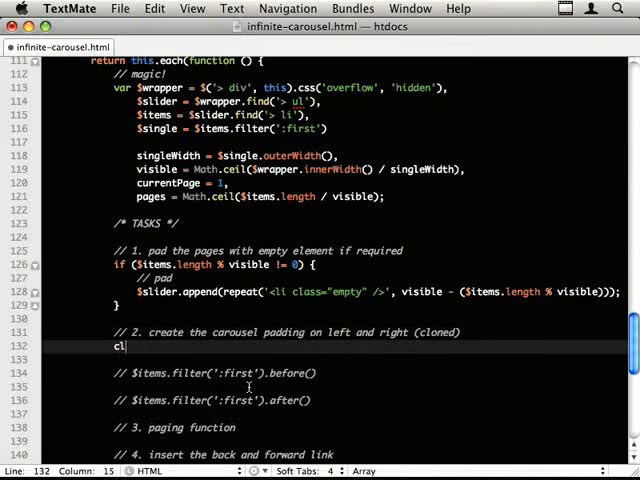
type("onsole.log(")
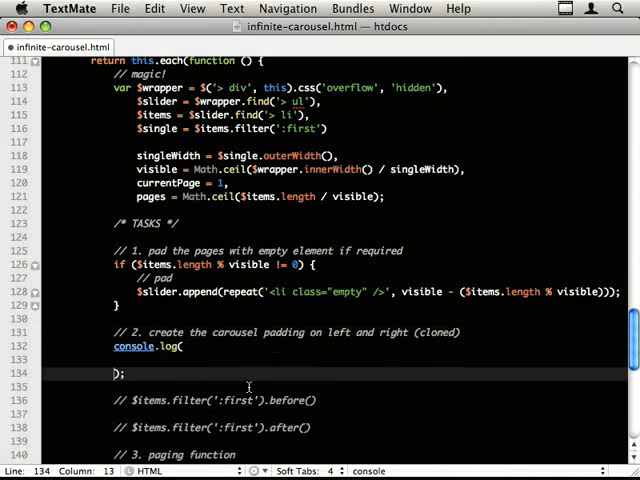
type("$items.")
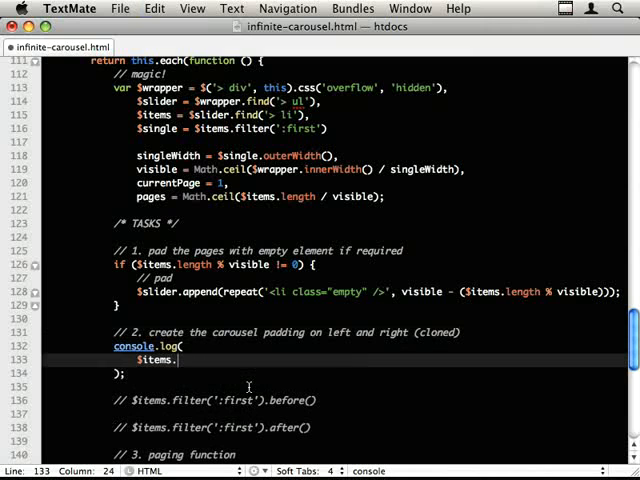
type("sli")
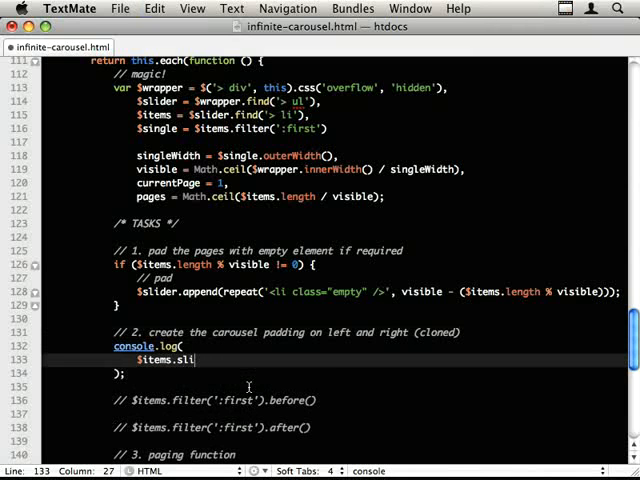
type("ce()")
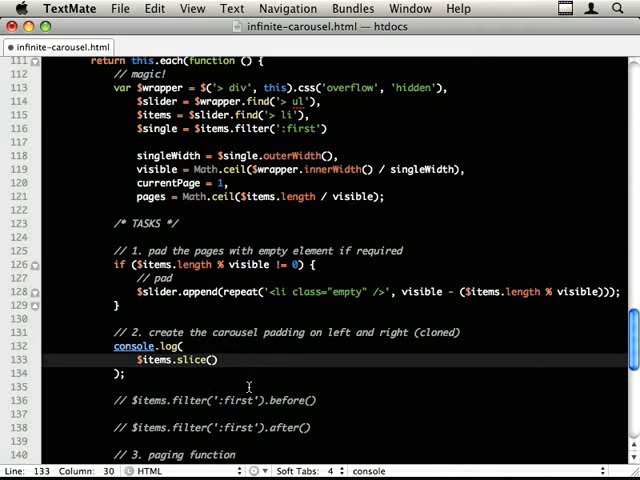
type("- visible")
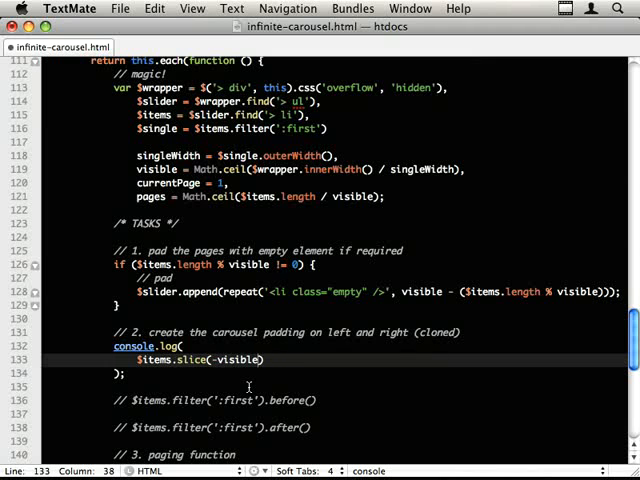
type(".clone()")
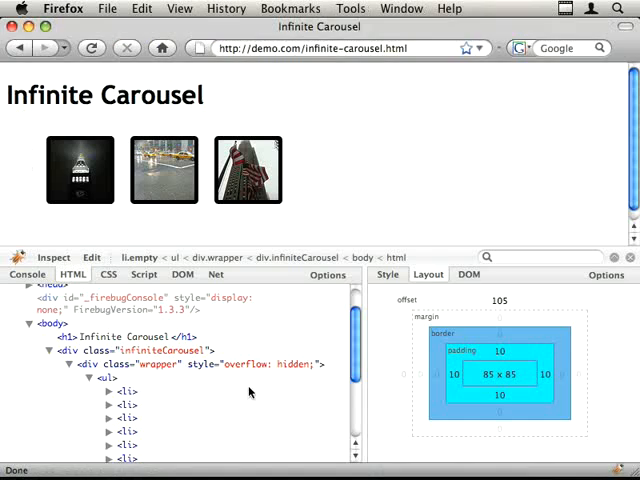
Step: Reload the demo and inspect the three logged list items in Firebug, then return to the editor
left_click(28, 272)
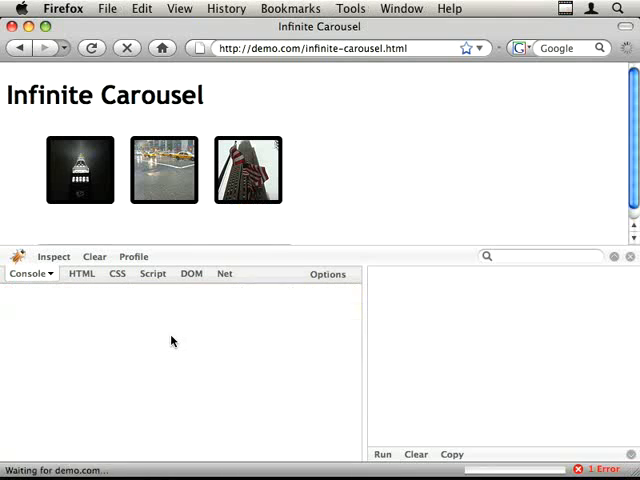
left_click(382, 454)
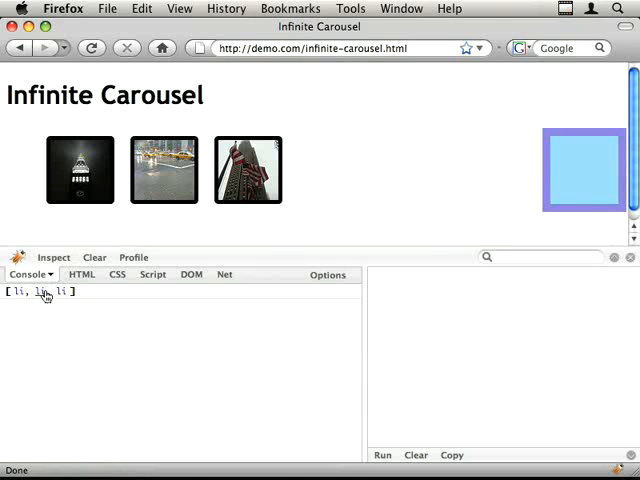
left_click(82, 274)
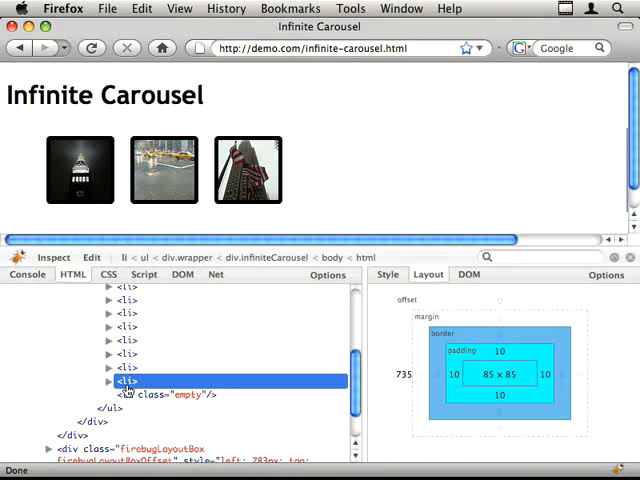
left_click(28, 272)
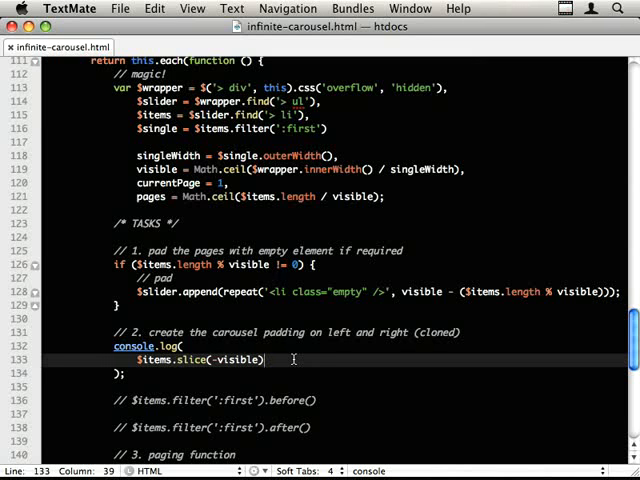
Step: Wrap $items.slice(-visible).clone().addClass('cloned') in $items.filter(':first').before(...)
type(".clon")
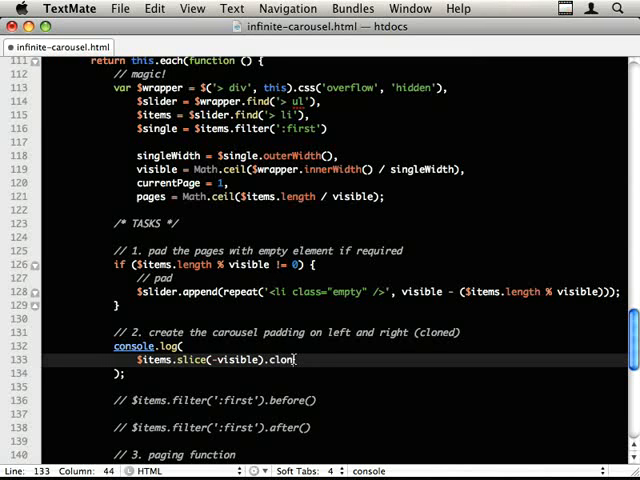
type("().clas")
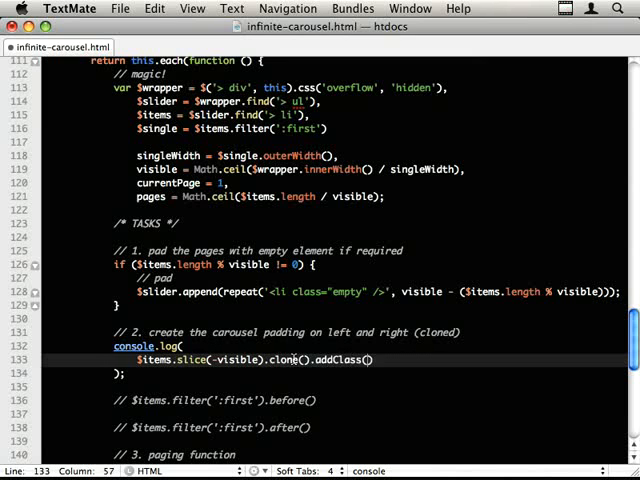
type("'cloned');")
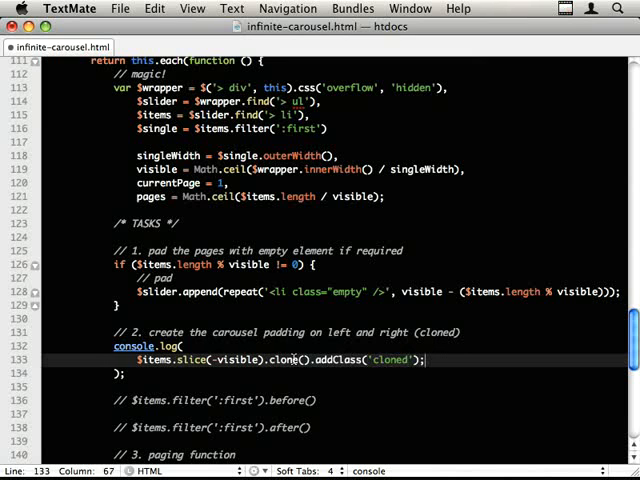
key("Delete")
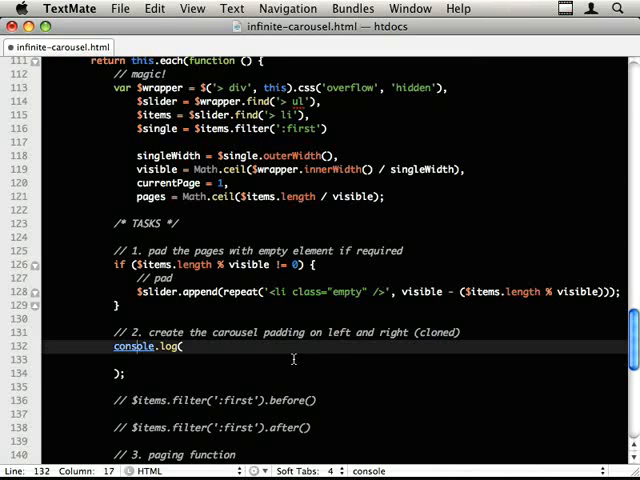
type("$items.filter(':first').before()")
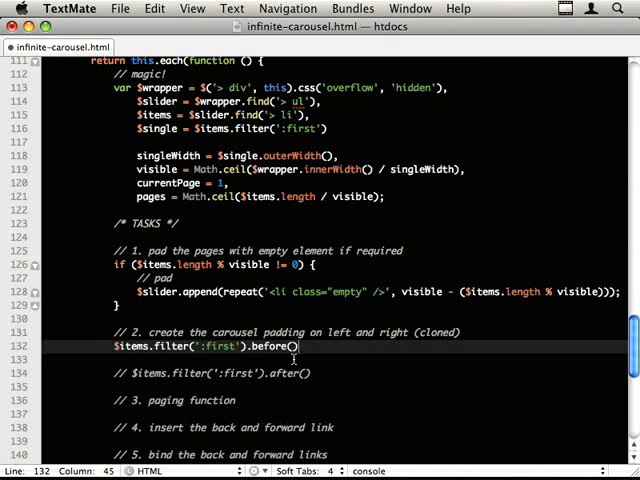
key("Return")
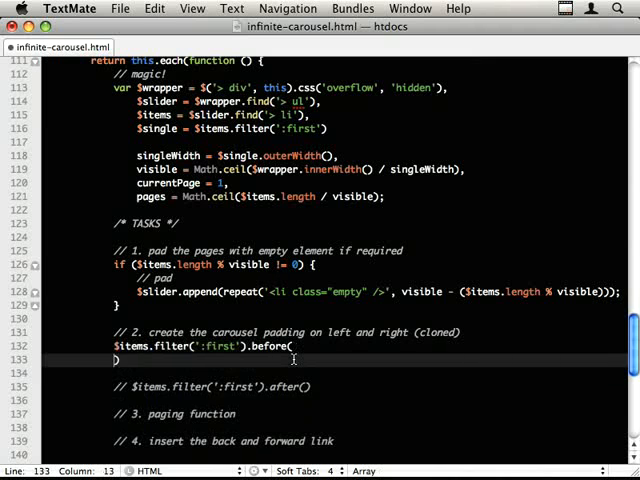
type("$items.slice(-visible).clone().addClass('cloned')")
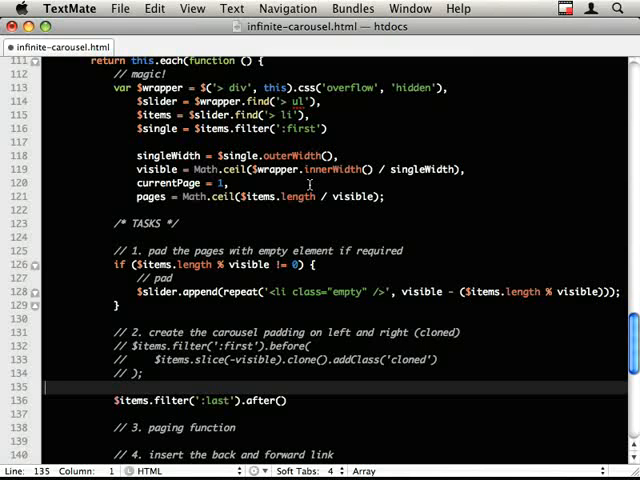
Step: Fill after() with $items.slice(0, visible).clone().addClass('cloned') for the last item
left_click(284, 400)
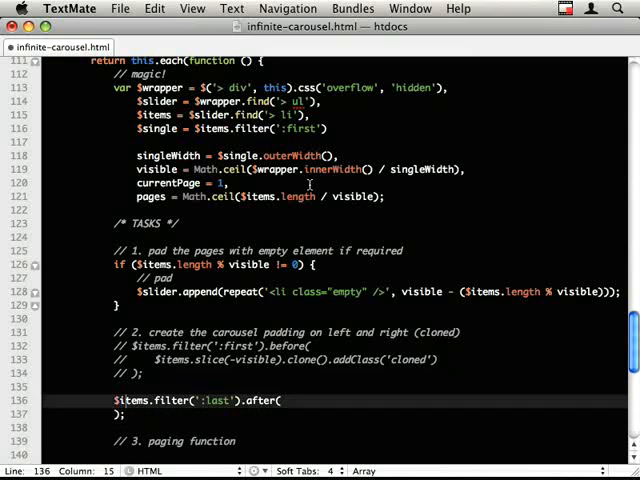
type("$items.slice(0")
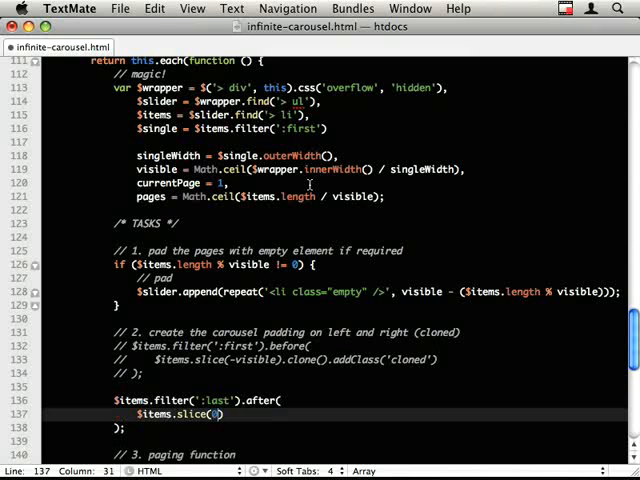
type(", visible")
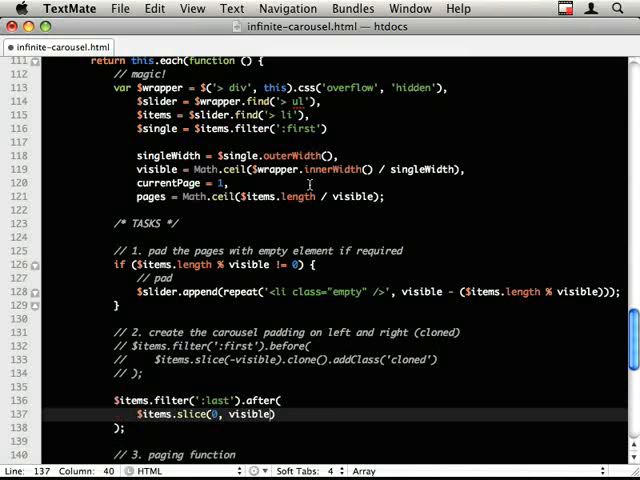
type(".clone().c")
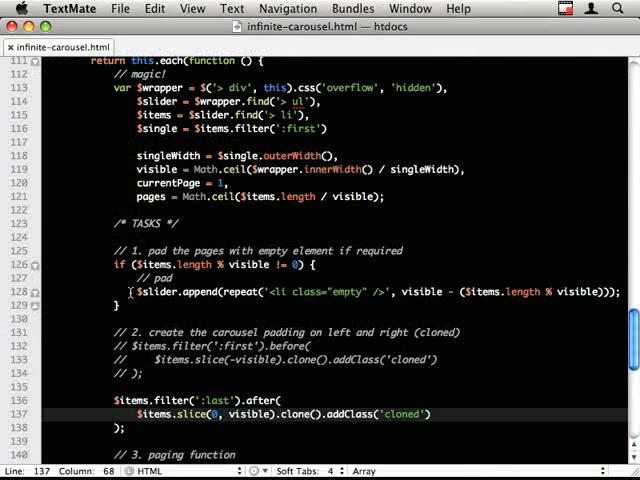
left_click(170, 292)
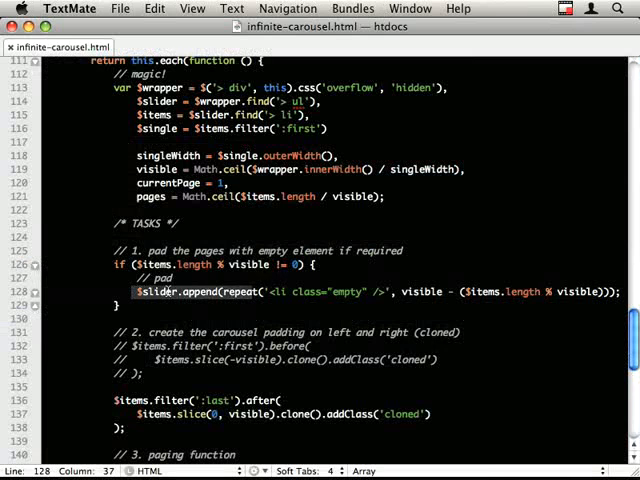
key("return")
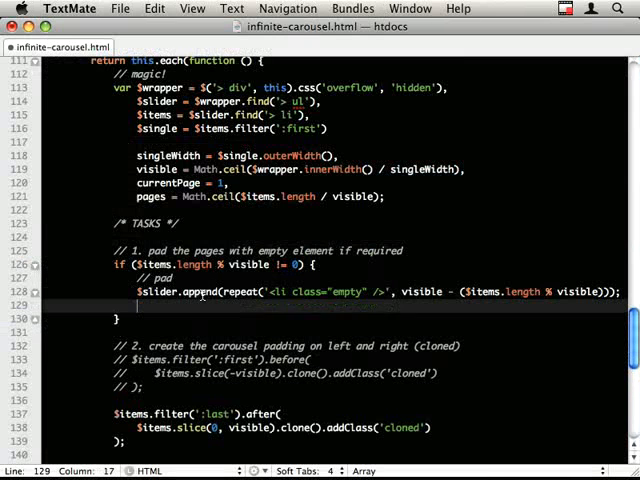
Step: Inspect the carousel ul in Firebug and confirm cloned li items follow the empty padding item
type("$ite")
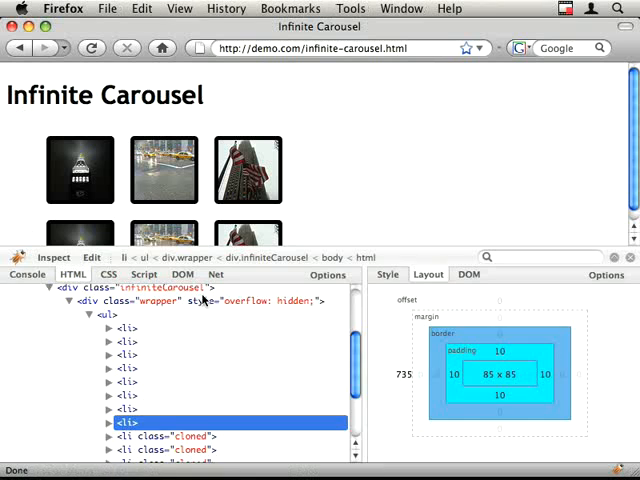
scroll("down", 3)
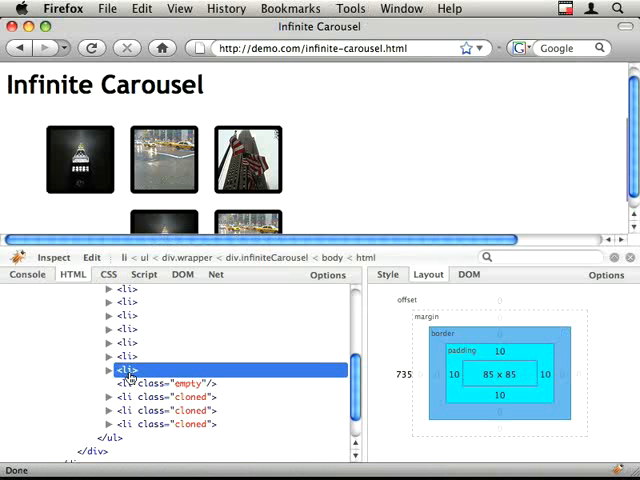
left_click(160, 384)
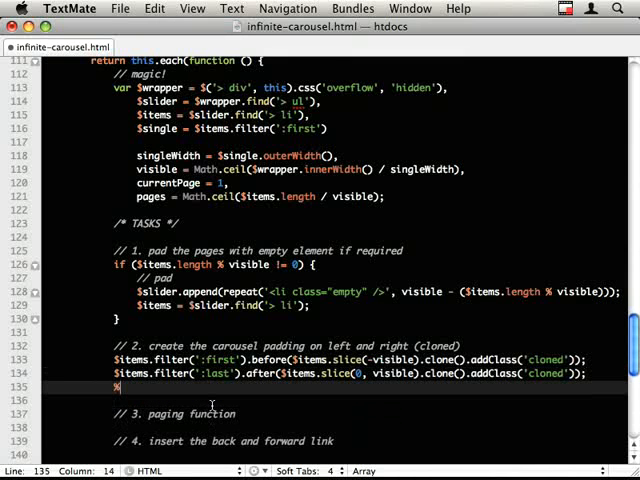
Step: Re-collect the items with $items = $slider.find('> li'); after the cloned padding lines
type("$items")
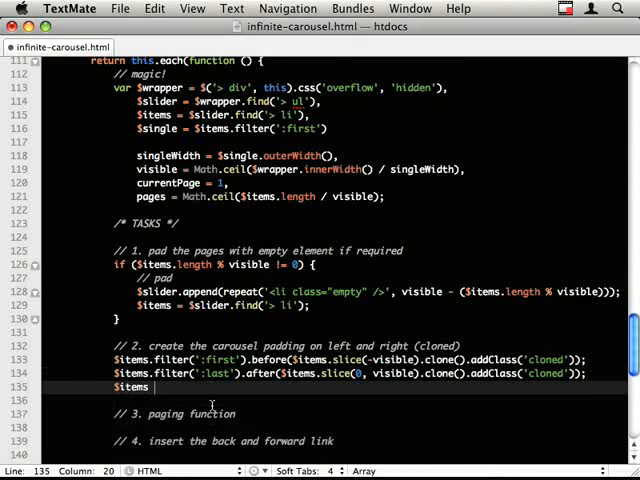
type("= $slice.fin")
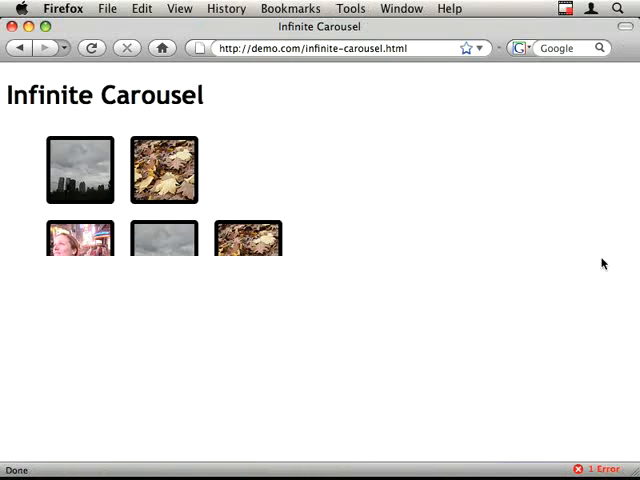
mouse_move(294, 294)
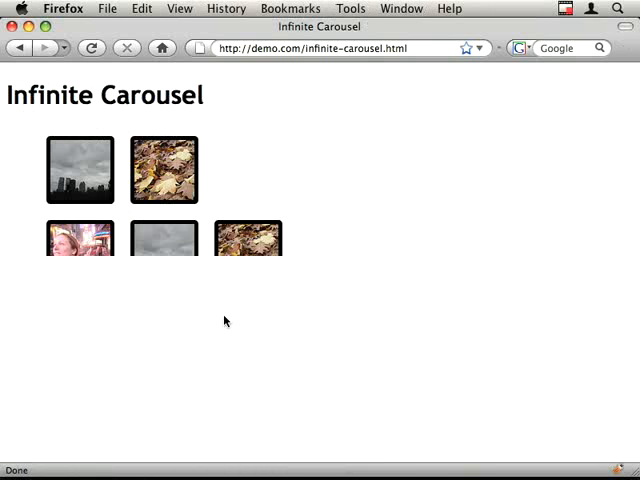
mouse_move(80, 208)
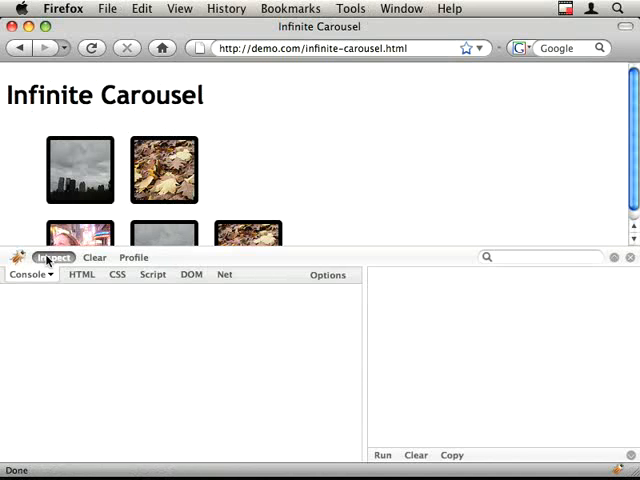
Step: Inspect the carousel's ul element with Firebug's element picker
left_click(52, 256)
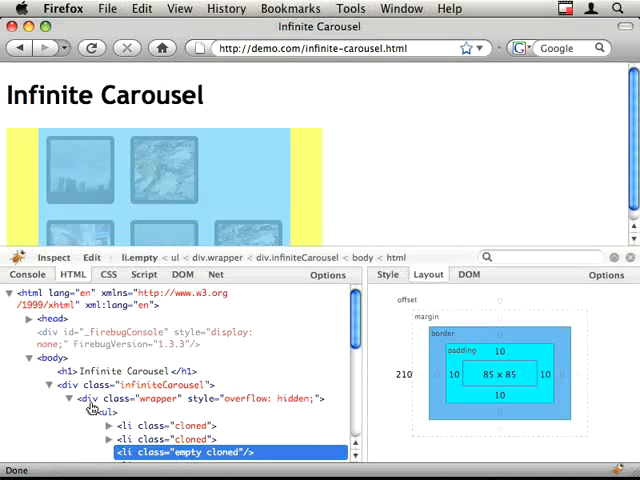
left_click(108, 412)
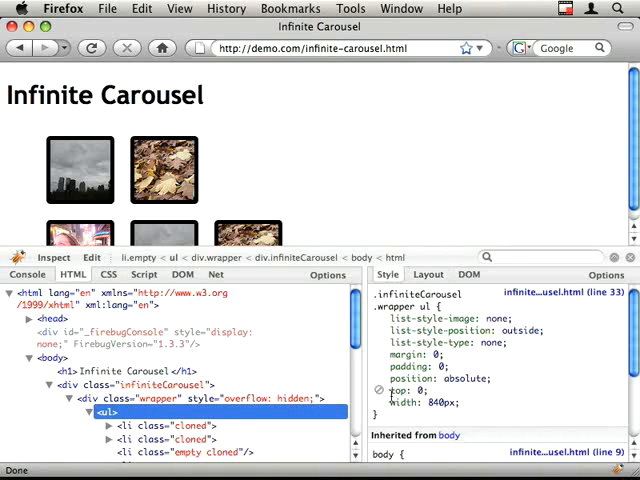
left_click(380, 404)
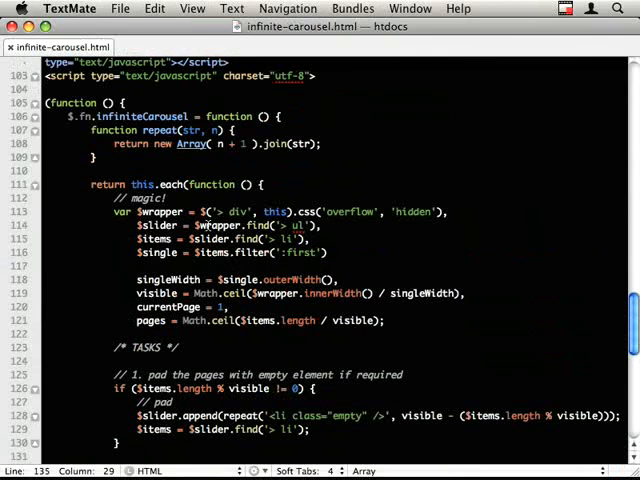
Step: Add .width(9999) to the $slider lookup and confirm the ul's inline 9999px width in Firebug
left_click(320, 224)
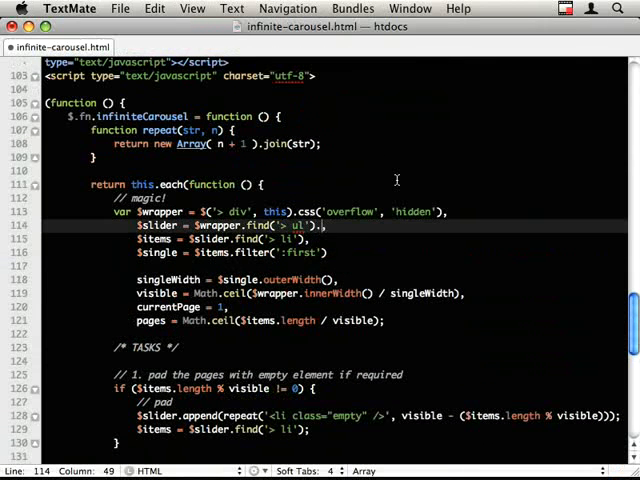
type(".width()")
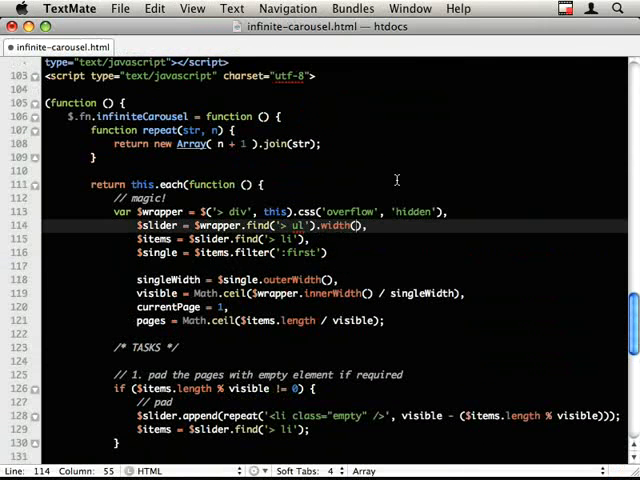
type("9999")
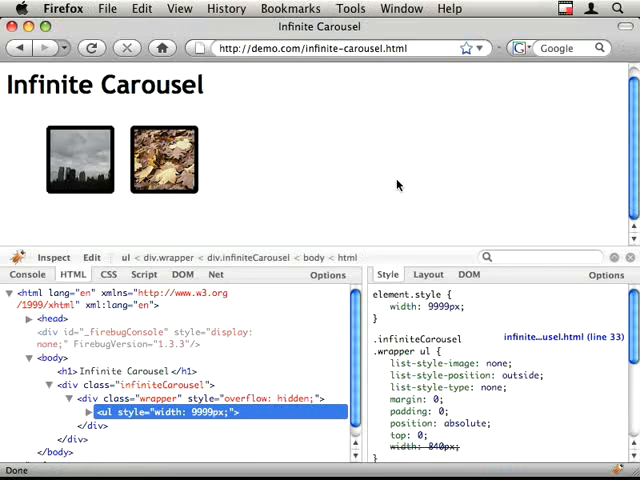
left_click(92, 48)
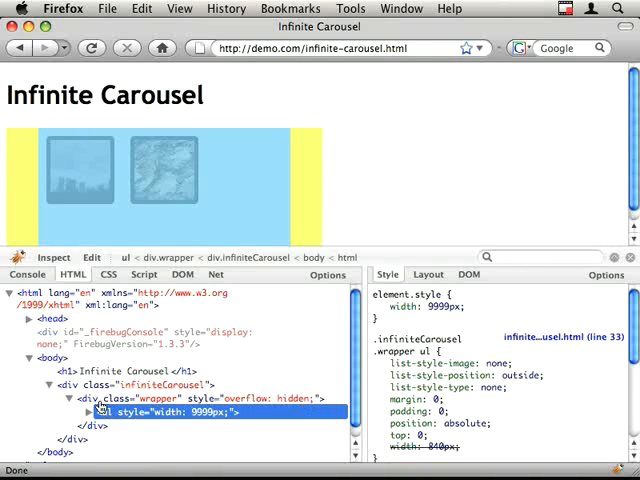
left_click(180, 398)
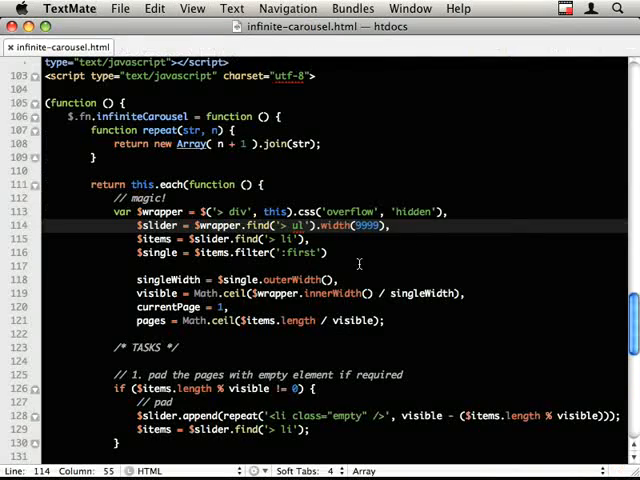
scroll("down", 3)
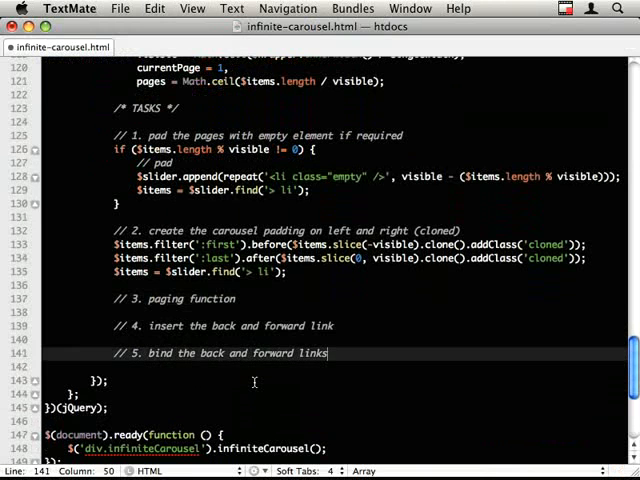
Step: Add a '// 3. reset scroll' task comment, renumber later tasks to 4-6, and check the carousel in Firebug
type("// end: reset scroll")
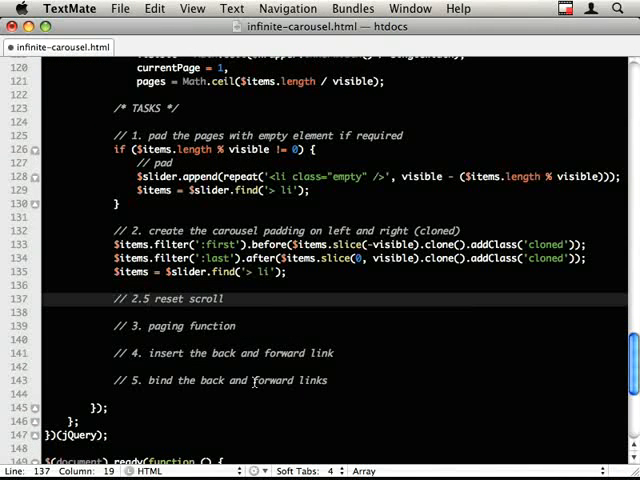
type("3.")
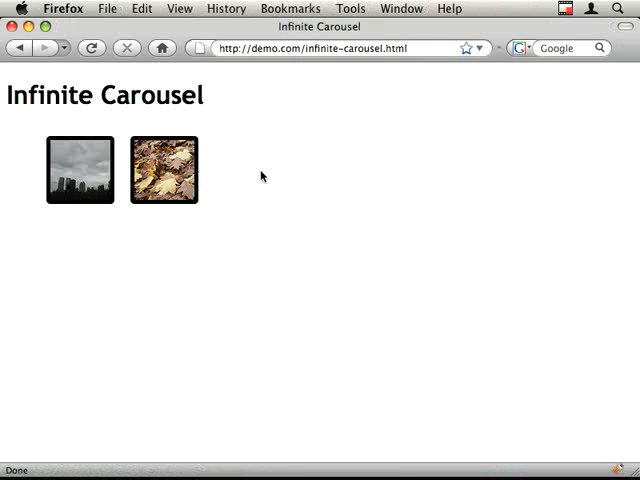
left_click(92, 48)
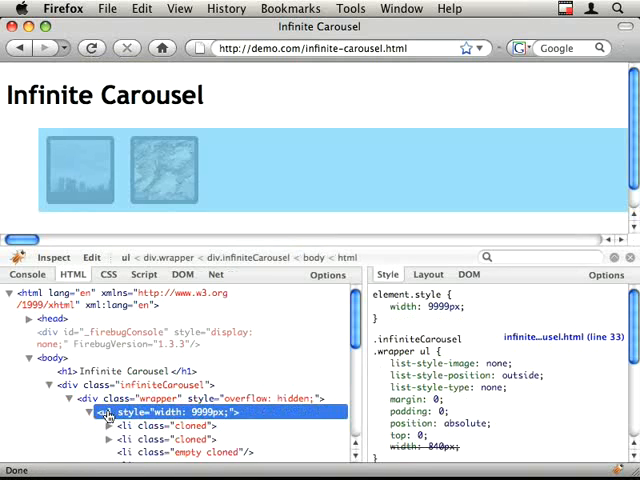
left_click(100, 344)
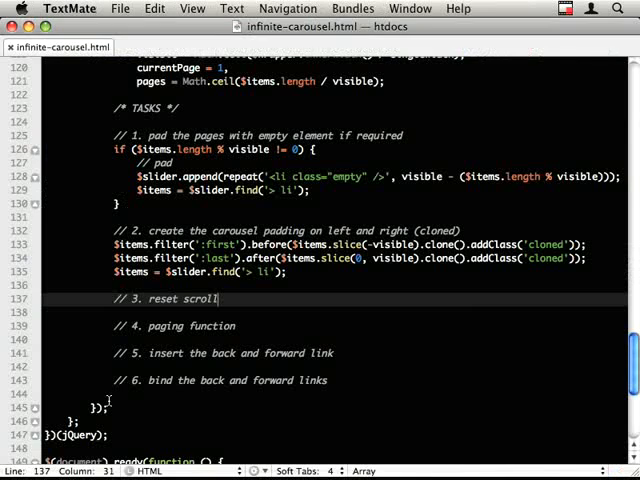
Step: Reset the scroll with $wrapper.scrollLeft(singleWidth * visible); under task 3
key("Return")
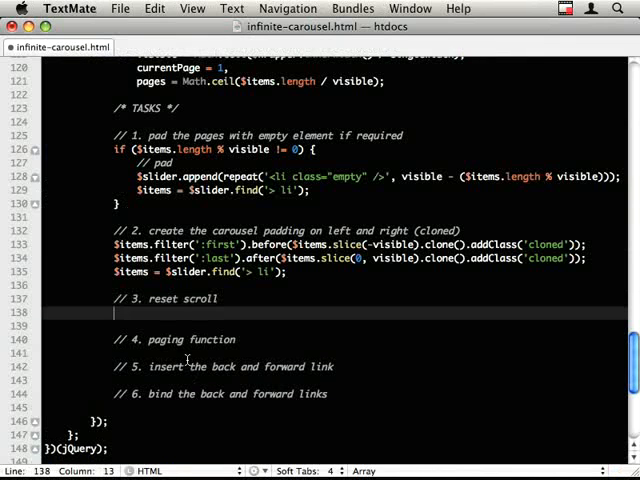
type("$wrapper.")
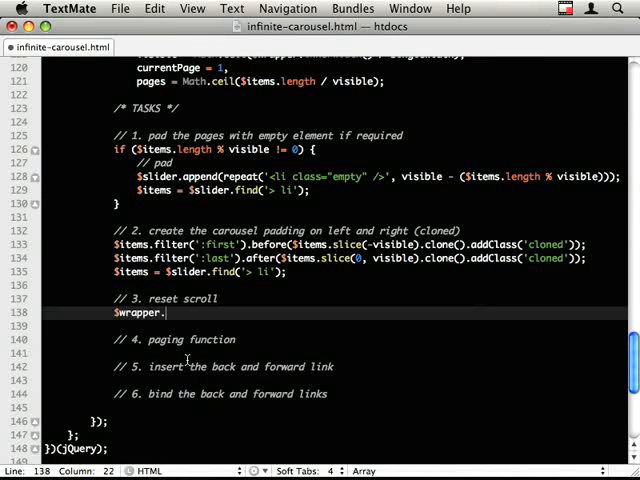
type("scrollLeft()")
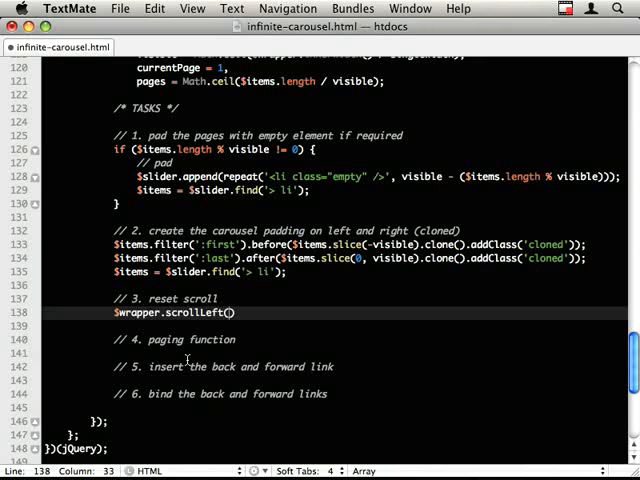
type("singleWidth")
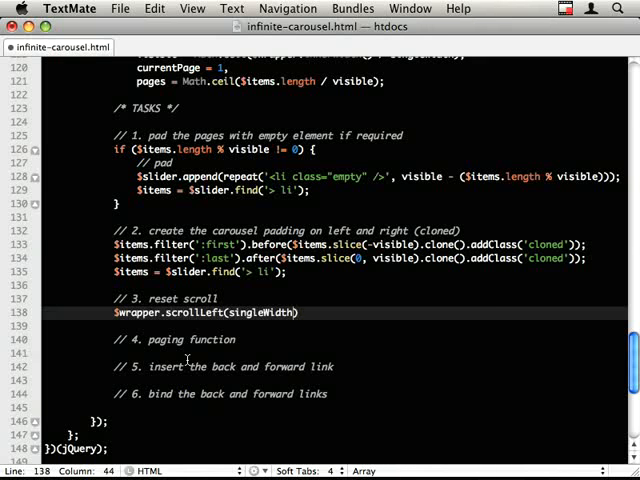
type("* visible);")
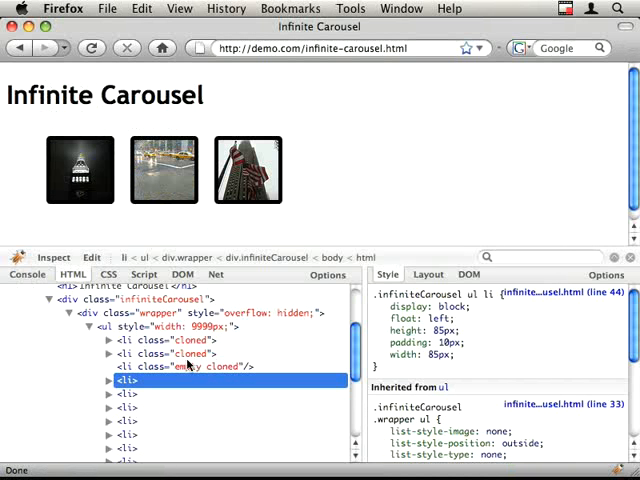
mouse_move(164, 168)
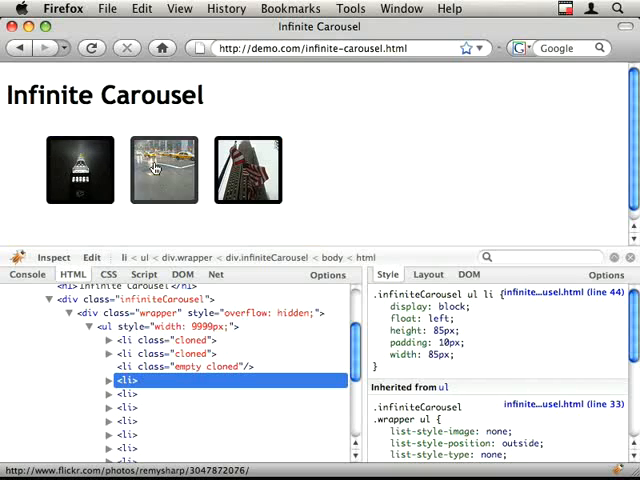
Step: Start a function gotoPage(page) { } under the '// 4. paging function' comment
left_click(248, 170)
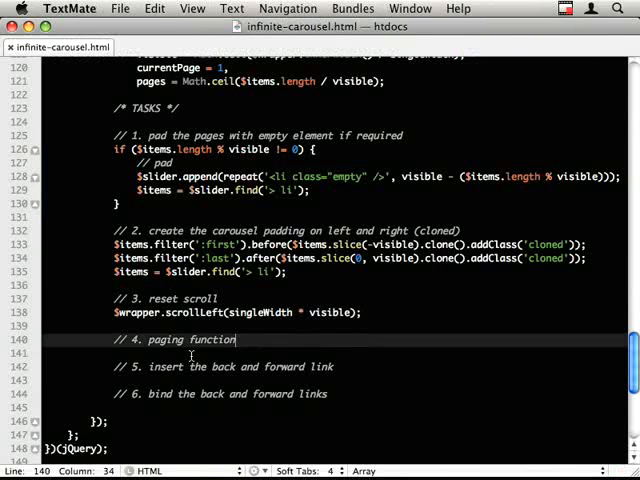
type("func")
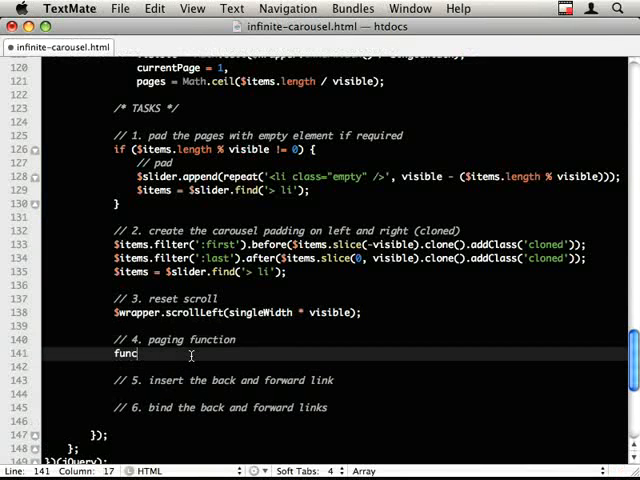
type("tion goto")
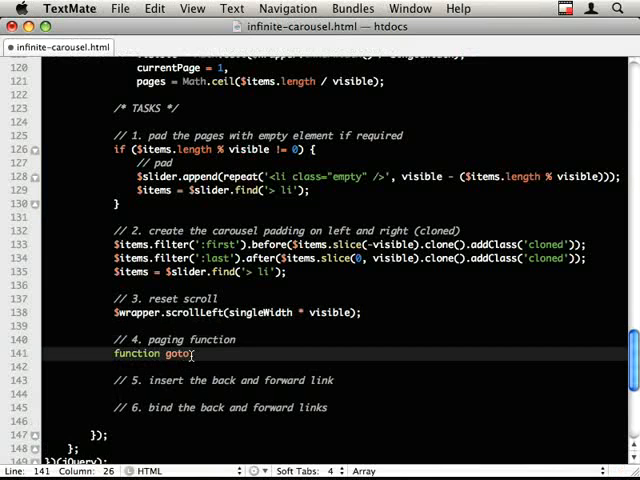
type("Page(page")
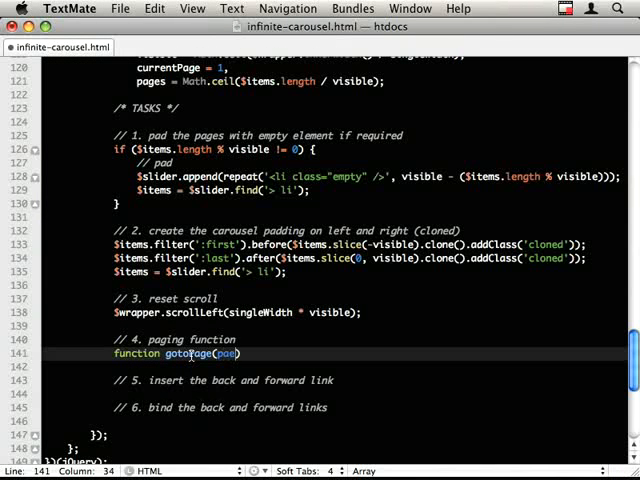
type("{}")
left_click(330, 366)
type("var")
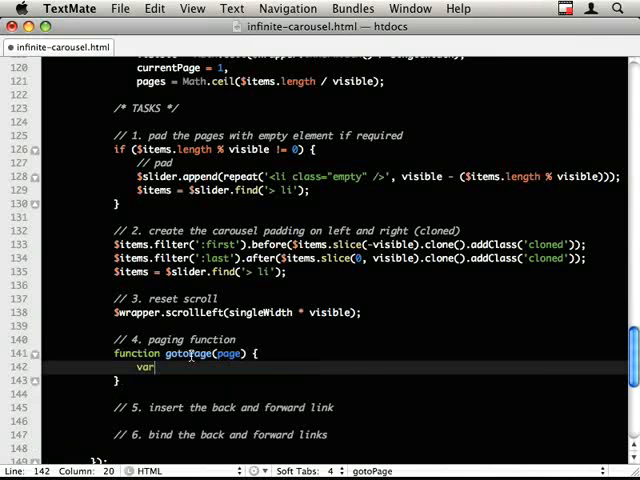
scroll("down", 3)
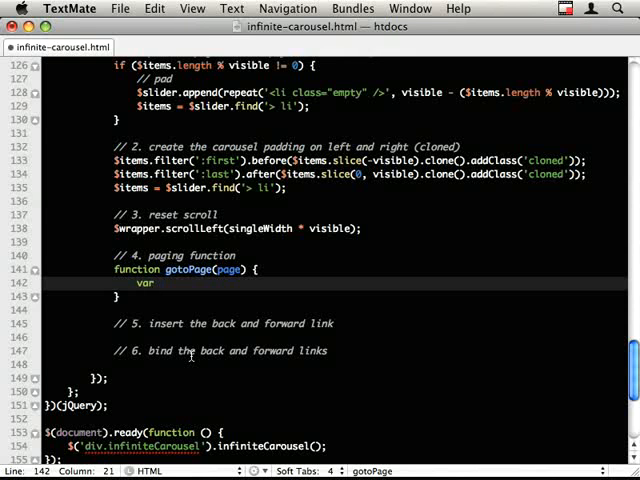
Step: Declare var dir = page < currentPage ? -1 : 1 inside gotoPage
type("dir =")
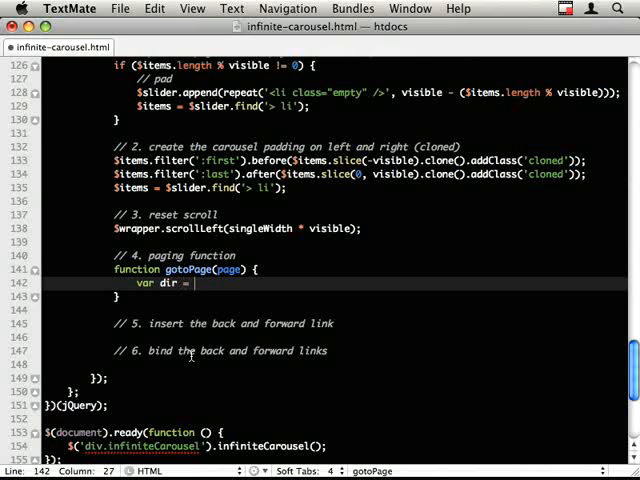
type("page")
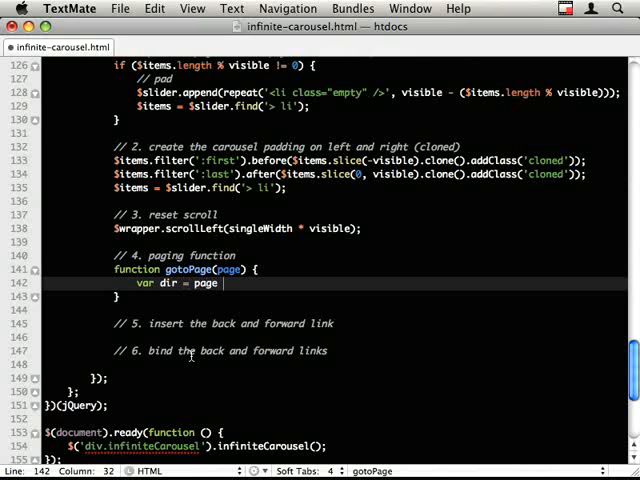
type("<")
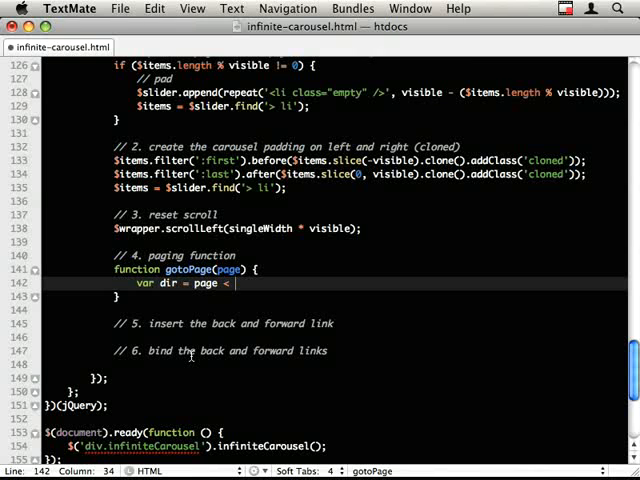
type("currentPage")
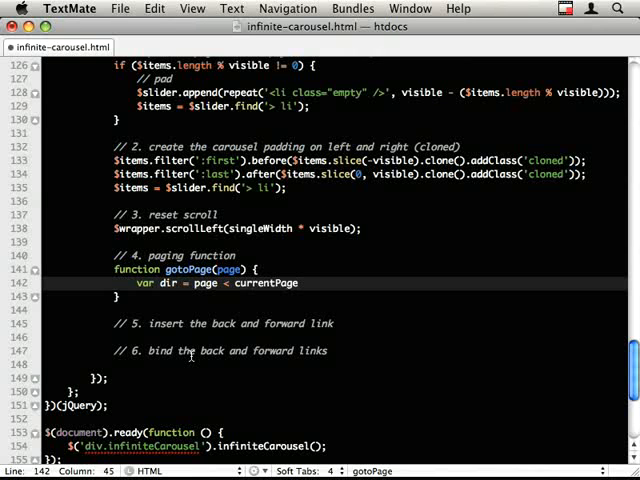
scroll("up", 3)
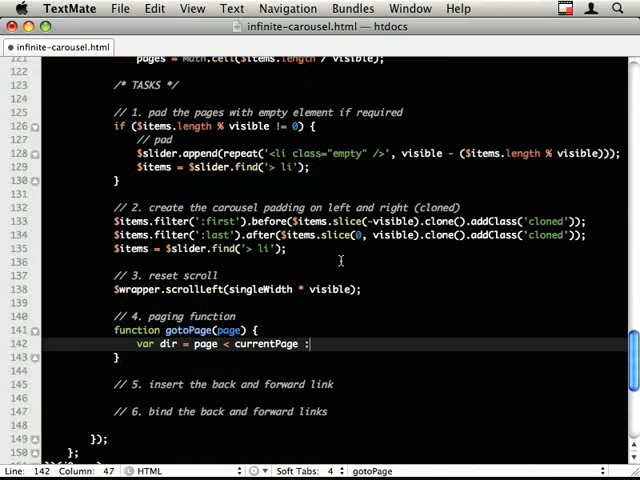
type("? -1")
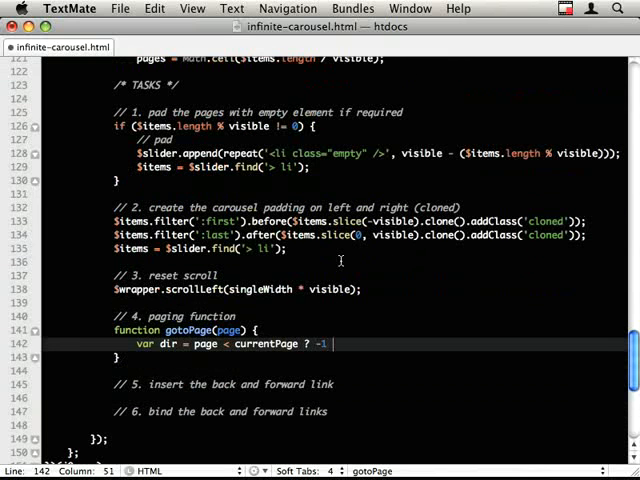
type(": 1,")
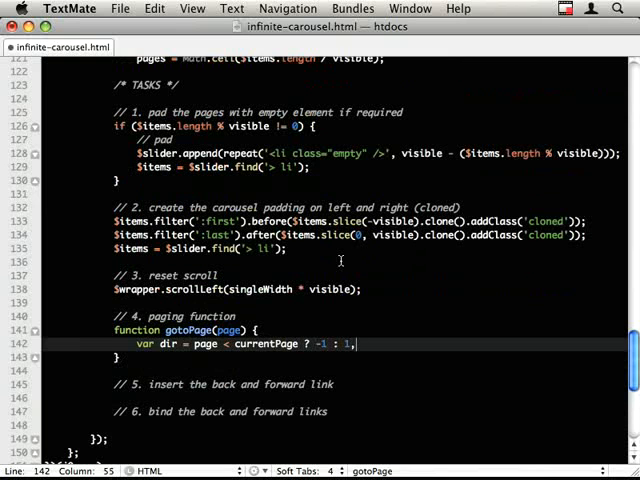
key("Return")
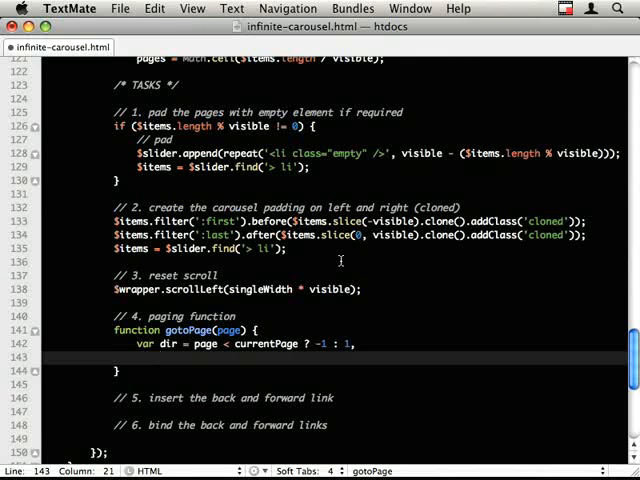
Step: Declare n = Math.abs(currentPage - page) and left = singleWidth * dir * visible * n;
type("n =")
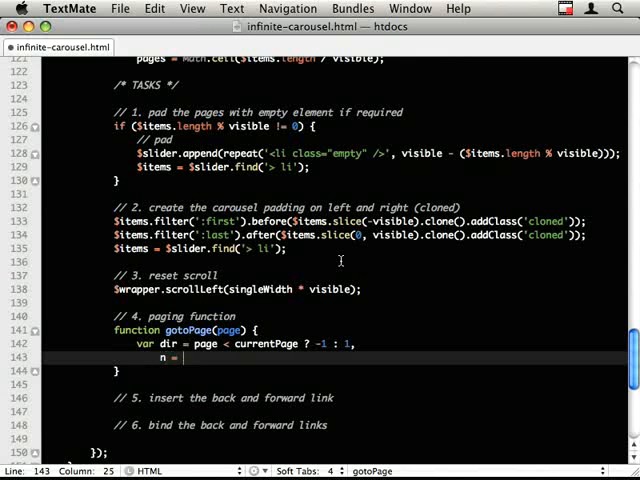
type("Ma")
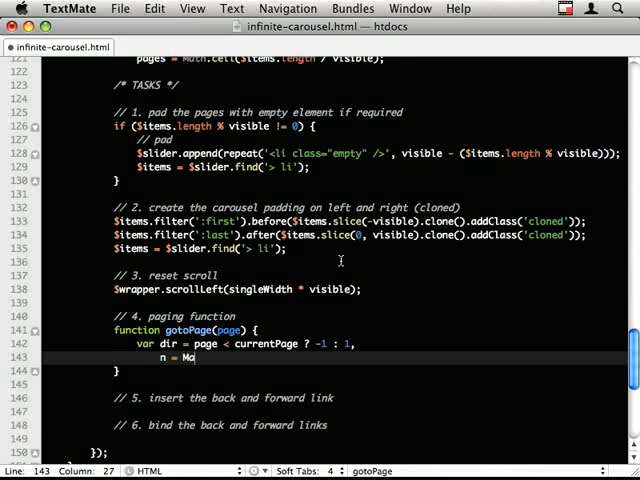
type("th.abs()")
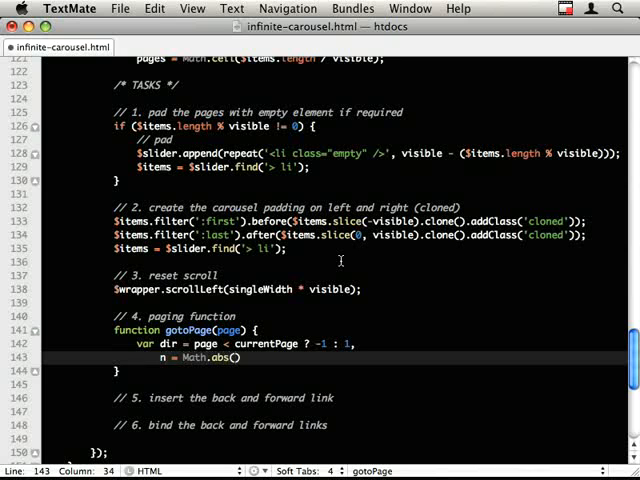
type("currentPage")
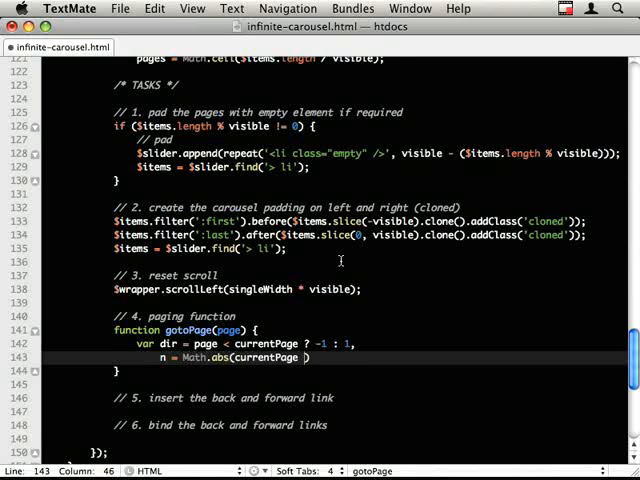
type("- page")
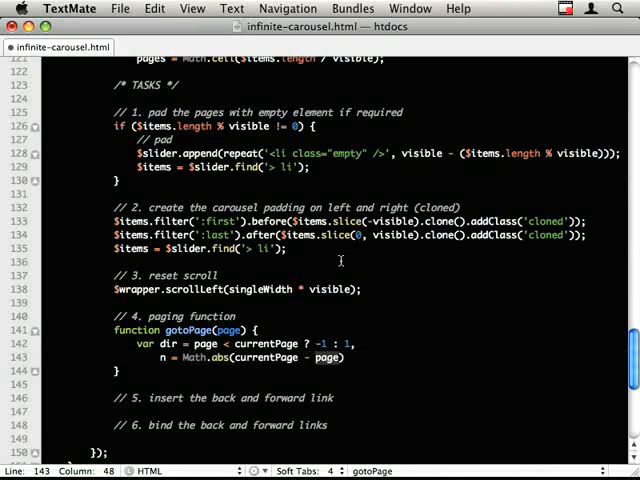
type(",")
type("left =")
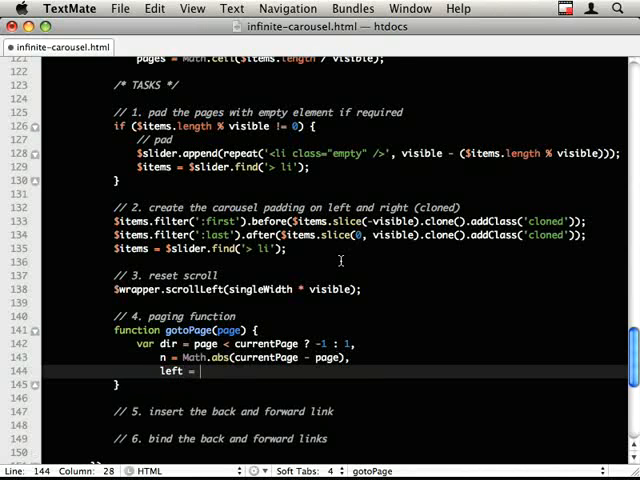
type("singleWidth * dir * visible")
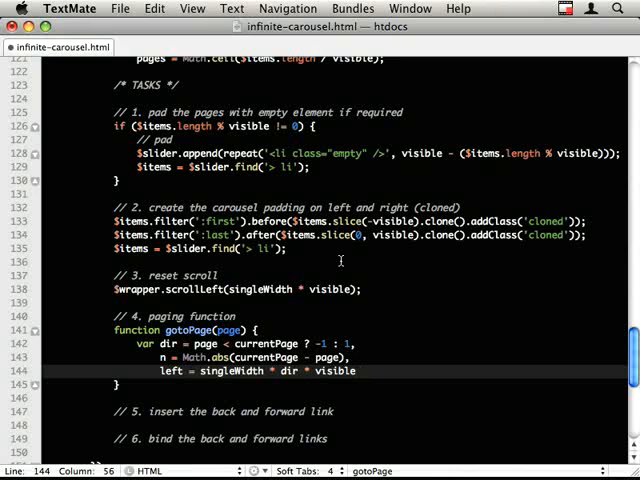
type("* n;")
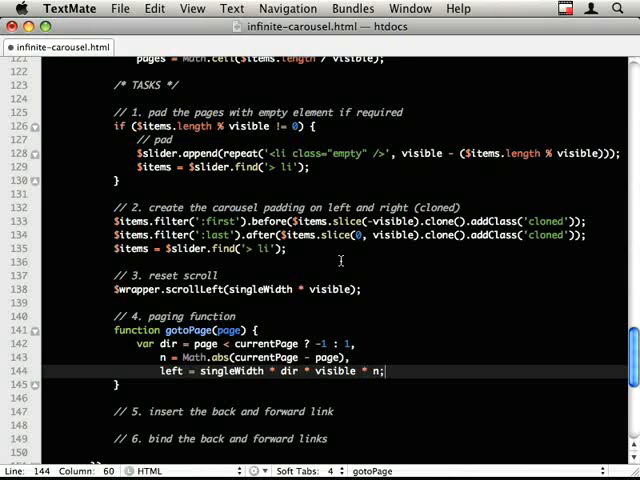
key("Return")
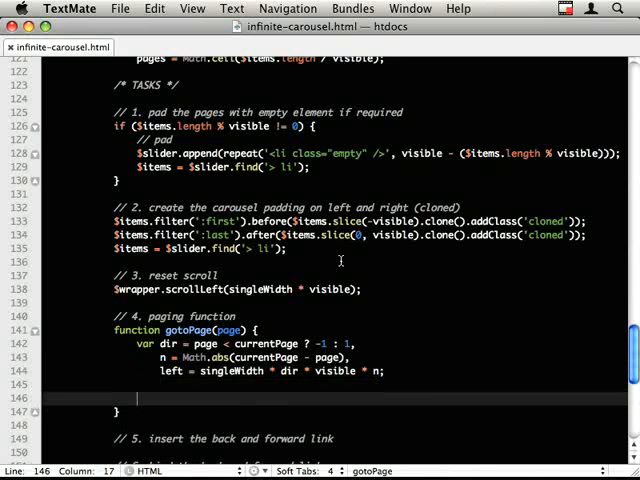
scroll("down", 3)
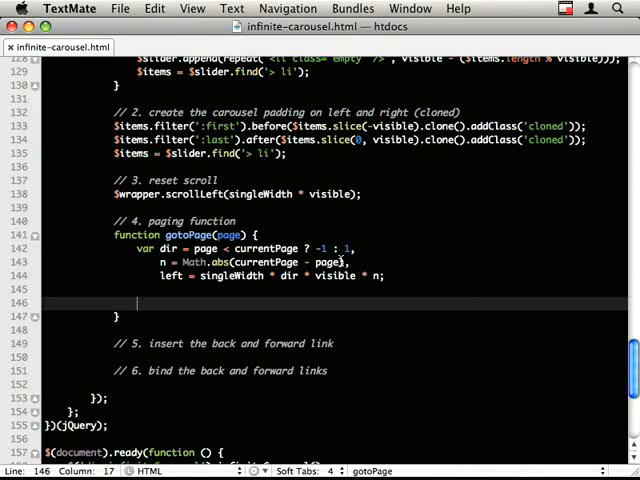
Step: Write $wrapper.filter(':not(:animated)').animate({ scrollLeft: '+=' + left }) inside gotoPage
type("$wrapper.")
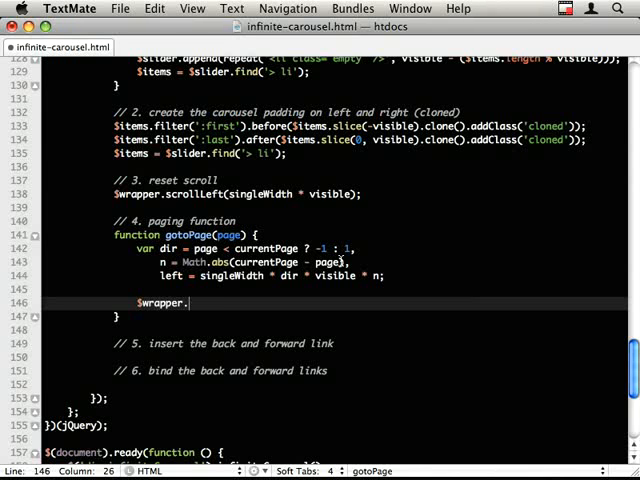
type("filter(':')")
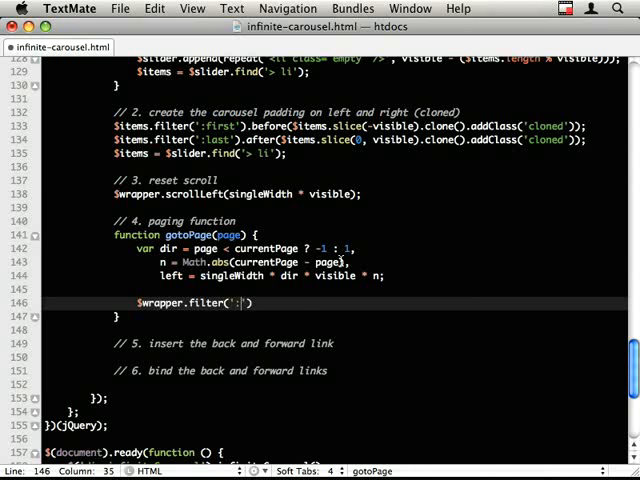
type("not(:ani)")
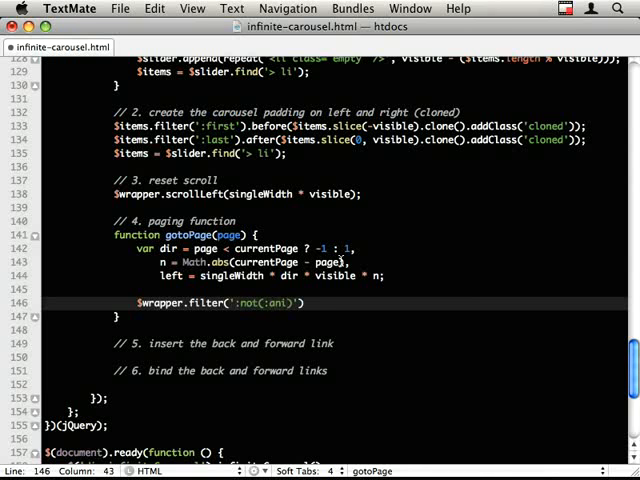
type("mated")
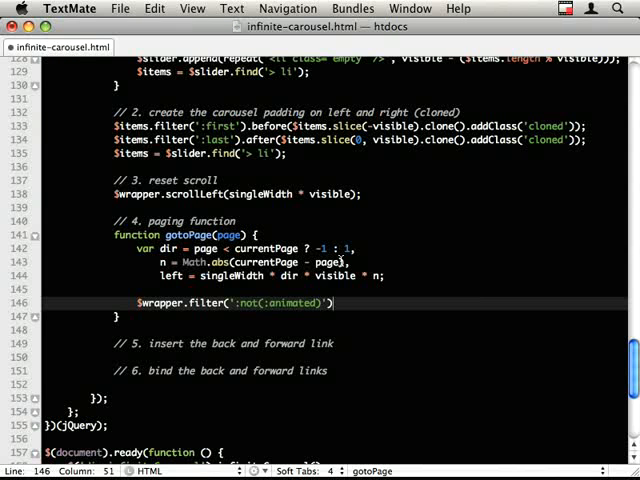
type(".animate()")
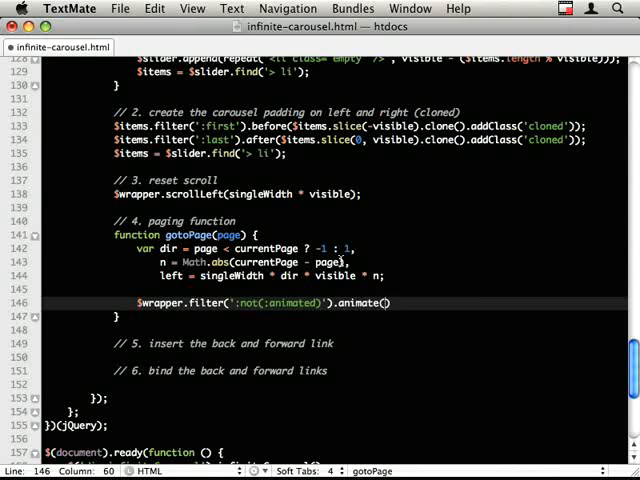
type("{")
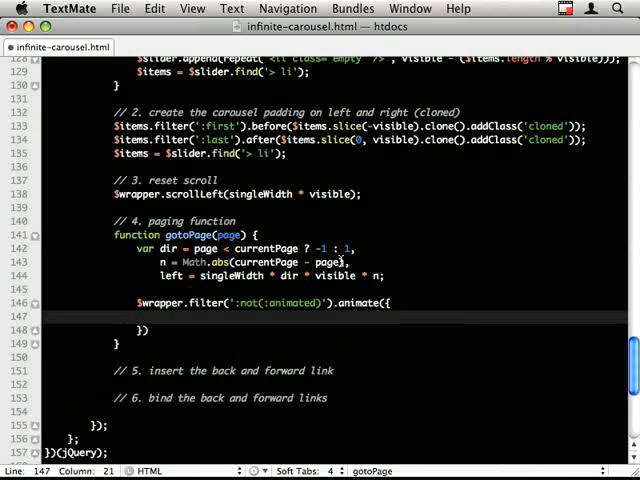
type("scrollLeft")
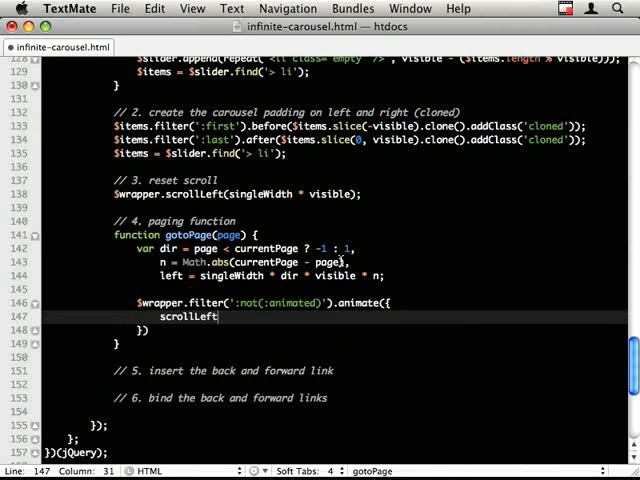
type(":")
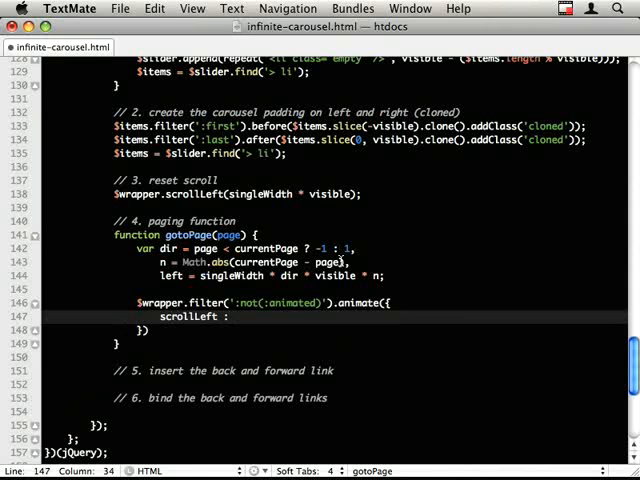
type("''")
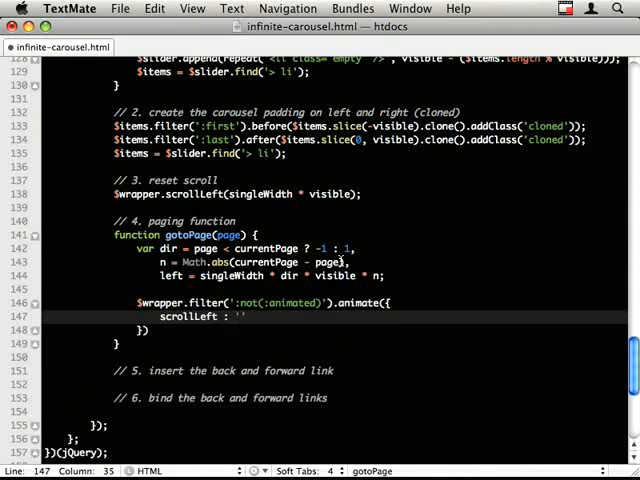
type("'+=' +")
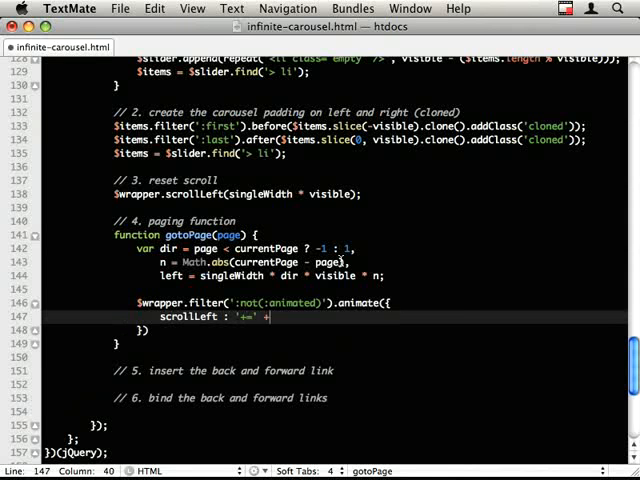
type("left")
left_click(330, 330)
type(";")
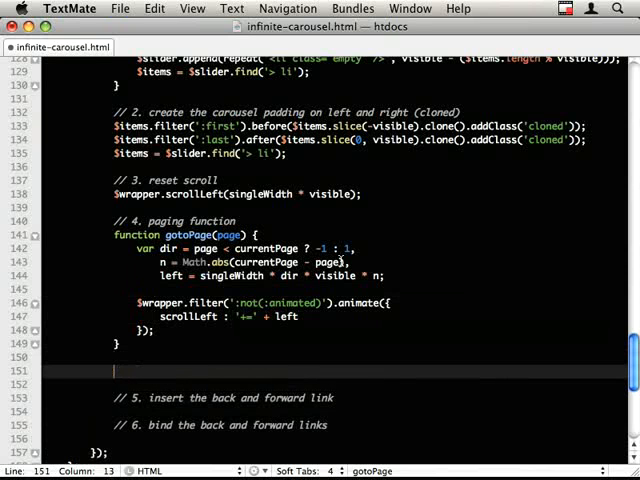
Step: Add window.gotoPage = gotoPage; with a // global comment above it
type("window.gotoPage")
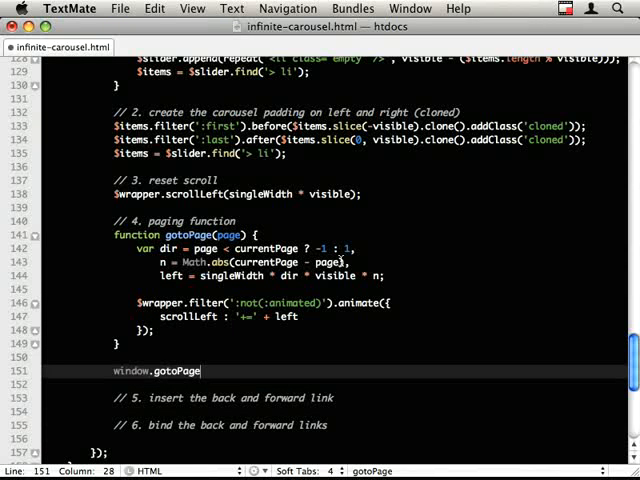
type("= gotoPage;")
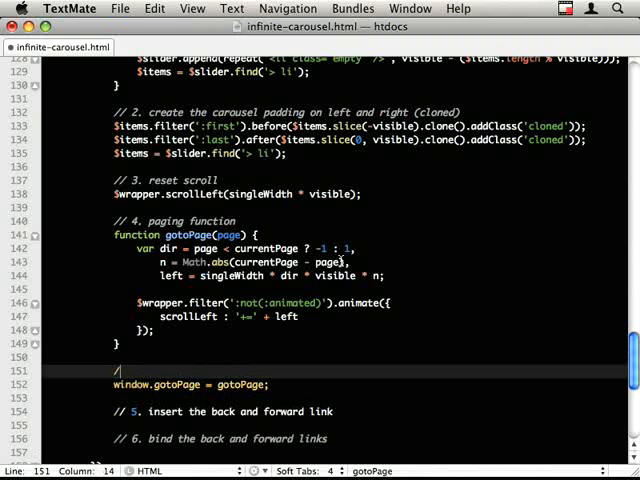
type("/ global")
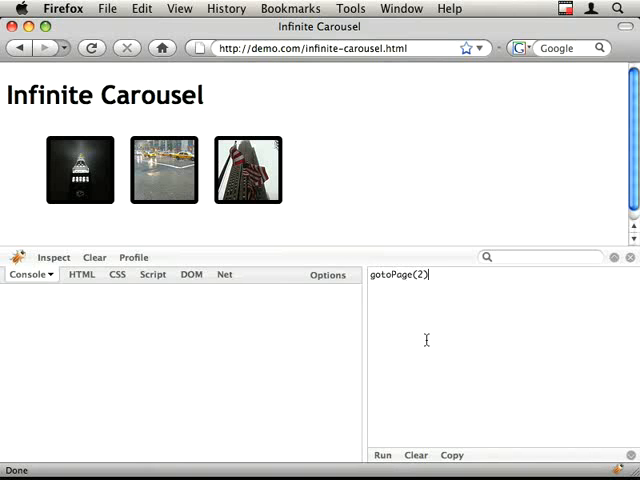
Step: Run gotoPage(2) and gotoPage(1) from the Firebug console, clearing the log between, and watch the carousel page
left_click(382, 456)
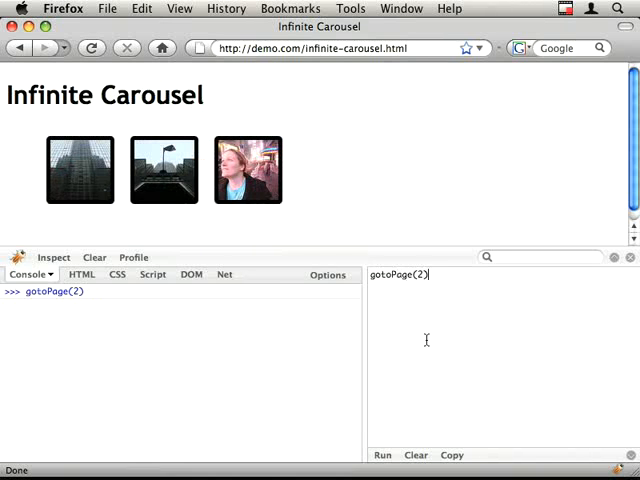
left_click(380, 456)
type("1")
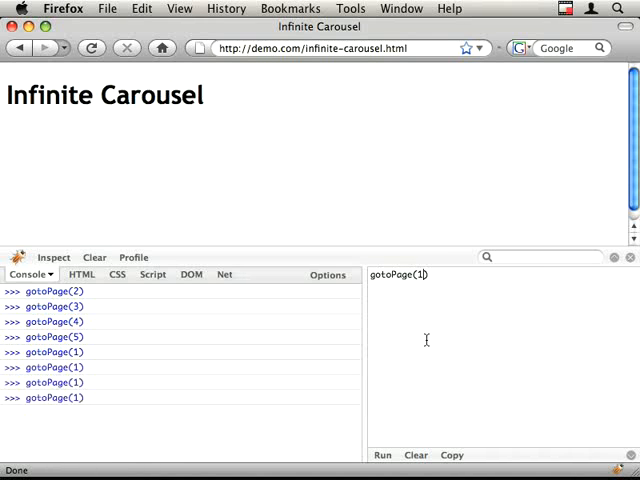
left_click(382, 456)
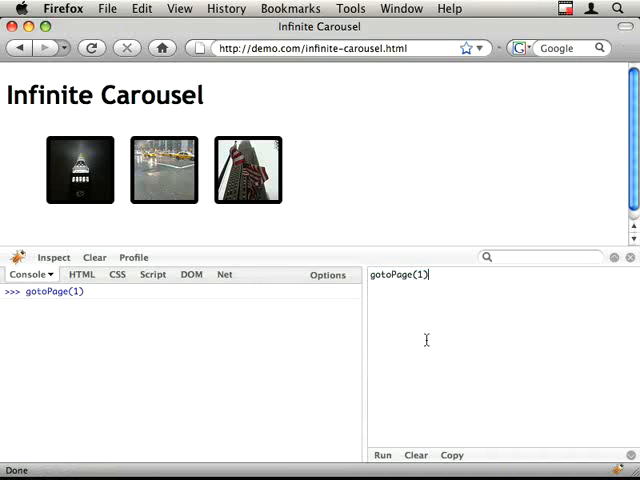
left_click(382, 456)
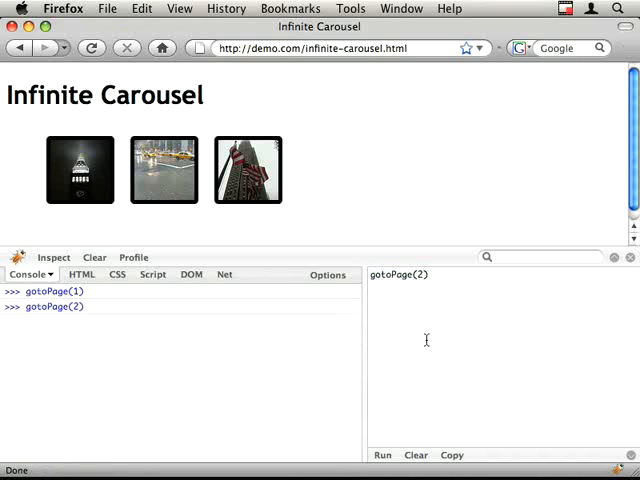
left_click(380, 456)
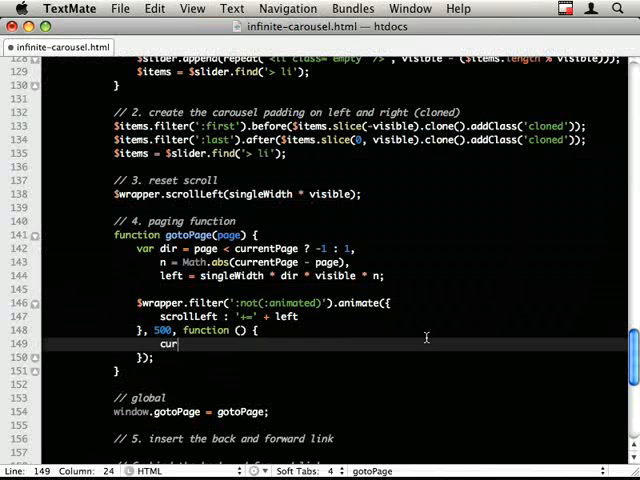
Step: Give animate a 500 ms duration and a callback that sets currentPage = page;
type("rentPage = page;")
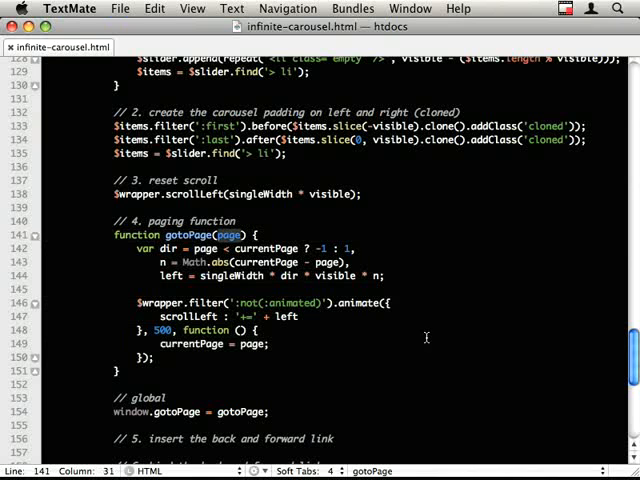
left_click(424, 330)
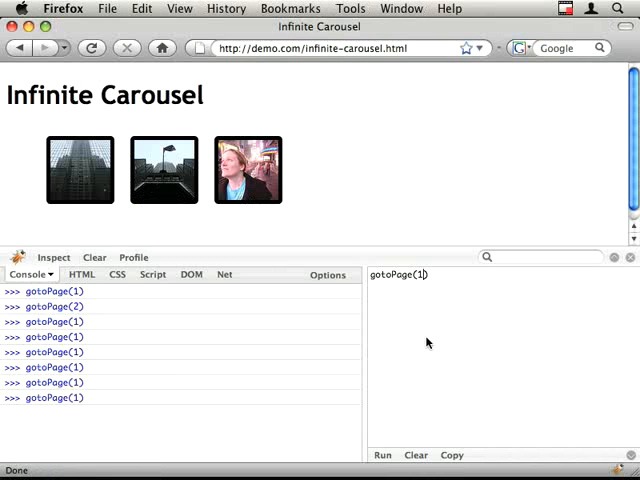
Step: Run gotoPage(2), gotoPage(1) and gotoPage(3) from the Firebug console and watch the carousel page
left_click(382, 456)
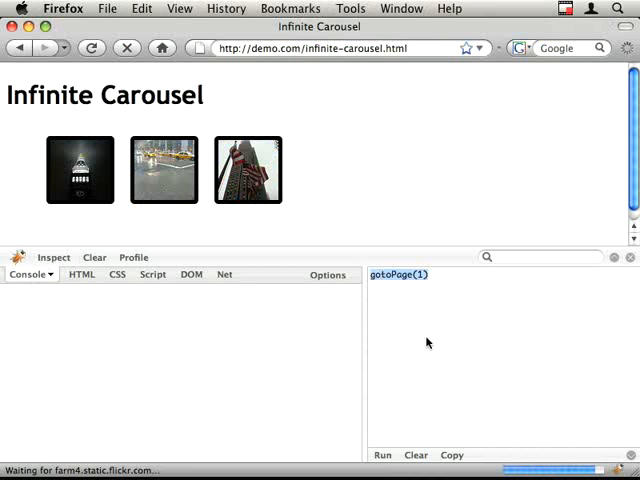
left_click(382, 456)
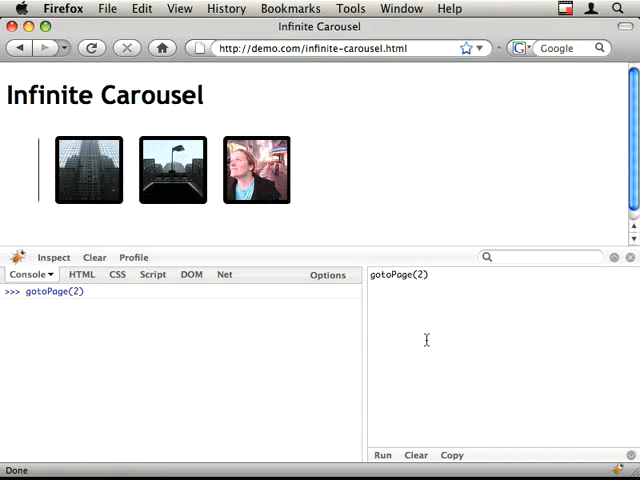
left_click(382, 456)
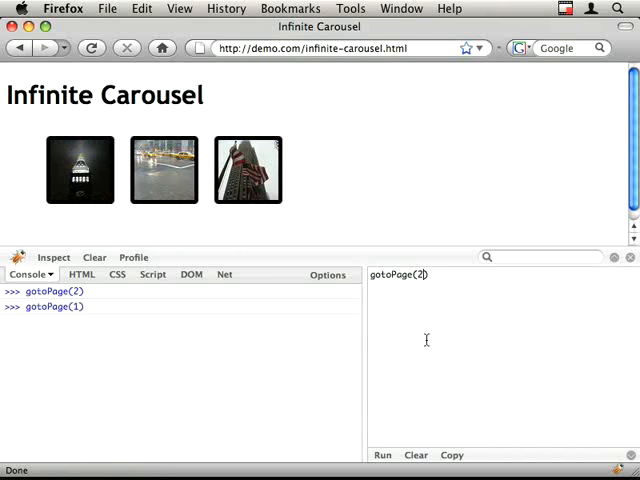
left_click(382, 456)
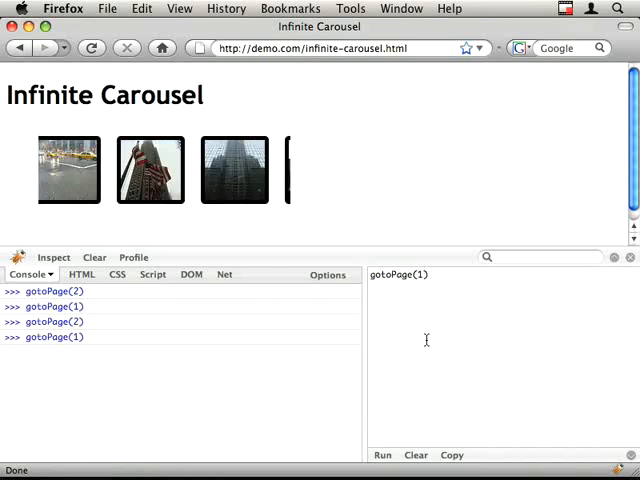
left_click(380, 456)
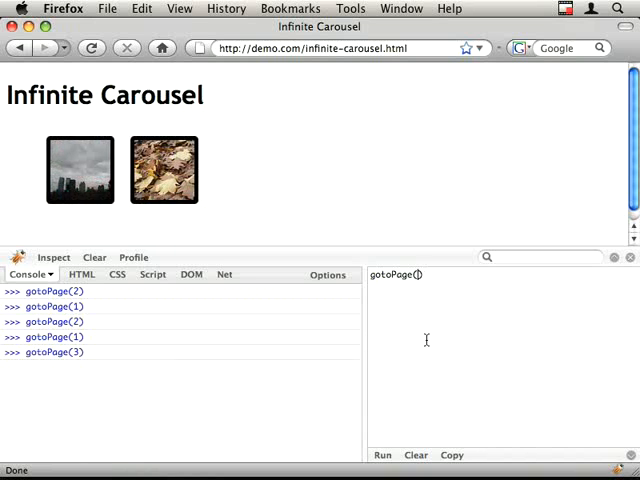
left_click(382, 456)
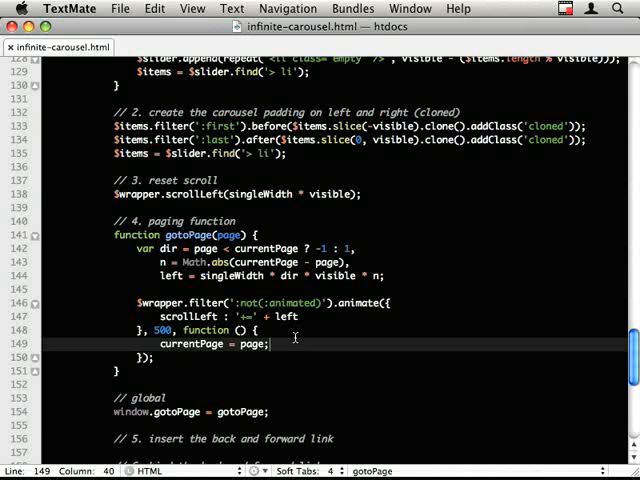
Step: Write the comment '// if page == last page - then reset' inside gotoPage's animation callback
double_click(164, 330)
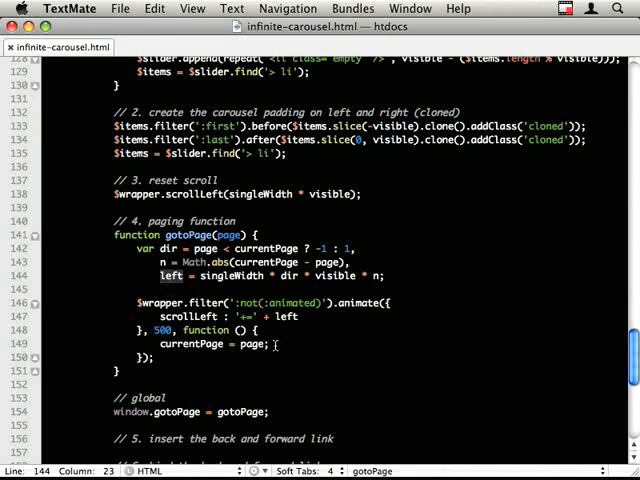
left_click(270, 344)
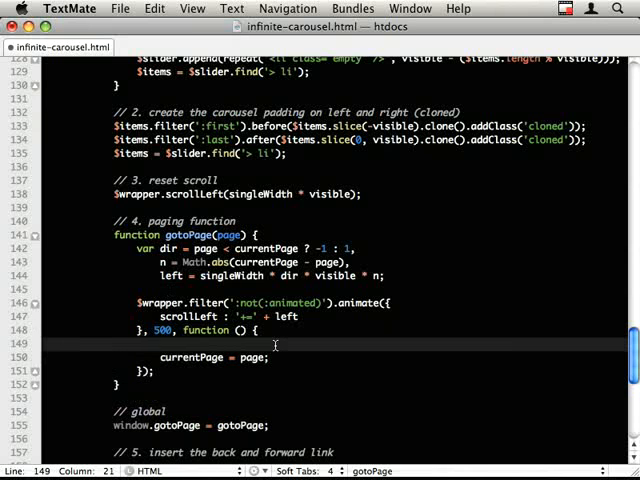
type("// if")
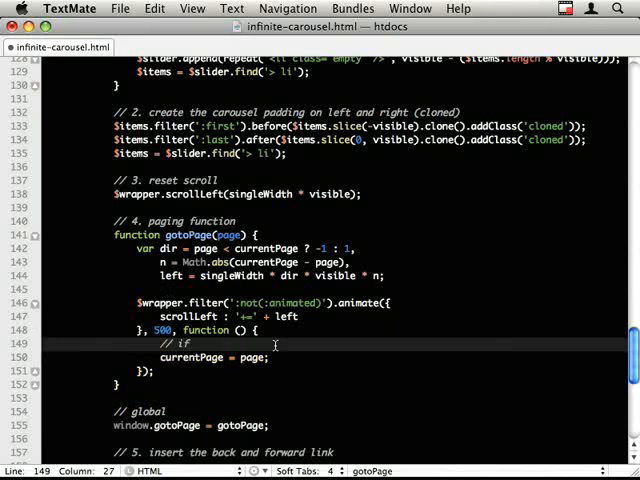
type("page ==")
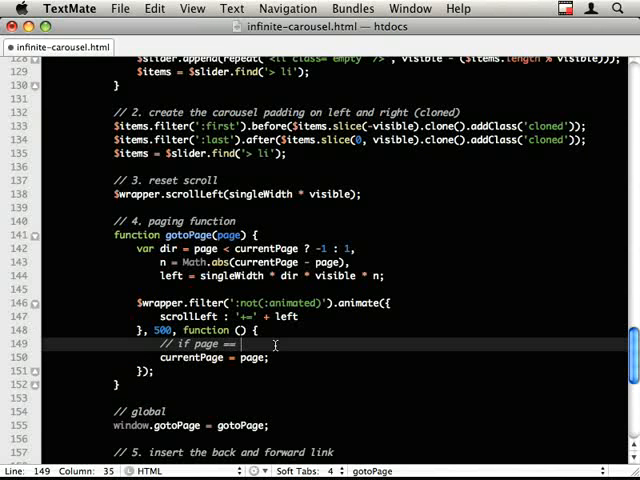
type("last page - the")
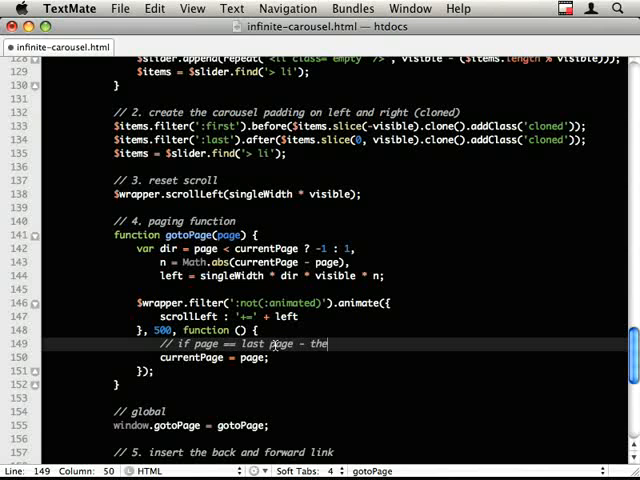
type("n")
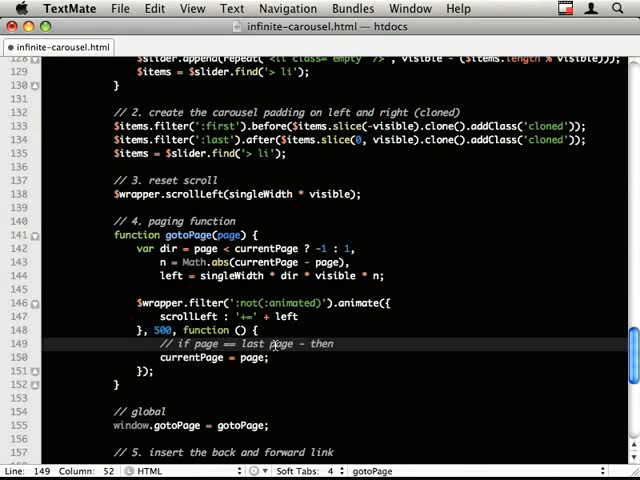
type("reset")
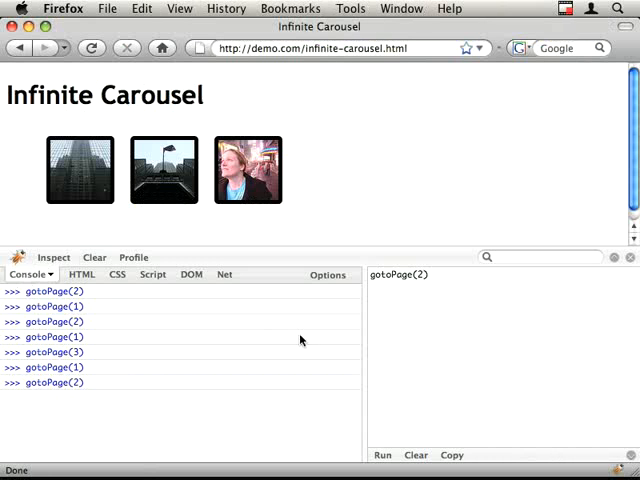
Step: Run gotoPage(4) in the console and inspect the carousel's cloned li elements in the HTML view
left_click(382, 456)
type("4")
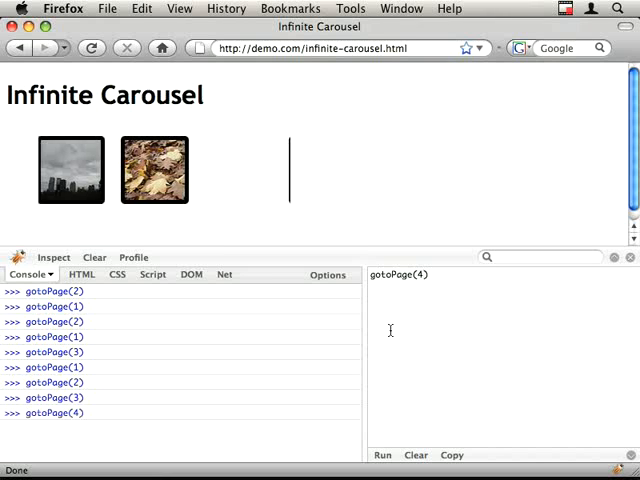
left_click(382, 456)
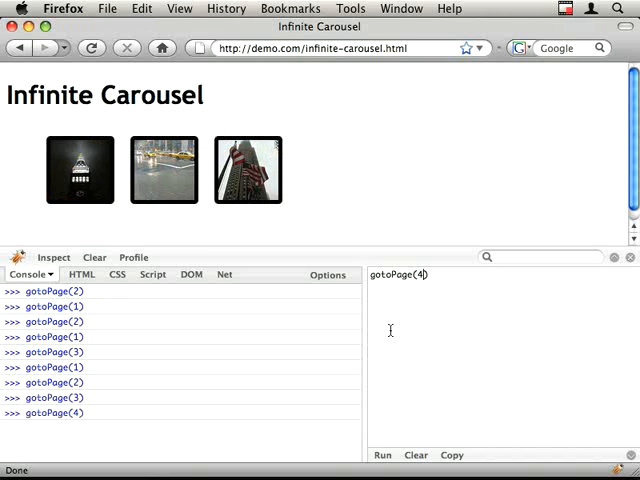
mouse_move(390, 332)
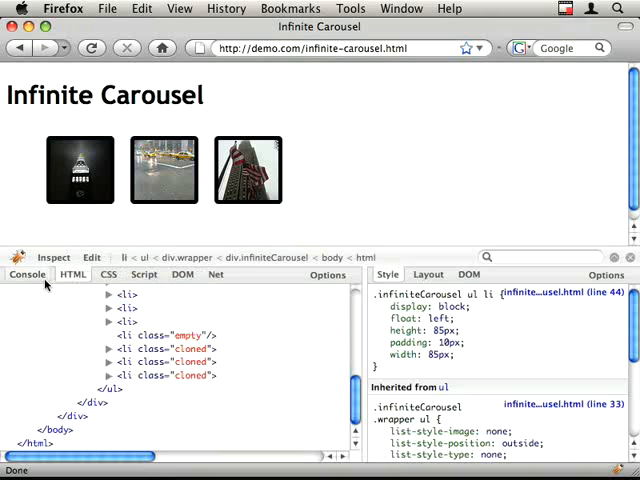
left_click(28, 274)
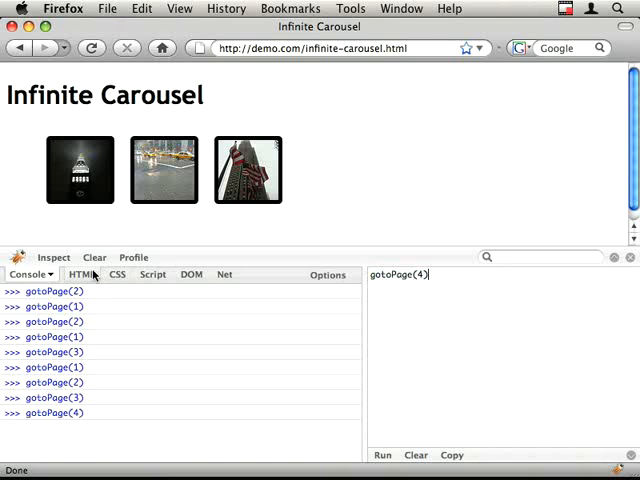
left_click(72, 274)
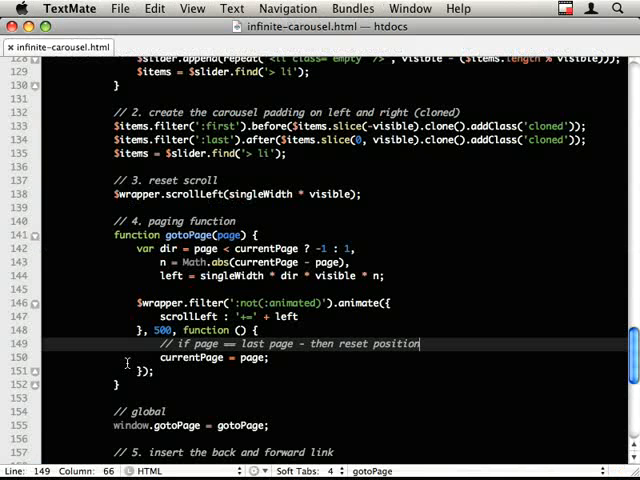
Step: Add an empty if (page > pages) { } block under the reset-position comment in the callback
type("if (")
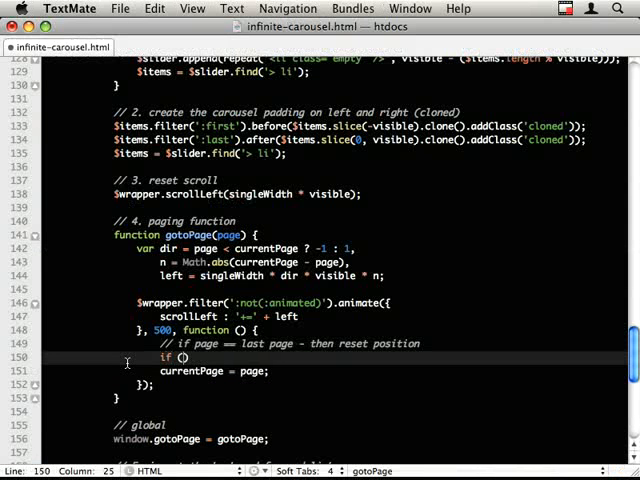
type("page  > pages")
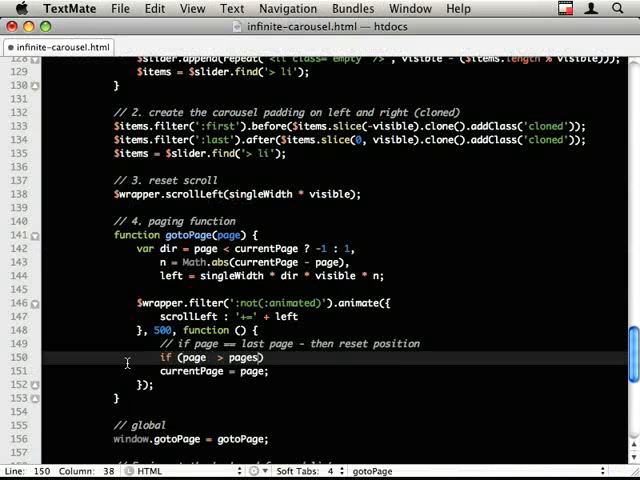
scroll("up", 3)
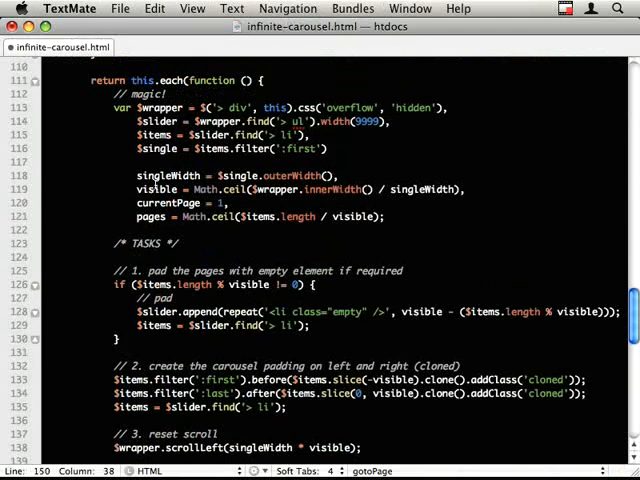
scroll("down", 3)
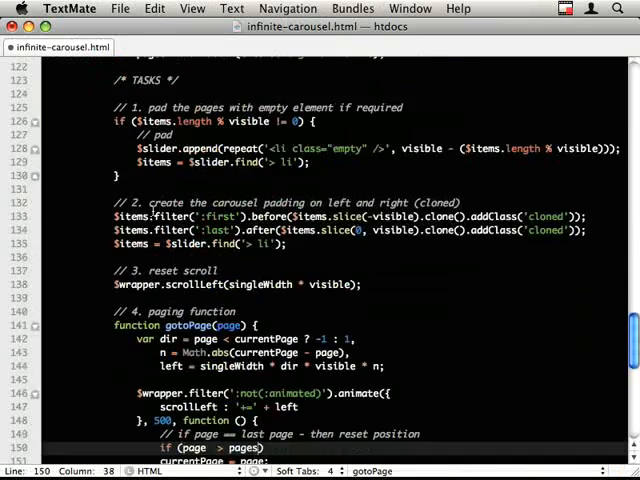
scroll("down", 3)
type(" {")
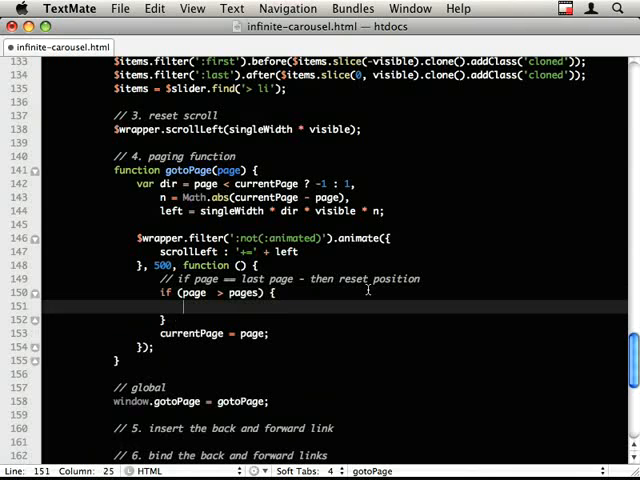
left_click(188, 238)
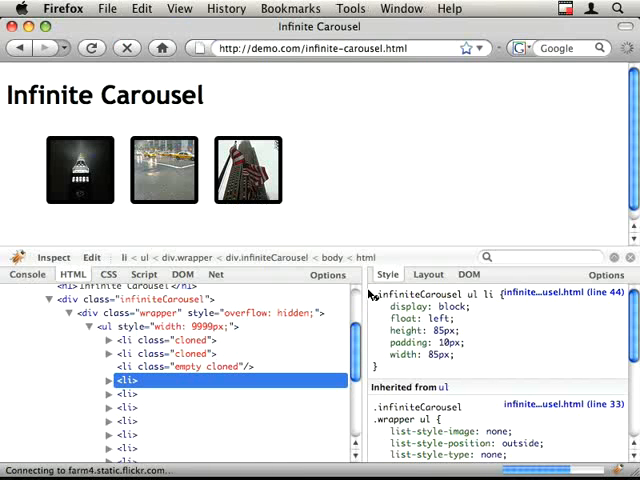
Step: Run gotoPage(4) and gotoPage(3) in the console and inspect the carousel's list items in the markup
left_click(28, 274)
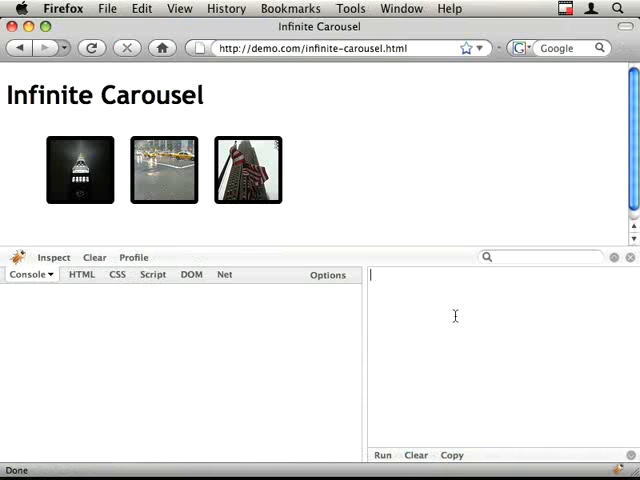
type("gotoPage(4)")
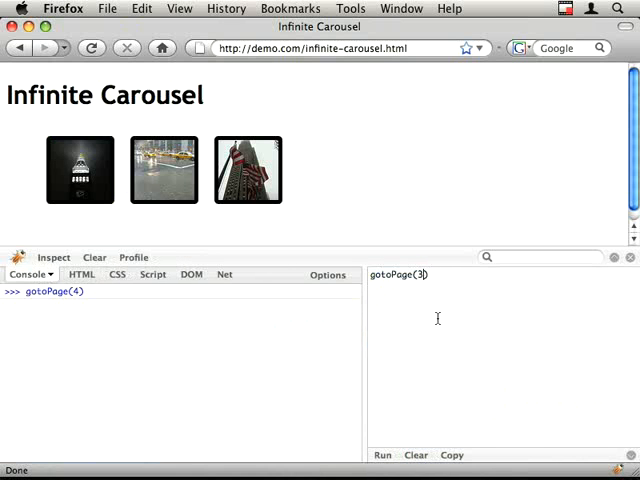
left_click(380, 456)
type("4")
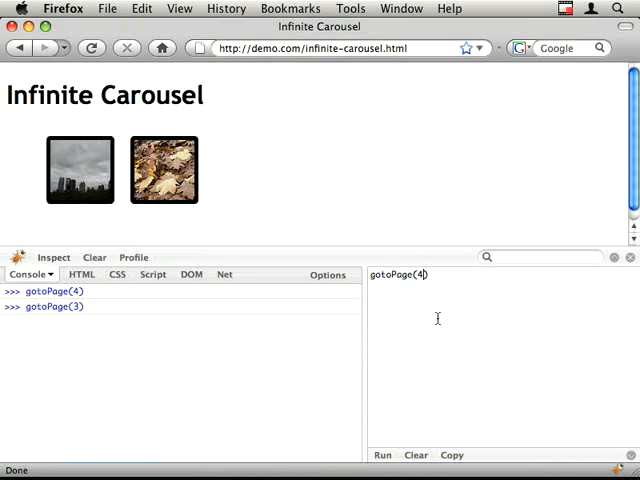
left_click(72, 274)
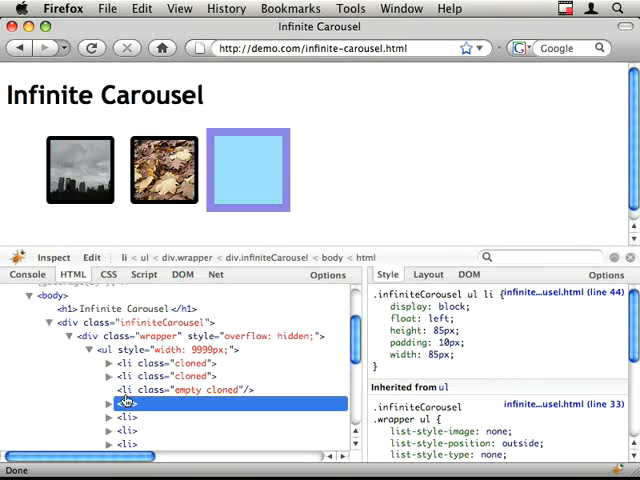
Step: Return to the console and run gotoPage(4) again, watching how the carousel scrolls
left_click(92, 48)
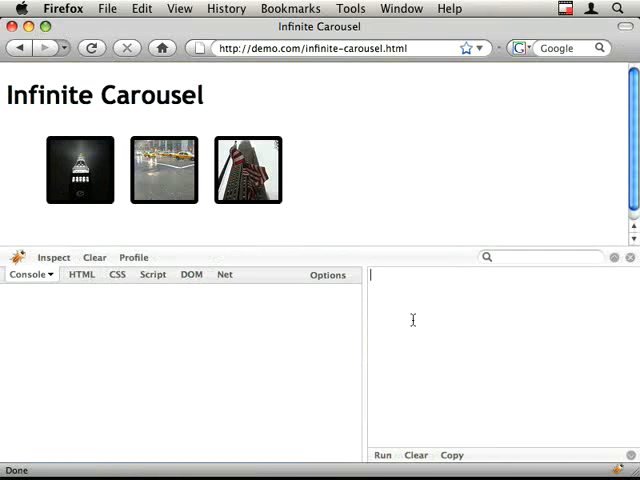
type("gotoPage(4)")
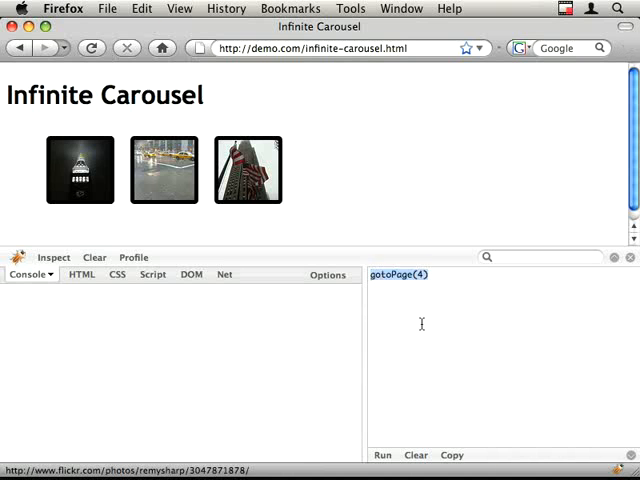
left_click(382, 456)
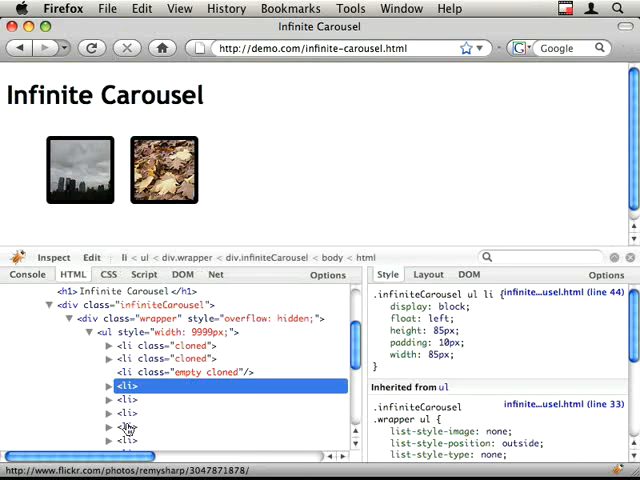
scroll("down", 3)
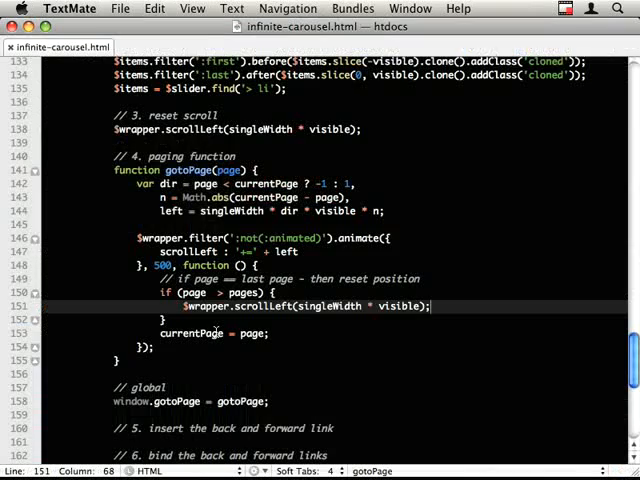
Step: Make the if block reset $wrapper.scrollLeft to singleWidth * visible and save the file
scroll("up", 3)
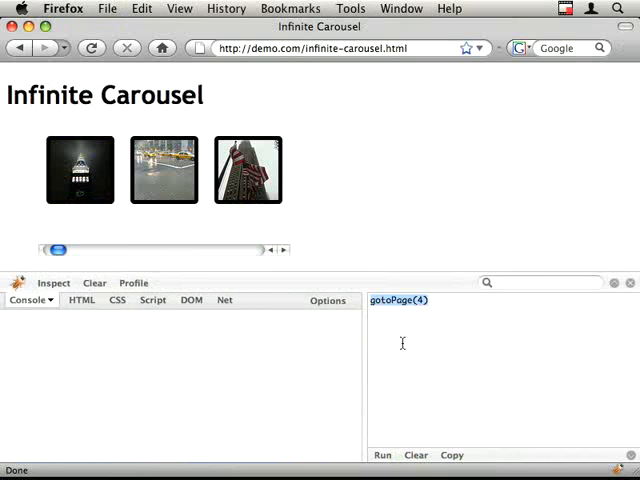
Step: Run gotoPage(4), gotoPage(0) and gotoPage(1) in the console to check the loop-back, then return to the source
left_click(382, 456)
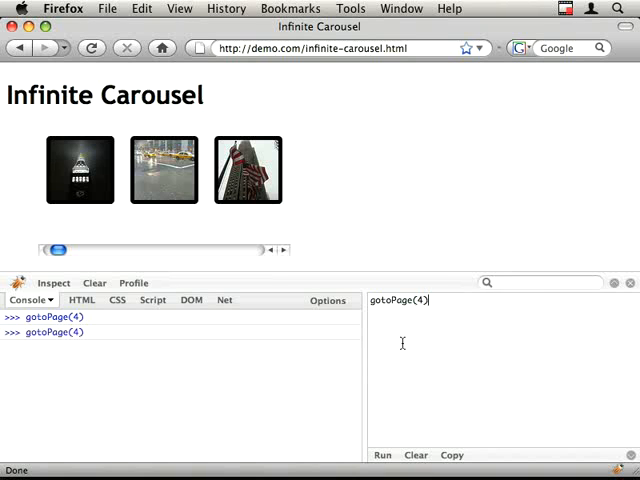
left_click(382, 456)
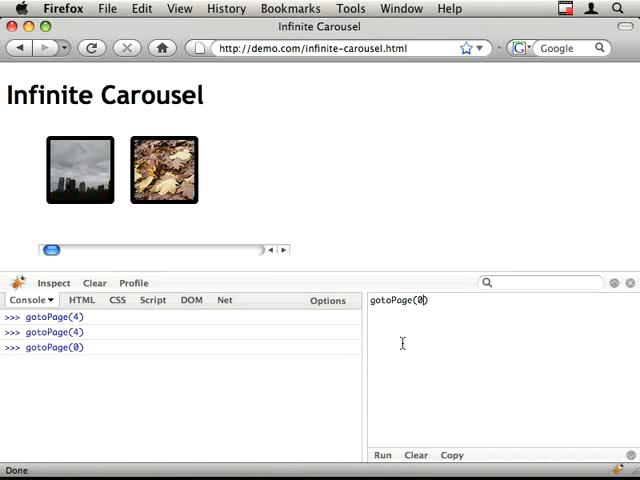
left_click(382, 456)
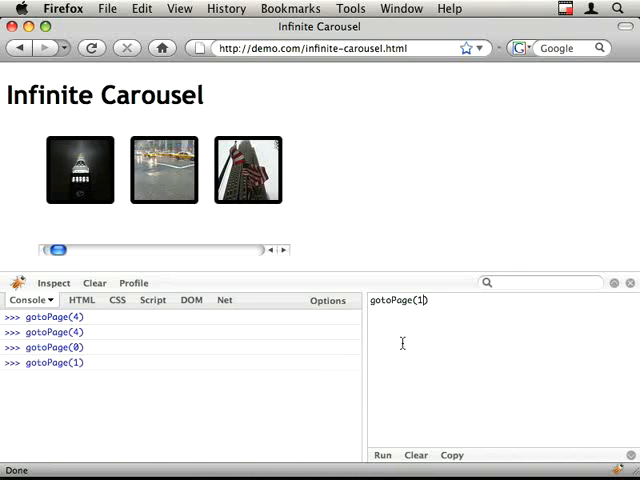
left_click(382, 456)
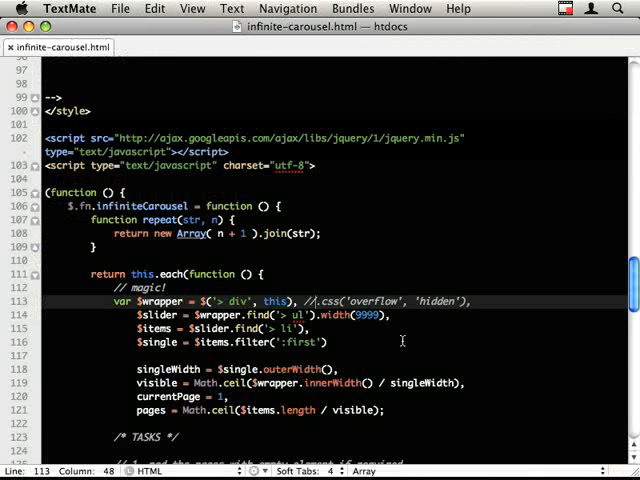
Step: Start an else if (page == 0) branch in the callback that sets page = 1
scroll("down", 3)
type("} else if (page == 0) {")
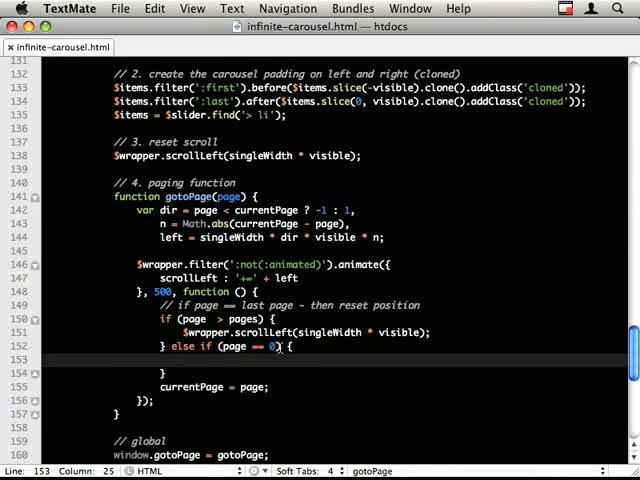
type("currentPage")
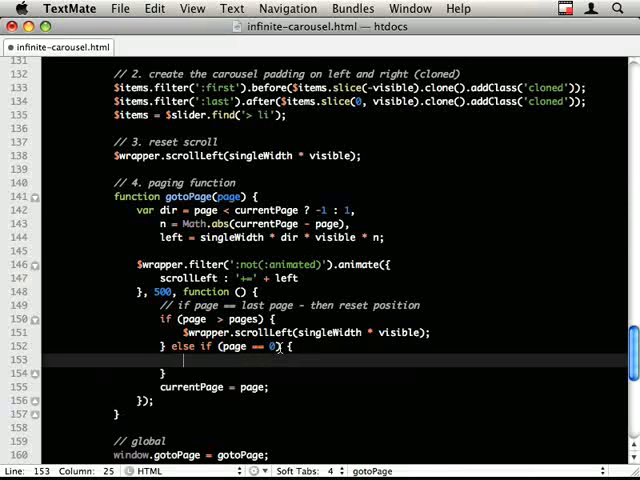
type("page = 1;")
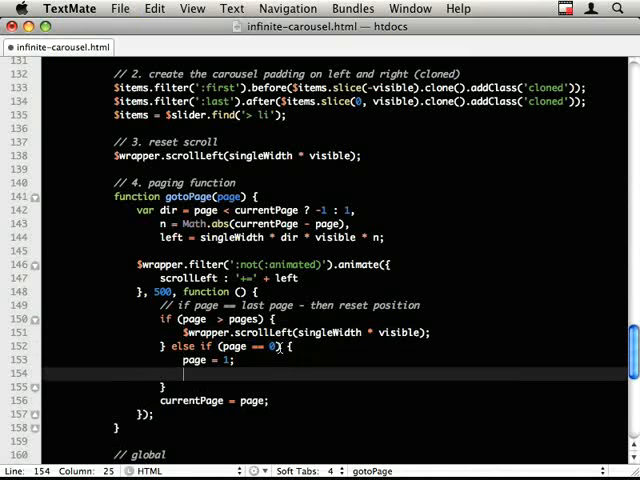
Step: Scroll the wrapper to singleWidth * visible * pages inside the page-0 branch
type("$wrapper.scrollLeft()")
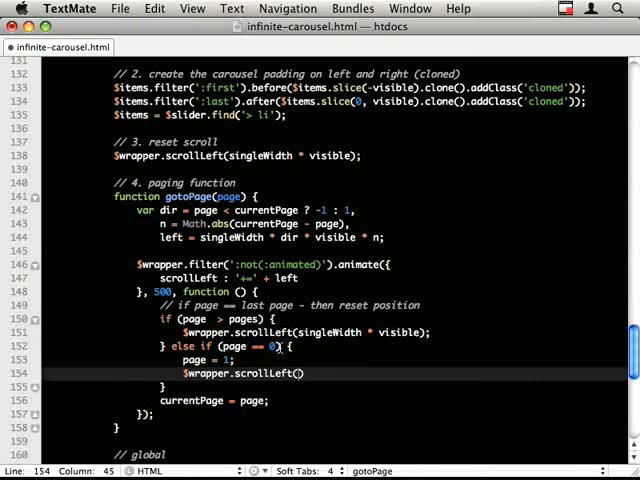
type("(")
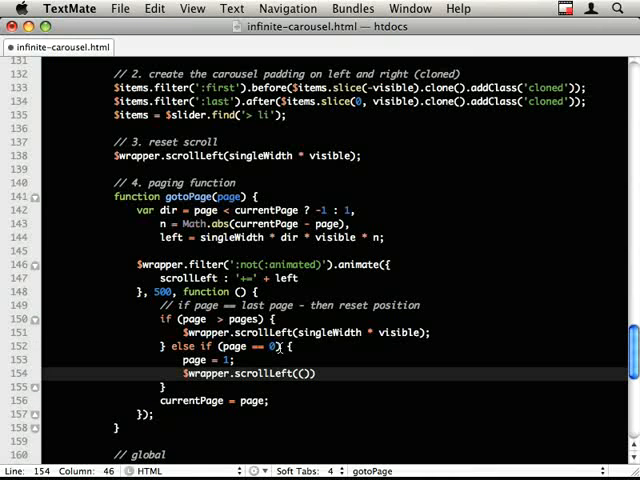
type("sin")
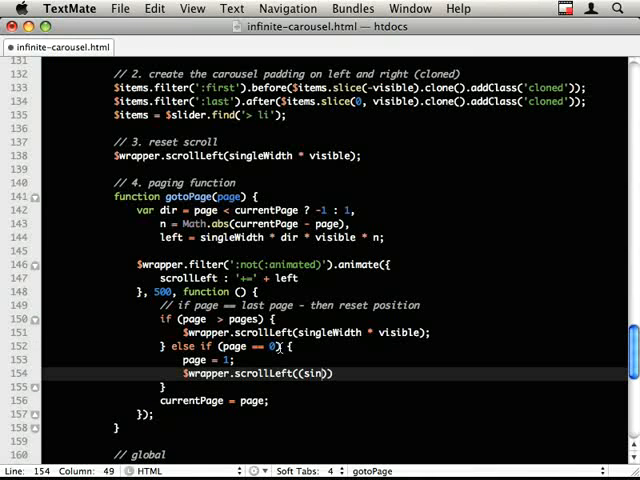
type("singleWidth * v")
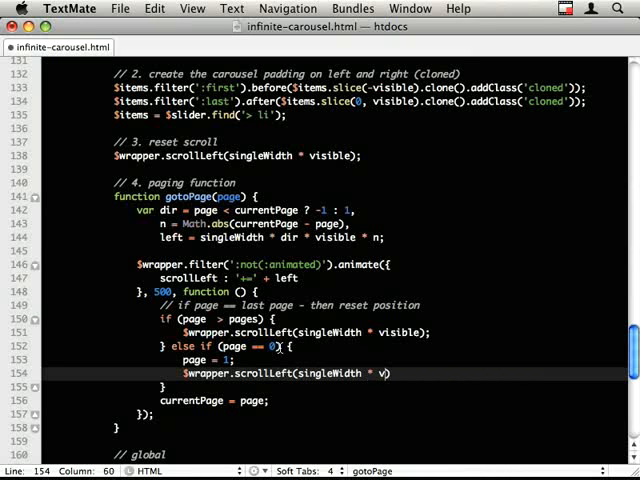
type("isible * )")
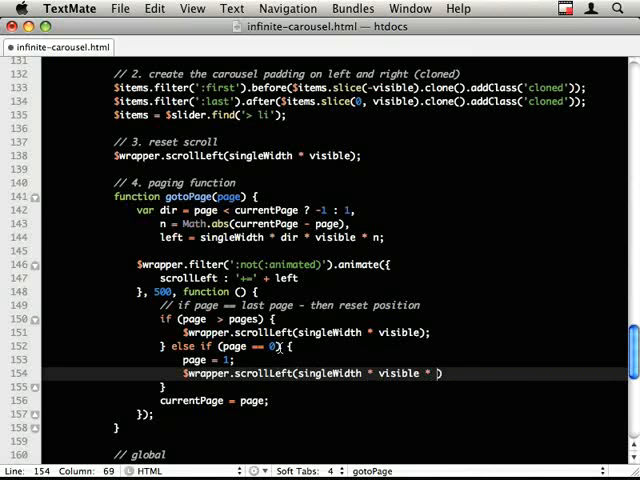
type("ages);")
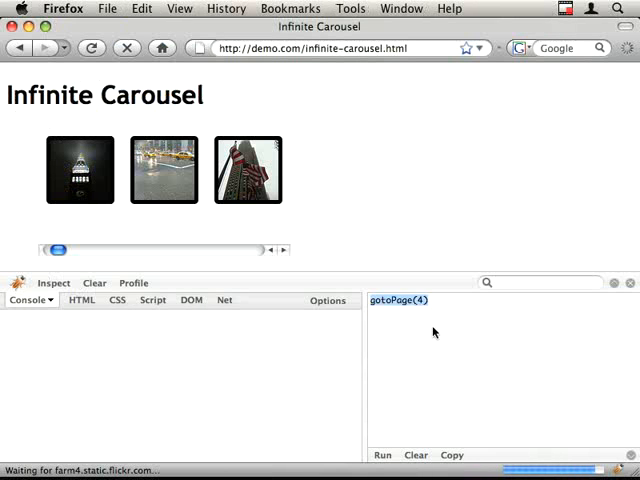
Step: Run gotoPage(4), 2, 1 and 3 plus a negative page from the console, clearing the log in between
left_click(382, 456)
type("2")
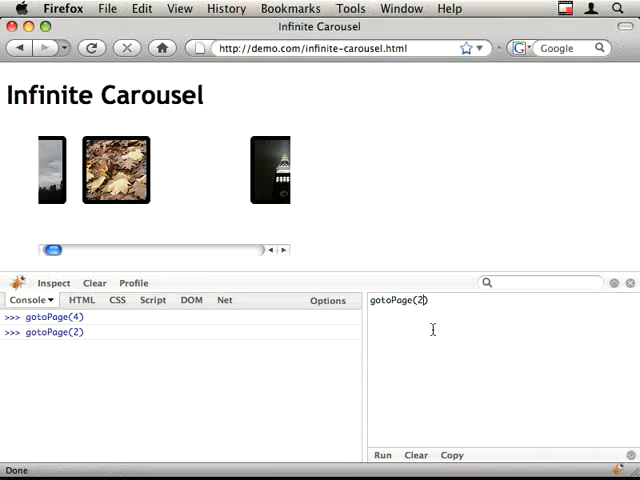
left_click(382, 456)
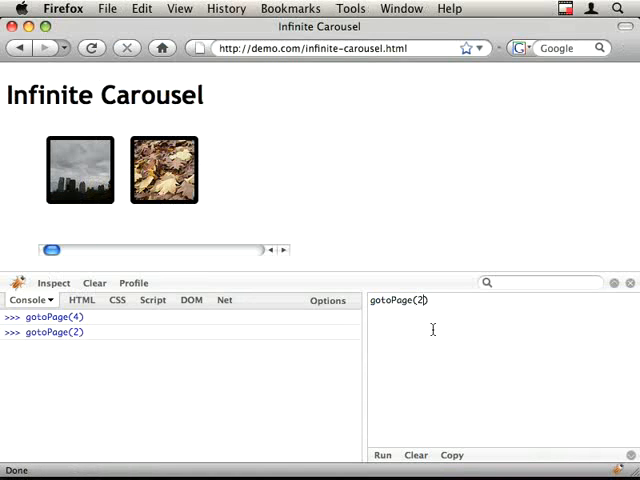
left_click(382, 456)
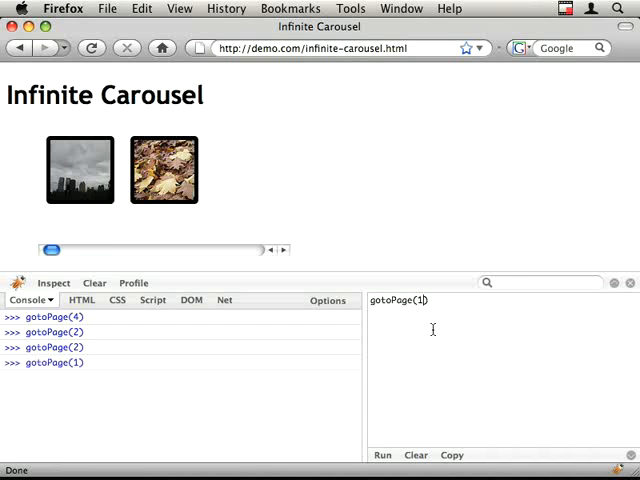
left_click(382, 456)
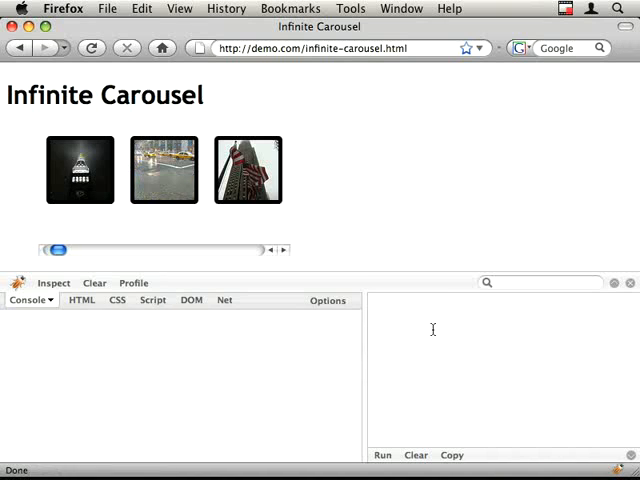
type("gotoPage()")
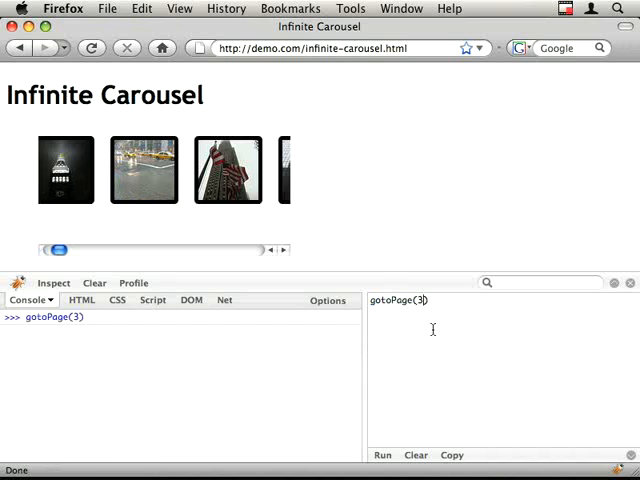
left_click(382, 456)
type("-1")
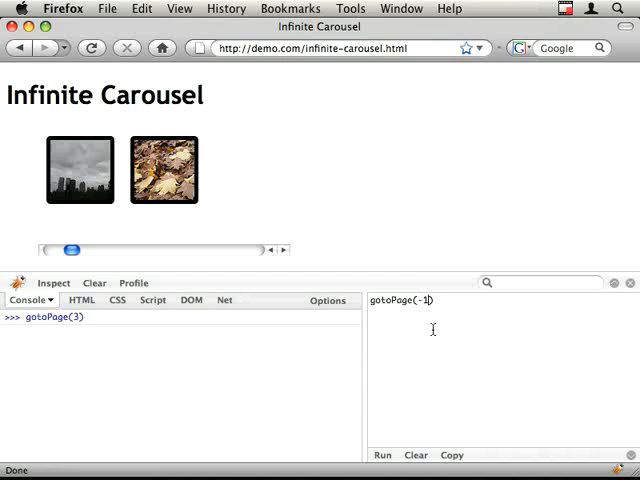
left_click(382, 456)
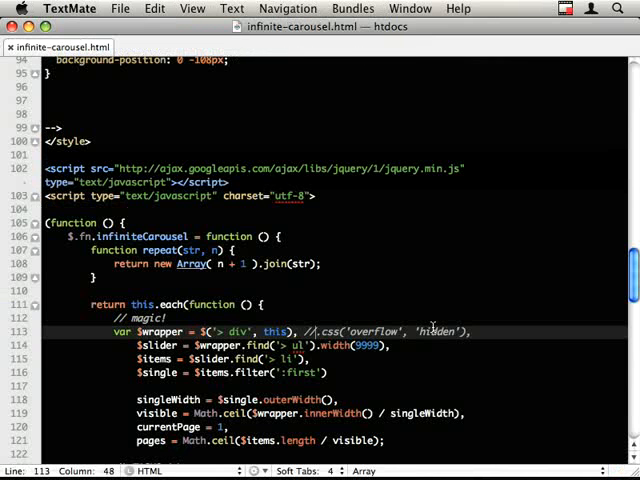
Step: Under step 5, start a $wrapper.after() call to insert markup after the carousel wrapper
scroll("down", 3)
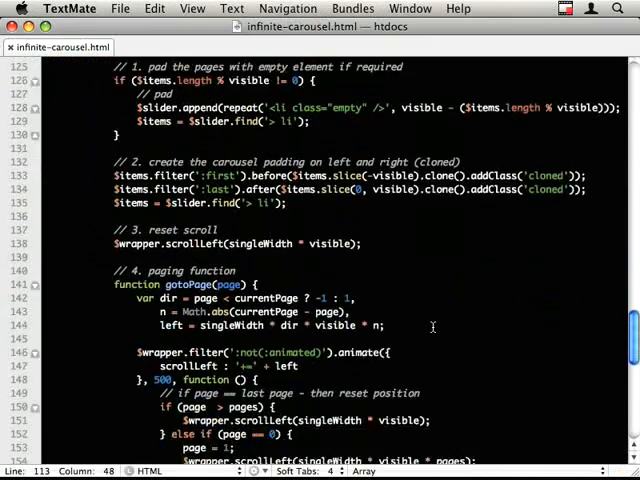
scroll("down", 3)
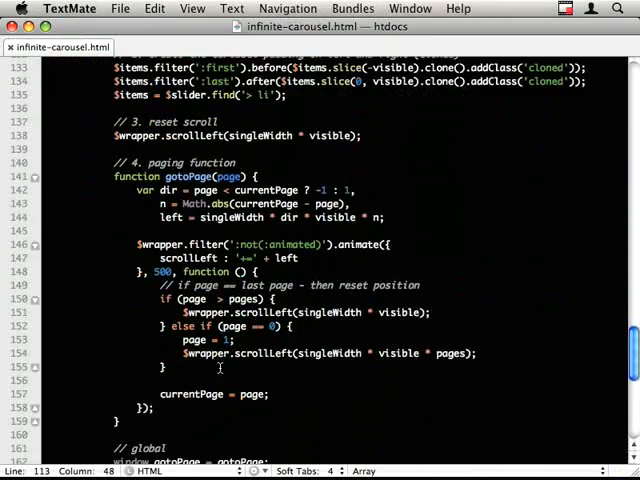
scroll("down", 3)
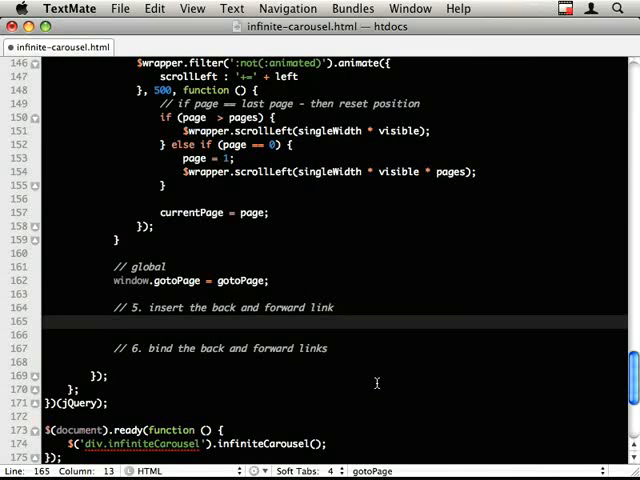
type("$wrapper.")
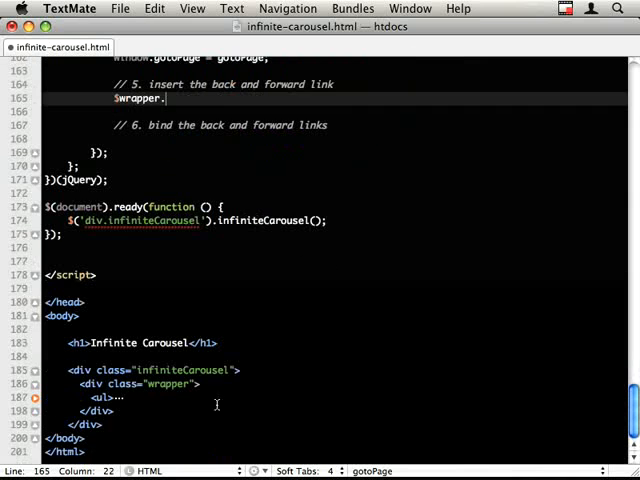
scroll("up", 3)
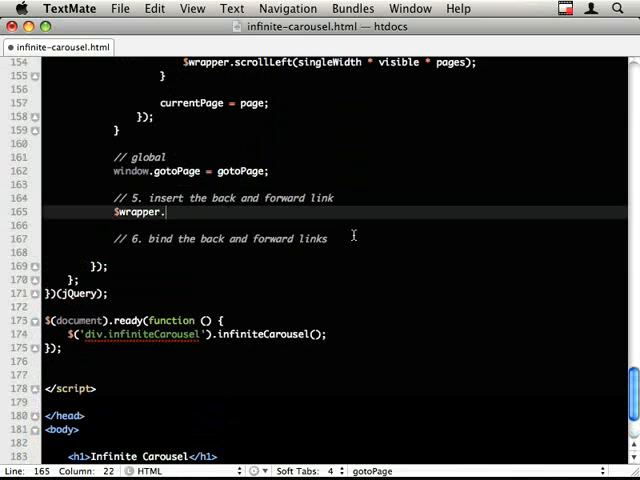
type("after('<p></p>')")
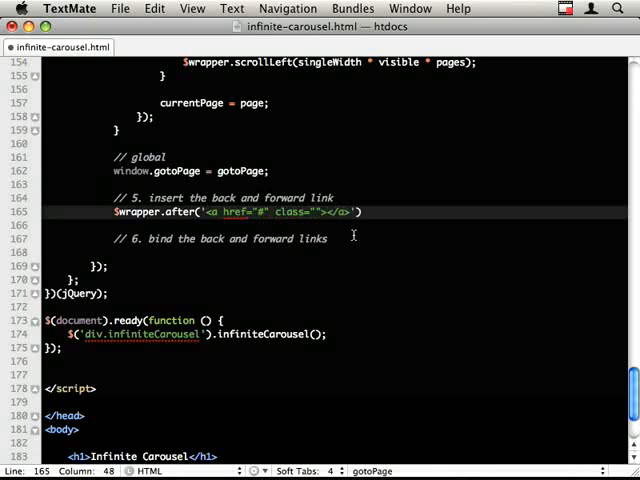
Step: Fill the call with back and forward arrow links (class 'arrow back'/'arrow forward') showing &lt; and &gt;
type("arrow back")
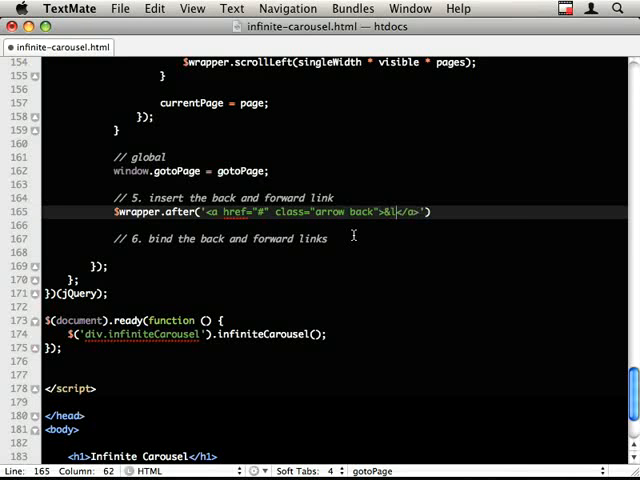
type("tl")
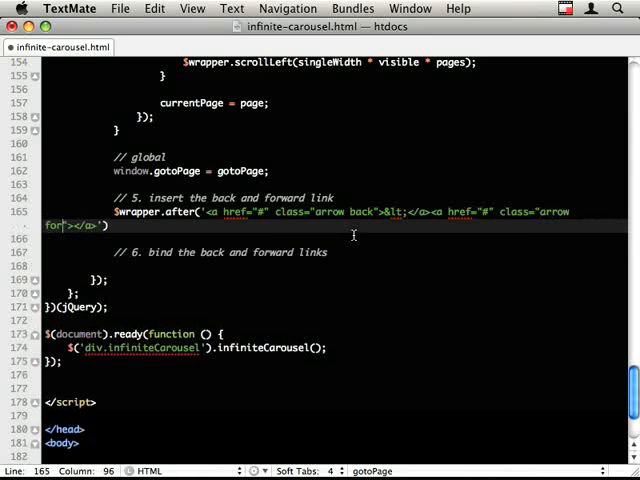
type("ward")
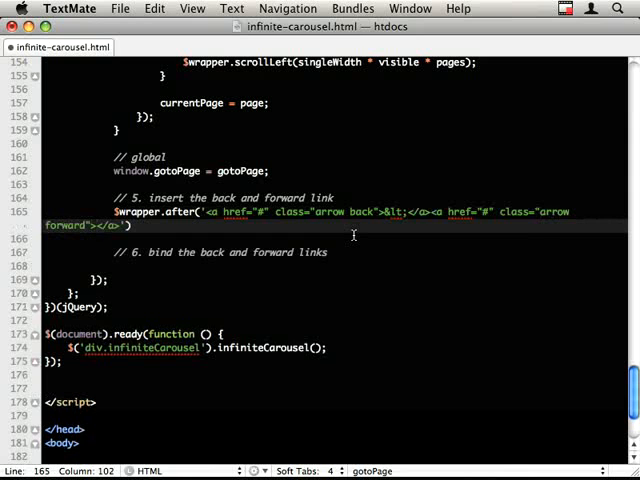
type("&gt;")
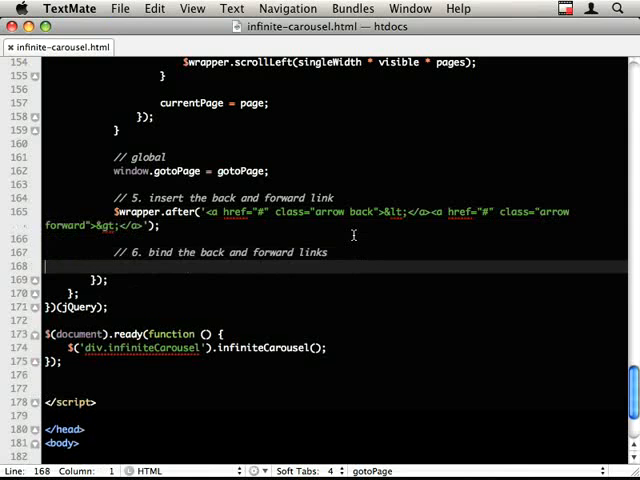
Step: Write the $('a.back', this).click handler skeleton that returns false to cancel the default click
type("$wrapper.")
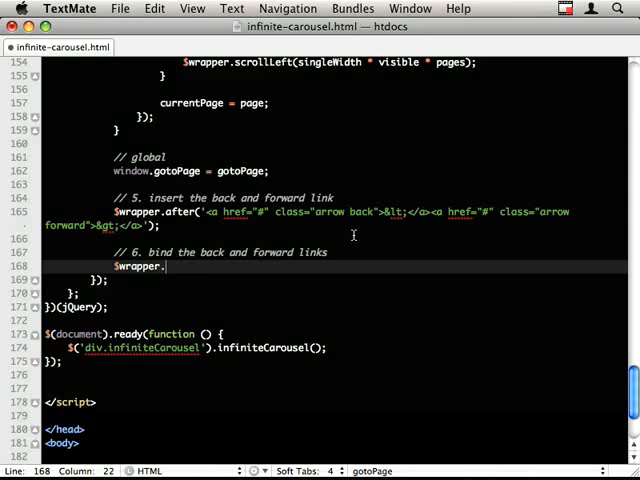
key("backspace")
type("$('")
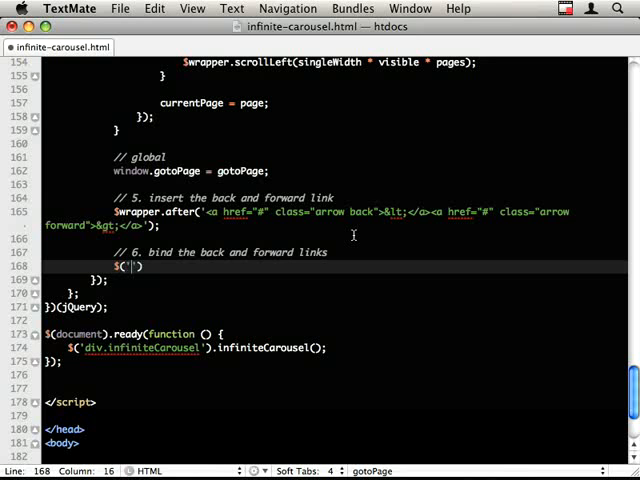
type("a.back', this")
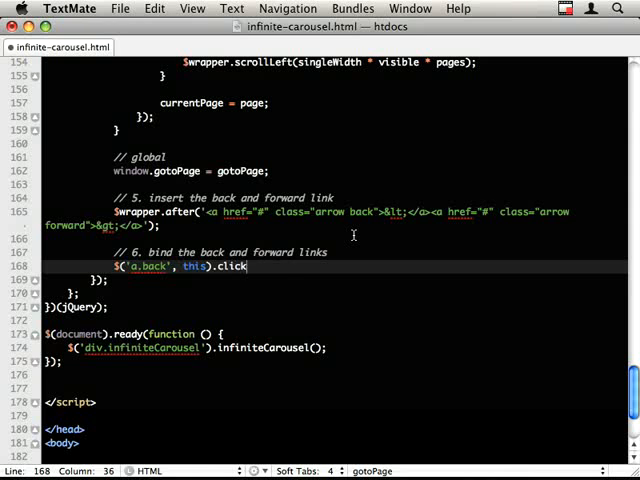
type("(function () {")
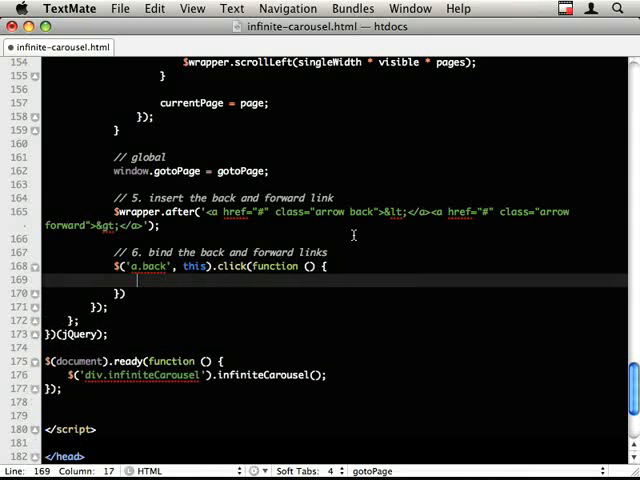
type("return fla")
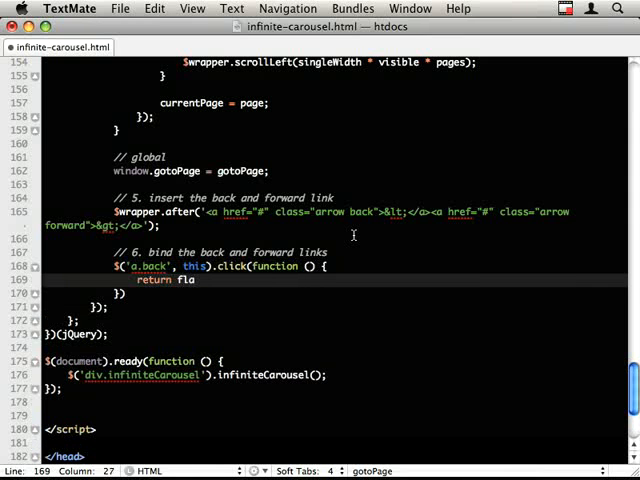
type("lse;")
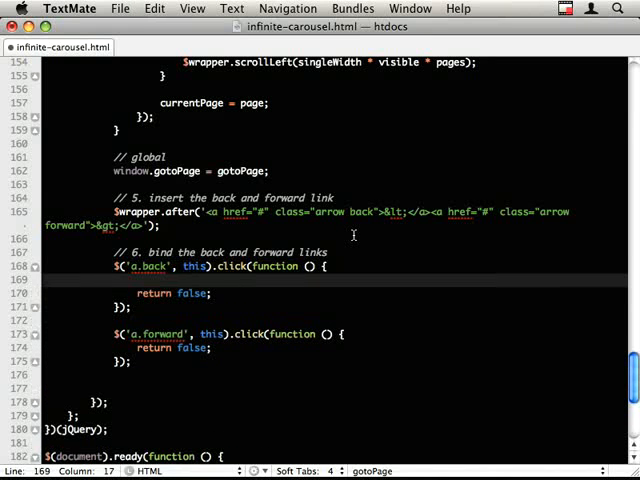
Step: Have the back and forward click handlers call gotoPage() and gotoPage(1) to change pages
type("gotoPage()")
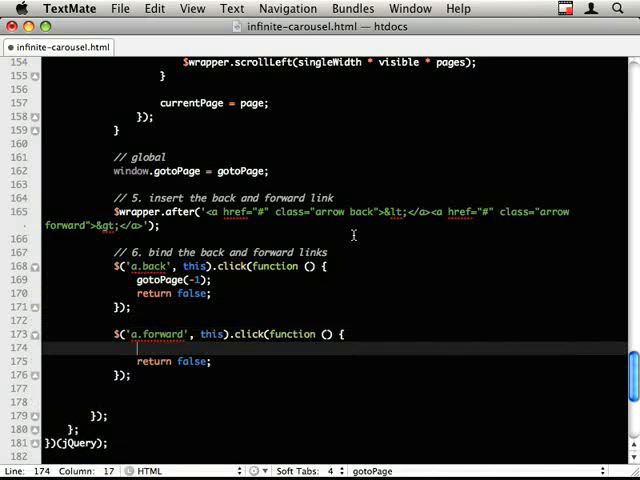
type("gotoPage")
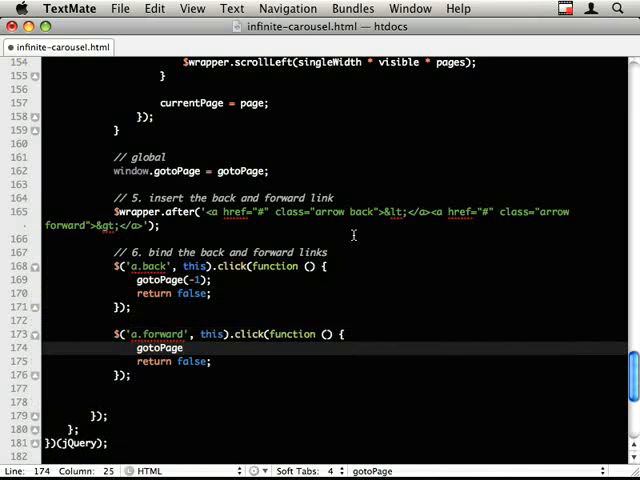
type("(1);")
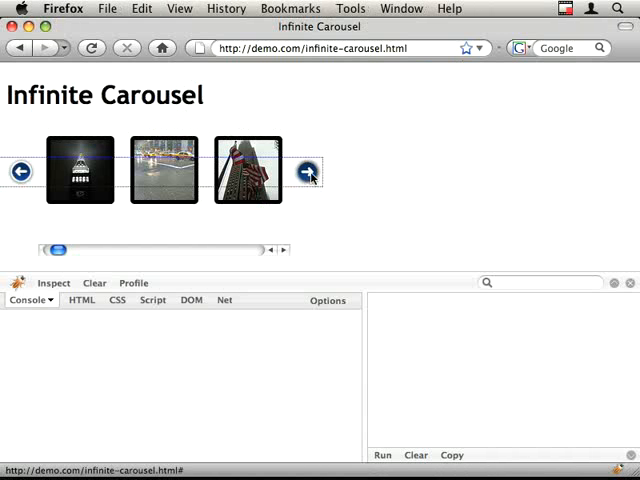
Step: Use the forward arrow three times to move the reloaded carousel from page to page
left_click(308, 172)
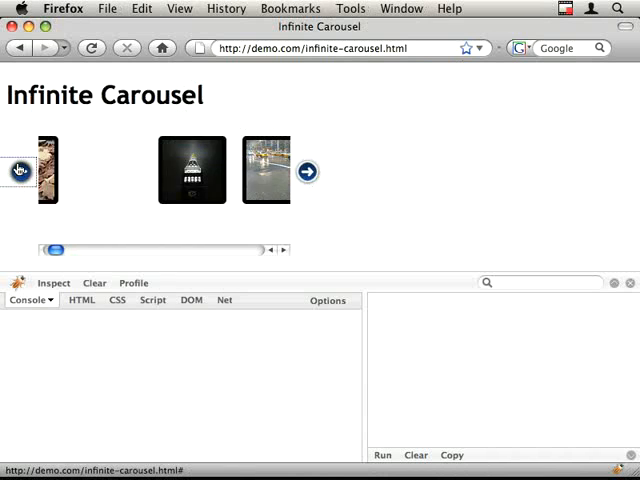
left_click(308, 172)
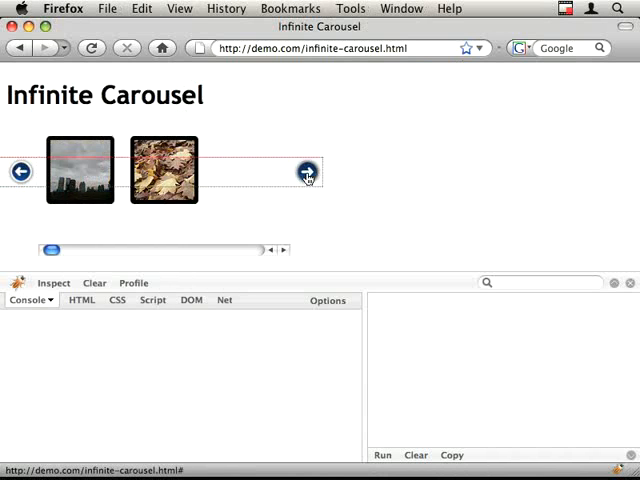
left_click(308, 170)
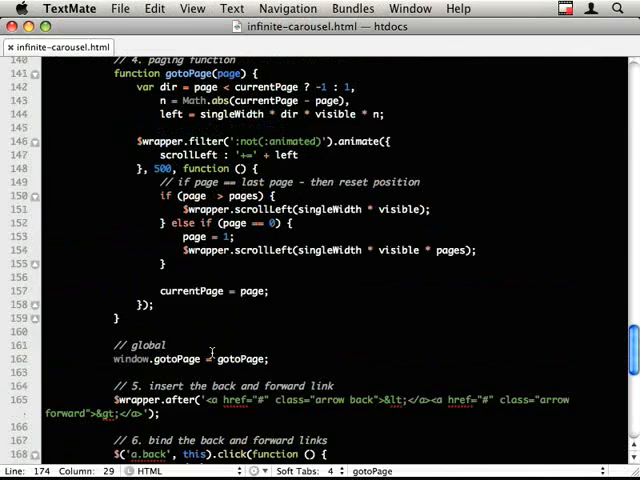
scroll("down", 3)
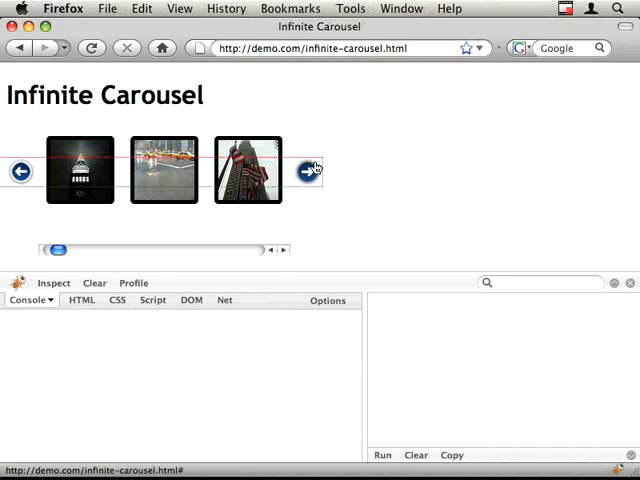
left_click(308, 170)
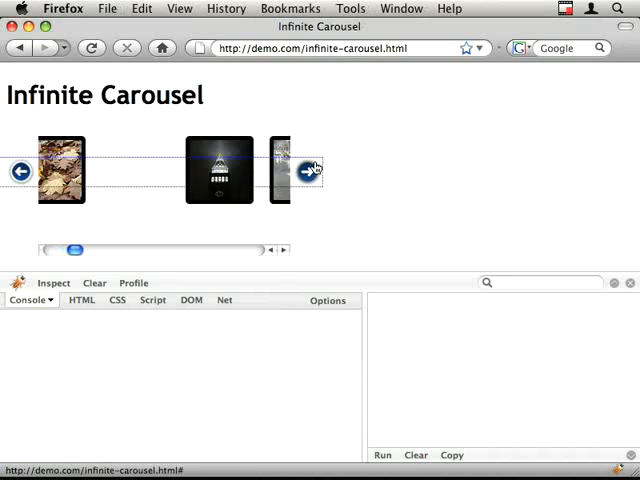
left_click(310, 170)
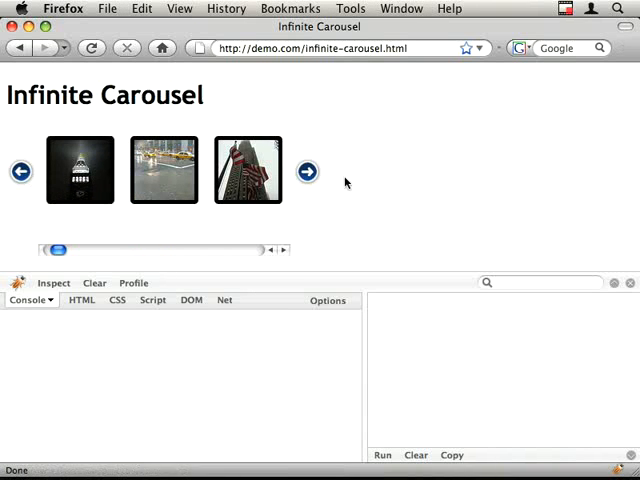
left_click(308, 172)
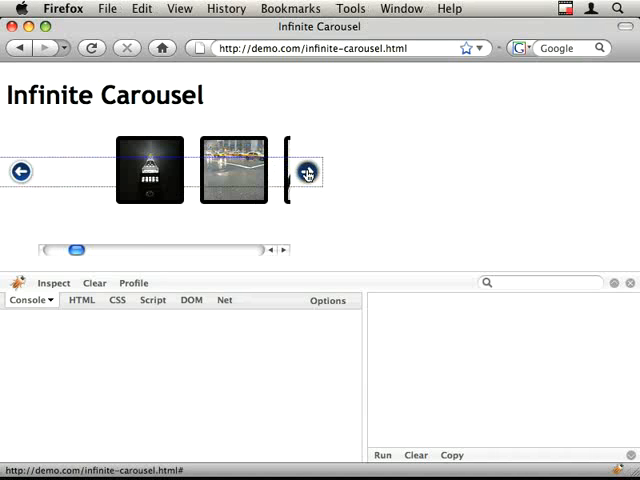
left_click(308, 172)
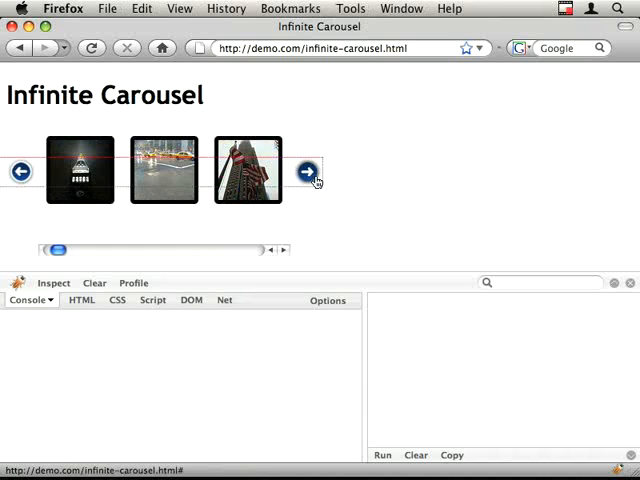
left_click(308, 172)
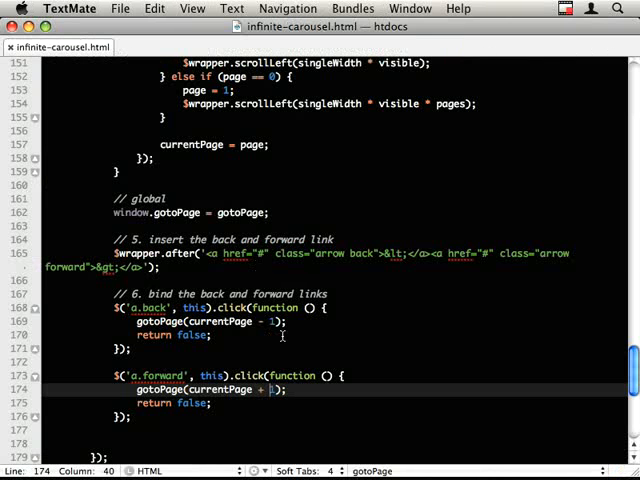
scroll("up", 3)
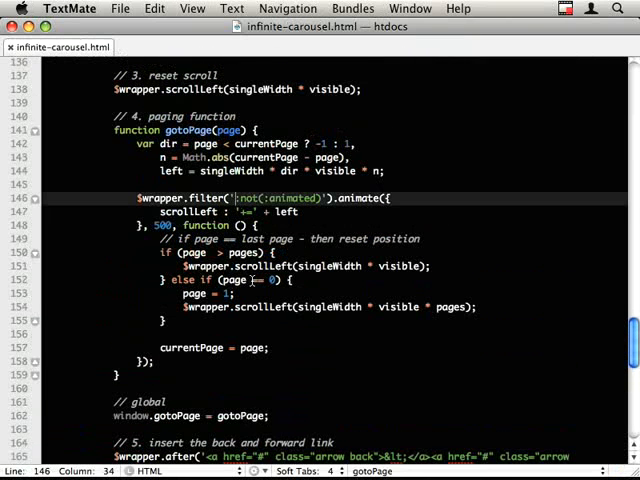
left_click(270, 280)
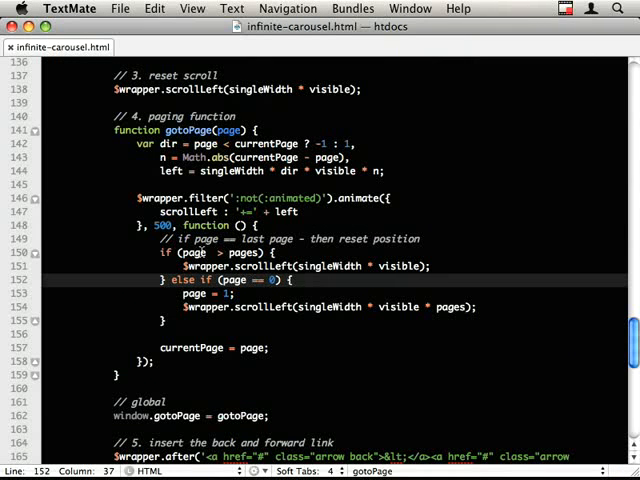
left_click(236, 252)
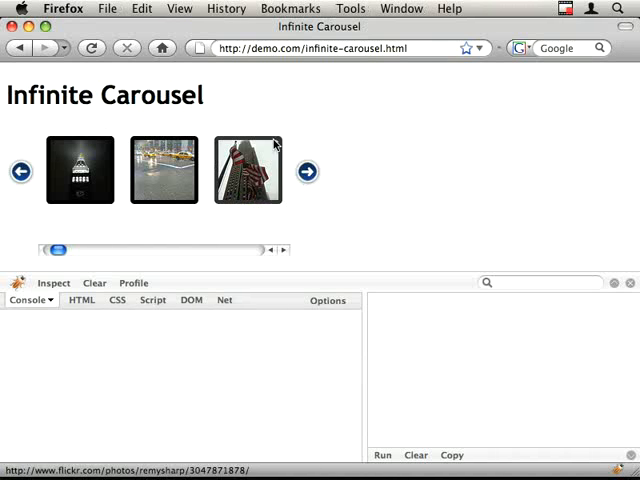
Step: Advance the carousel with the forward arrow until it reaches the partly empty last page
left_click(308, 172)
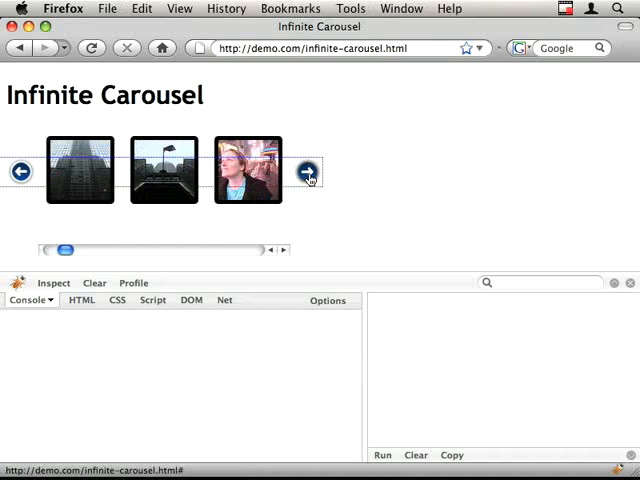
left_click(308, 172)
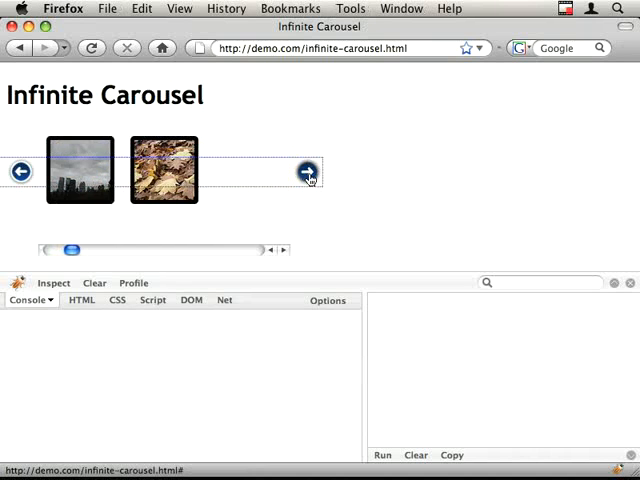
left_click(308, 172)
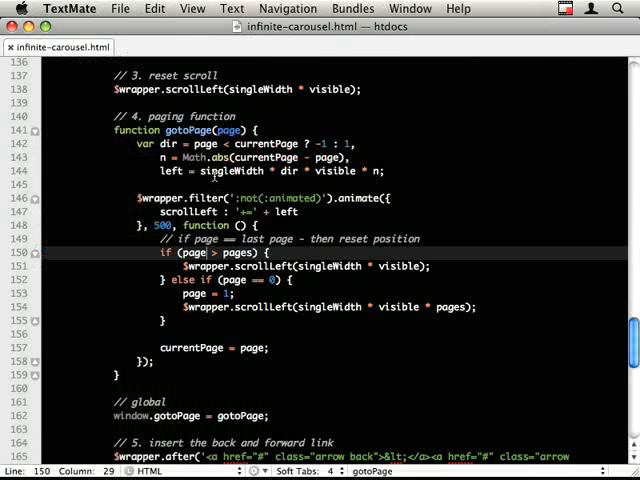
Step: Add console.log(dir, n, lef); inside gotoPage to debug the paging values
type("cl")
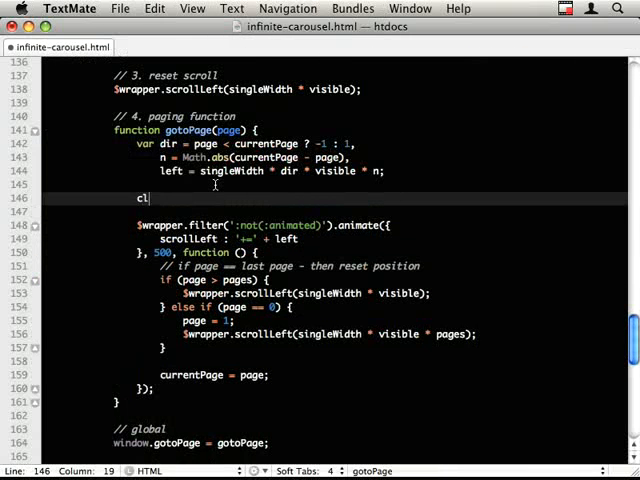
type("onsole.log(dir, n, lef);")
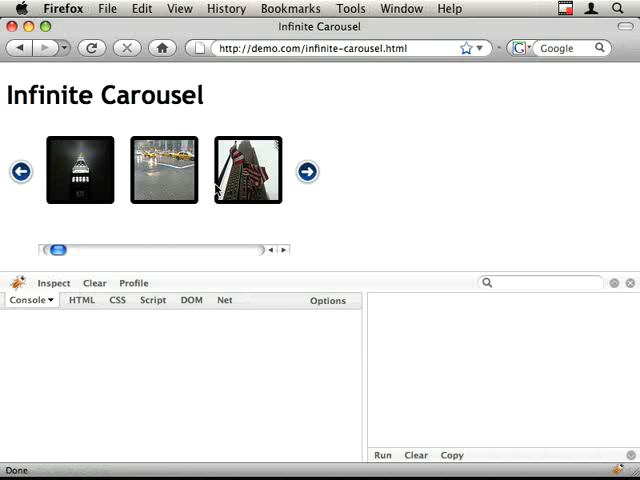
Step: Step the carousel forward in Firefox, past the last page, to read the logged paging values
left_click(308, 172)
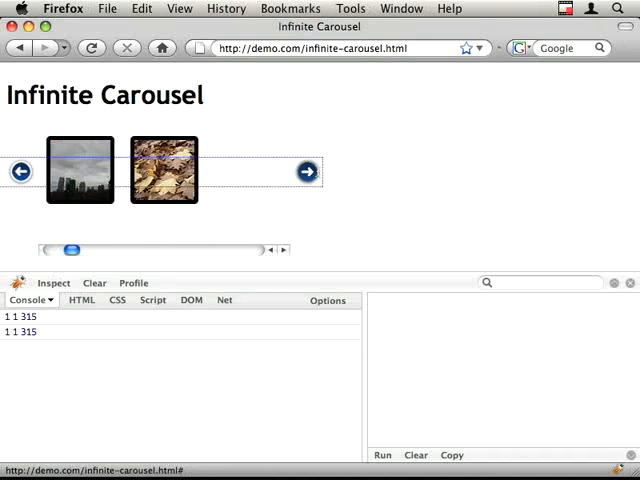
left_click(308, 172)
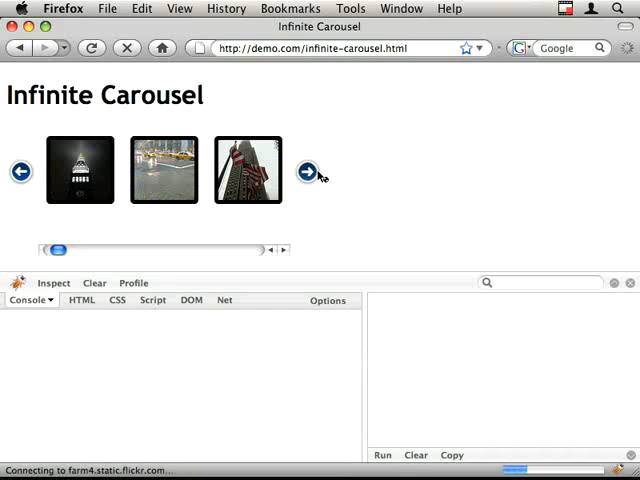
left_click(308, 170)
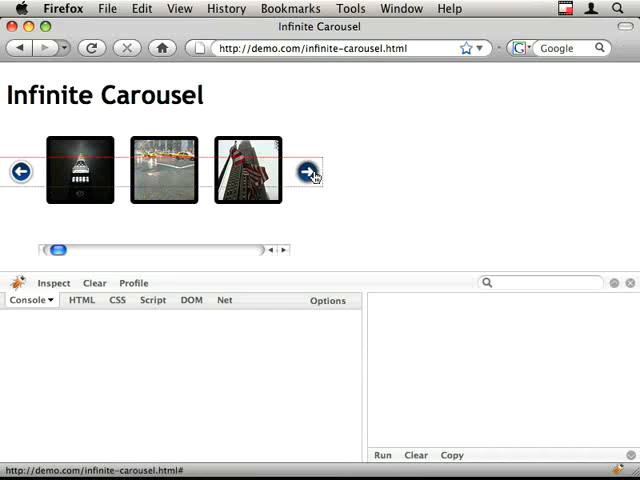
left_click(308, 172)
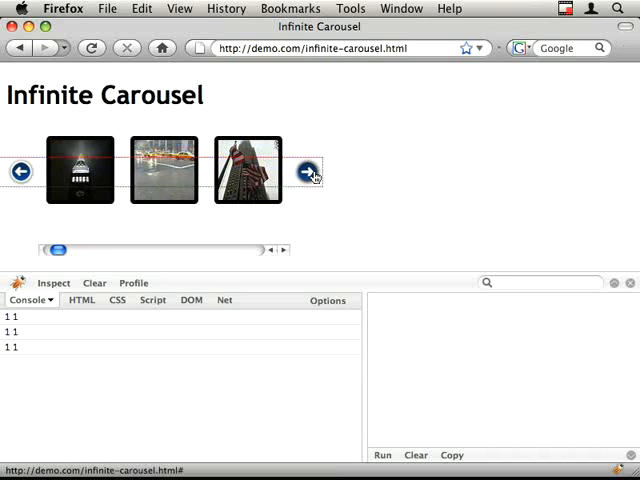
left_click(308, 172)
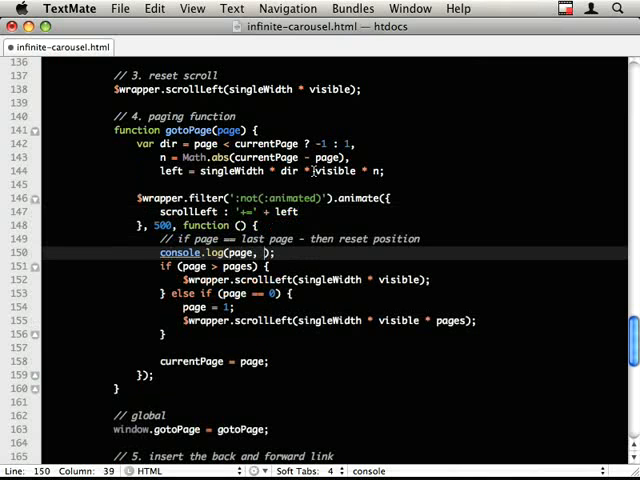
Step: Add pages to the console.log call and step the carousel forward to watch the logged page count
type("pages")
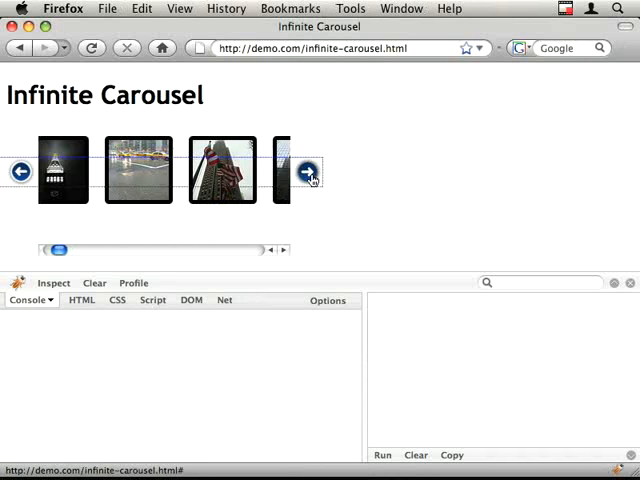
left_click(308, 172)
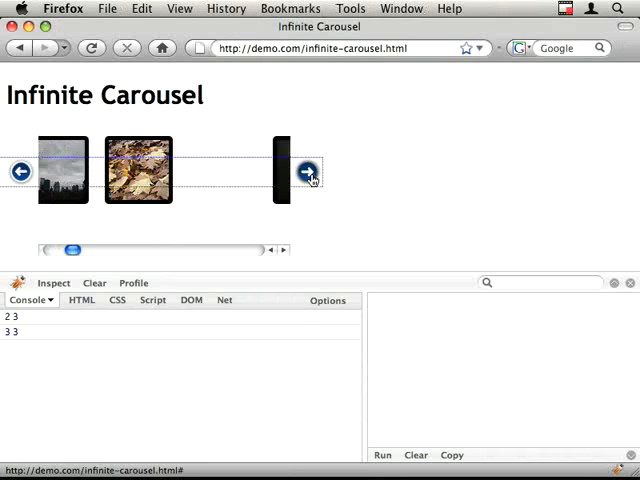
left_click(308, 172)
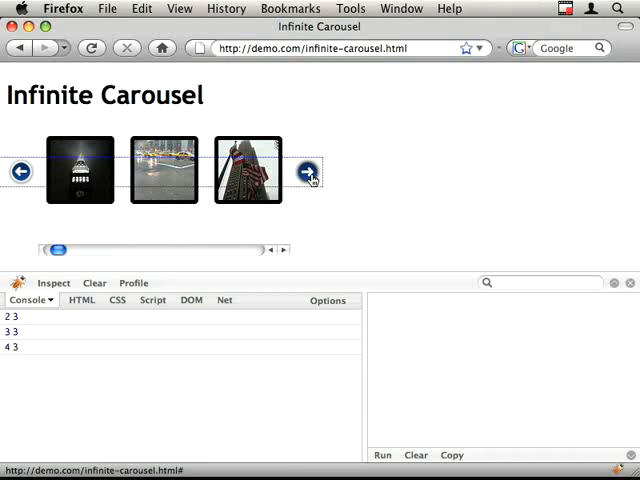
left_click(308, 172)
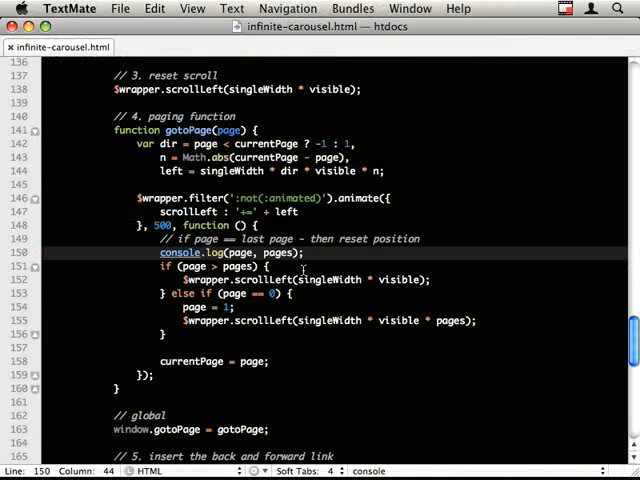
Step: Set page = 1; inside the if (page > pages) block and reference the visible count
left_click(480, 280)
type("page =")
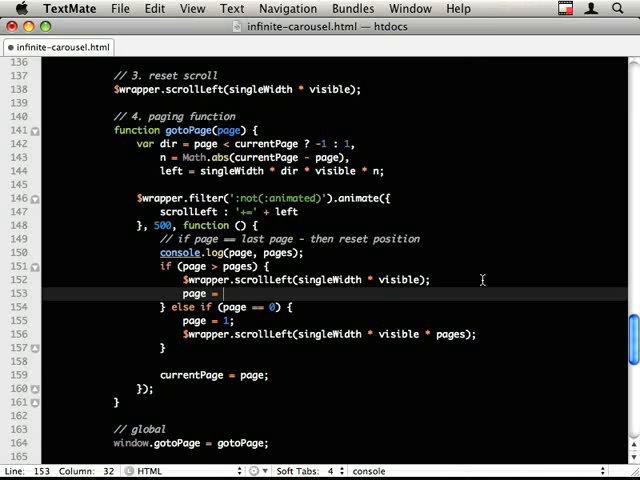
type("1;")
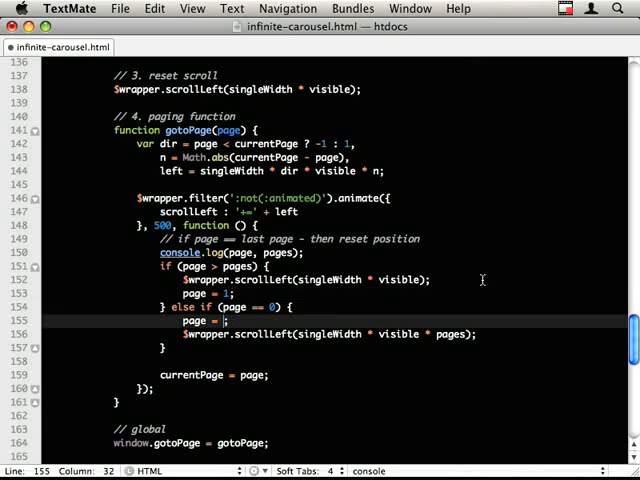
type("visible")
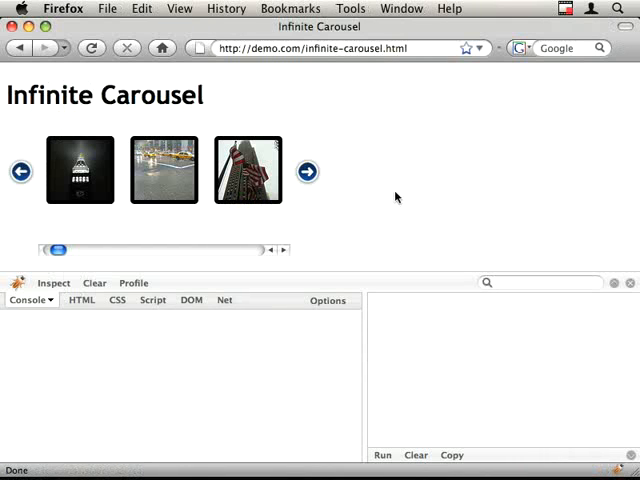
left_click(308, 172)
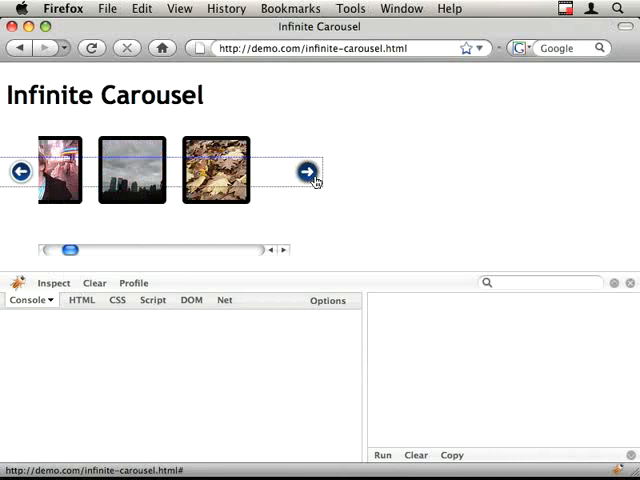
left_click(308, 172)
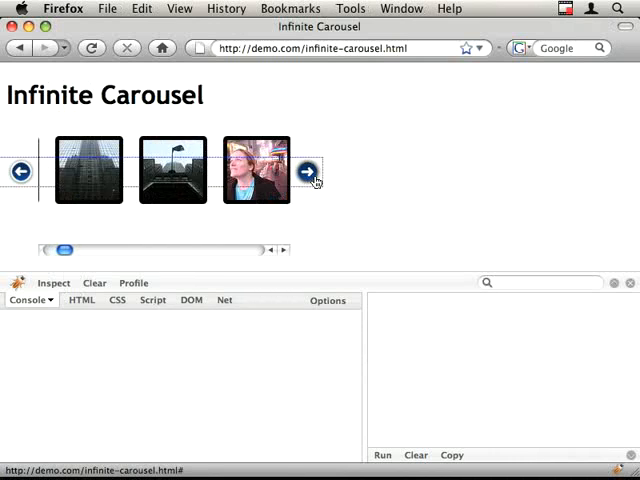
left_click(308, 172)
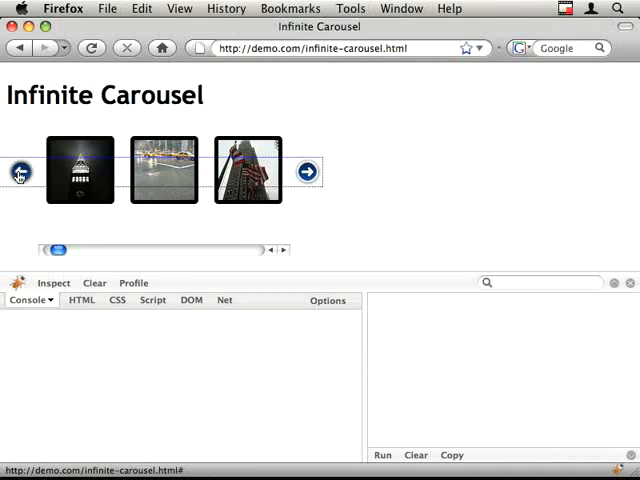
left_click(20, 172)
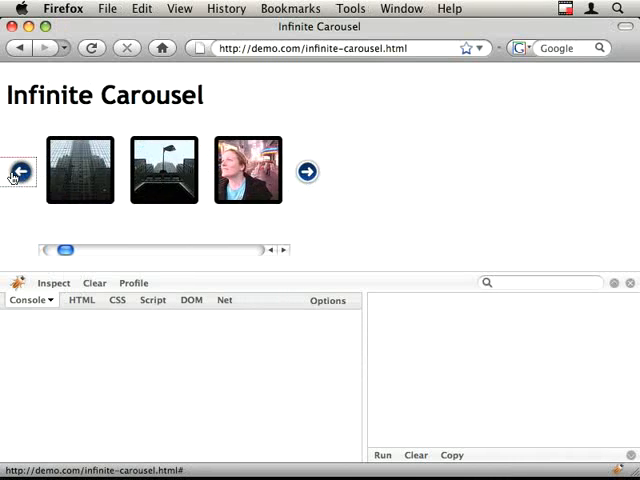
left_click(16, 172)
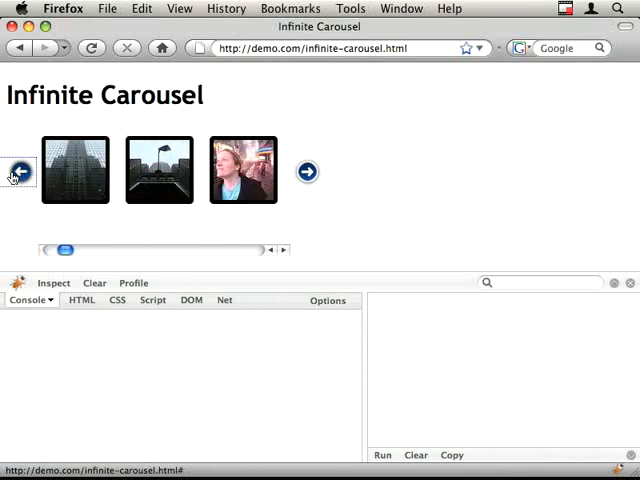
left_click(16, 172)
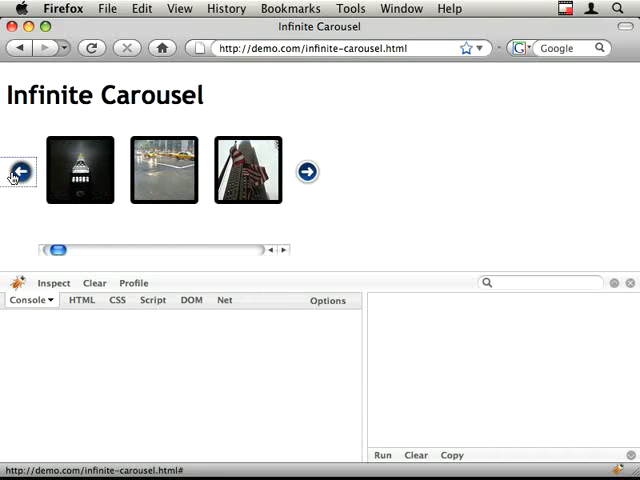
left_click(18, 172)
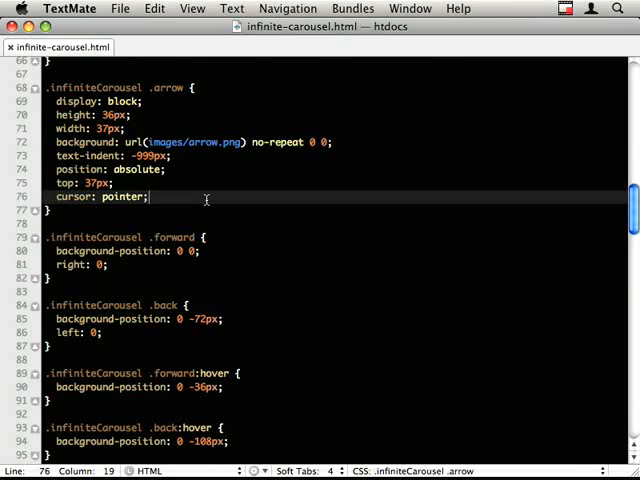
Step: Add outline: 0; to the .infiniteCarousel .arrow CSS rule
type("outline: 0;")
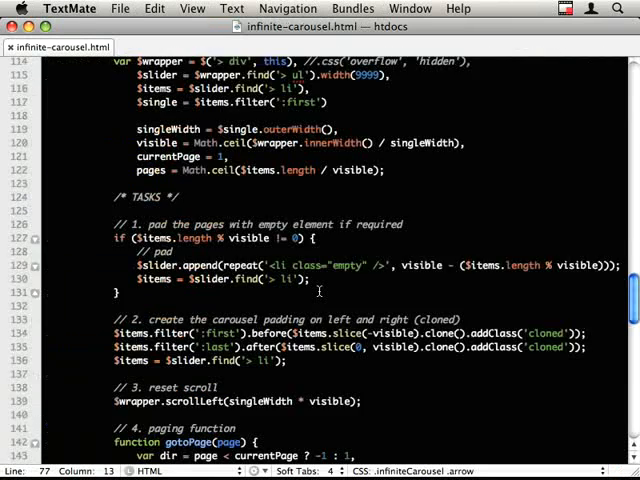
scroll("up", 3)
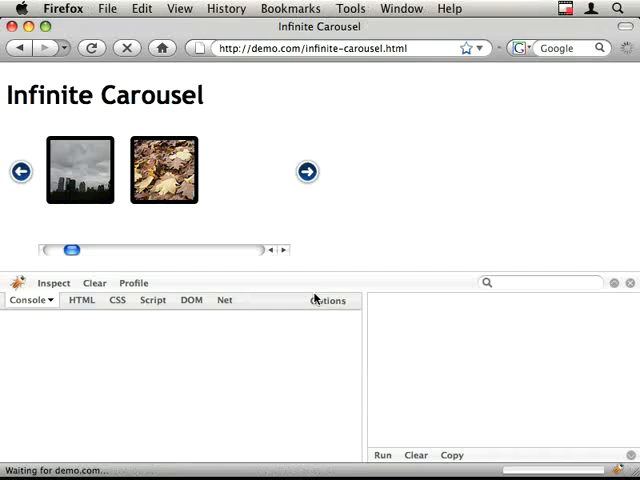
Step: Step the carousel forward five times, past the last page, to confirm it loops back
left_click(308, 172)
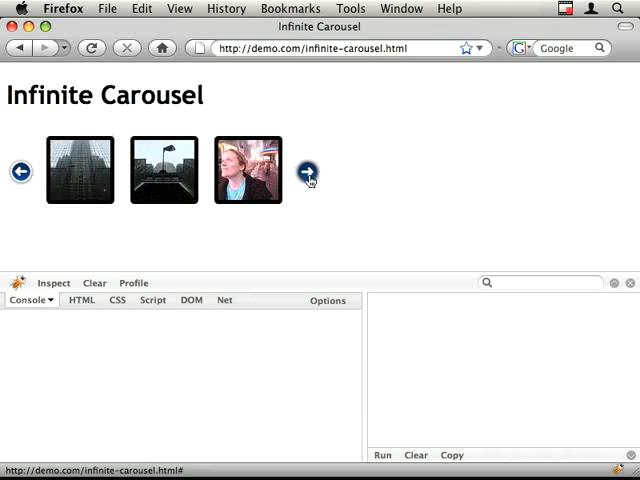
left_click(308, 172)
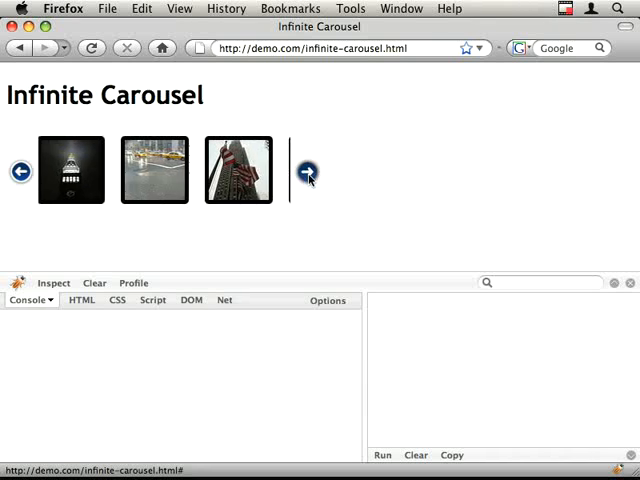
left_click(308, 172)
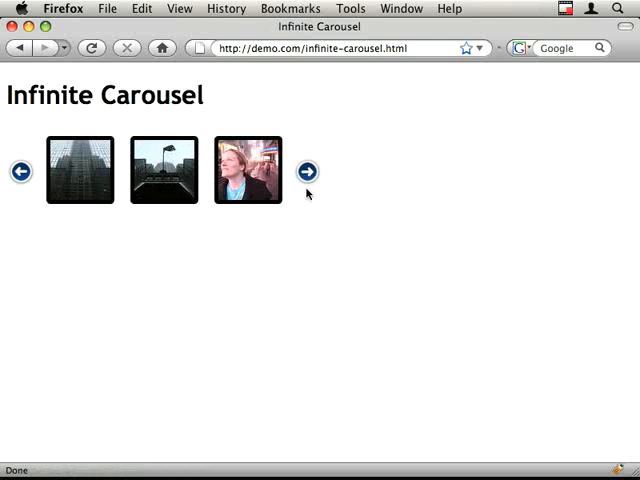
left_click(308, 172)
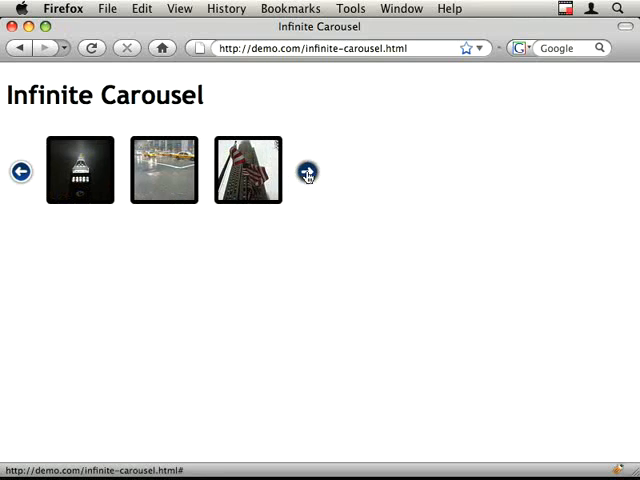
left_click(308, 172)
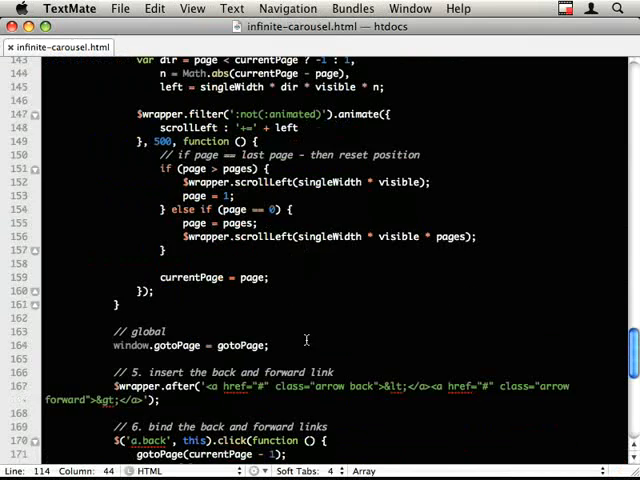
Step: Start $(this).bind('goto', function (event…) after the arrow click bindings at the plugin's end
scroll("down", 3)
type("$")
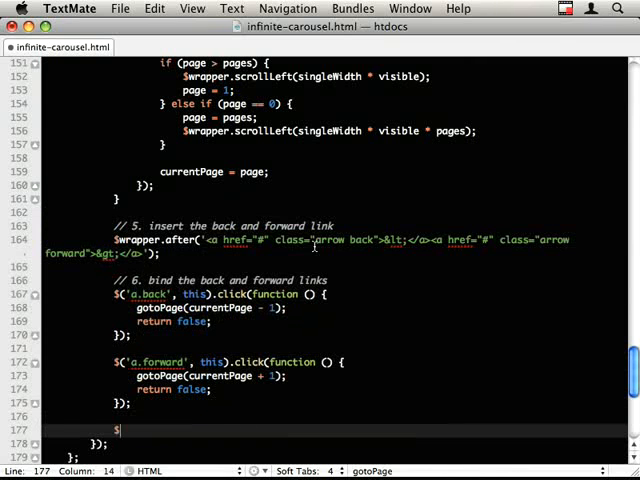
type("(this).bind('got")
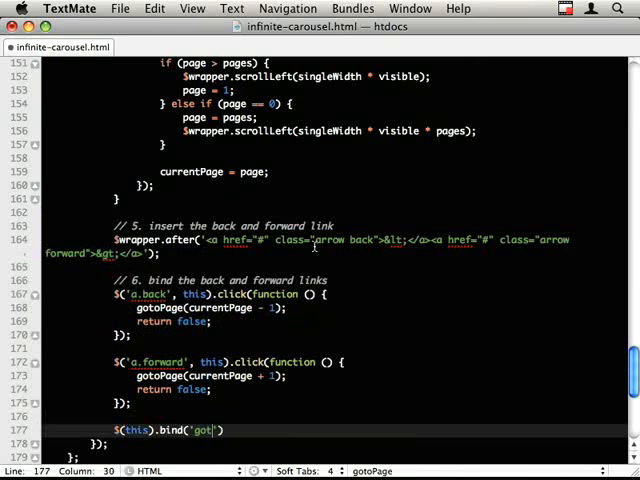
type("o', function (")
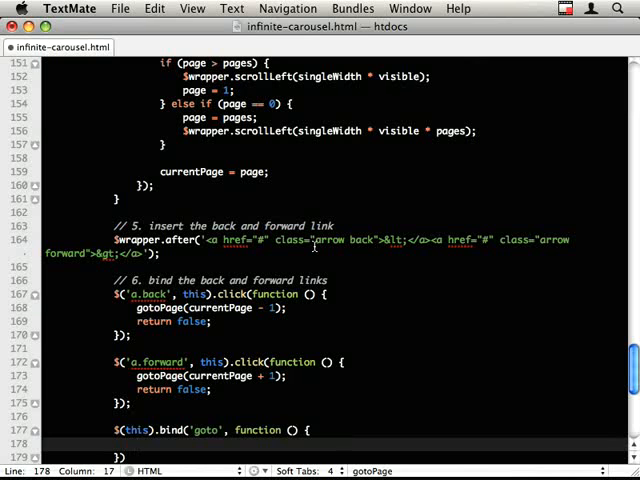
type("eve")
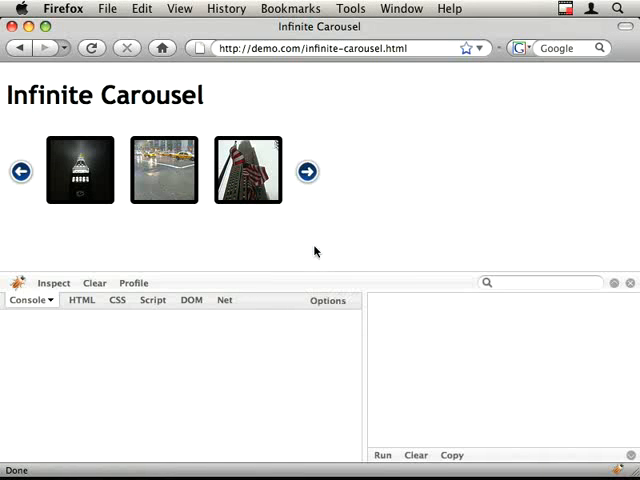
Step: Enter $('.infiniteCarousel').trigger('goto', [ 3 ]); in the Firebug console
type("$('.")
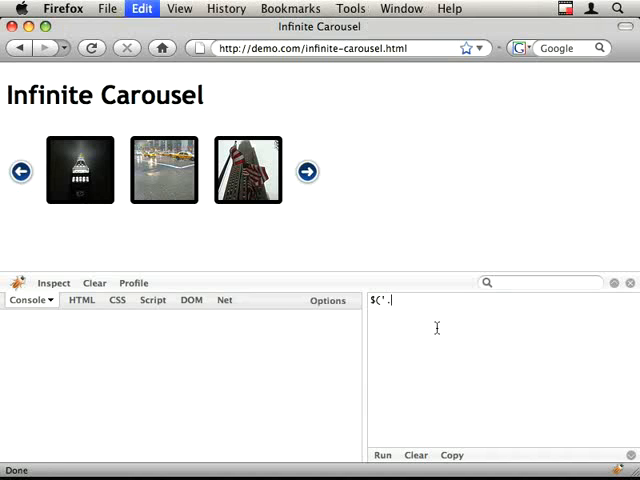
type("infiniteCarousel').trigger")
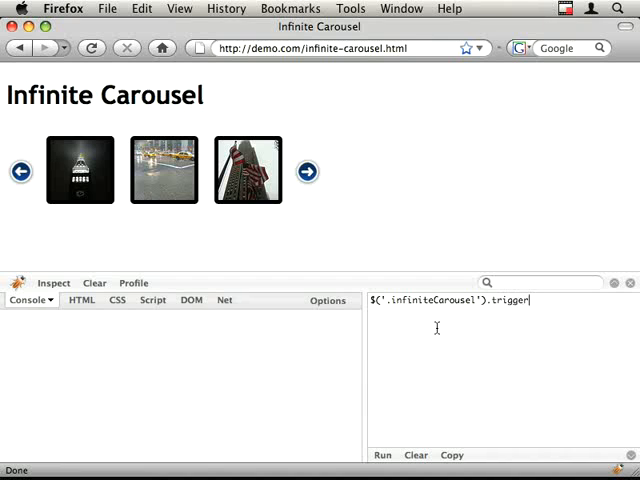
type("('goto'")
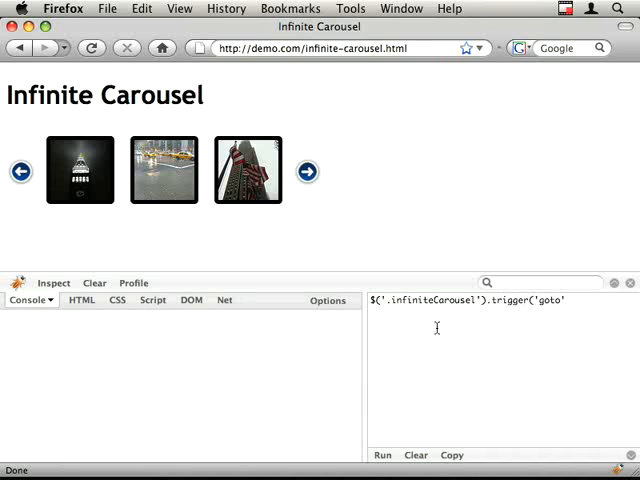
type(", [")
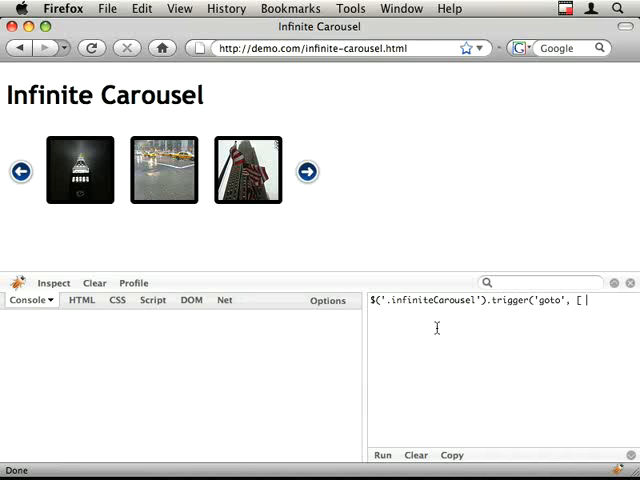
type("3 ]")
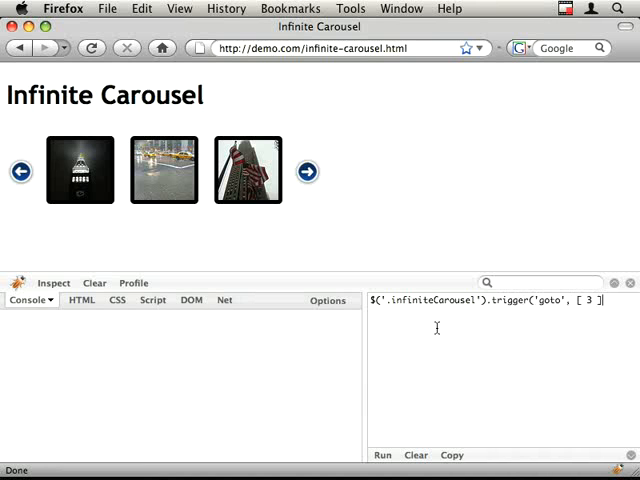
Step: Run the trigger command so the carousel jumps to page 3
left_click(382, 456)
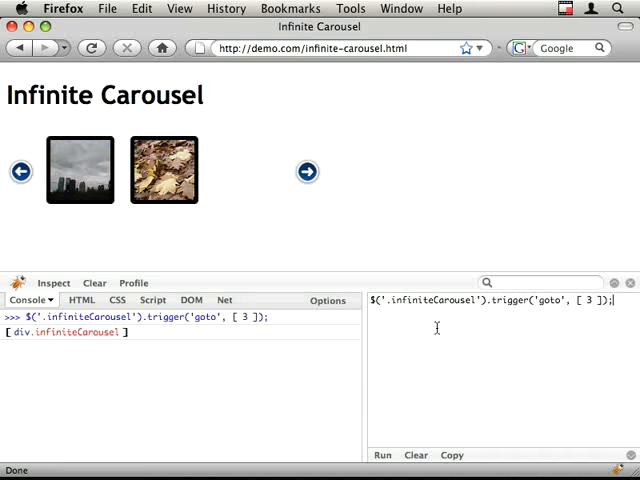
left_click(380, 456)
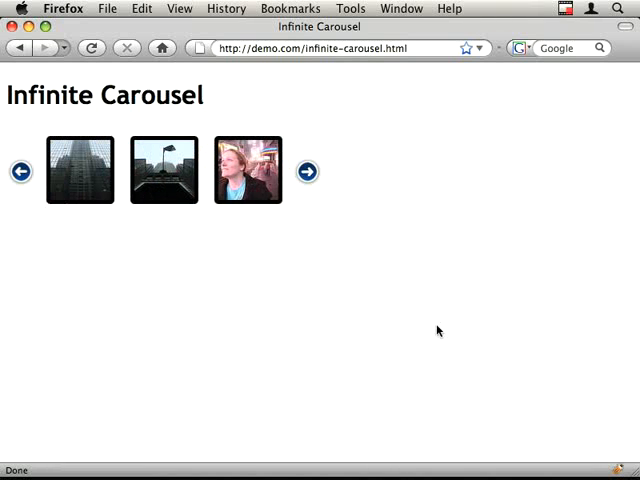
Step: Step the carousel forward twice to confirm it still cycles after the goto test
left_click(308, 172)
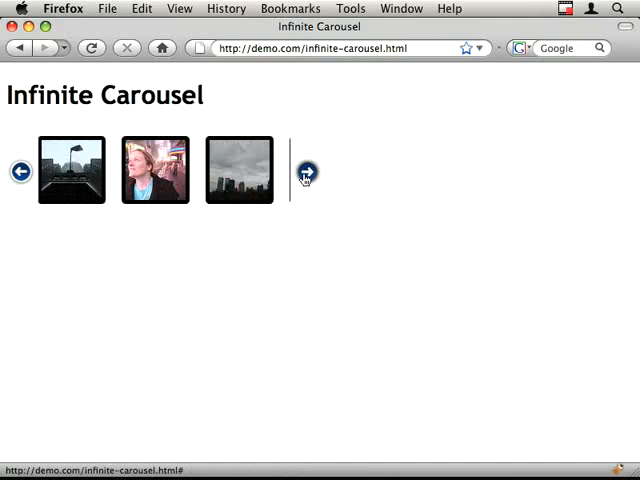
left_click(308, 172)
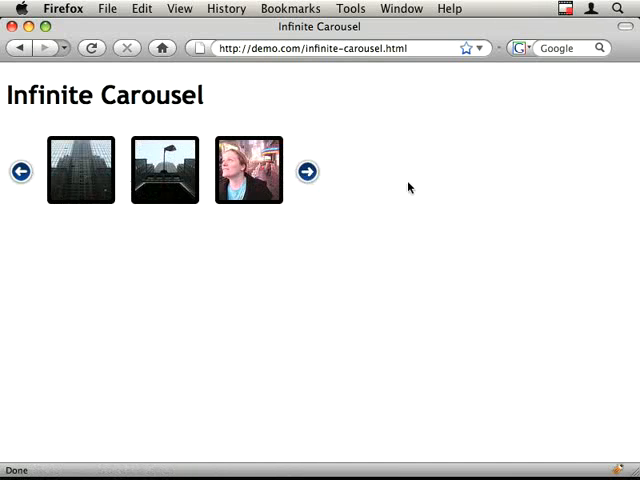